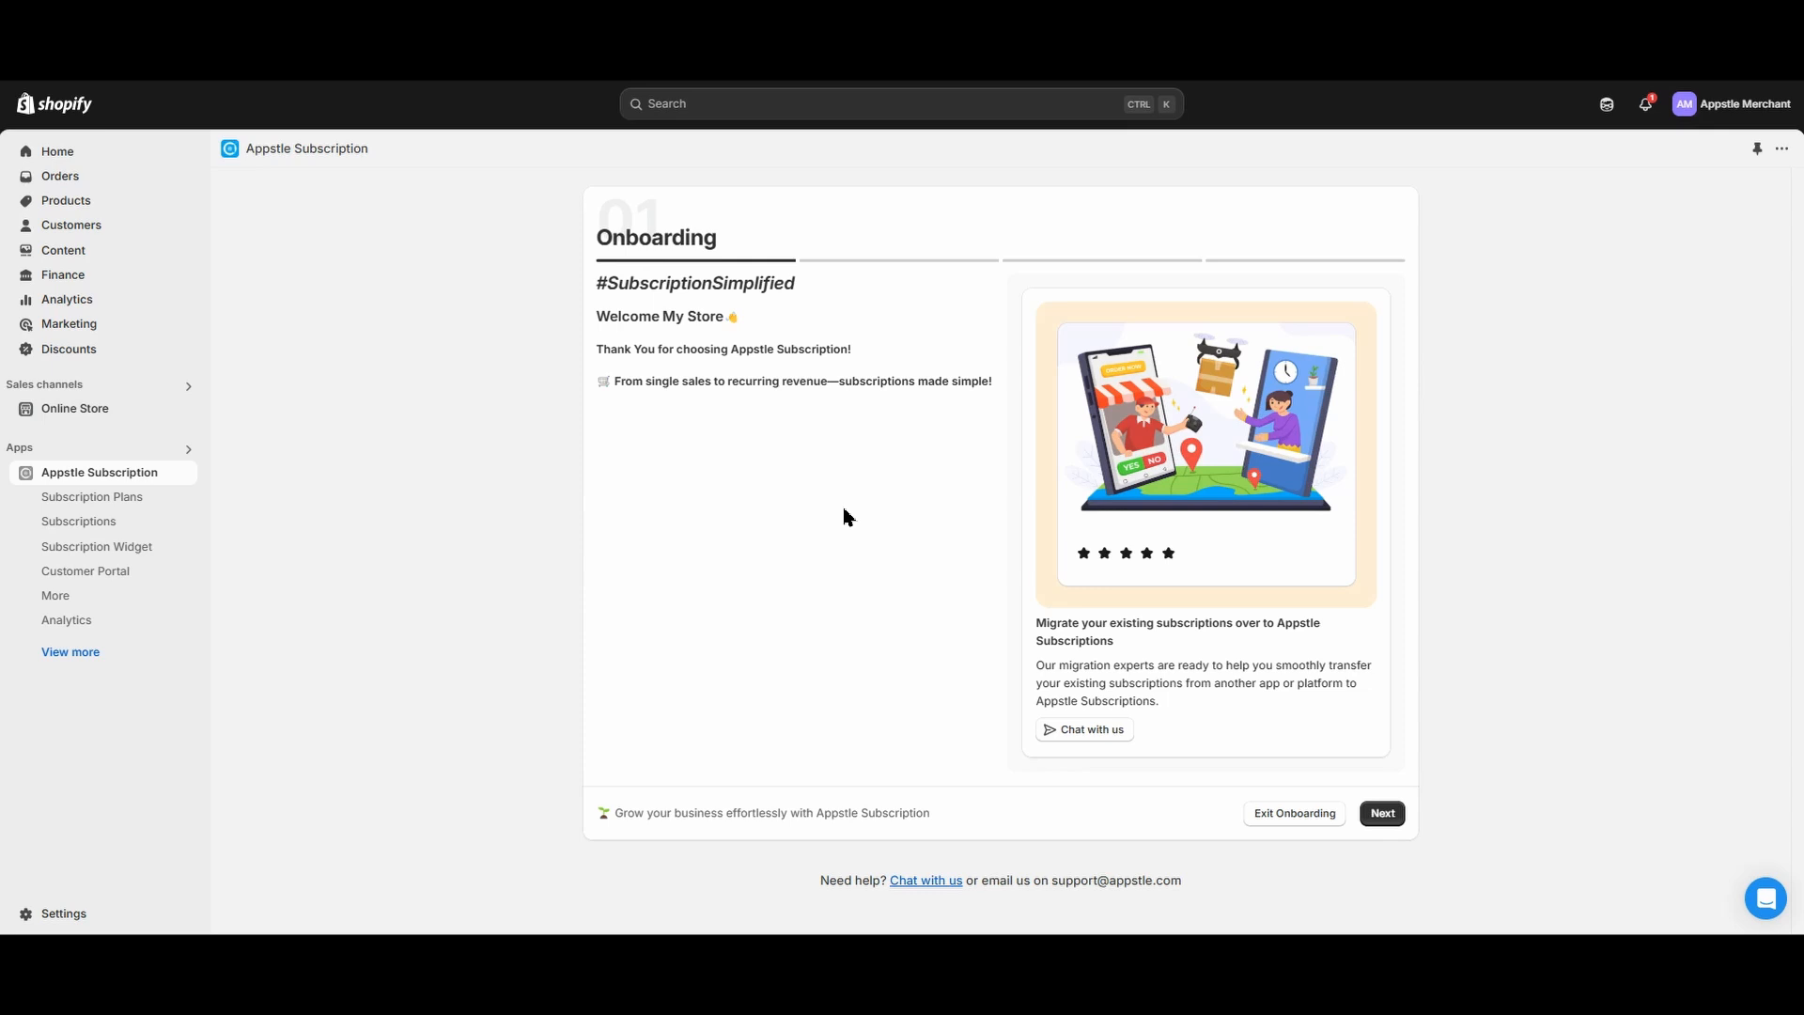
{"action": "mouse_move", "coordinate": [1329, 909]}
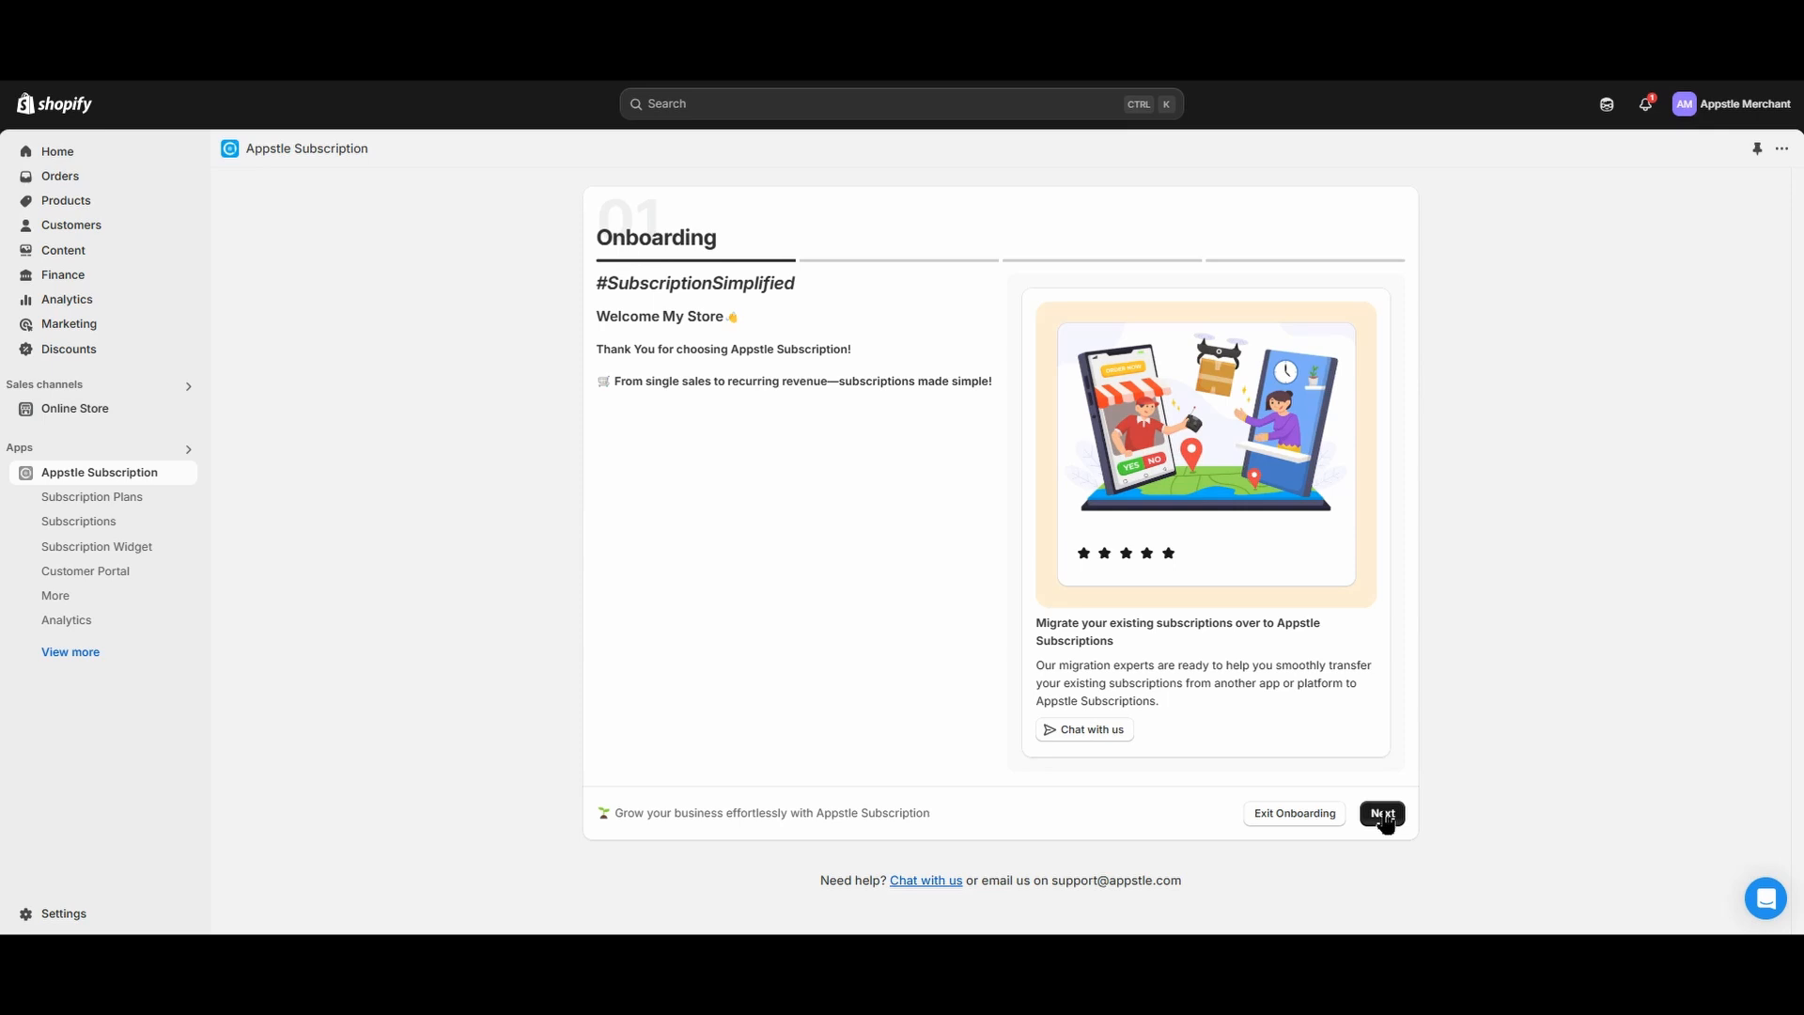
Leave the onboarding welcome screen for the Create Subscription Plan step.
{"action": "left_click", "coordinate": [1381, 812]}
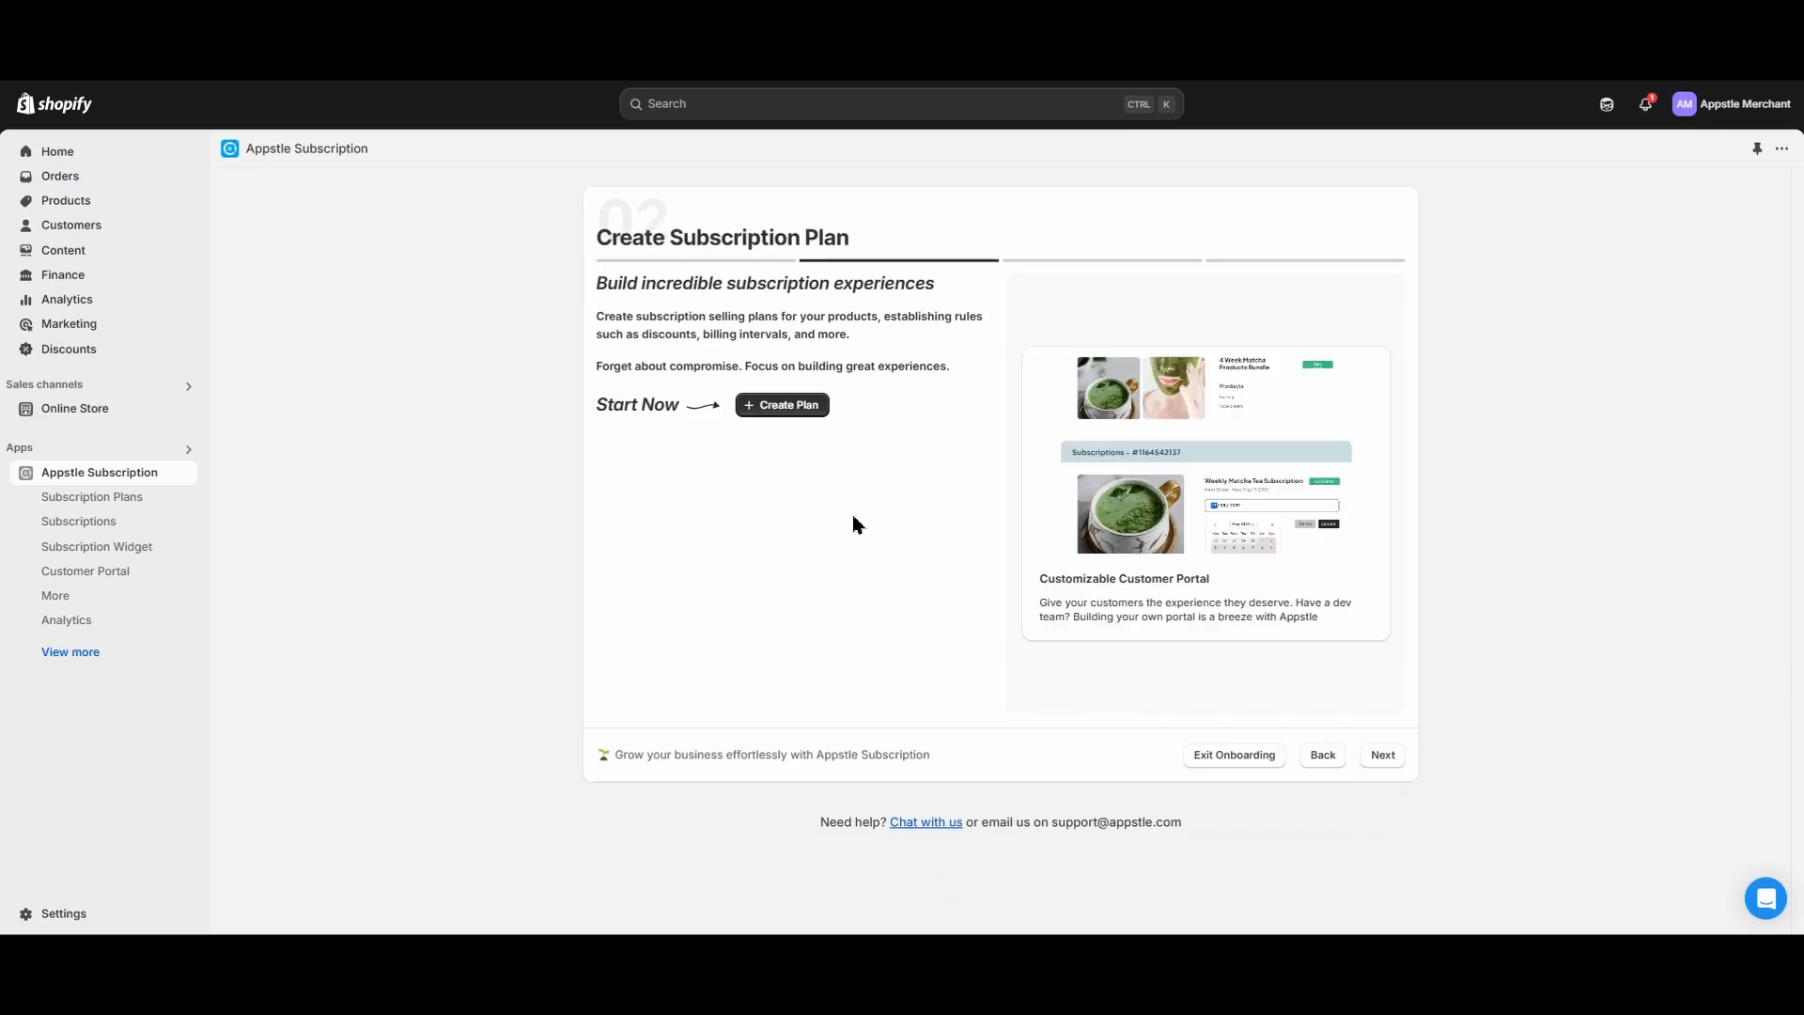
{"action": "mouse_move", "coordinate": [781, 414]}
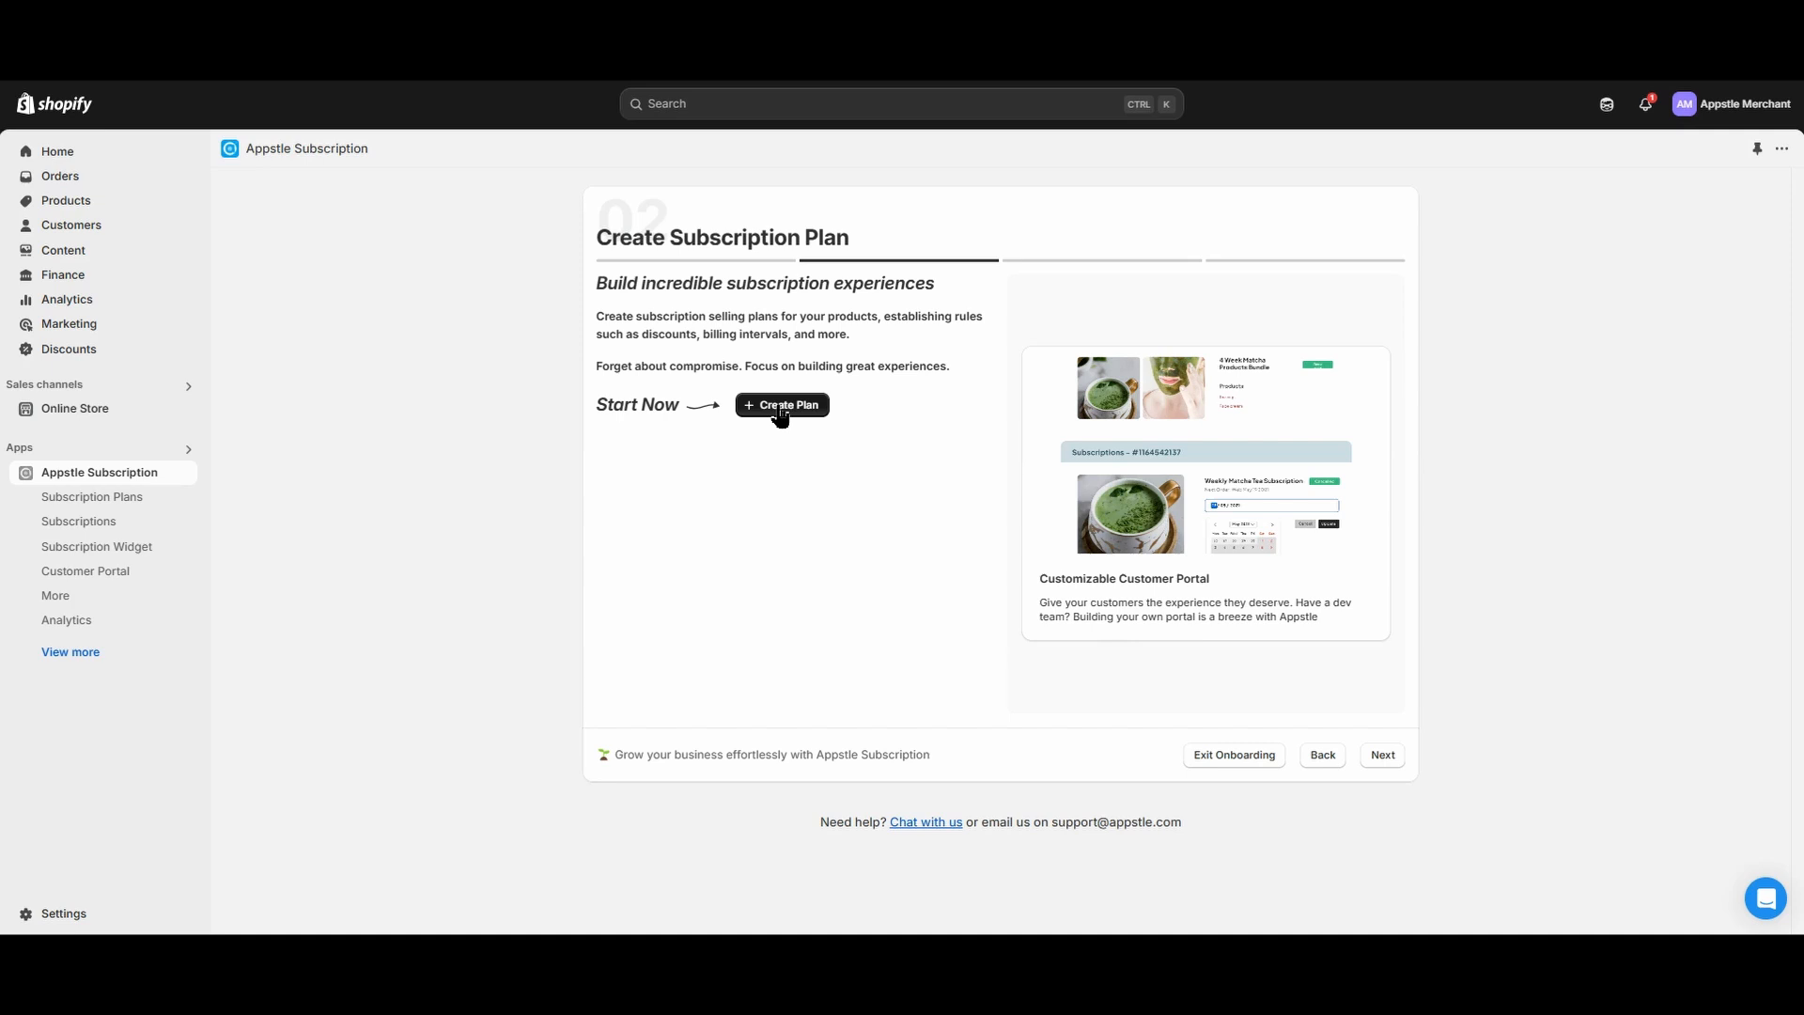
Start a new plan and add the Basic Subscription Box product to it.
{"action": "left_click", "coordinate": [780, 404]}
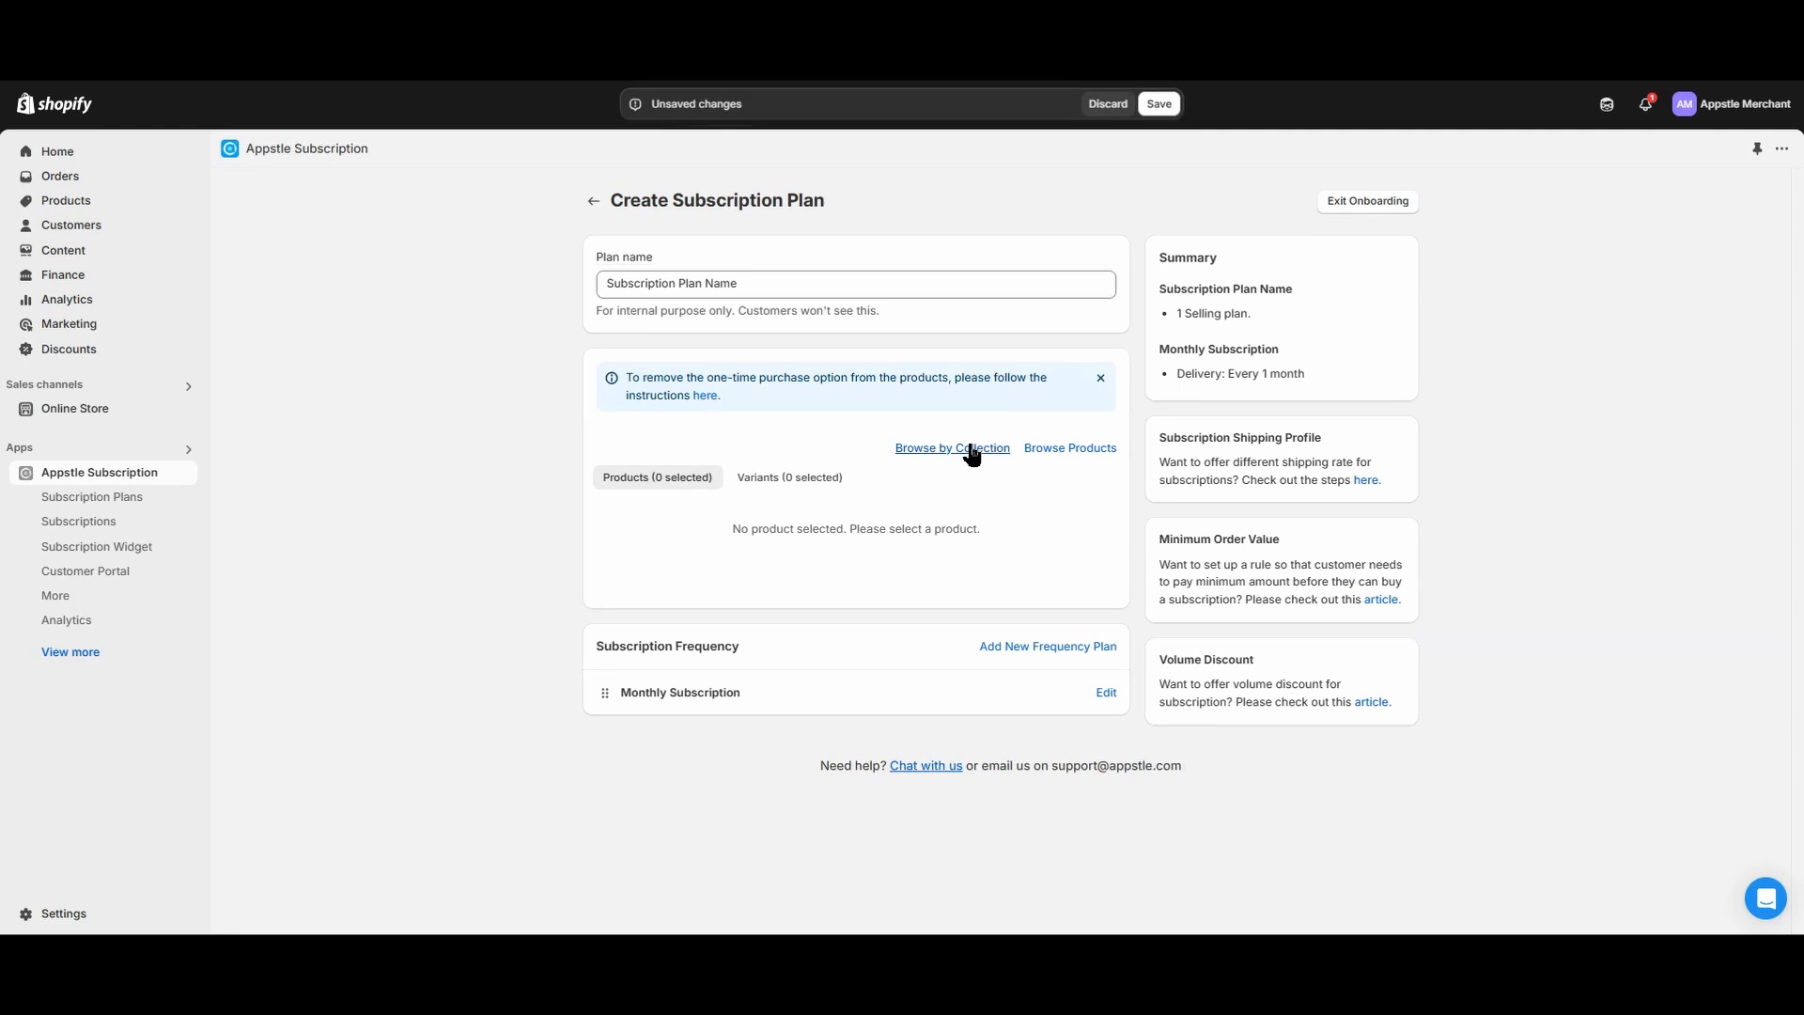
{"action": "mouse_move", "coordinate": [1067, 447]}
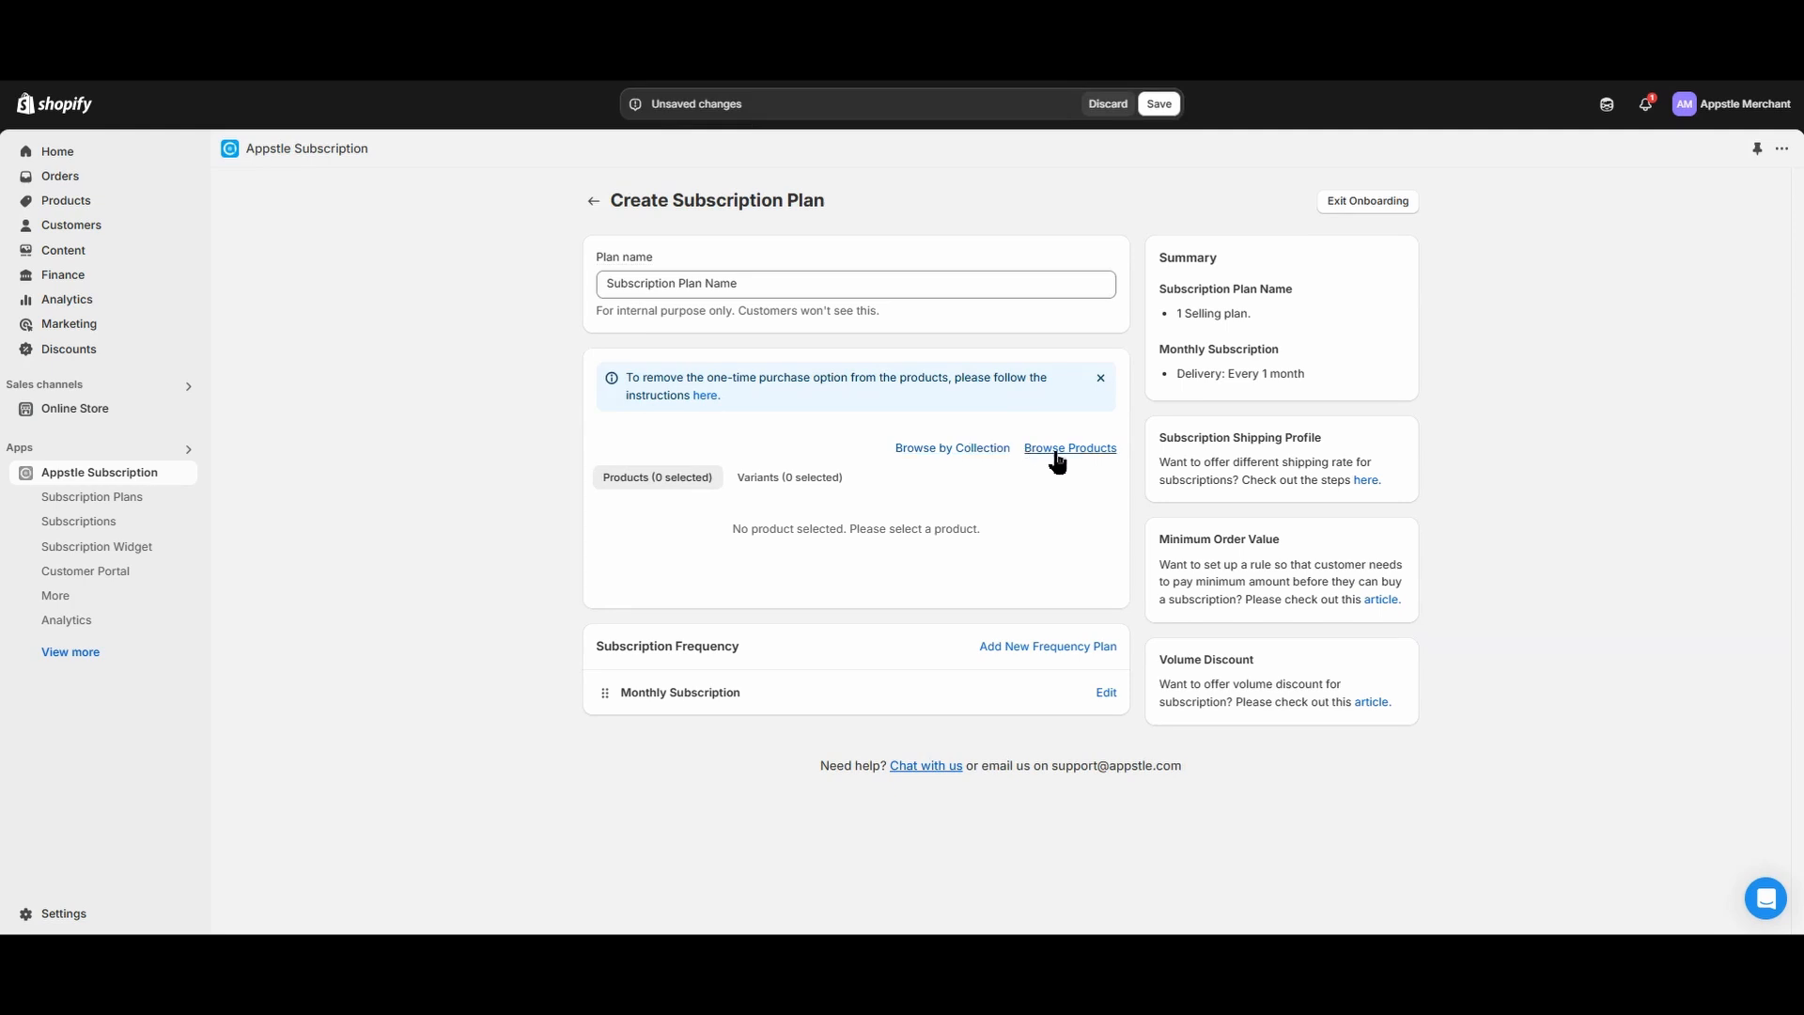
{"action": "left_click", "coordinate": [1070, 447]}
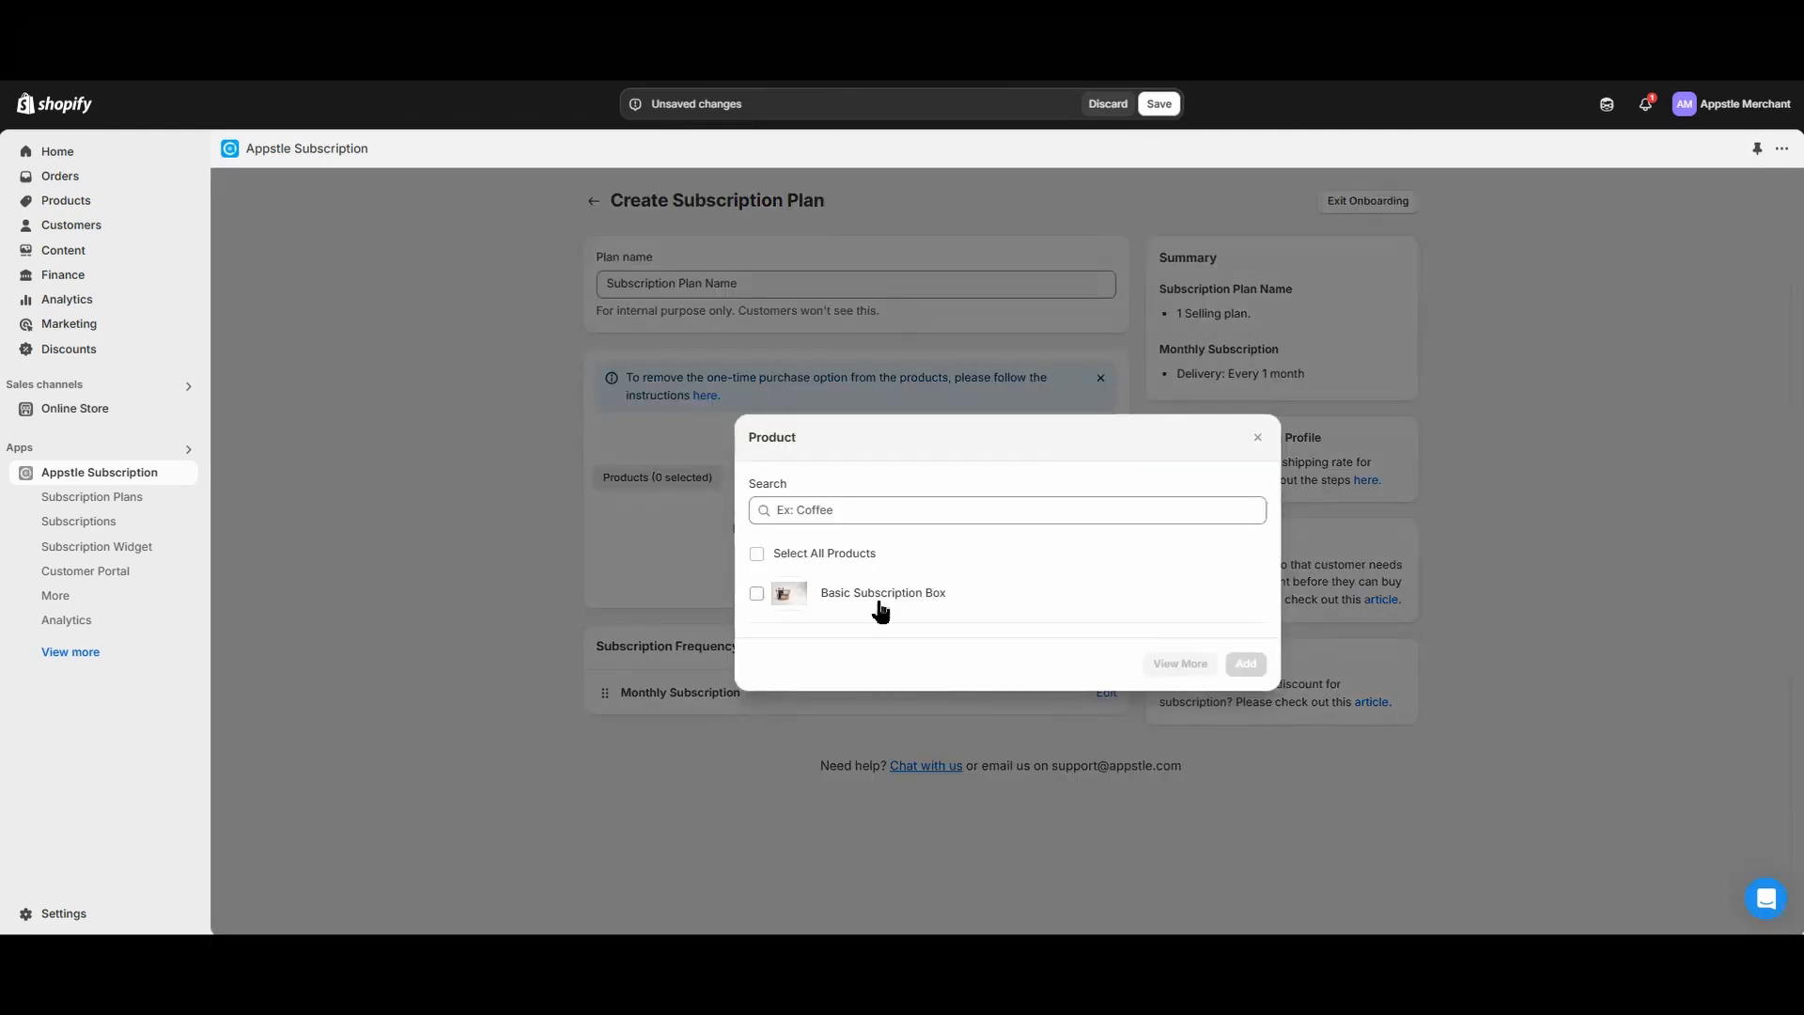
{"action": "left_click", "coordinate": [756, 593]}
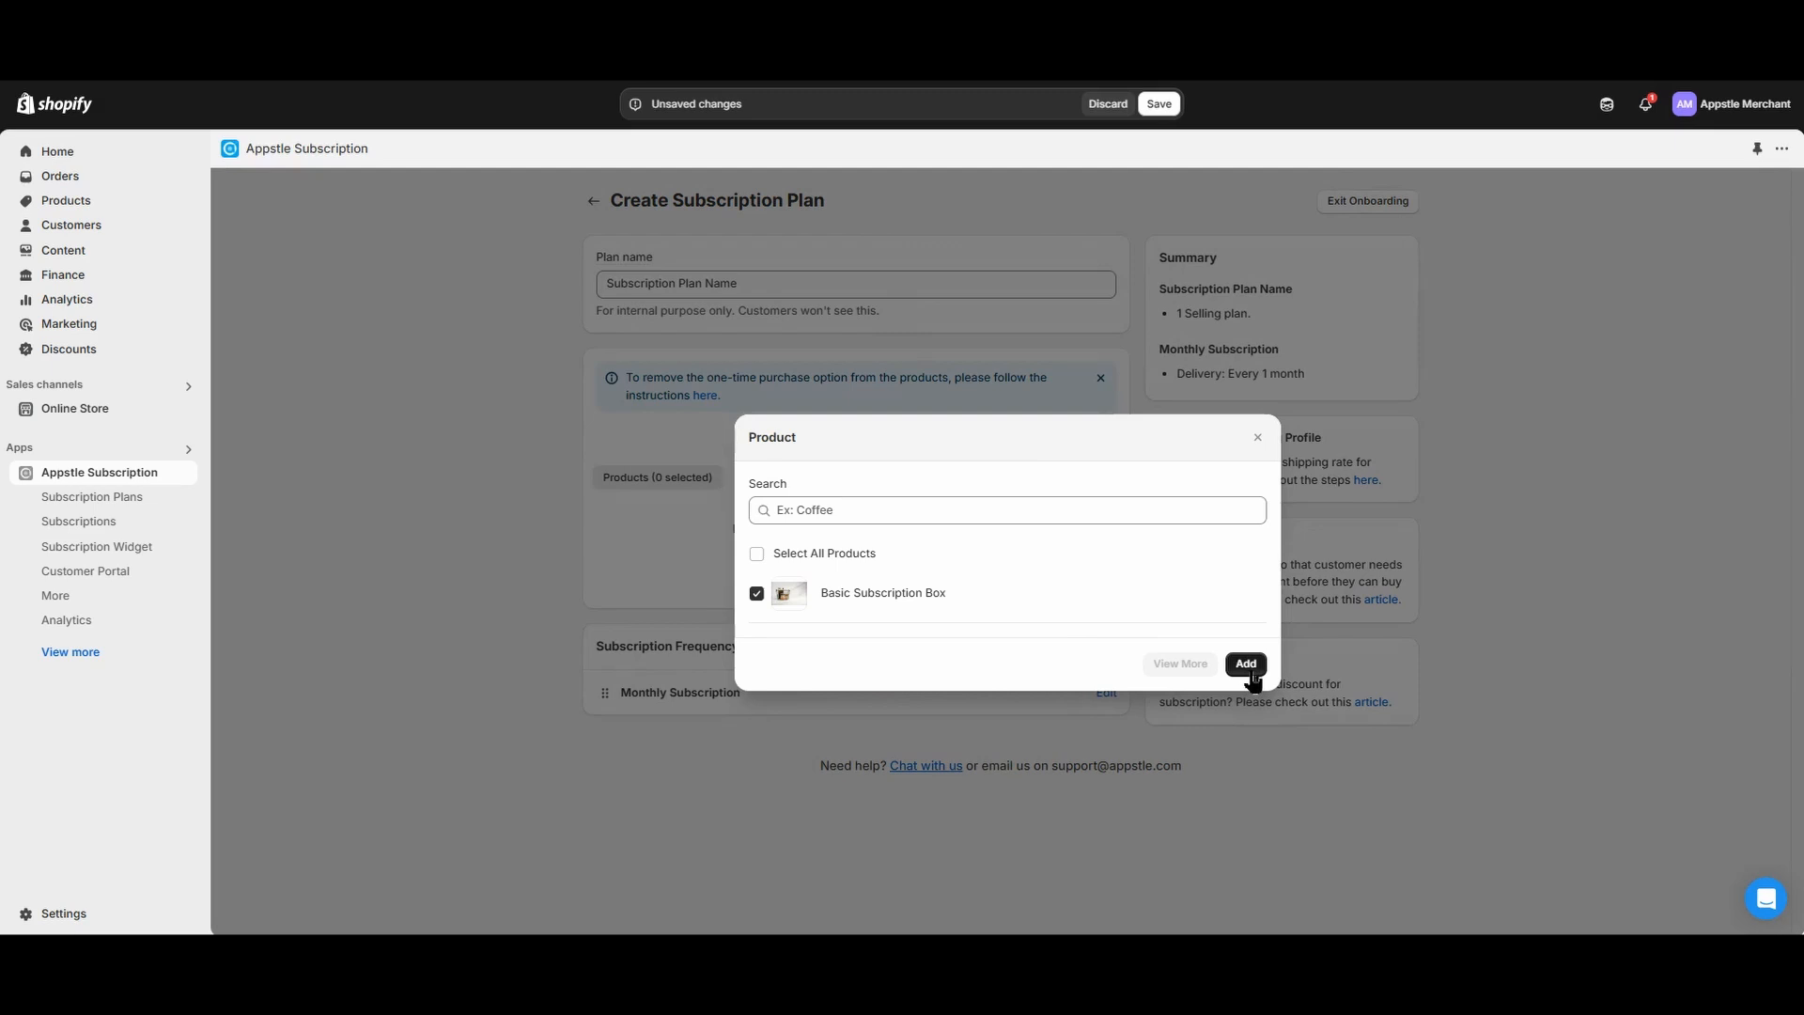
{"action": "left_click", "coordinate": [1245, 665]}
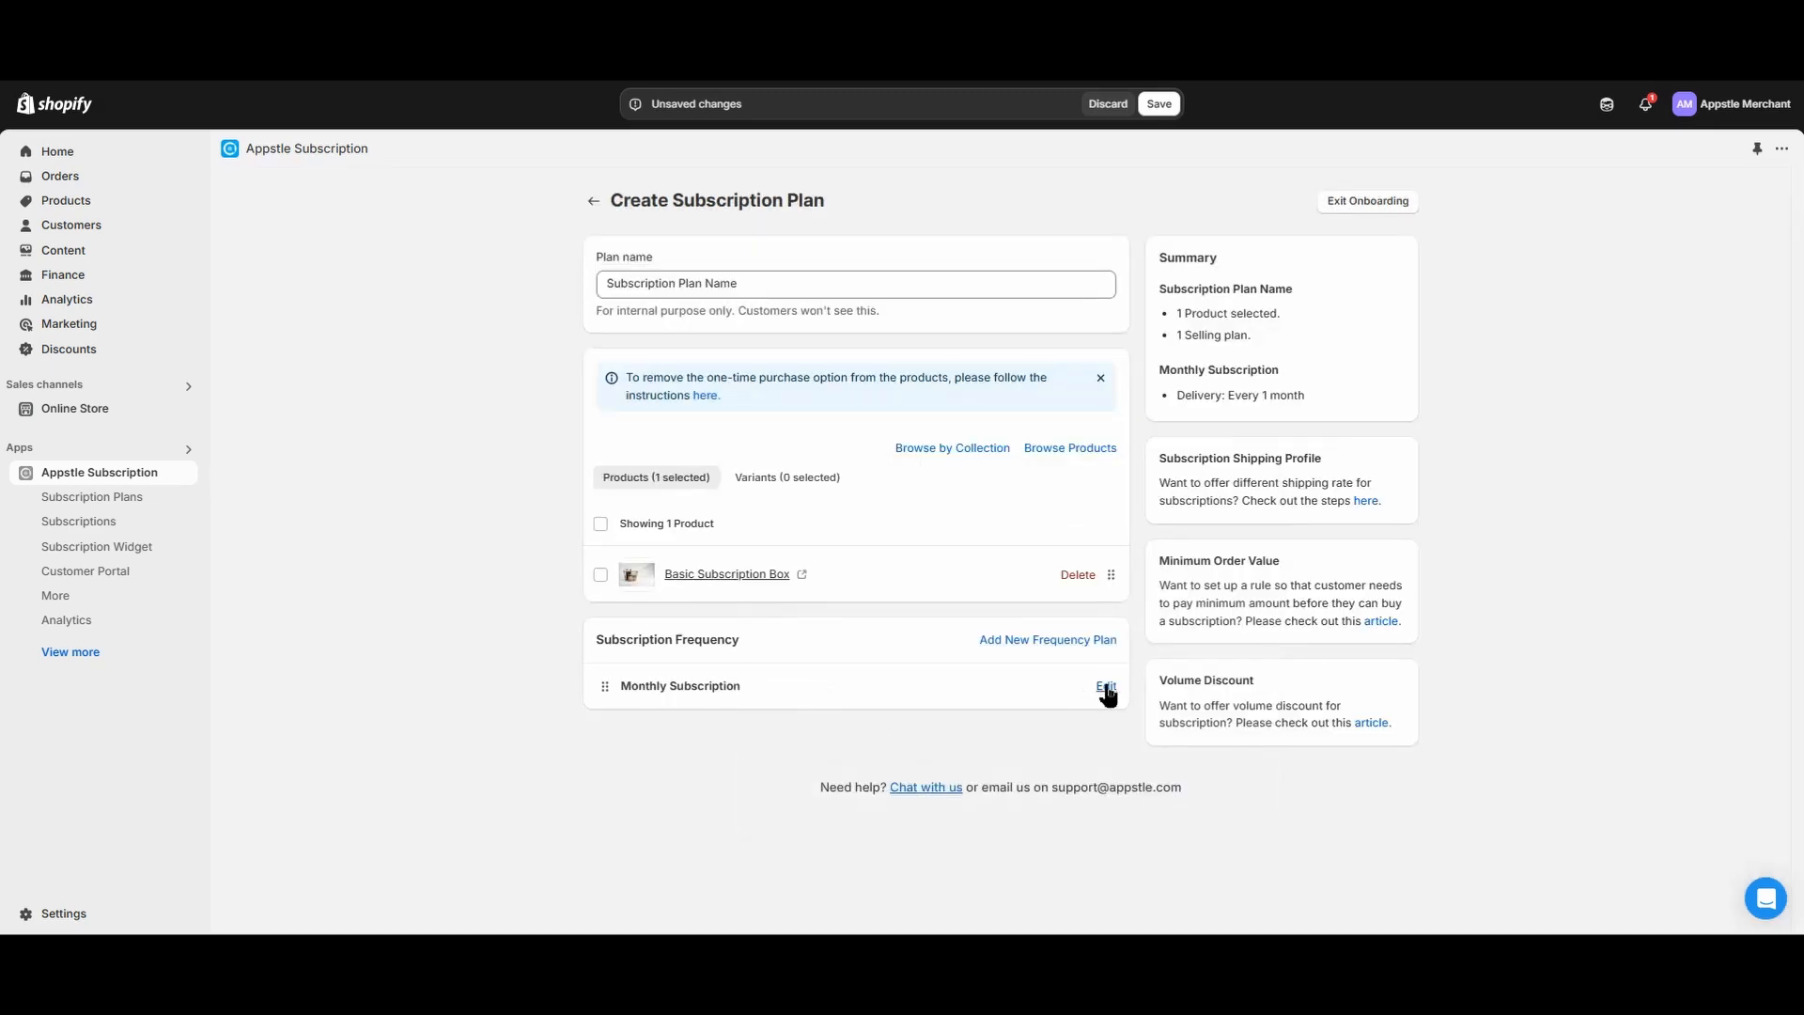
{"action": "mouse_move", "coordinate": [1230, 415]}
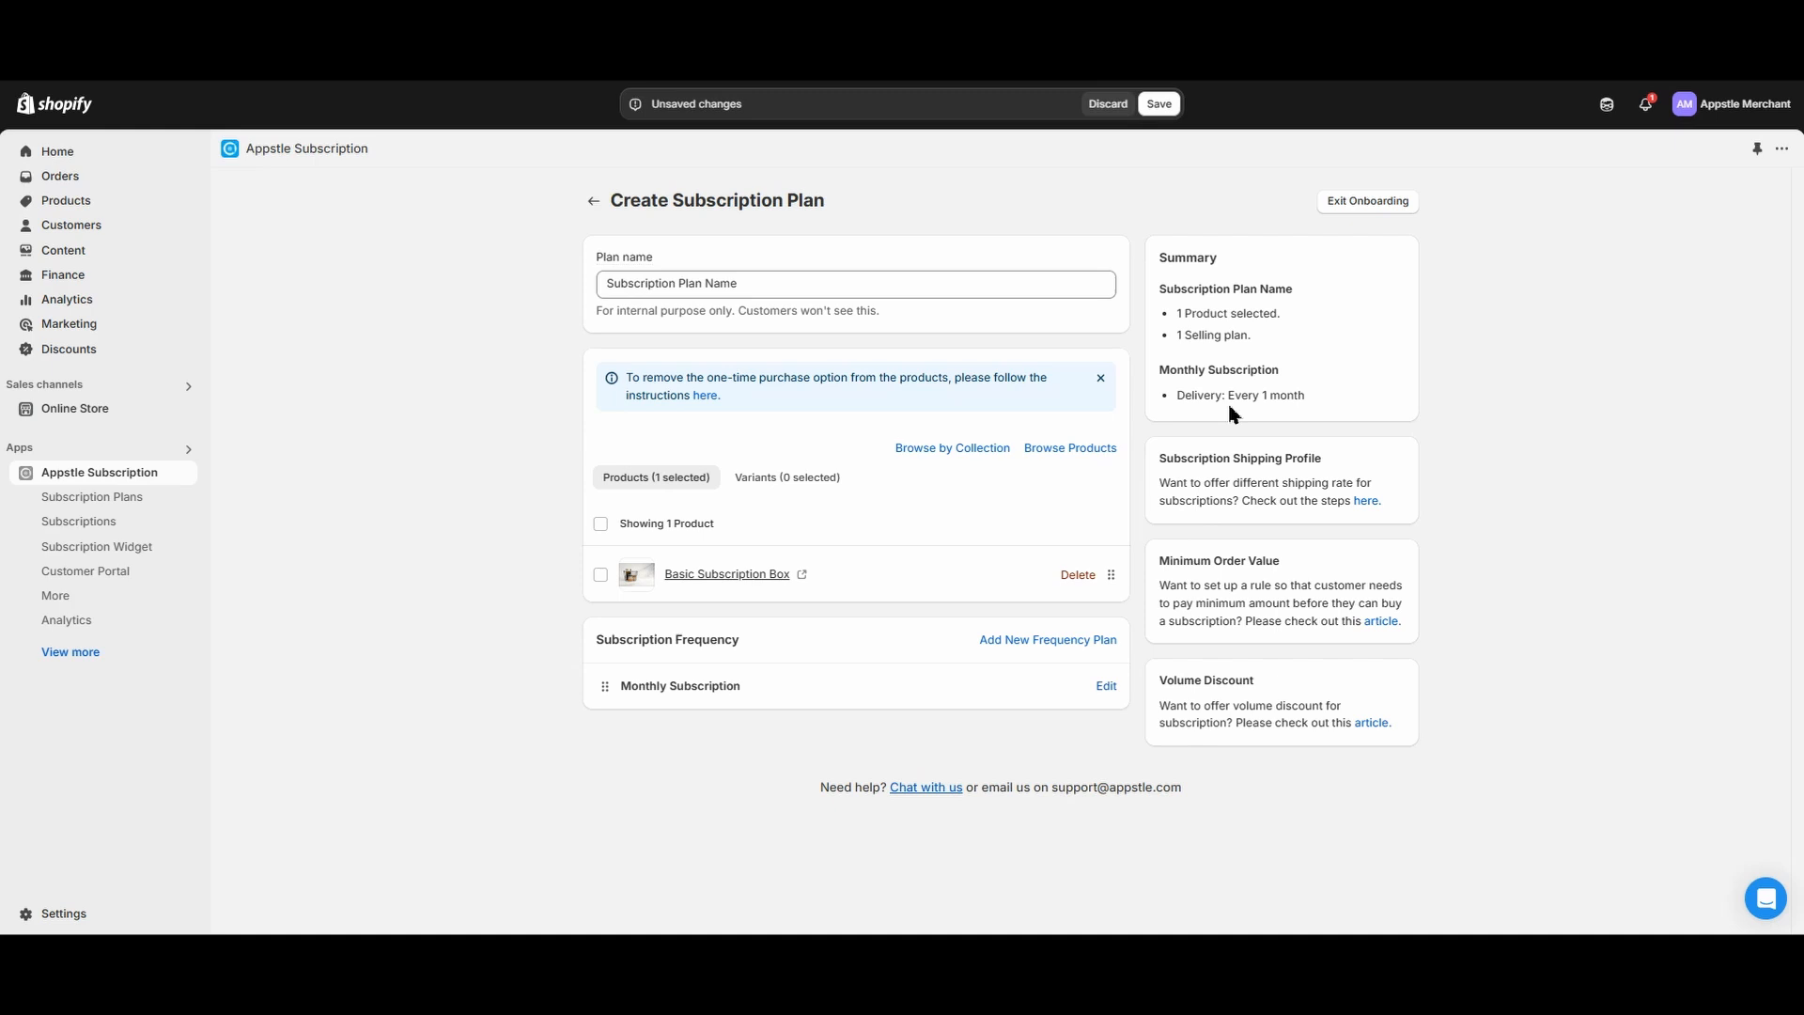
{"action": "mouse_move", "coordinate": [1297, 404]}
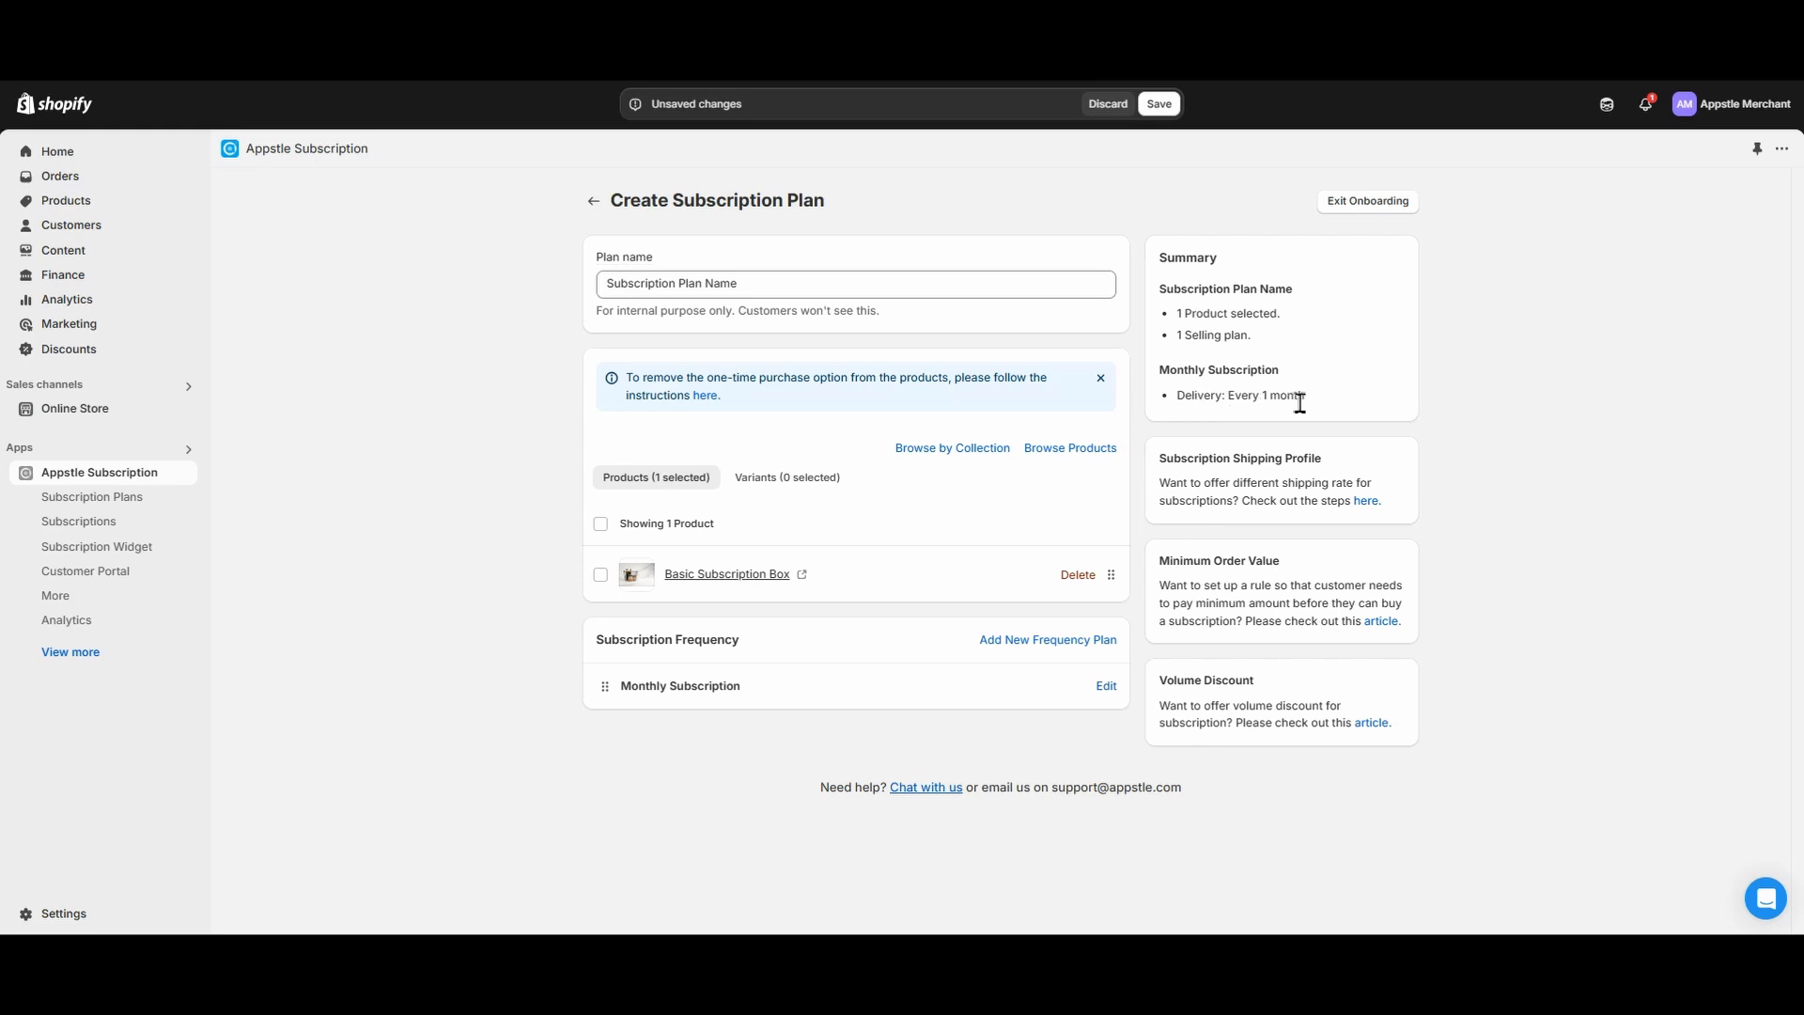
Edit Monthly Subscription, keep Pay As You Go (Auto-renew) billing, and view the billing-types help.
{"action": "left_click", "coordinate": [1103, 686]}
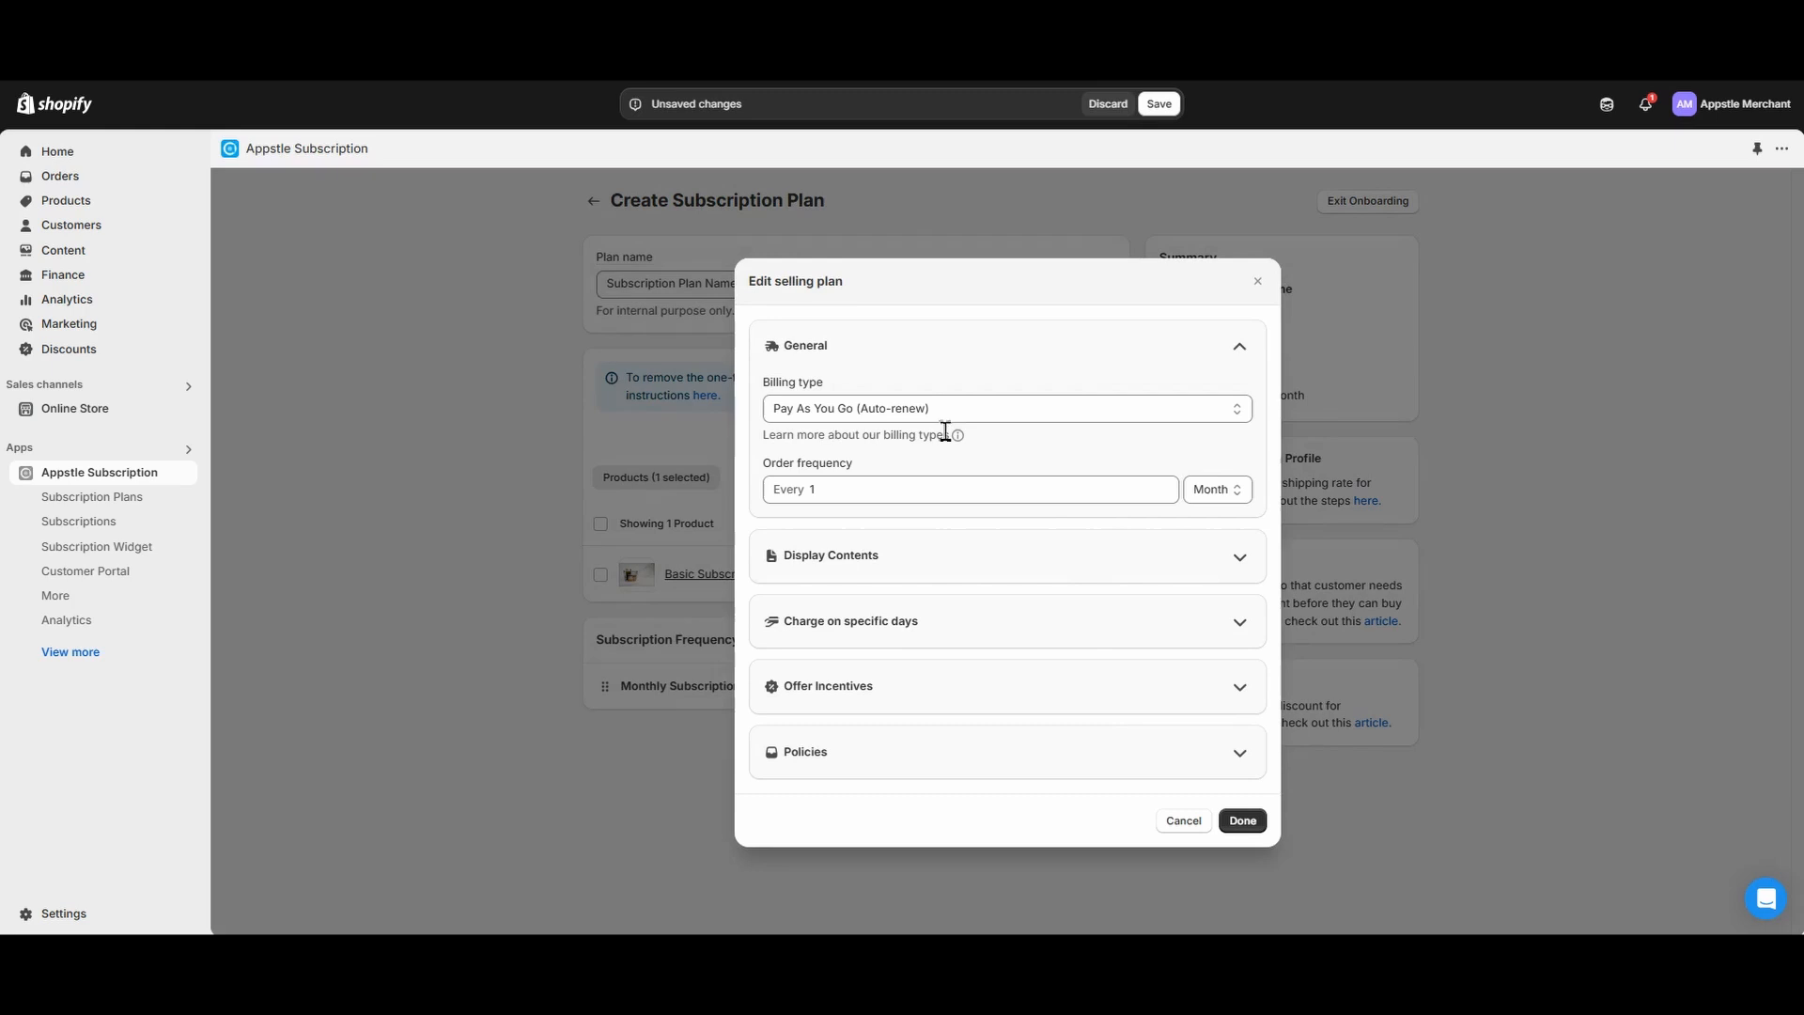
{"action": "mouse_move", "coordinate": [1036, 408]}
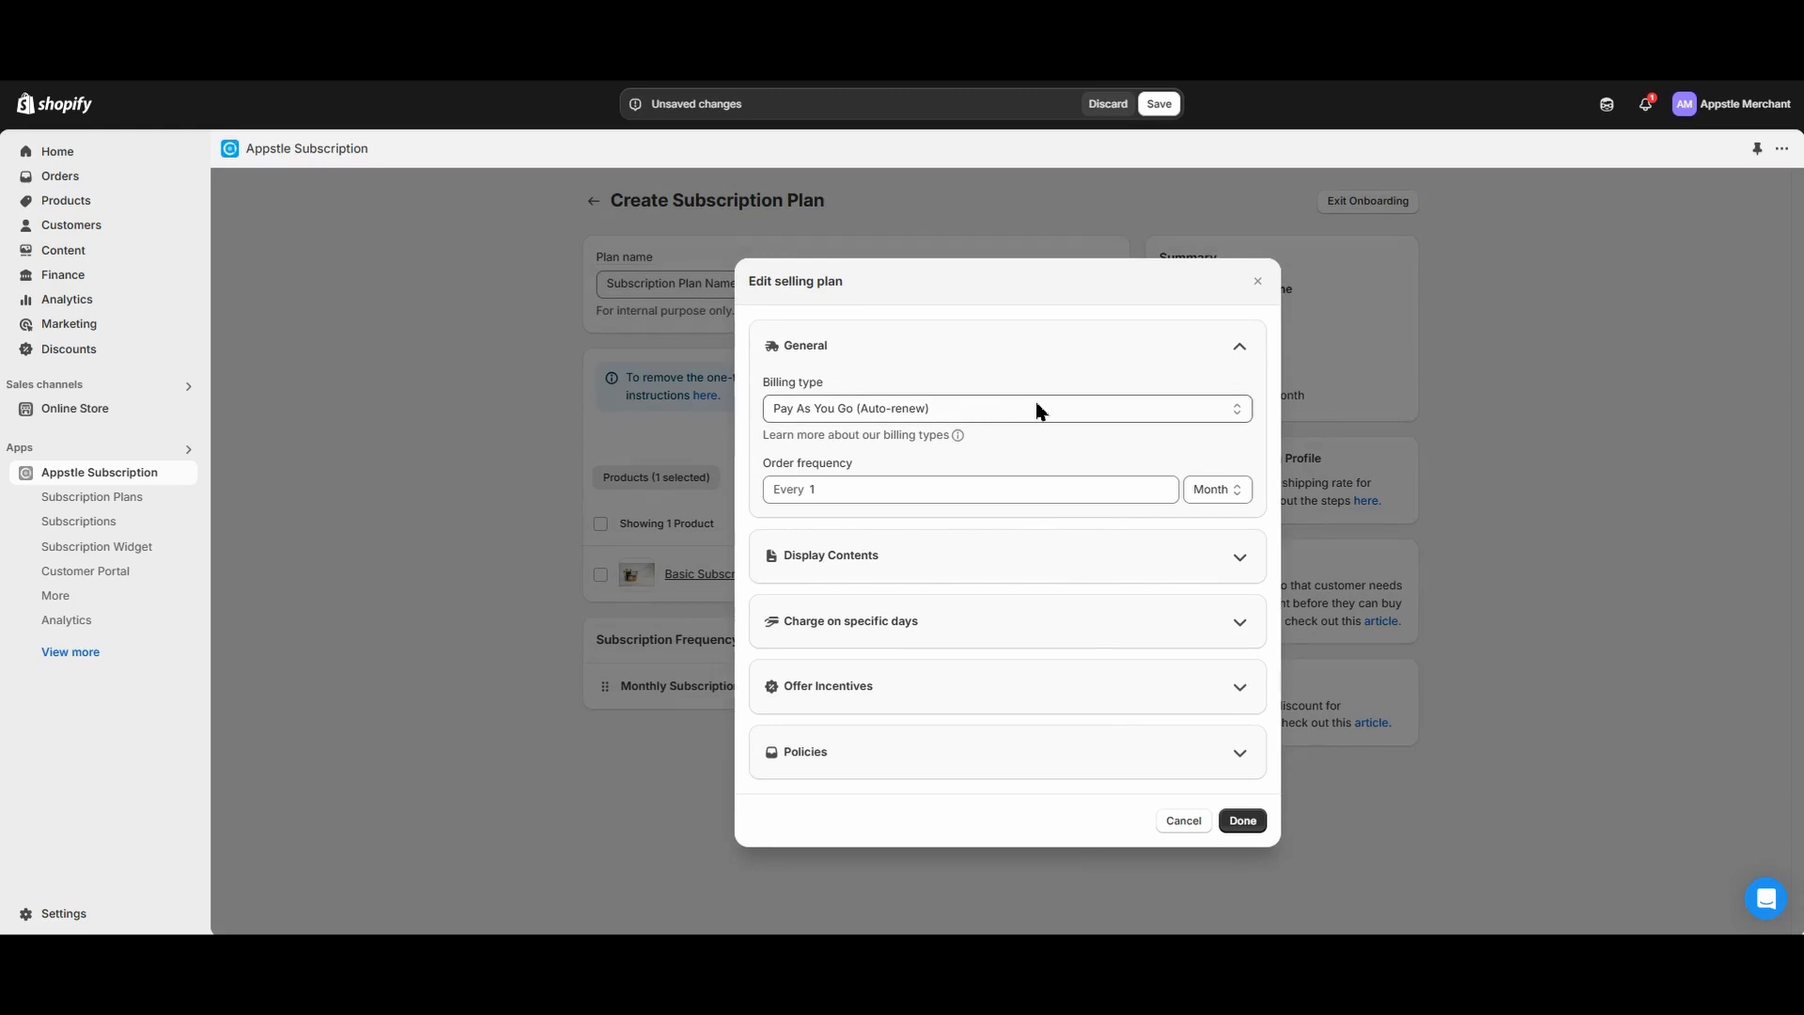
{"action": "left_click", "coordinate": [1004, 407]}
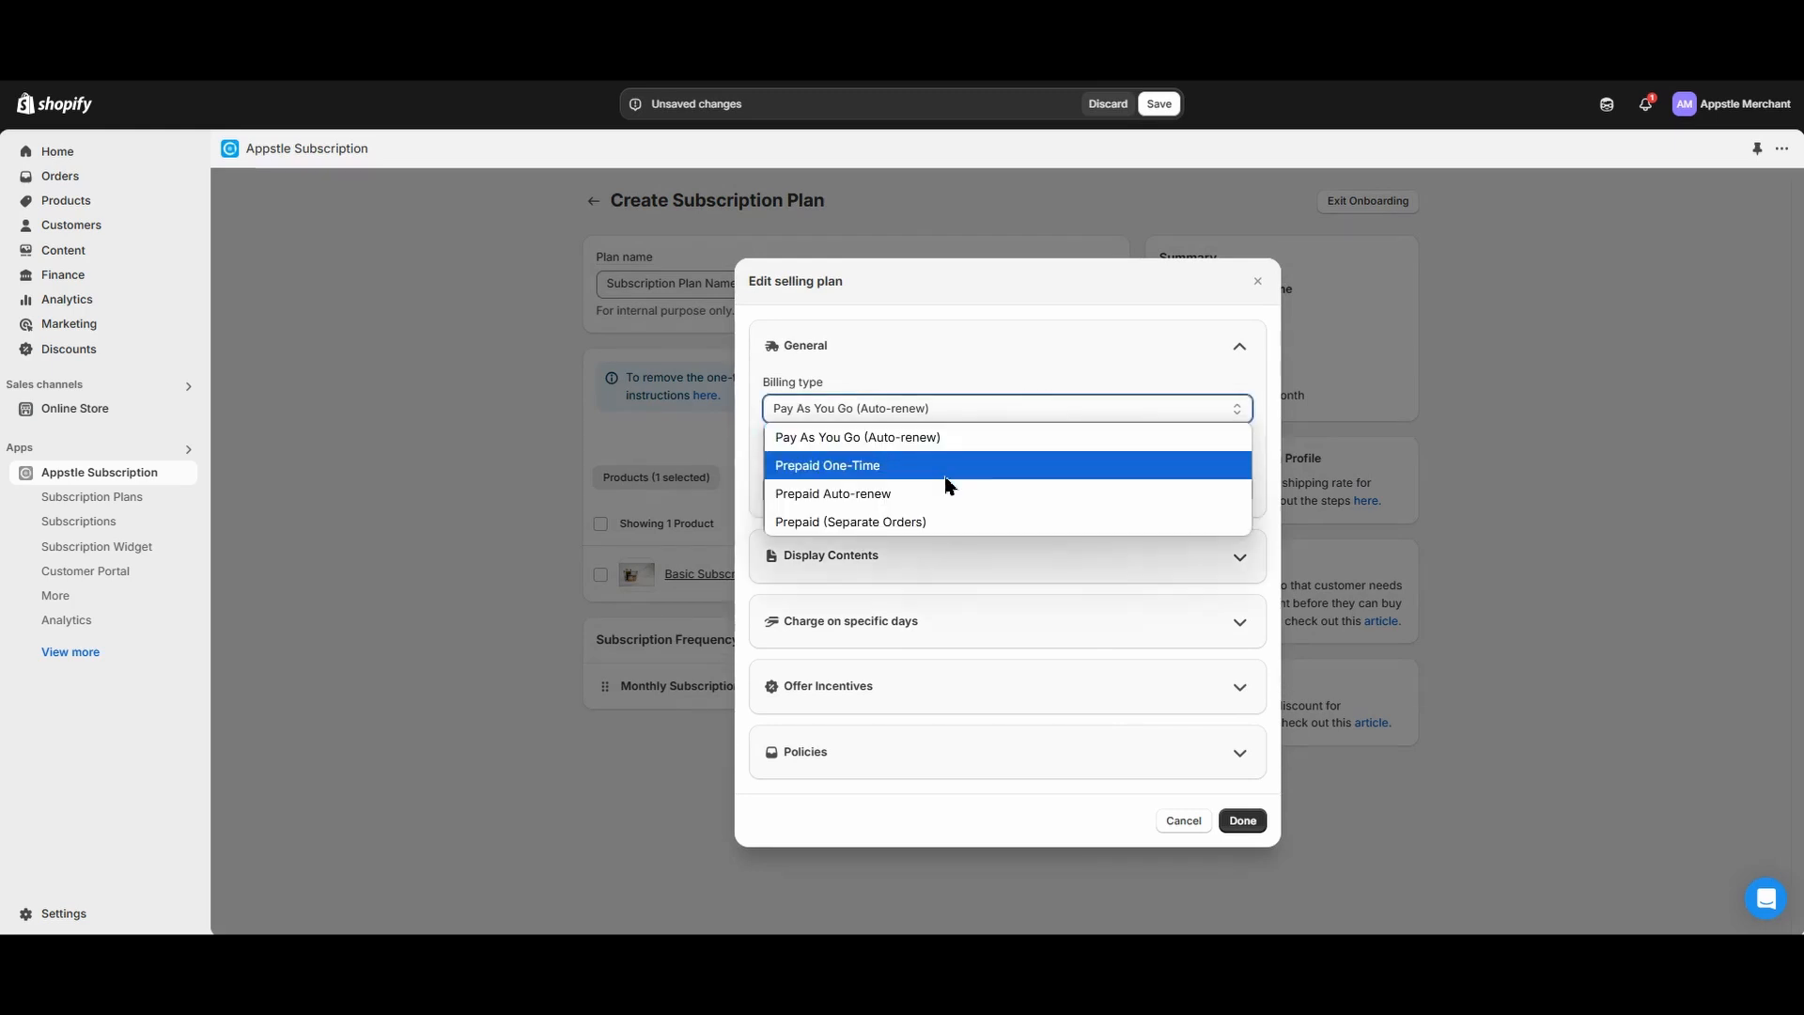
{"action": "mouse_move", "coordinate": [998, 436]}
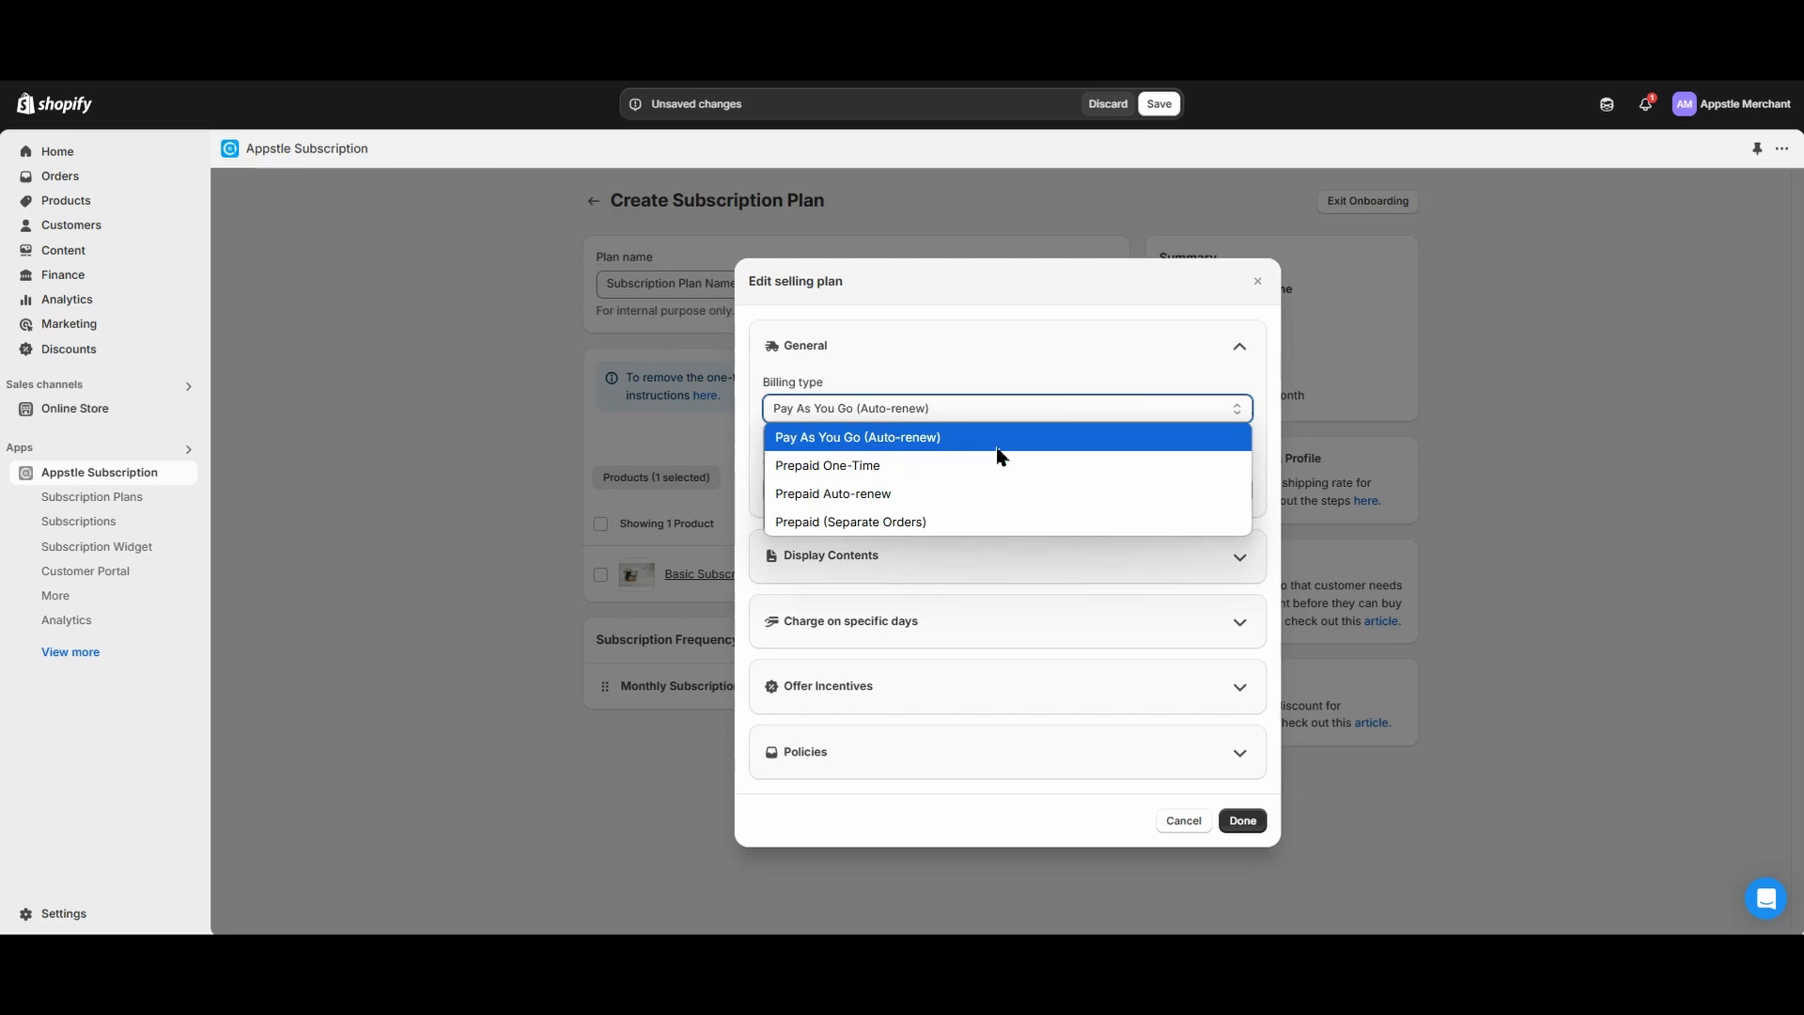
{"action": "mouse_move", "coordinate": [979, 412]}
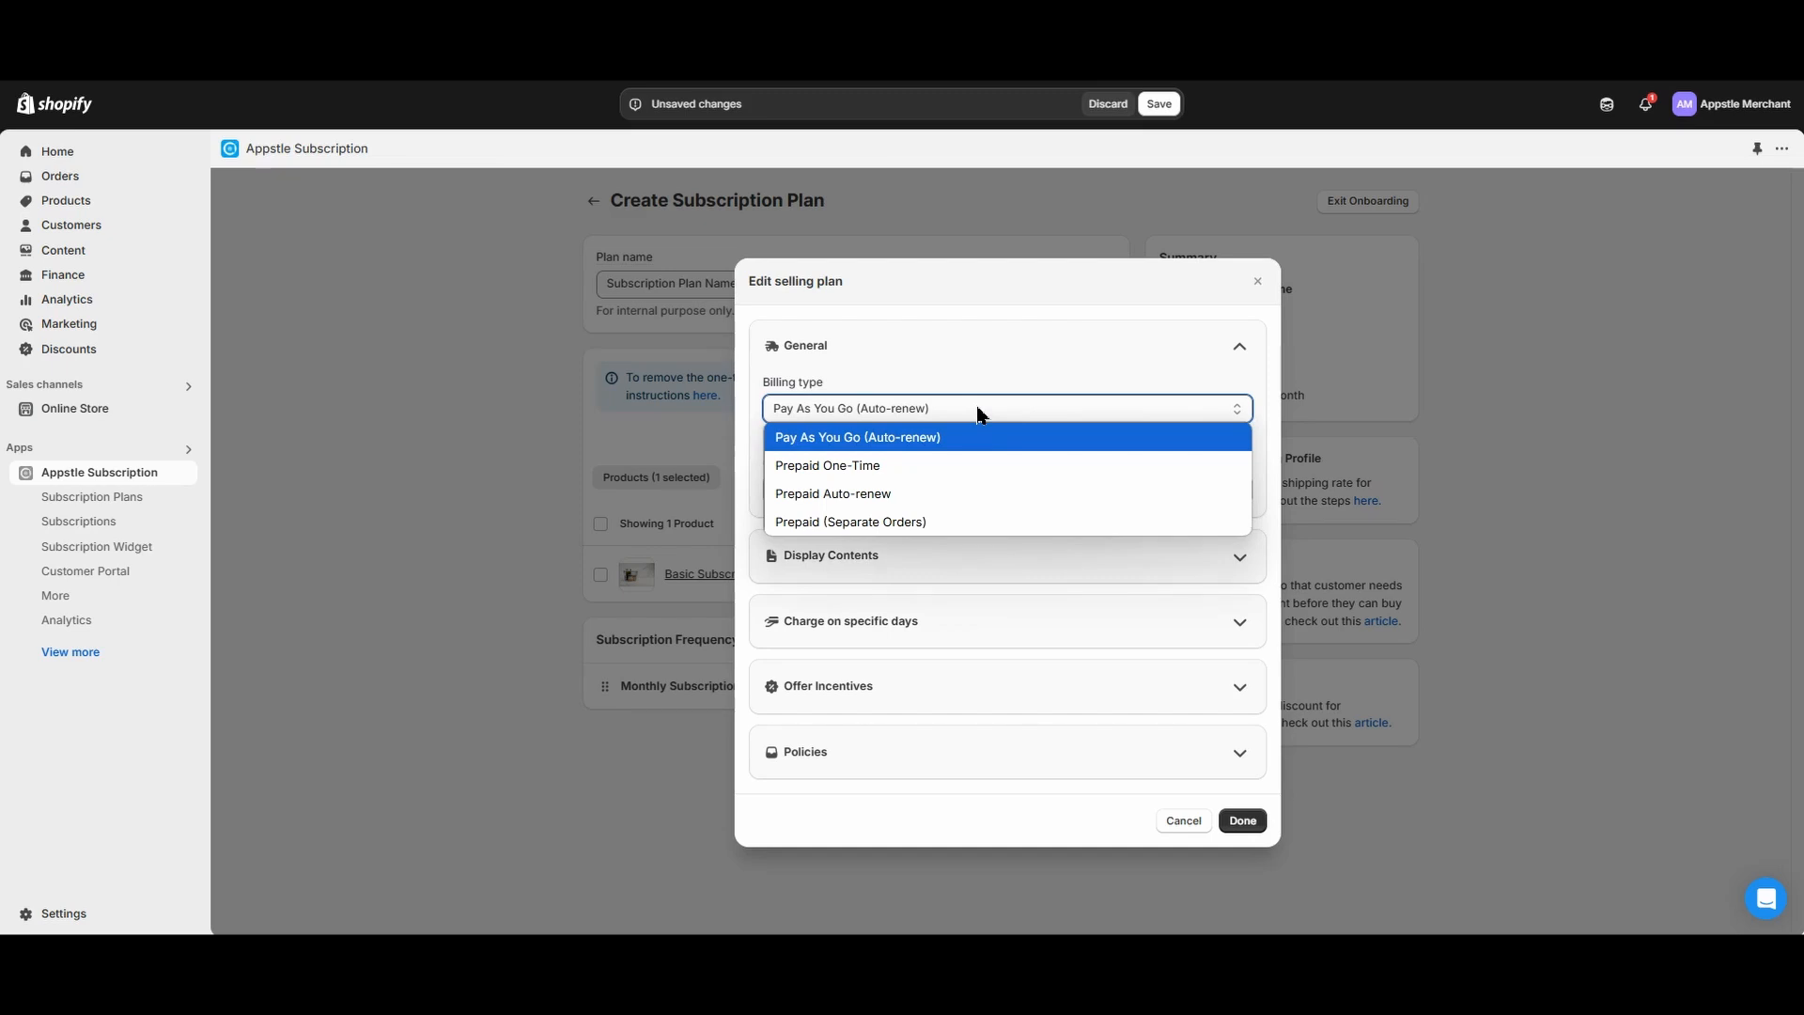
{"action": "left_click", "coordinate": [856, 436]}
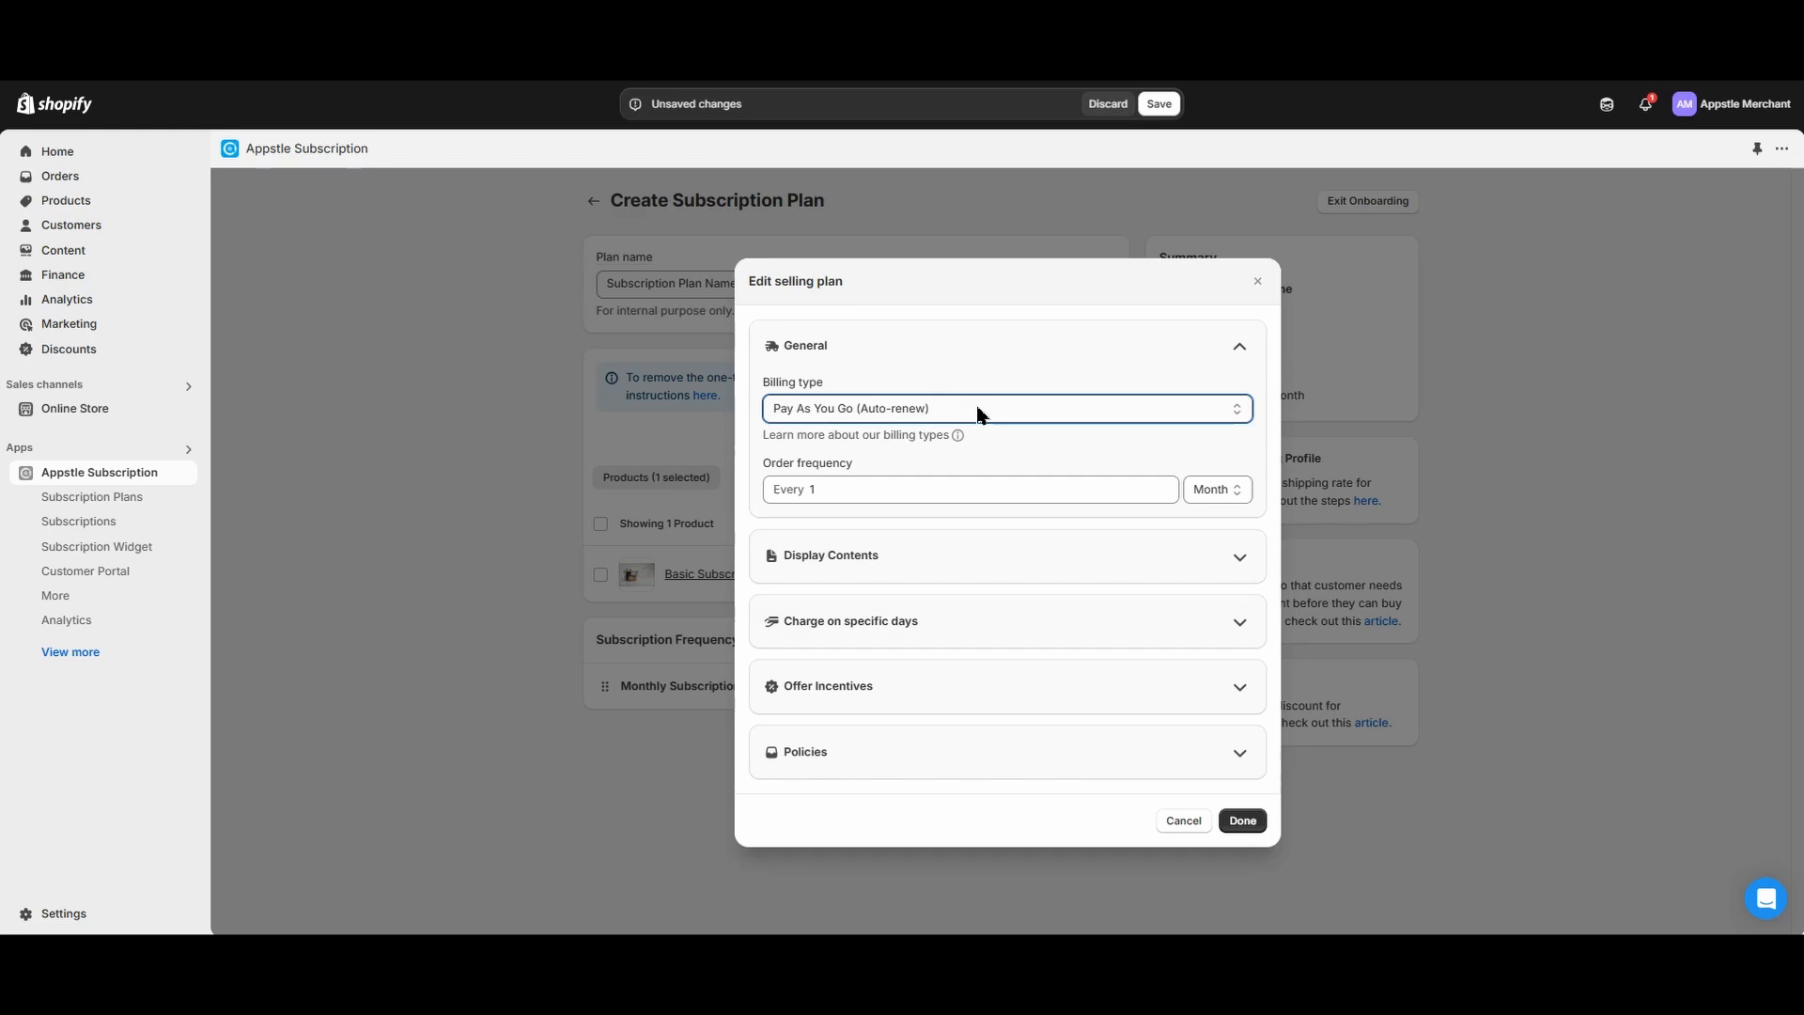
{"action": "mouse_move", "coordinate": [959, 439]}
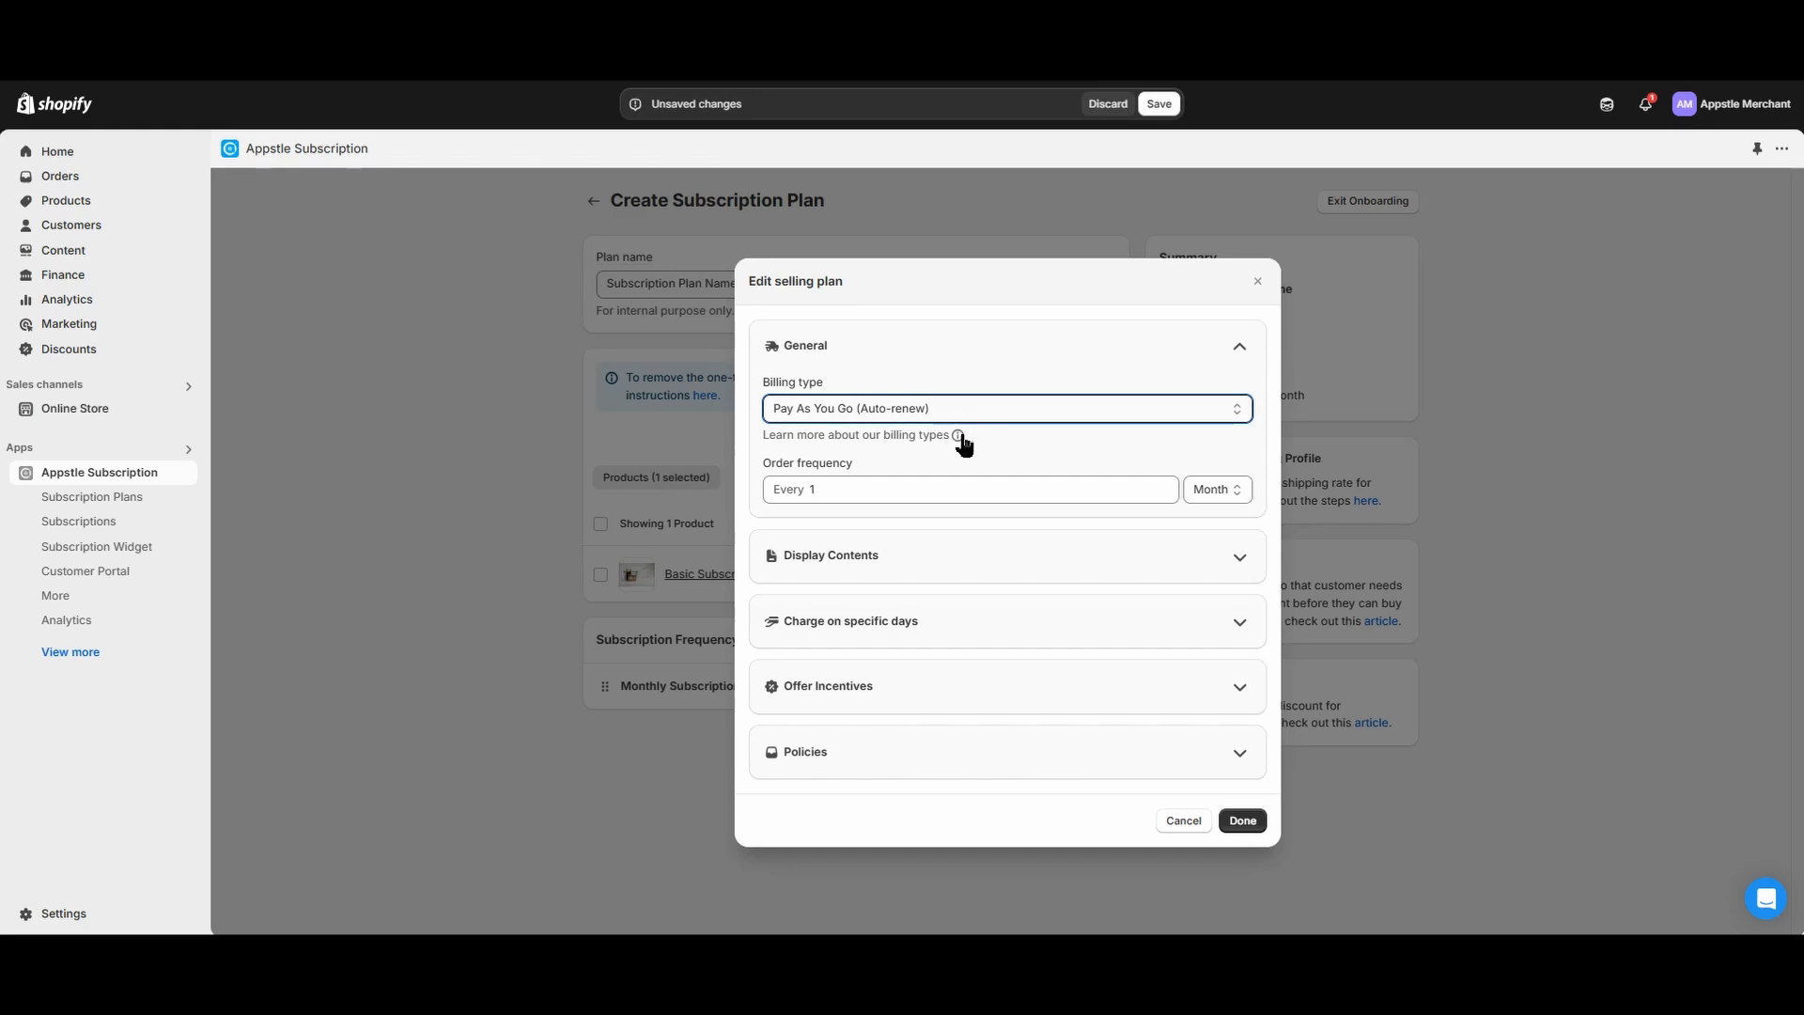
{"action": "left_click", "coordinate": [957, 435]}
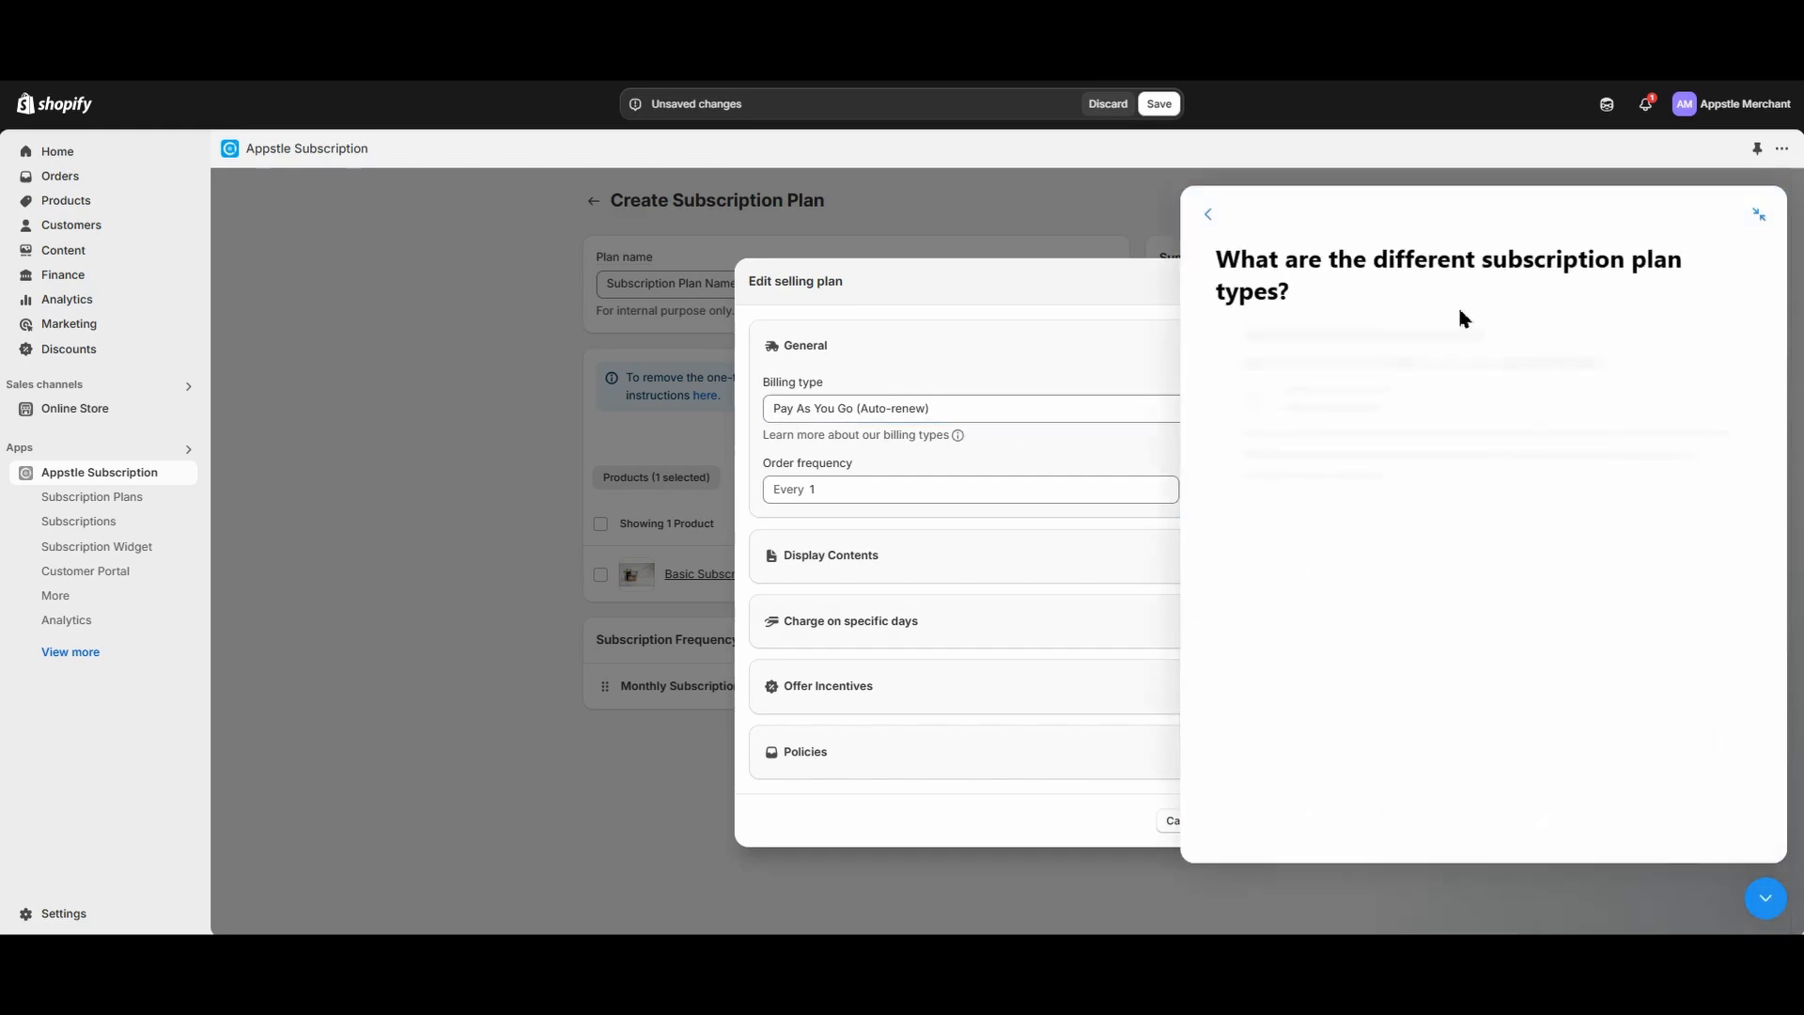
{"action": "left_click", "coordinate": [1764, 898]}
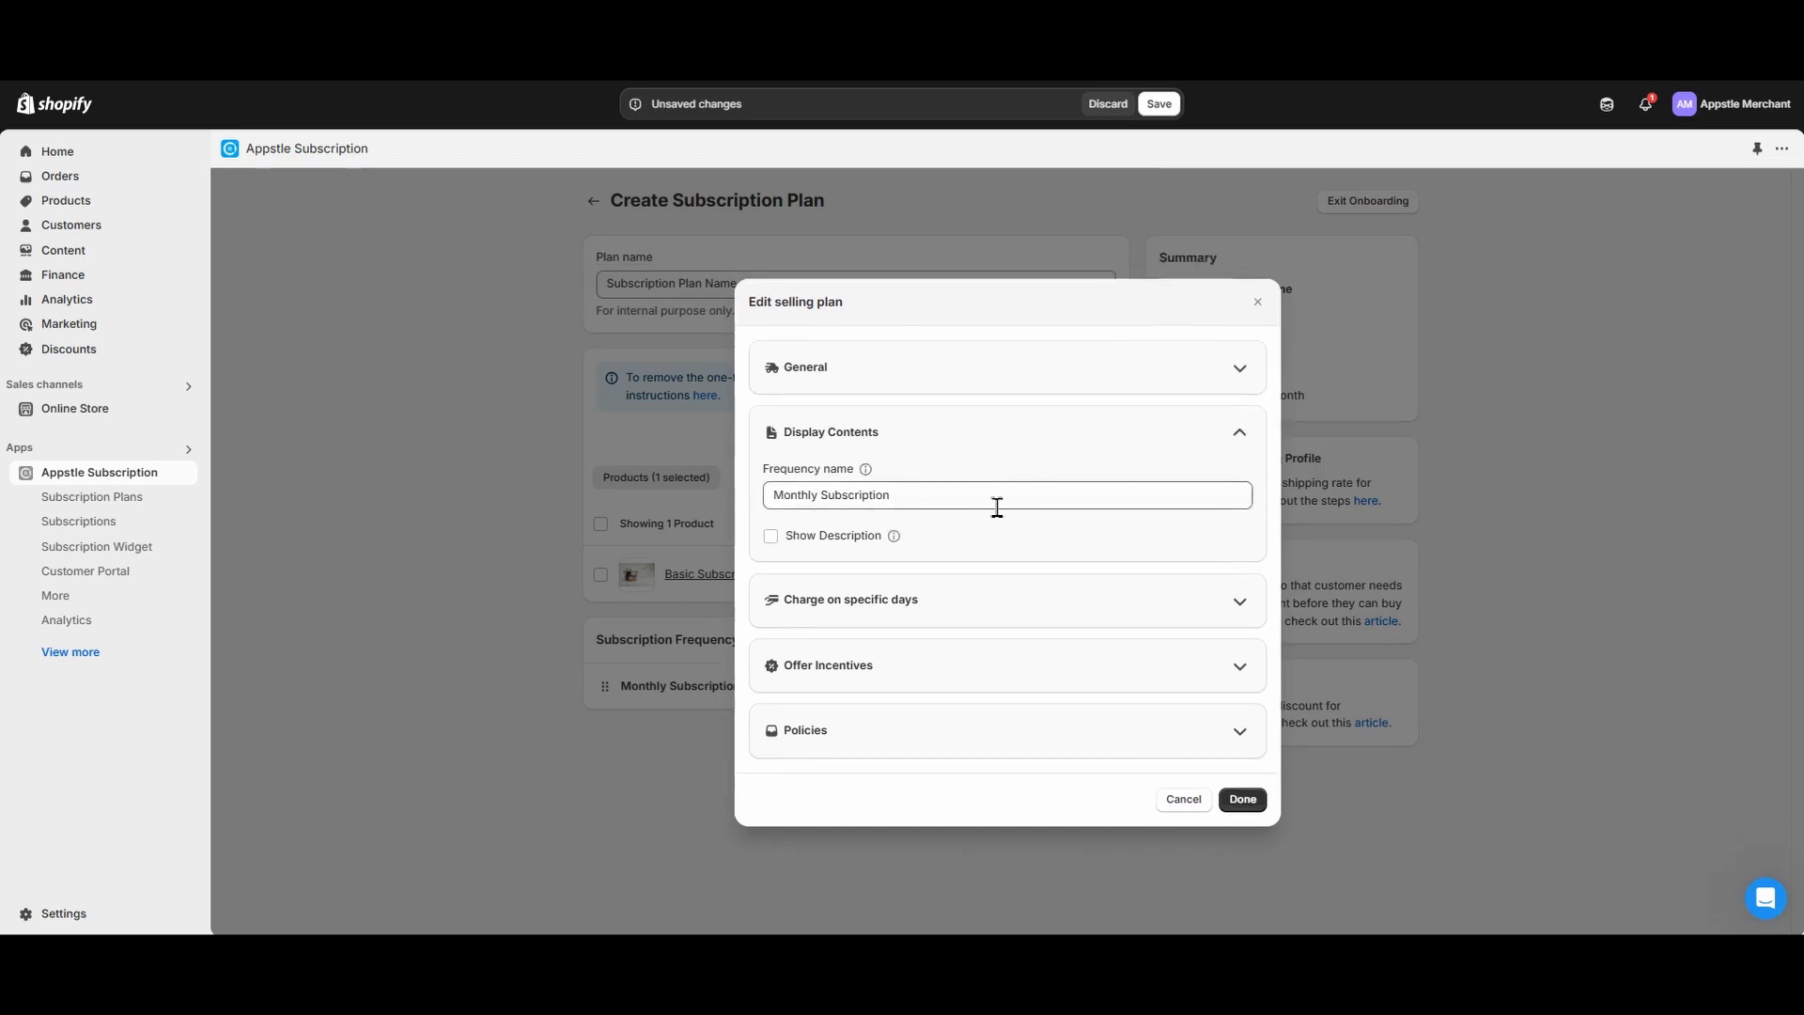
{"action": "mouse_move", "coordinate": [872, 547]}
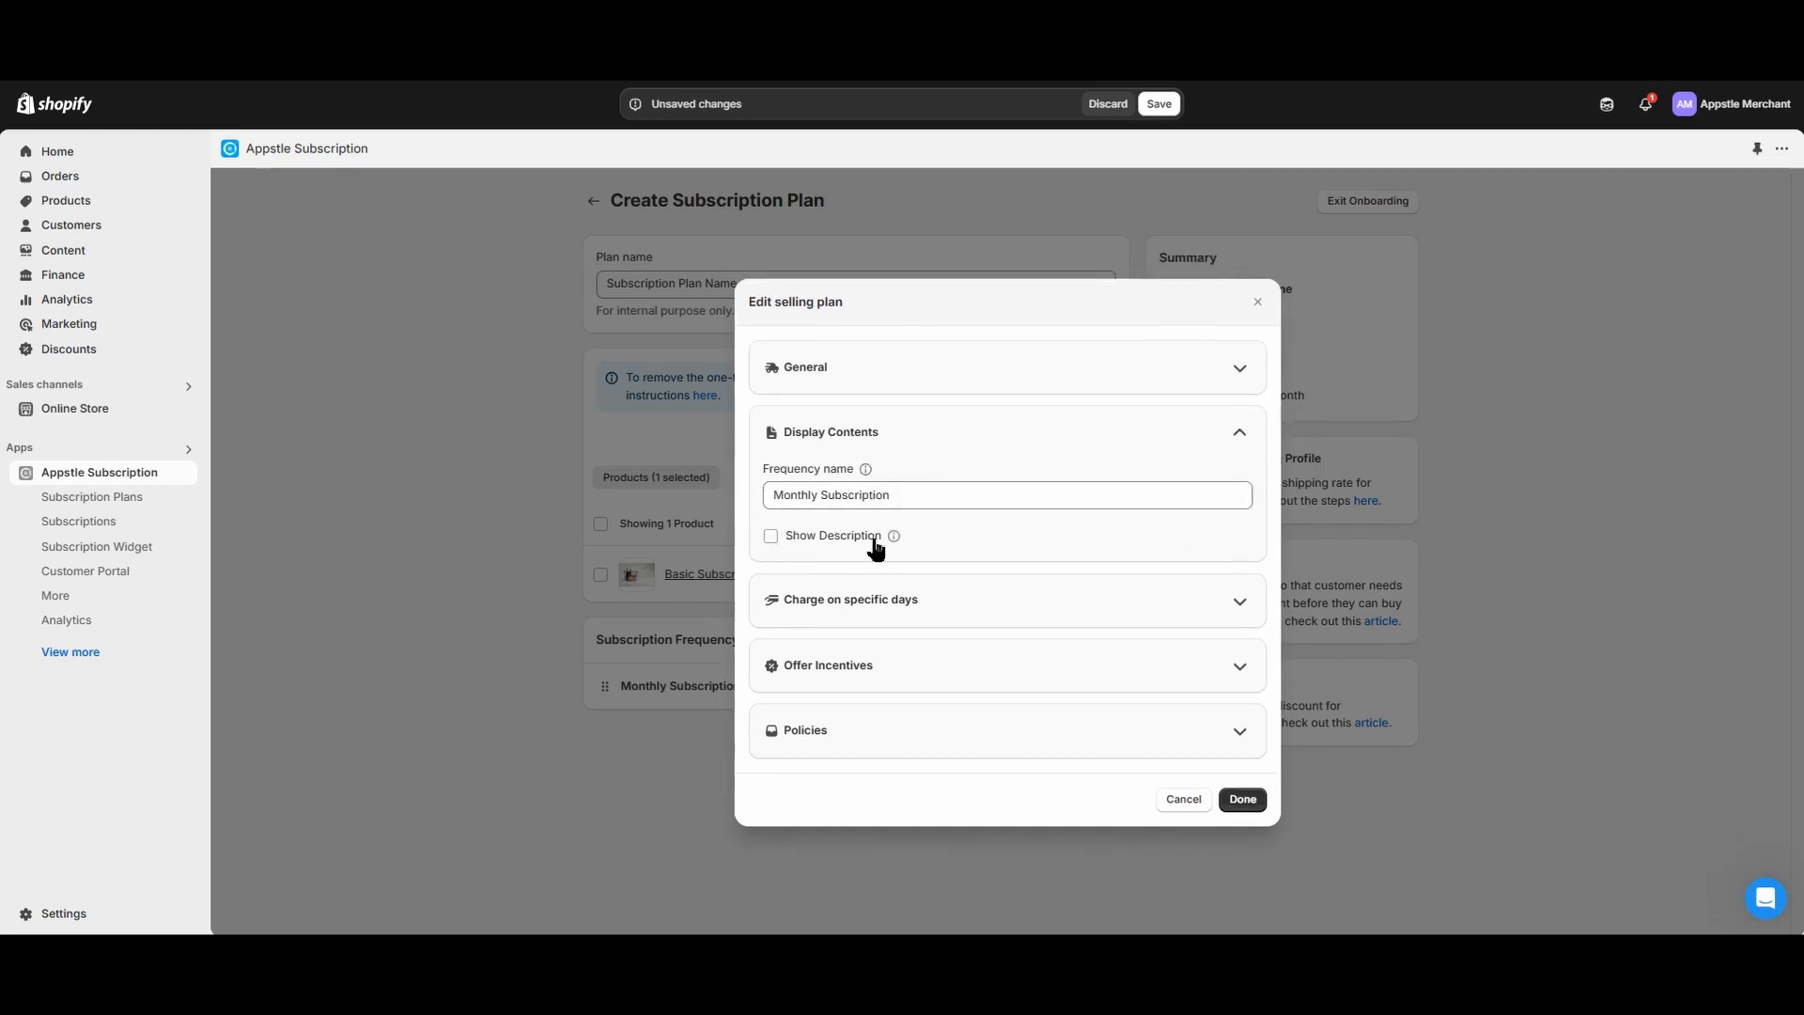
{"action": "mouse_move", "coordinate": [794, 543]}
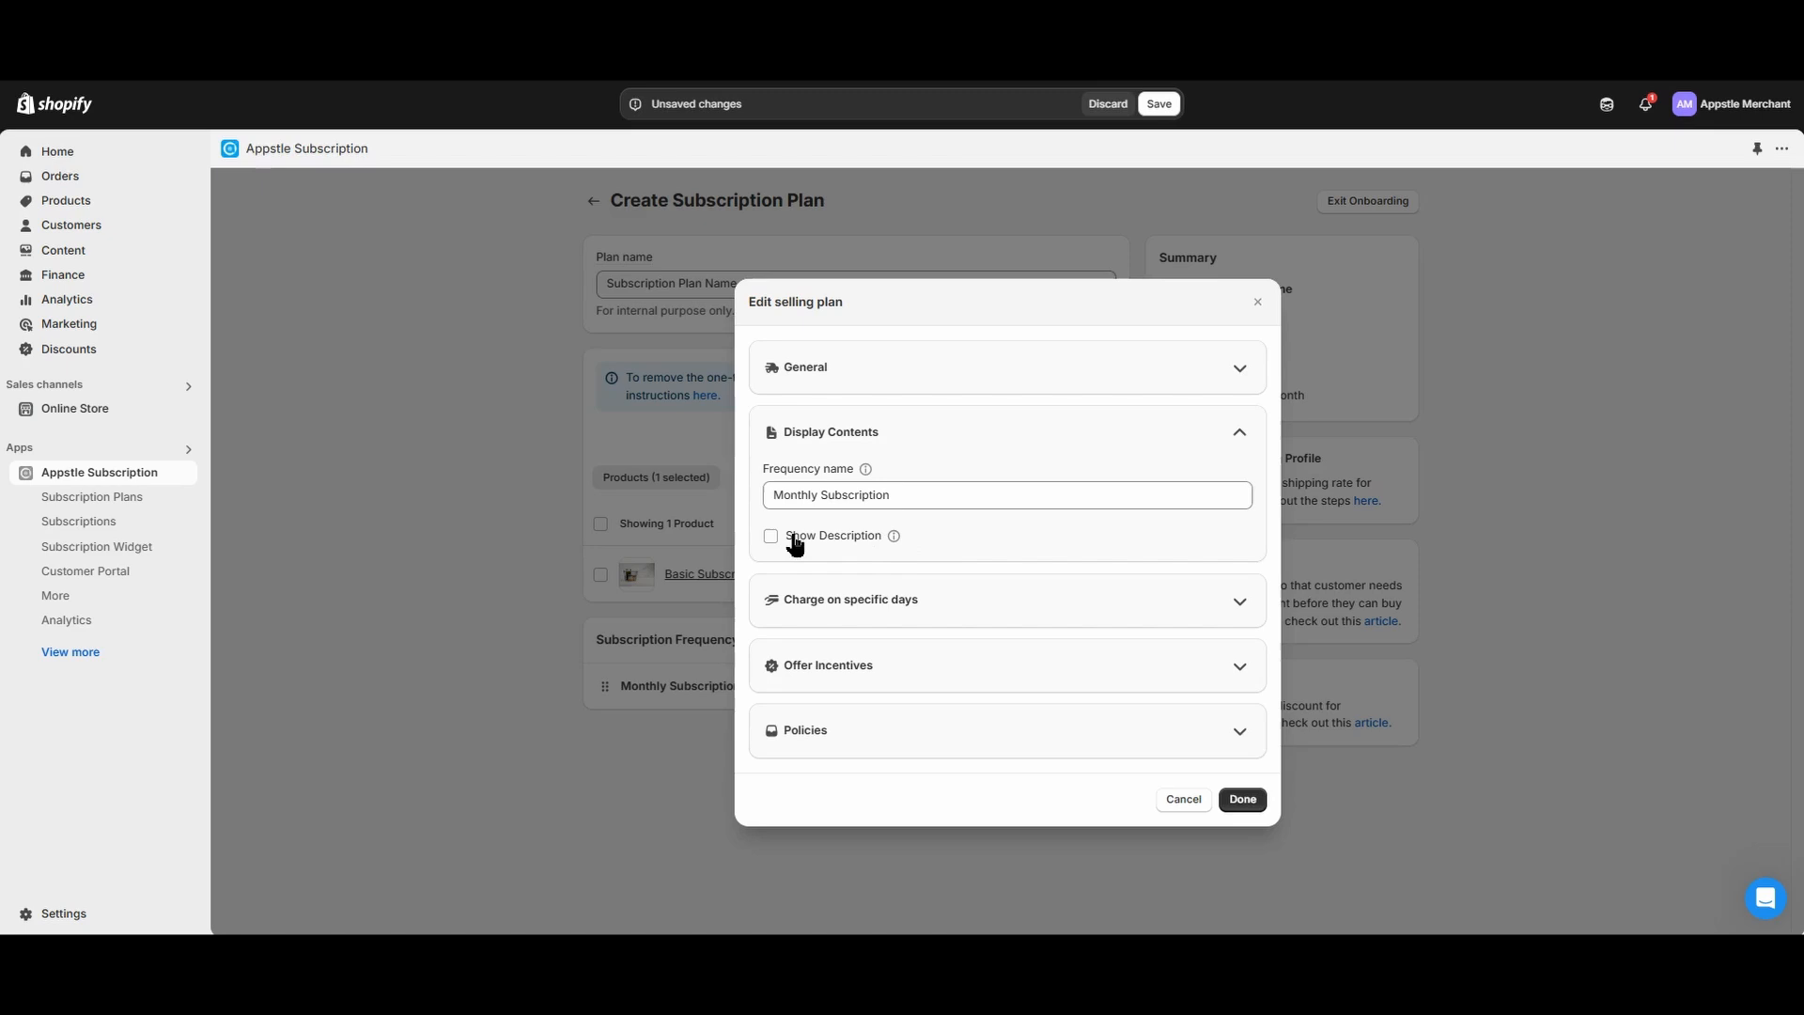
Turn on Show Description and review the Subscription renewal day choices.
{"action": "left_click", "coordinate": [769, 534]}
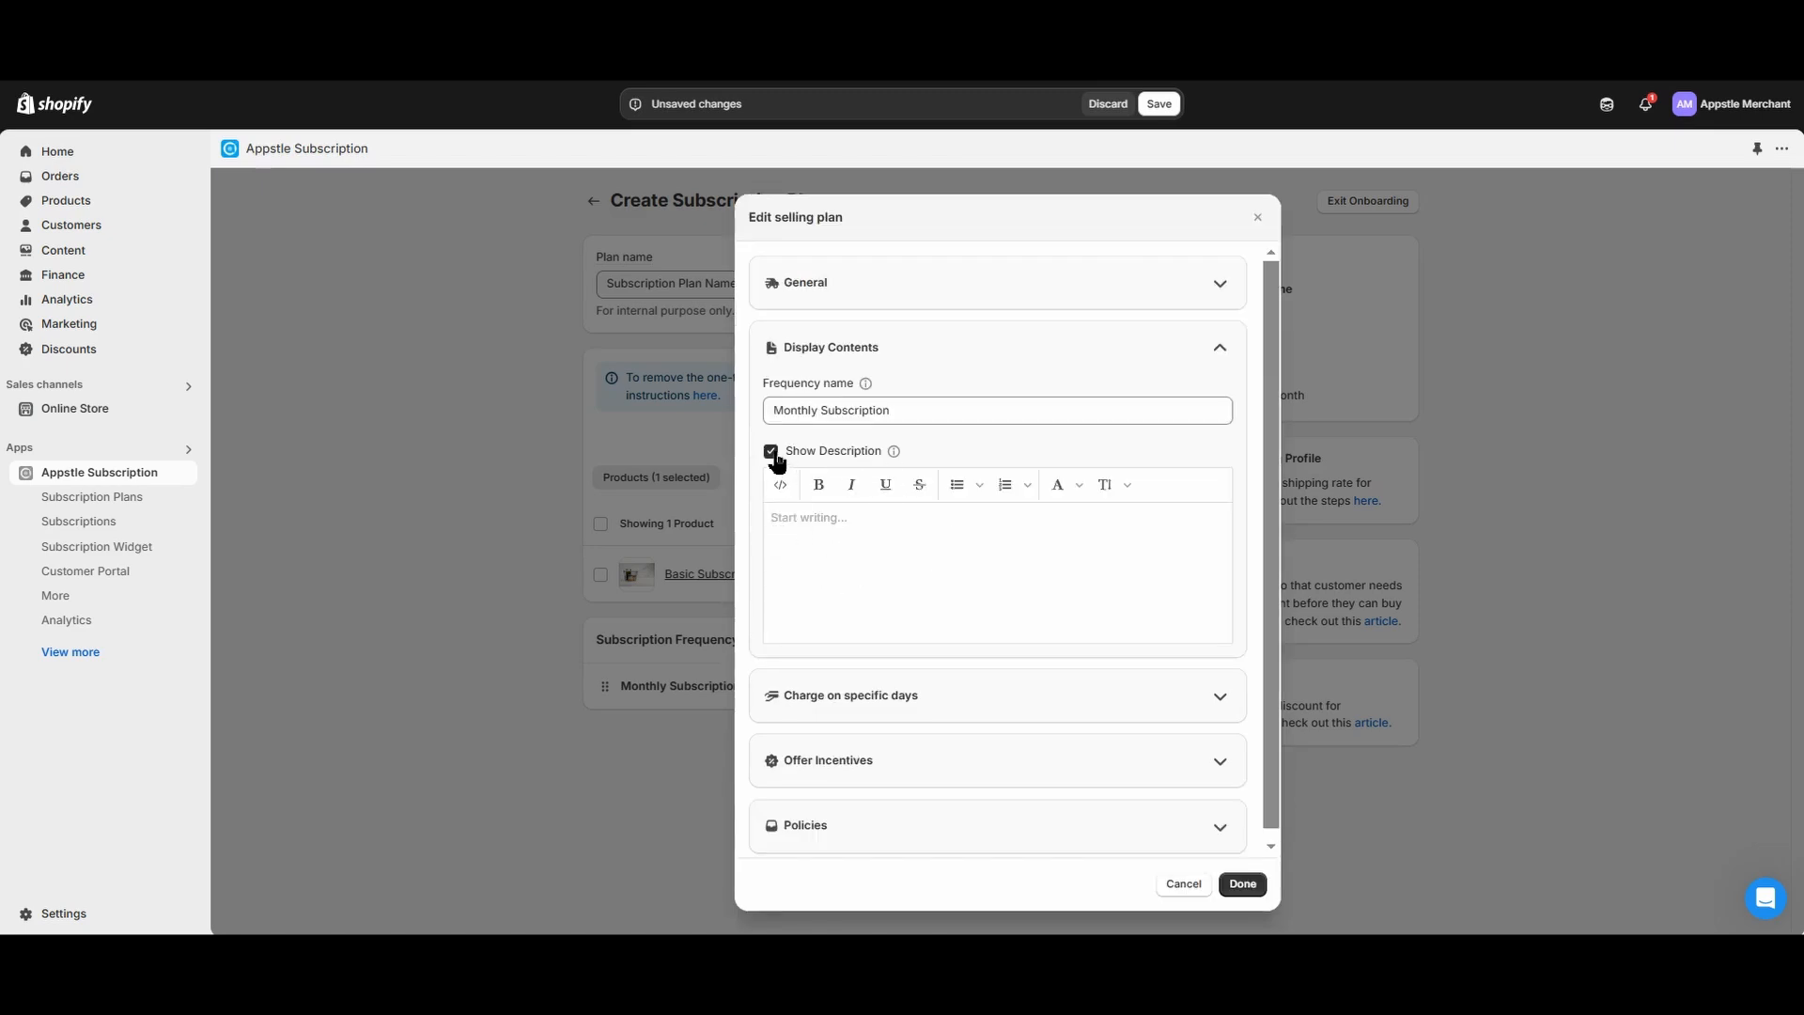
{"action": "left_click", "coordinate": [770, 451]}
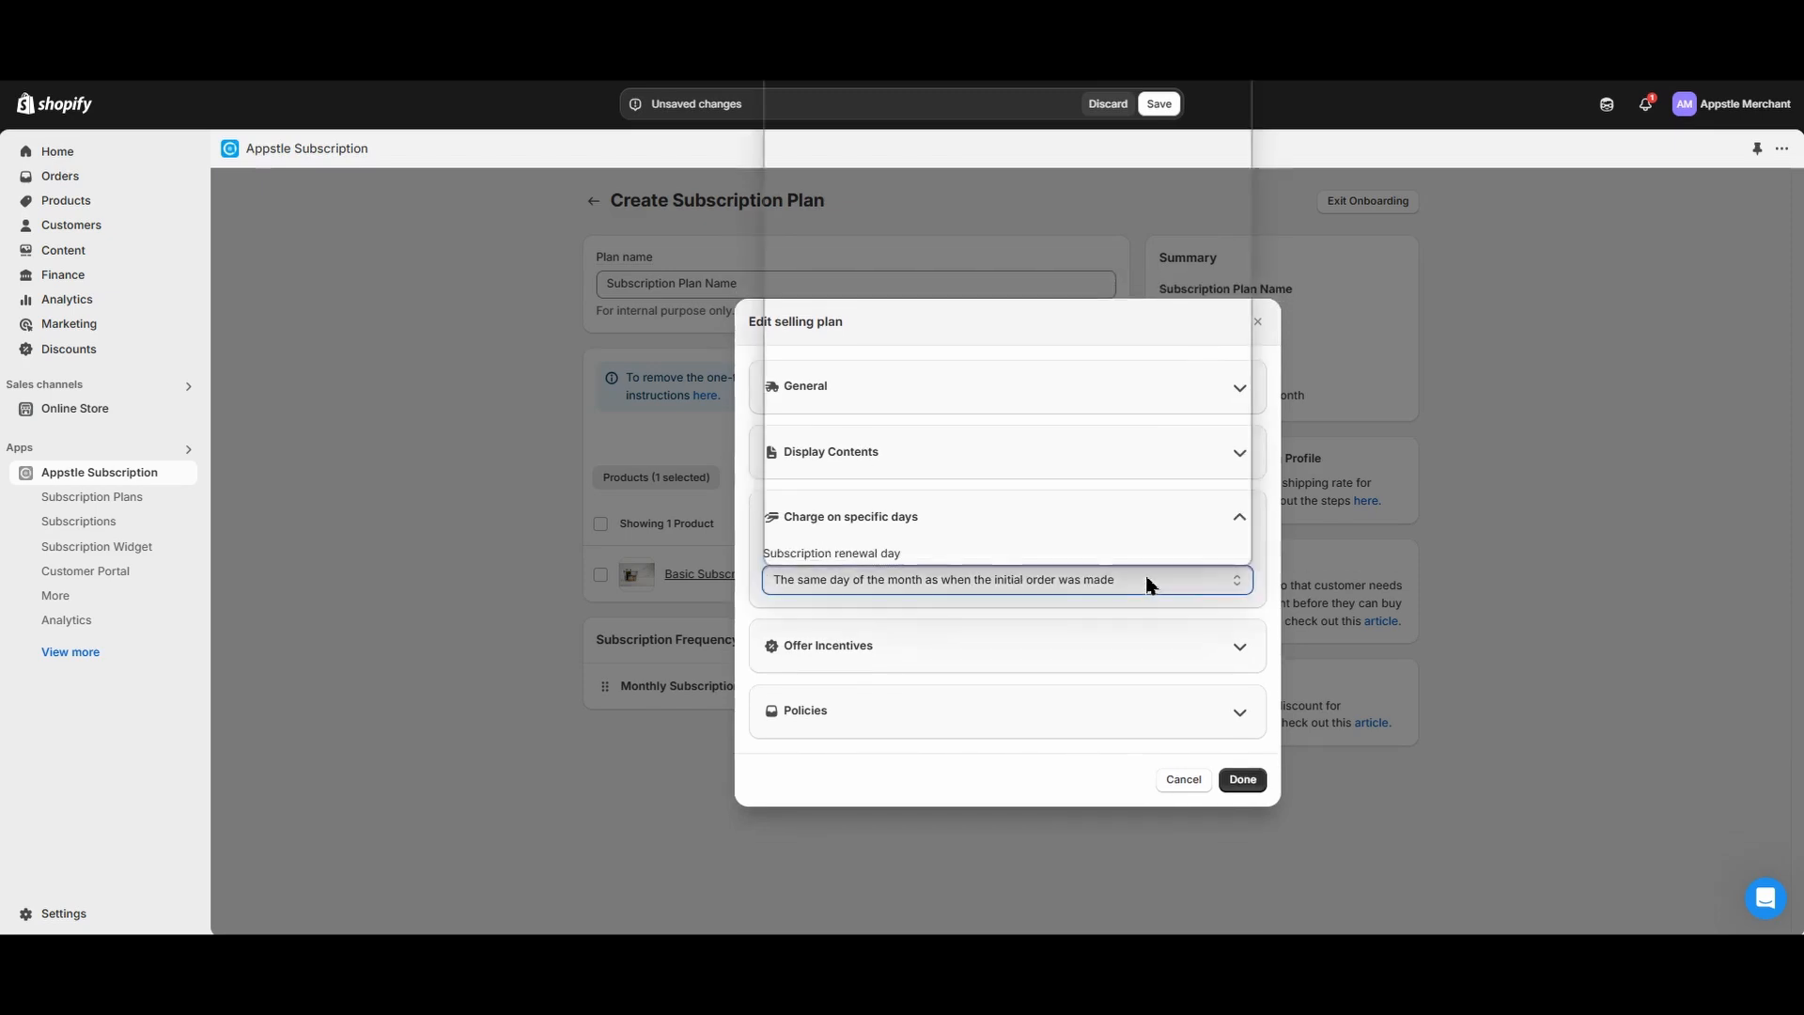
{"action": "left_click", "coordinate": [1005, 578]}
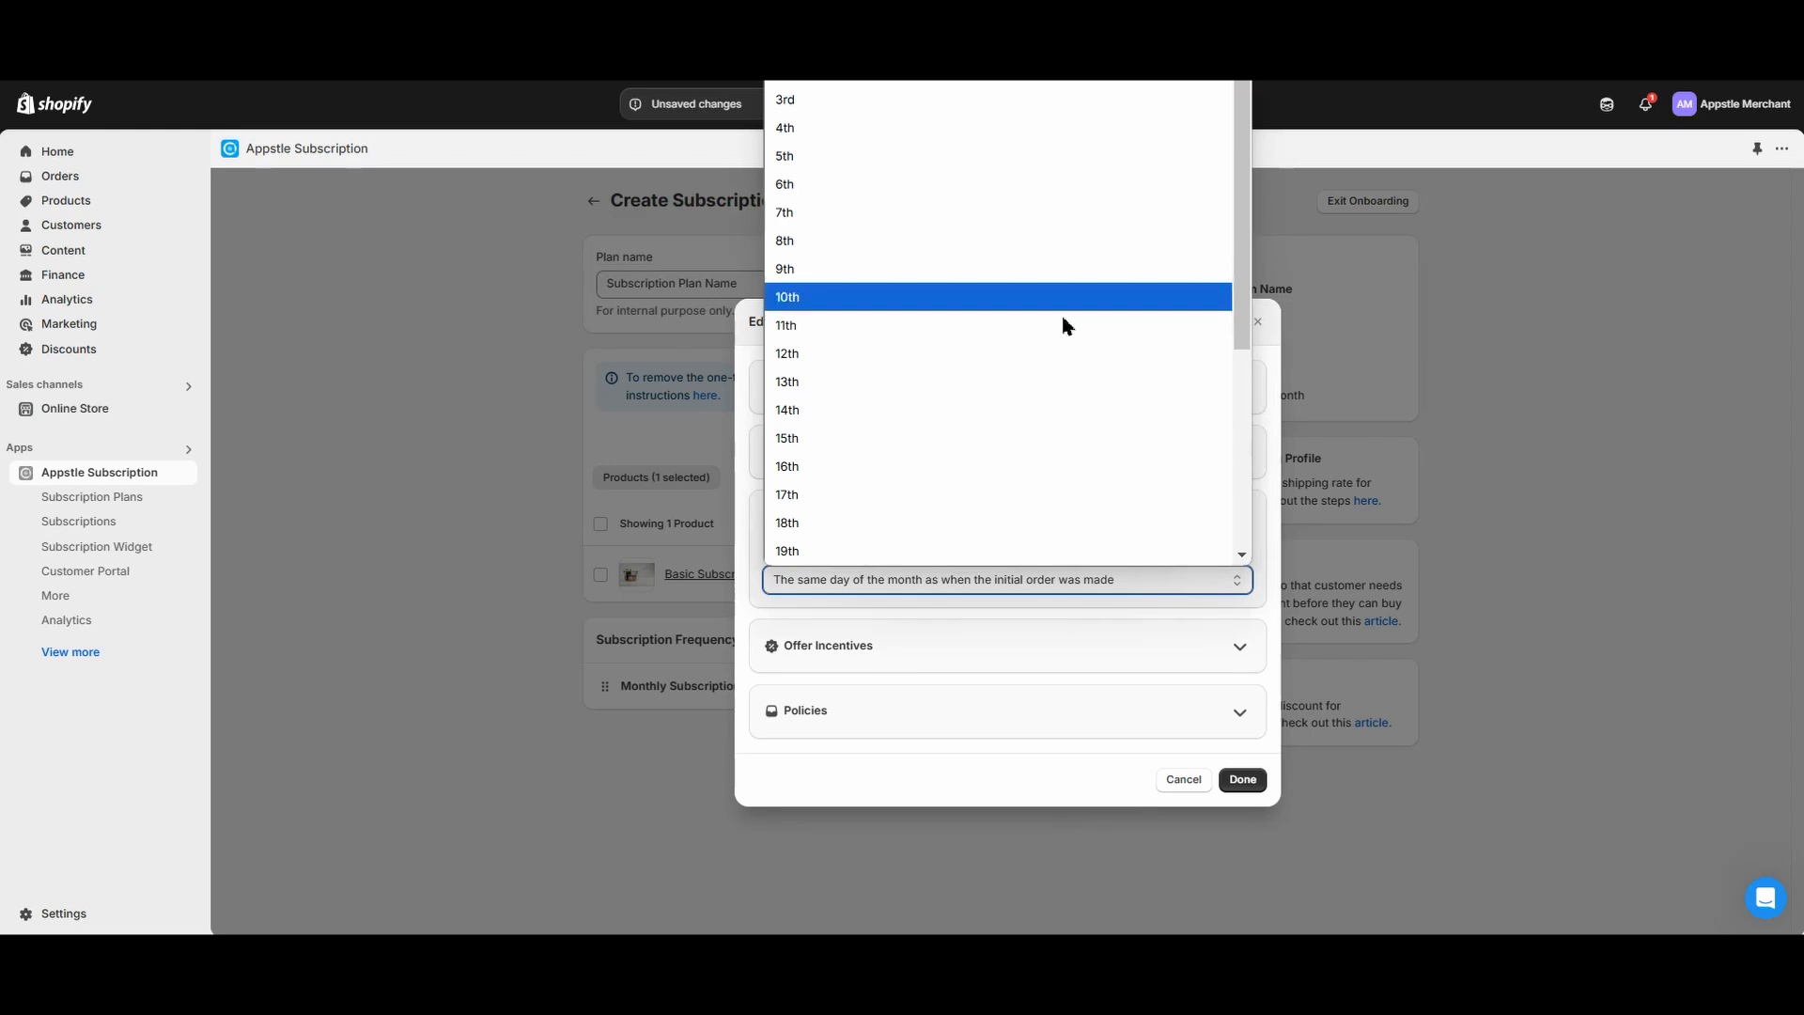
{"action": "left_click", "coordinate": [1003, 579]}
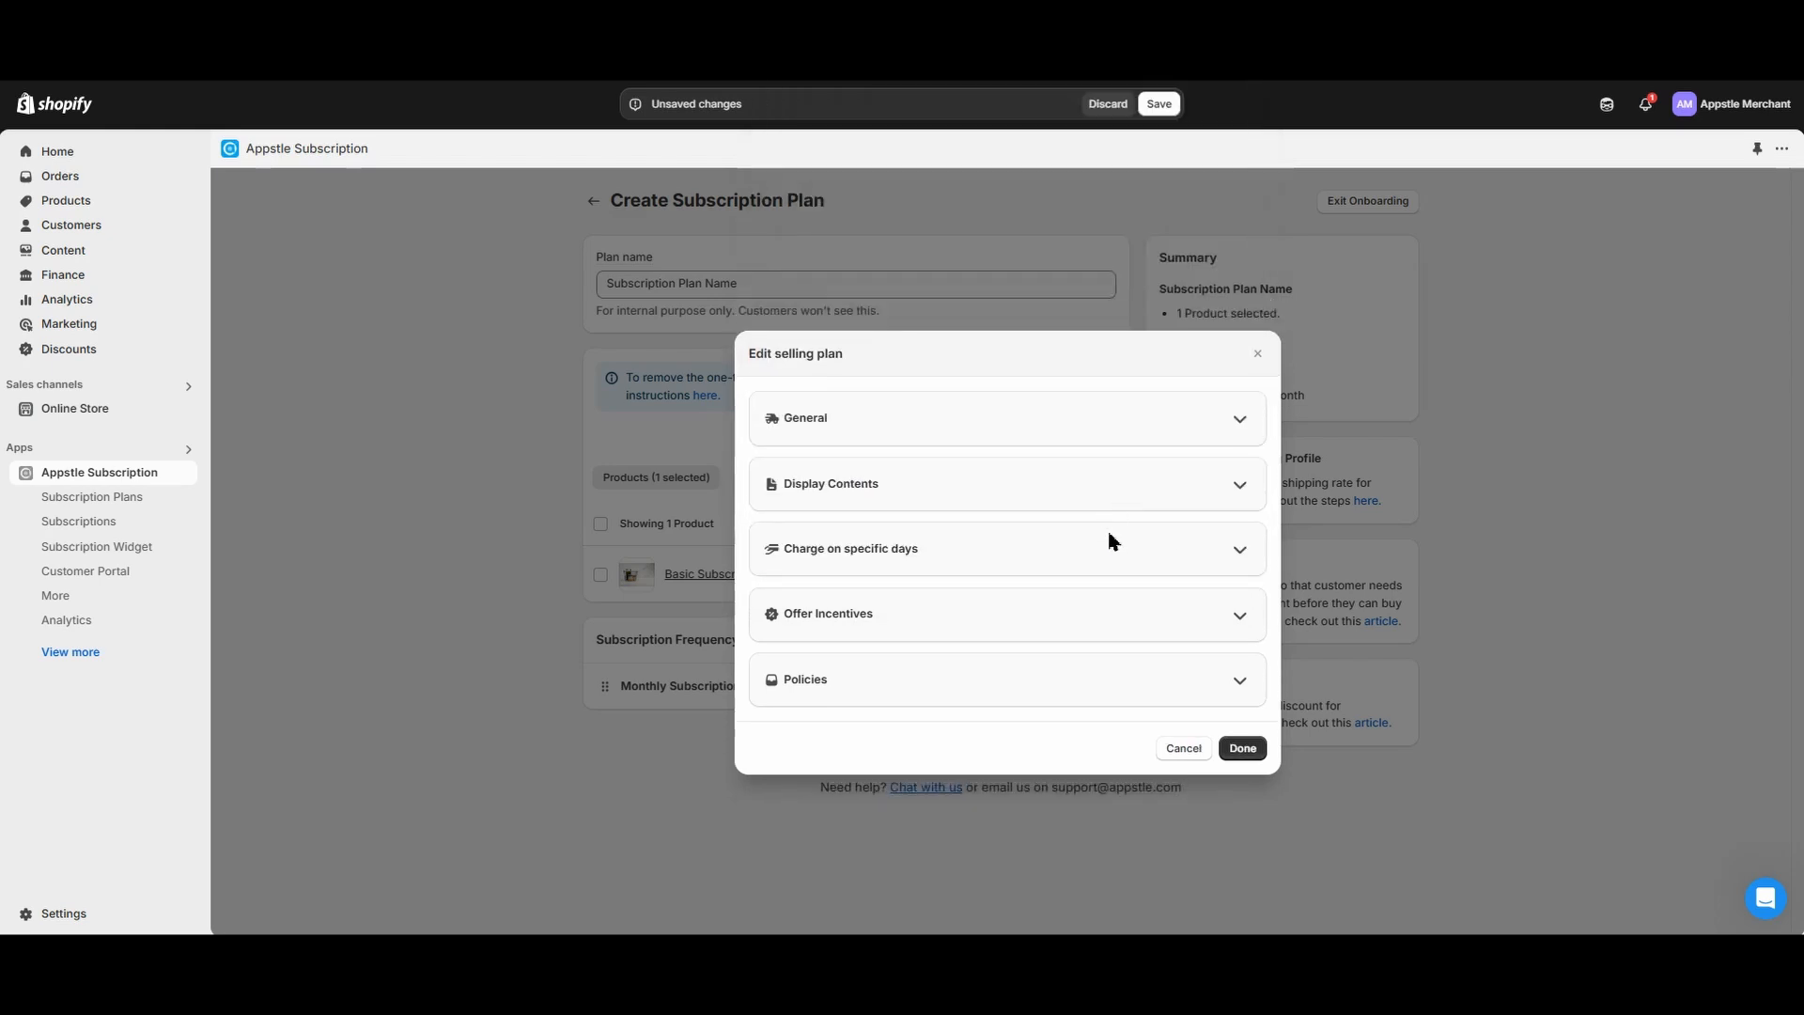
Set a 10% subscriber discount, toggling the later discount change on and back off.
{"action": "left_click", "coordinate": [1005, 614]}
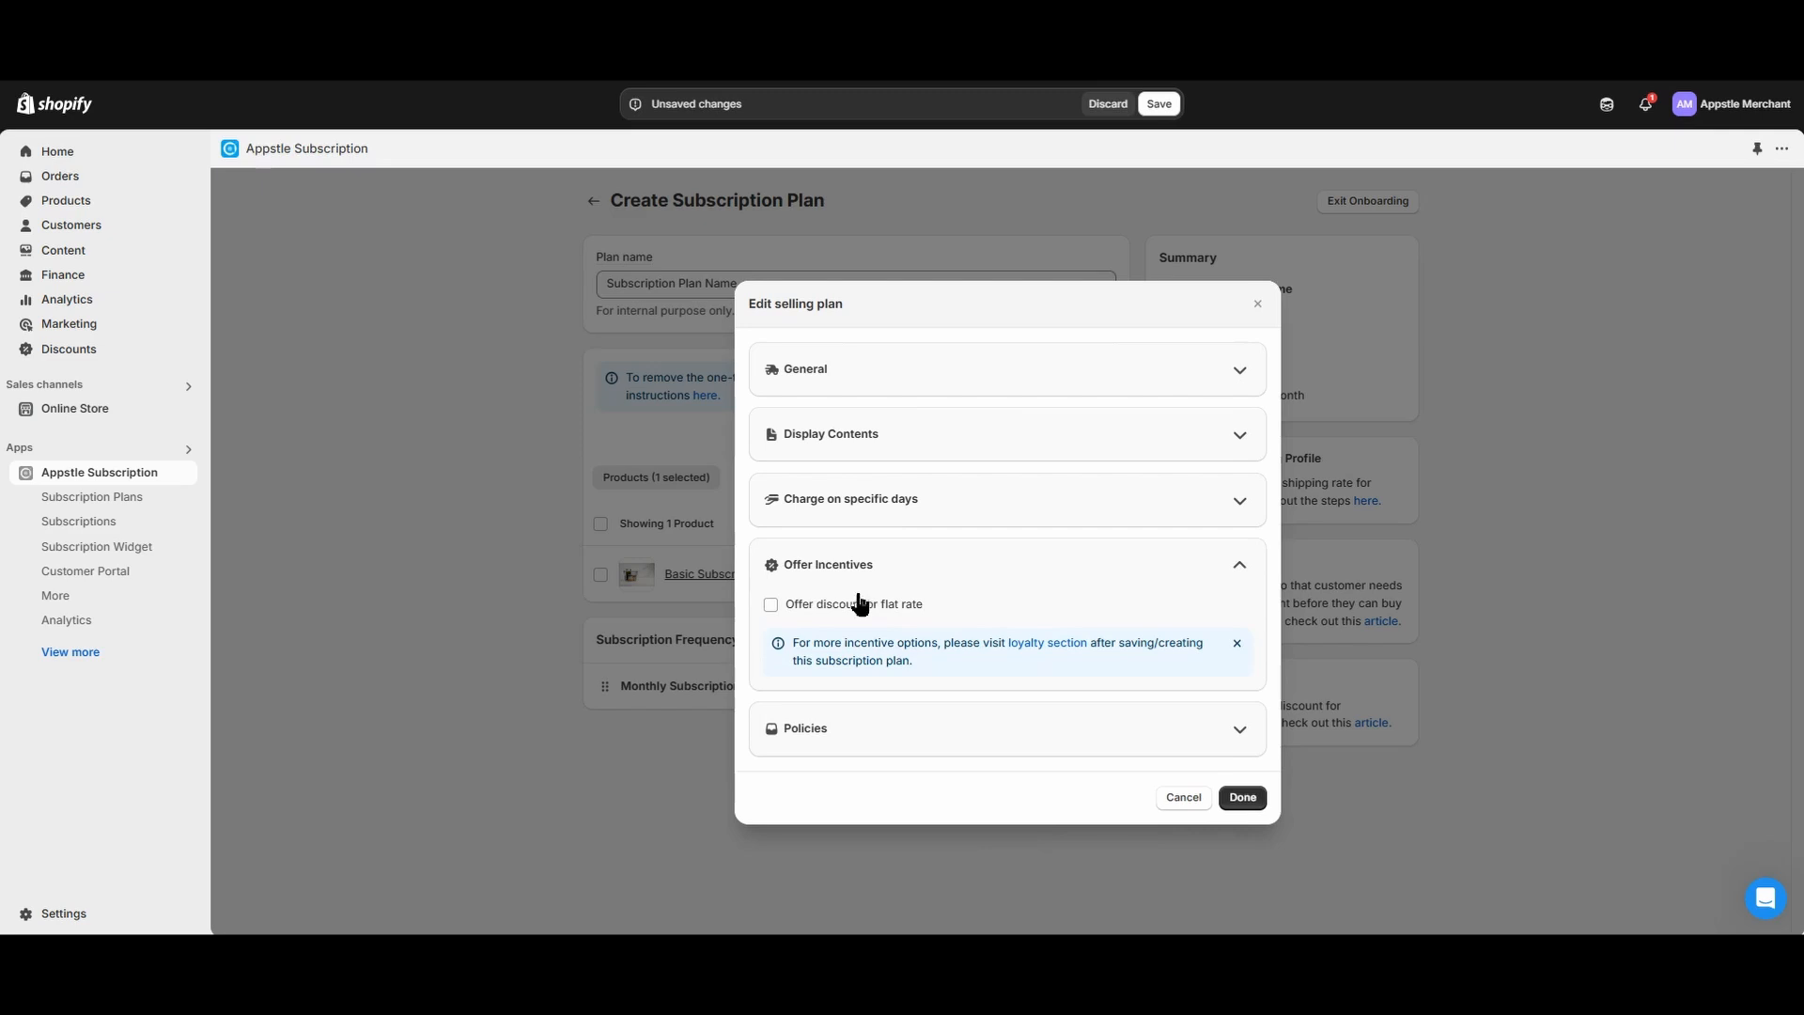
{"action": "left_click", "coordinate": [770, 604]}
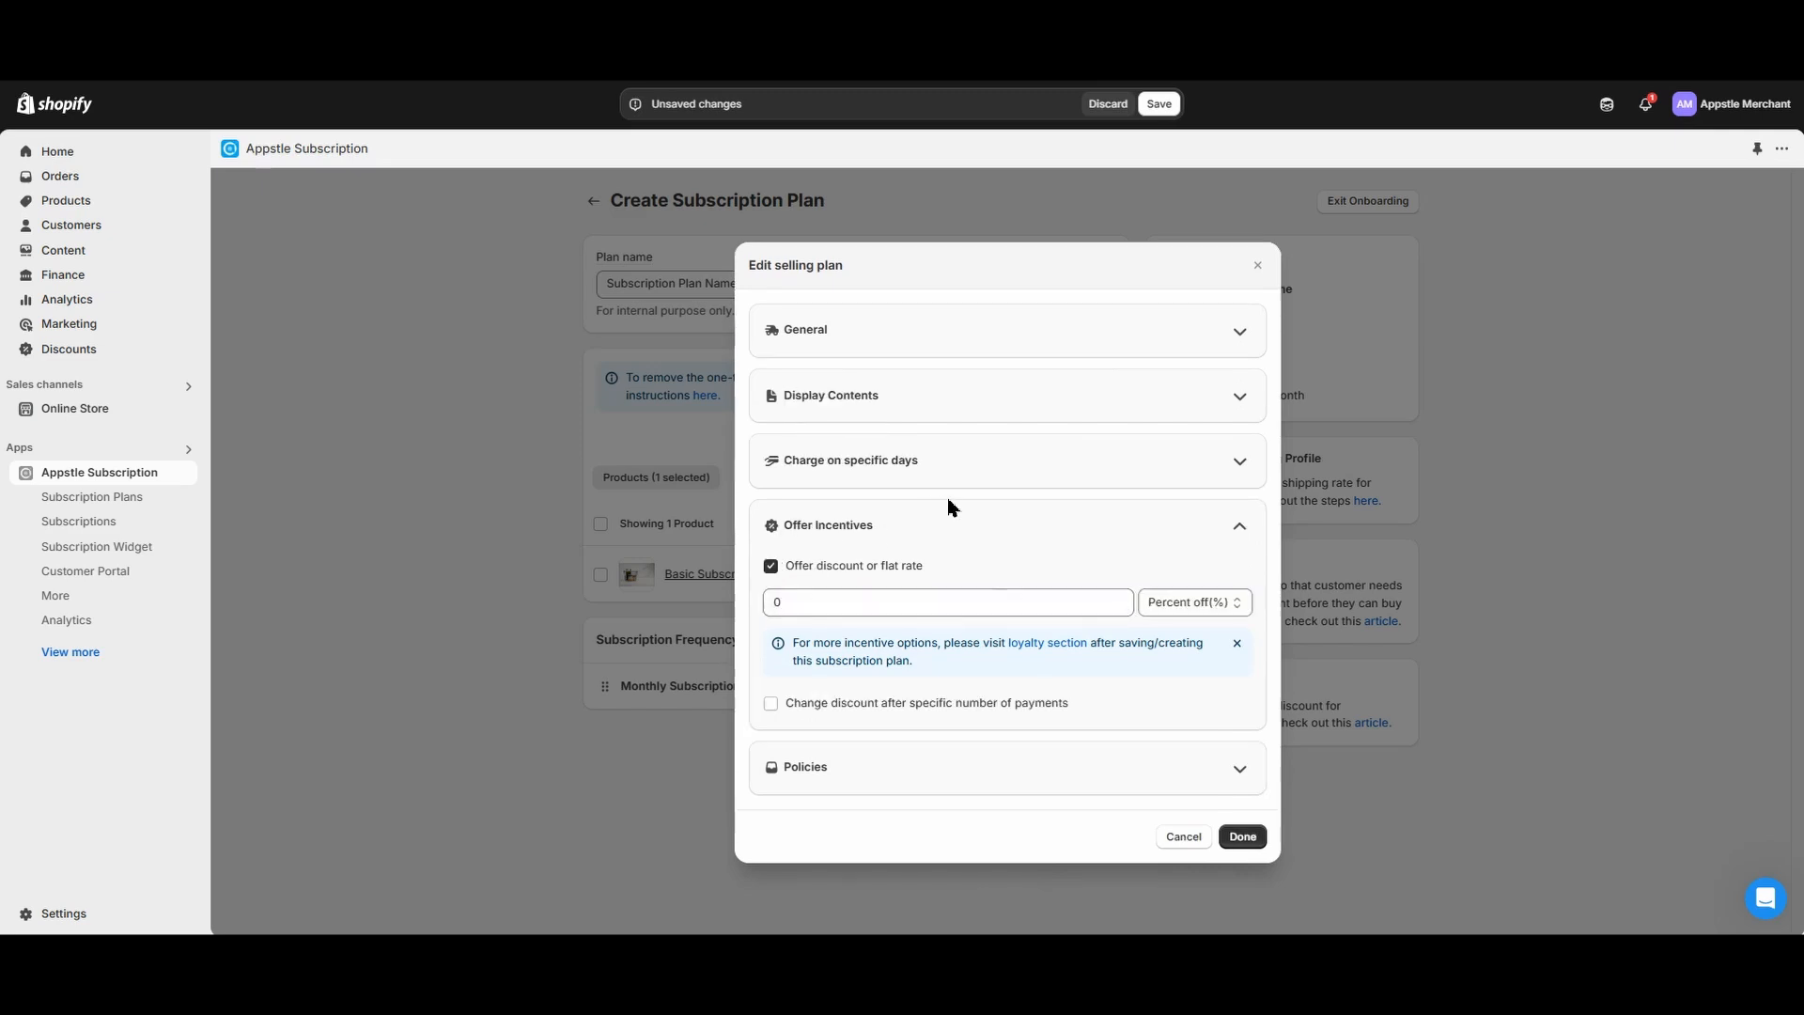
{"action": "left_click", "coordinate": [947, 601]}
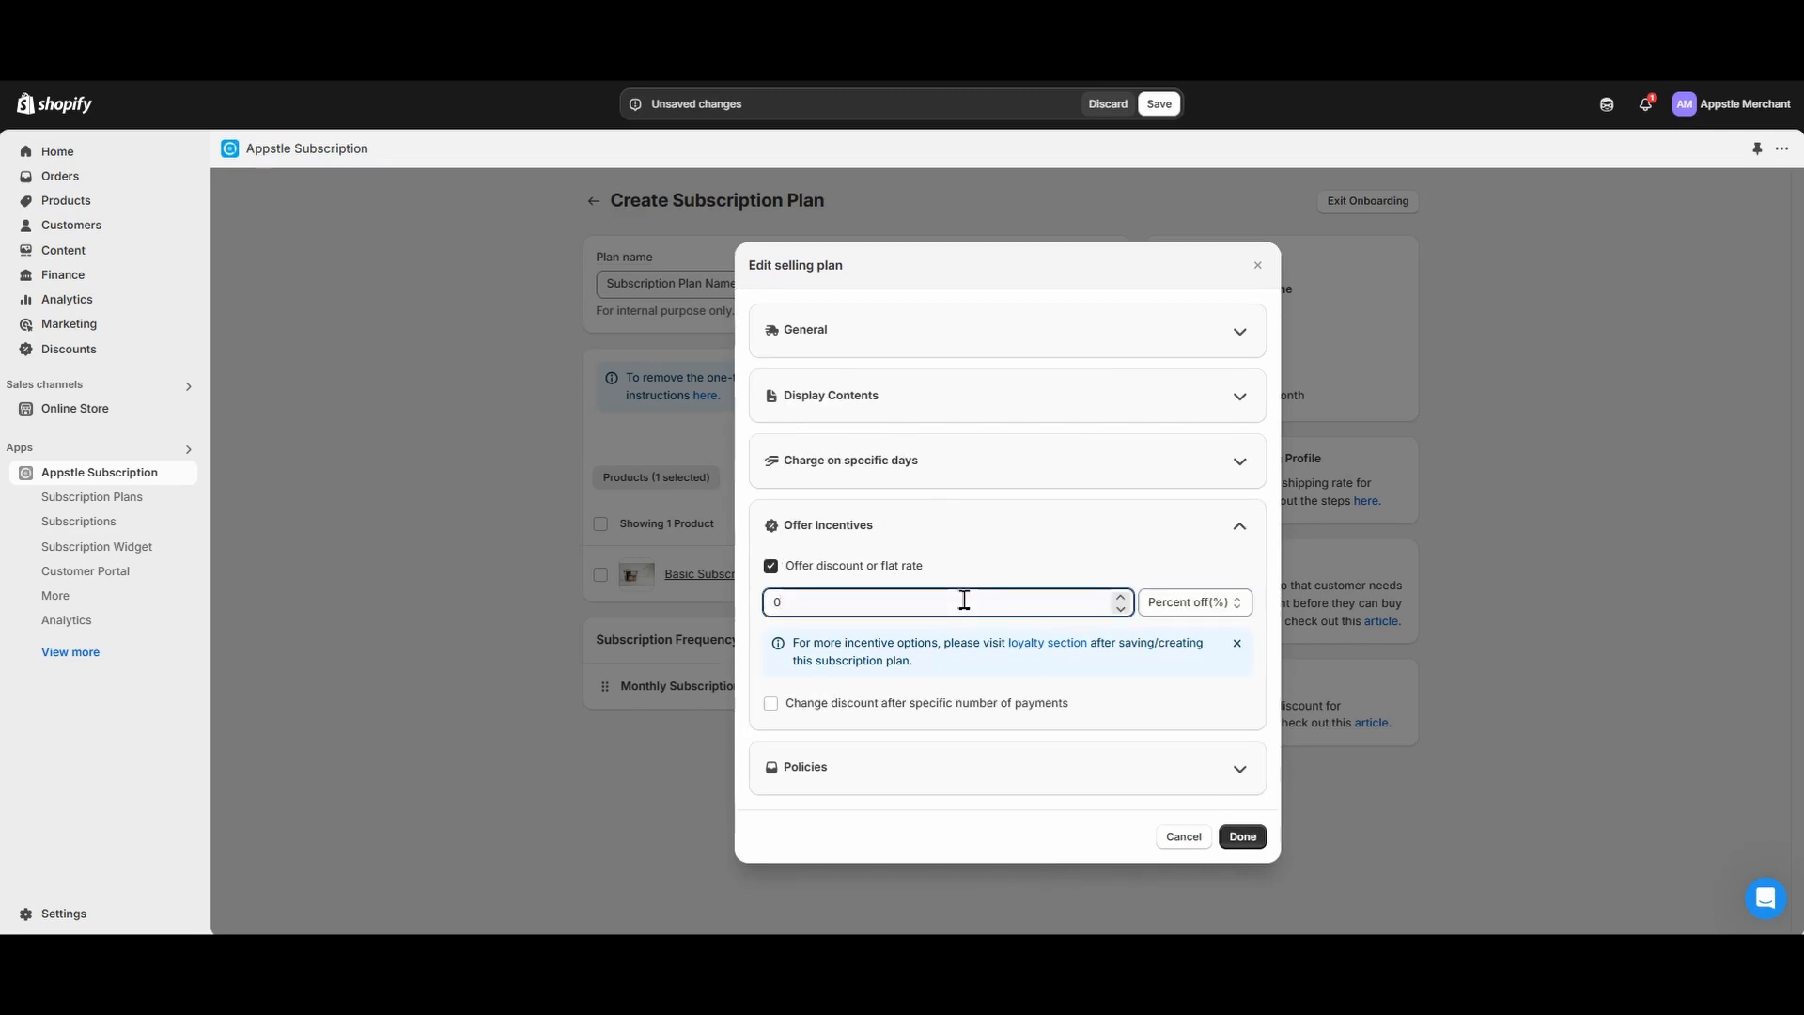
{"action": "type", "text": "10"}
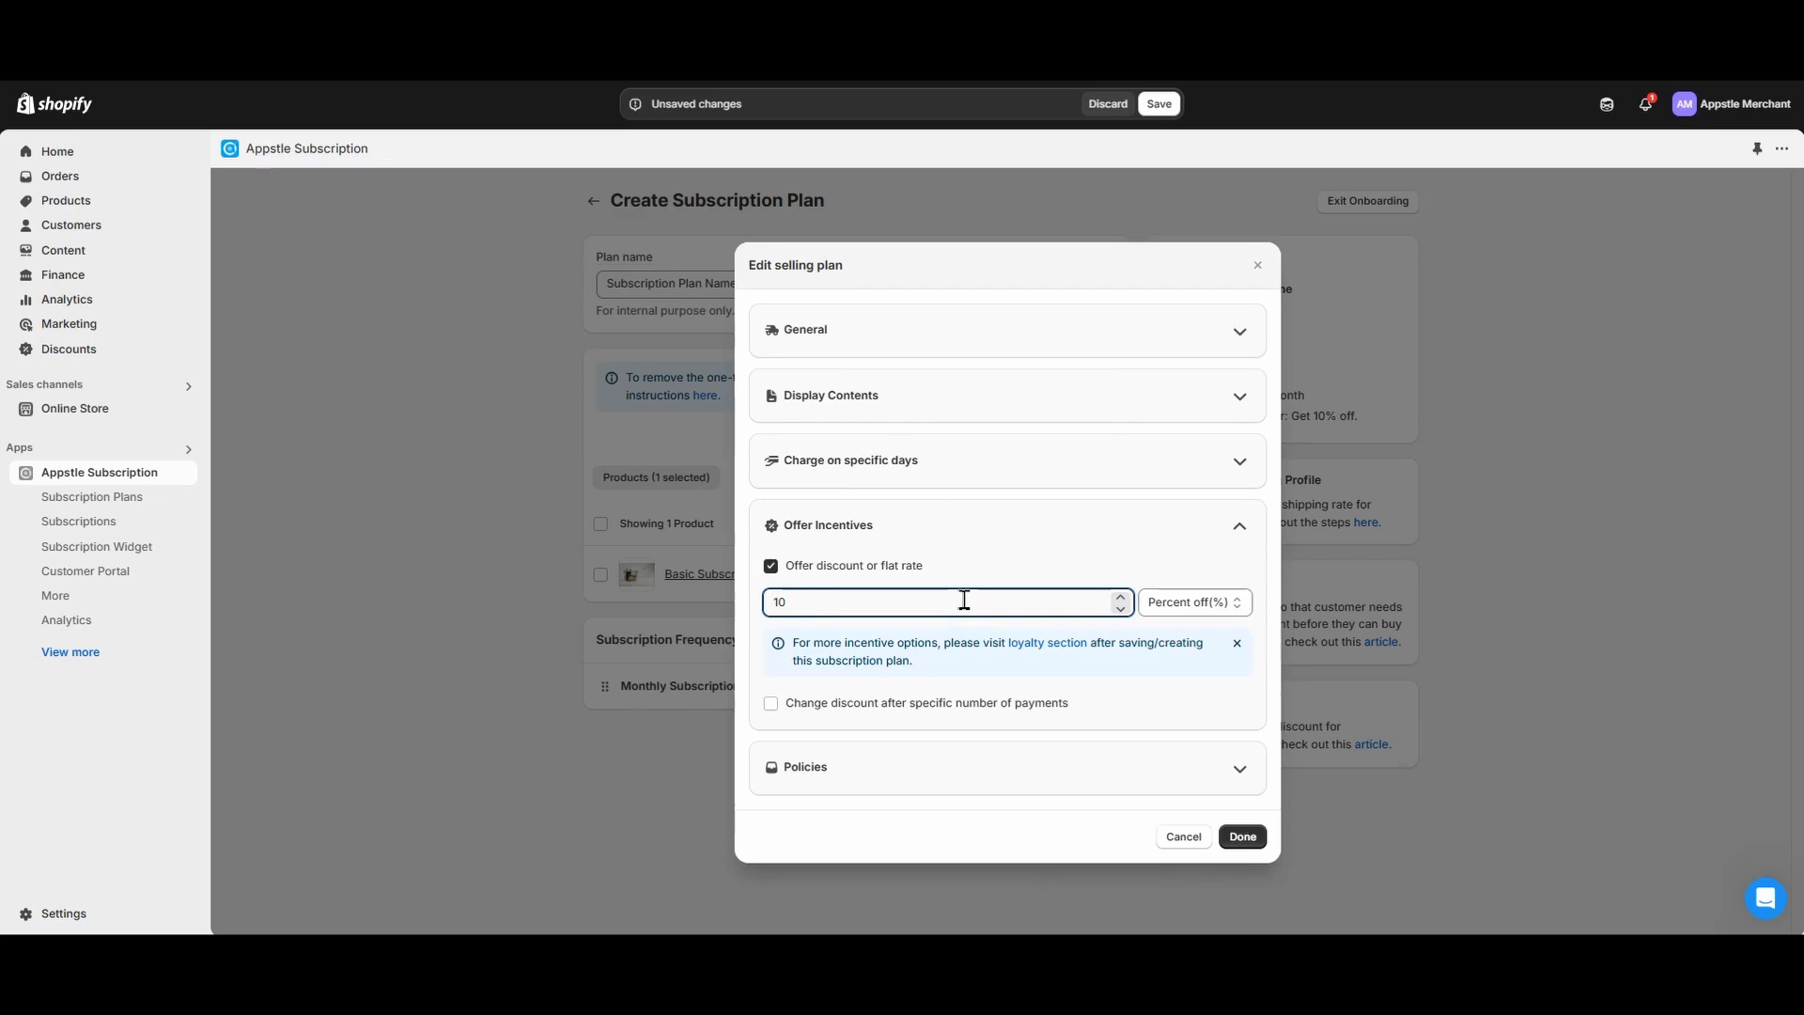
{"action": "mouse_move", "coordinate": [1074, 547]}
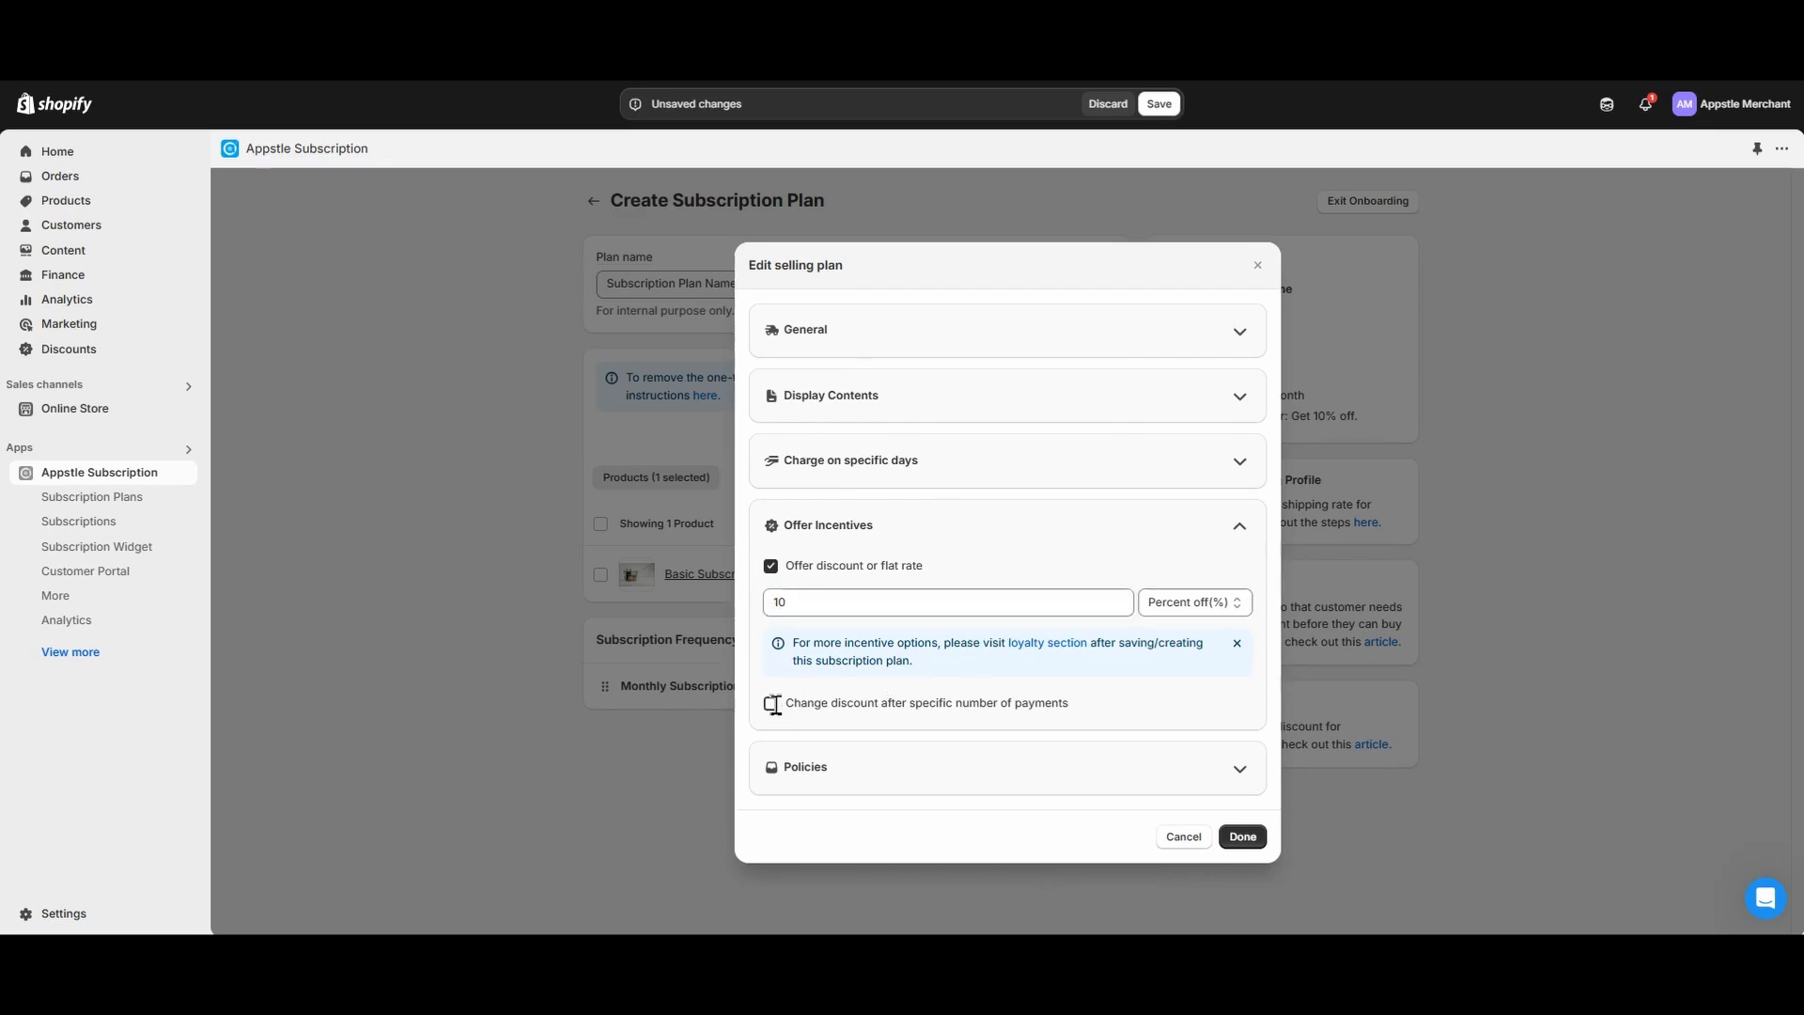
{"action": "left_click", "coordinate": [770, 702]}
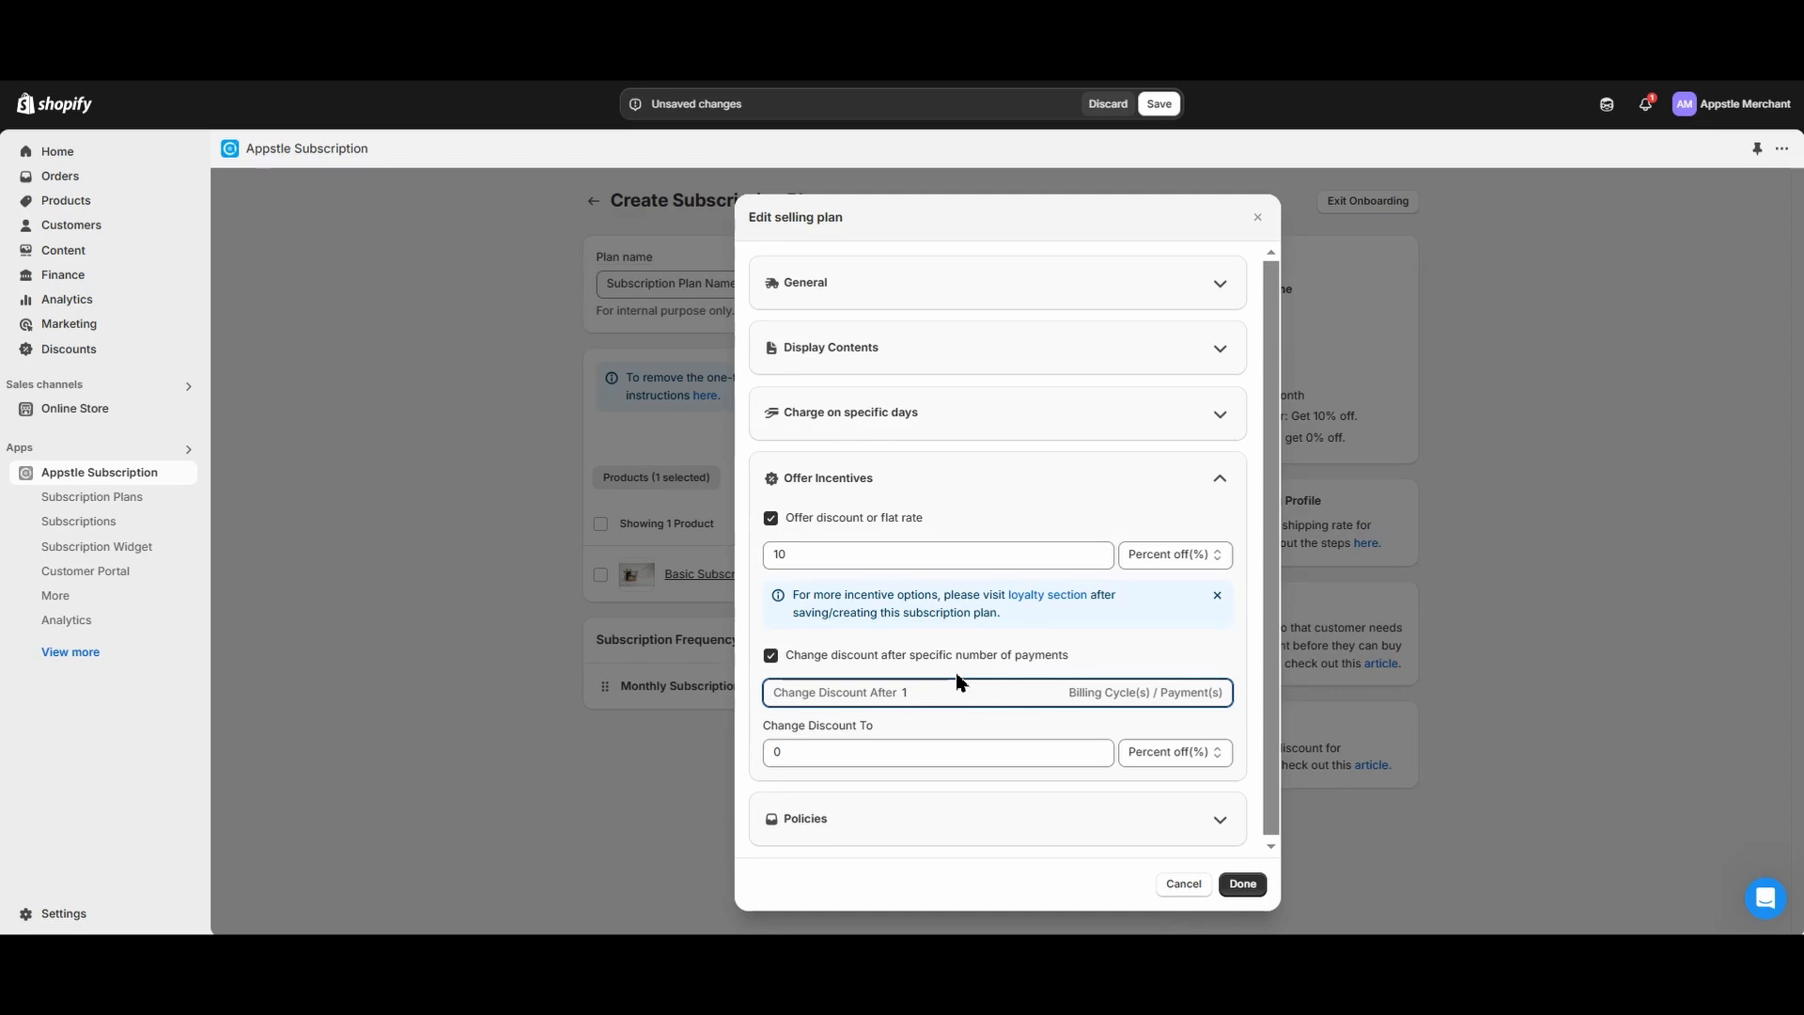
{"action": "mouse_move", "coordinate": [950, 685]}
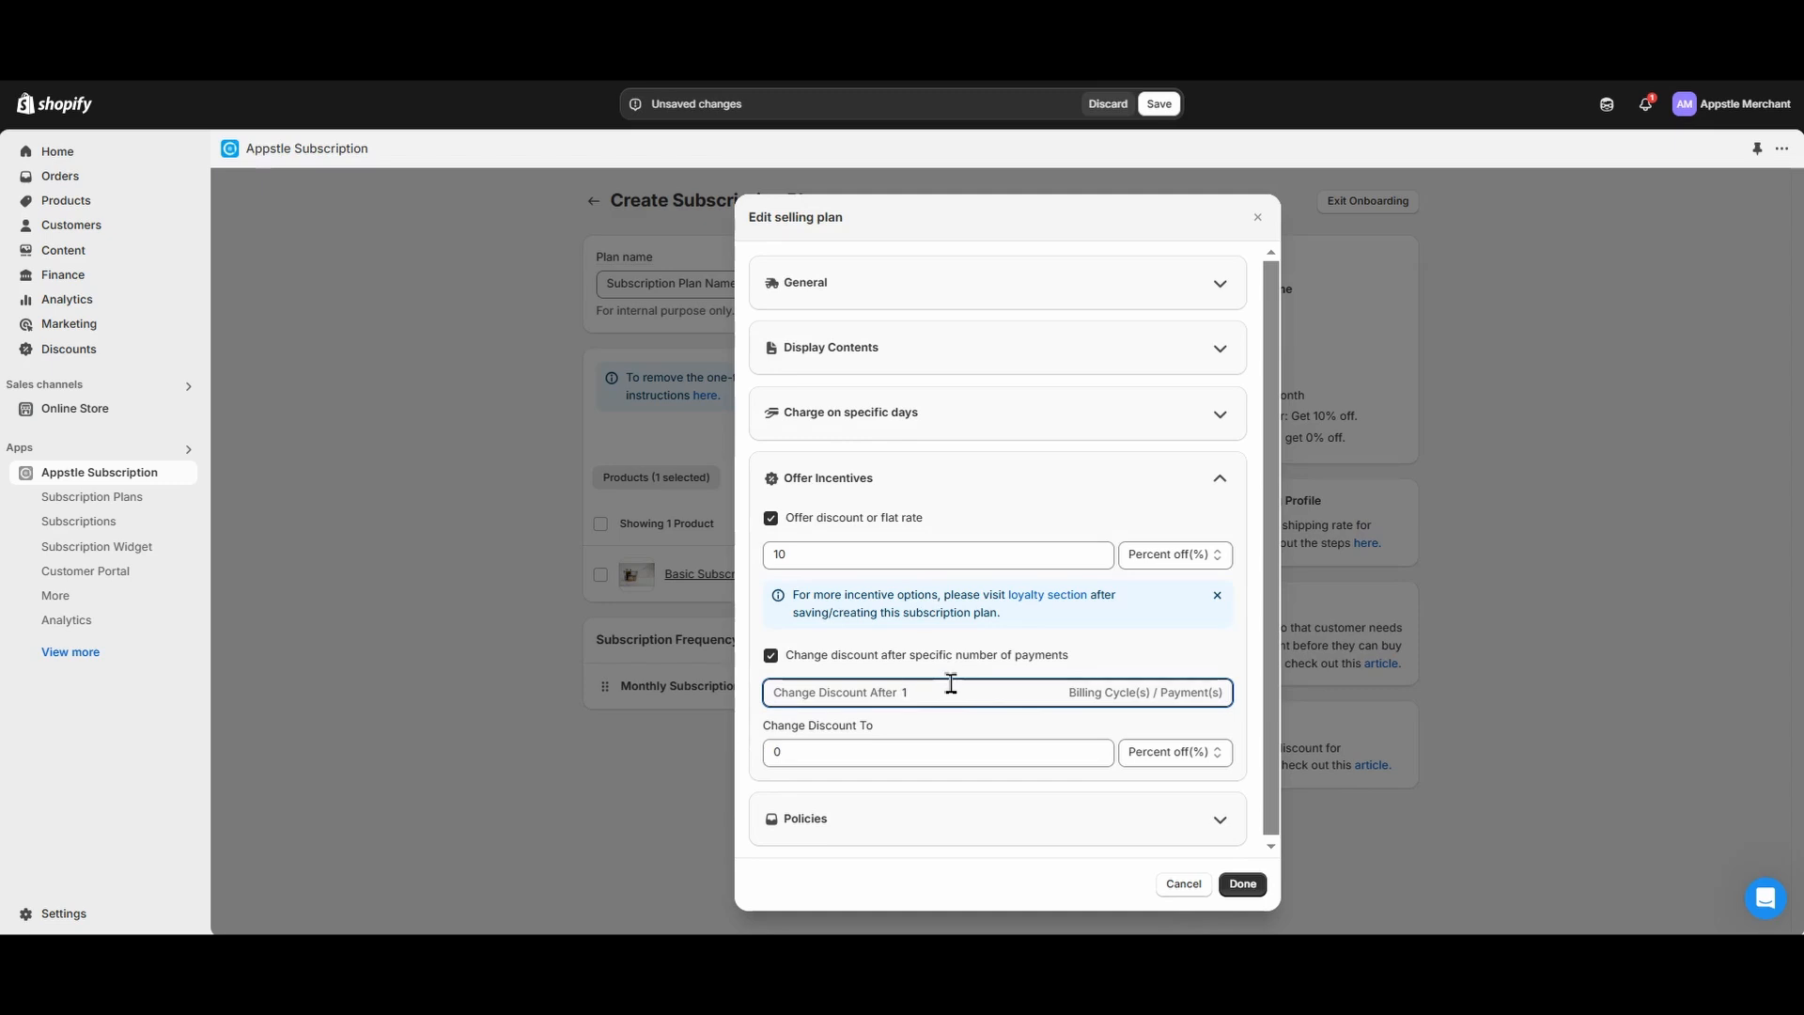
{"action": "mouse_move", "coordinate": [877, 686]}
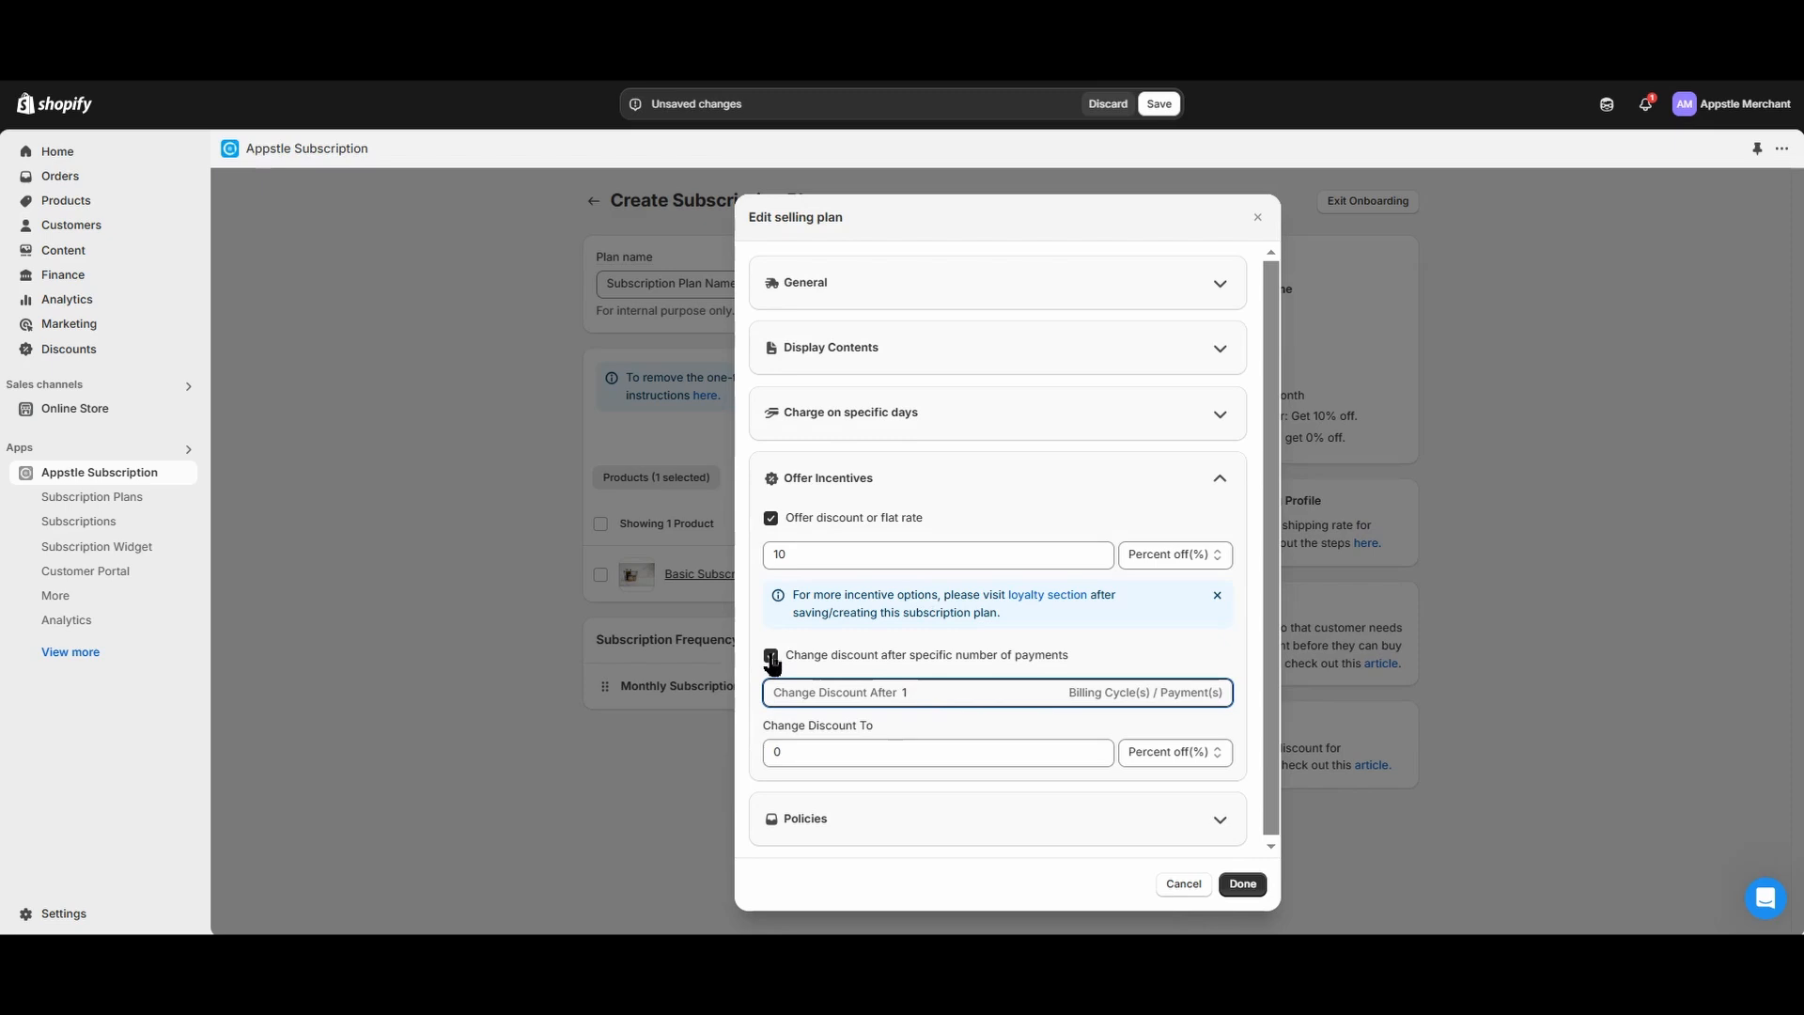
{"action": "left_click", "coordinate": [770, 654]}
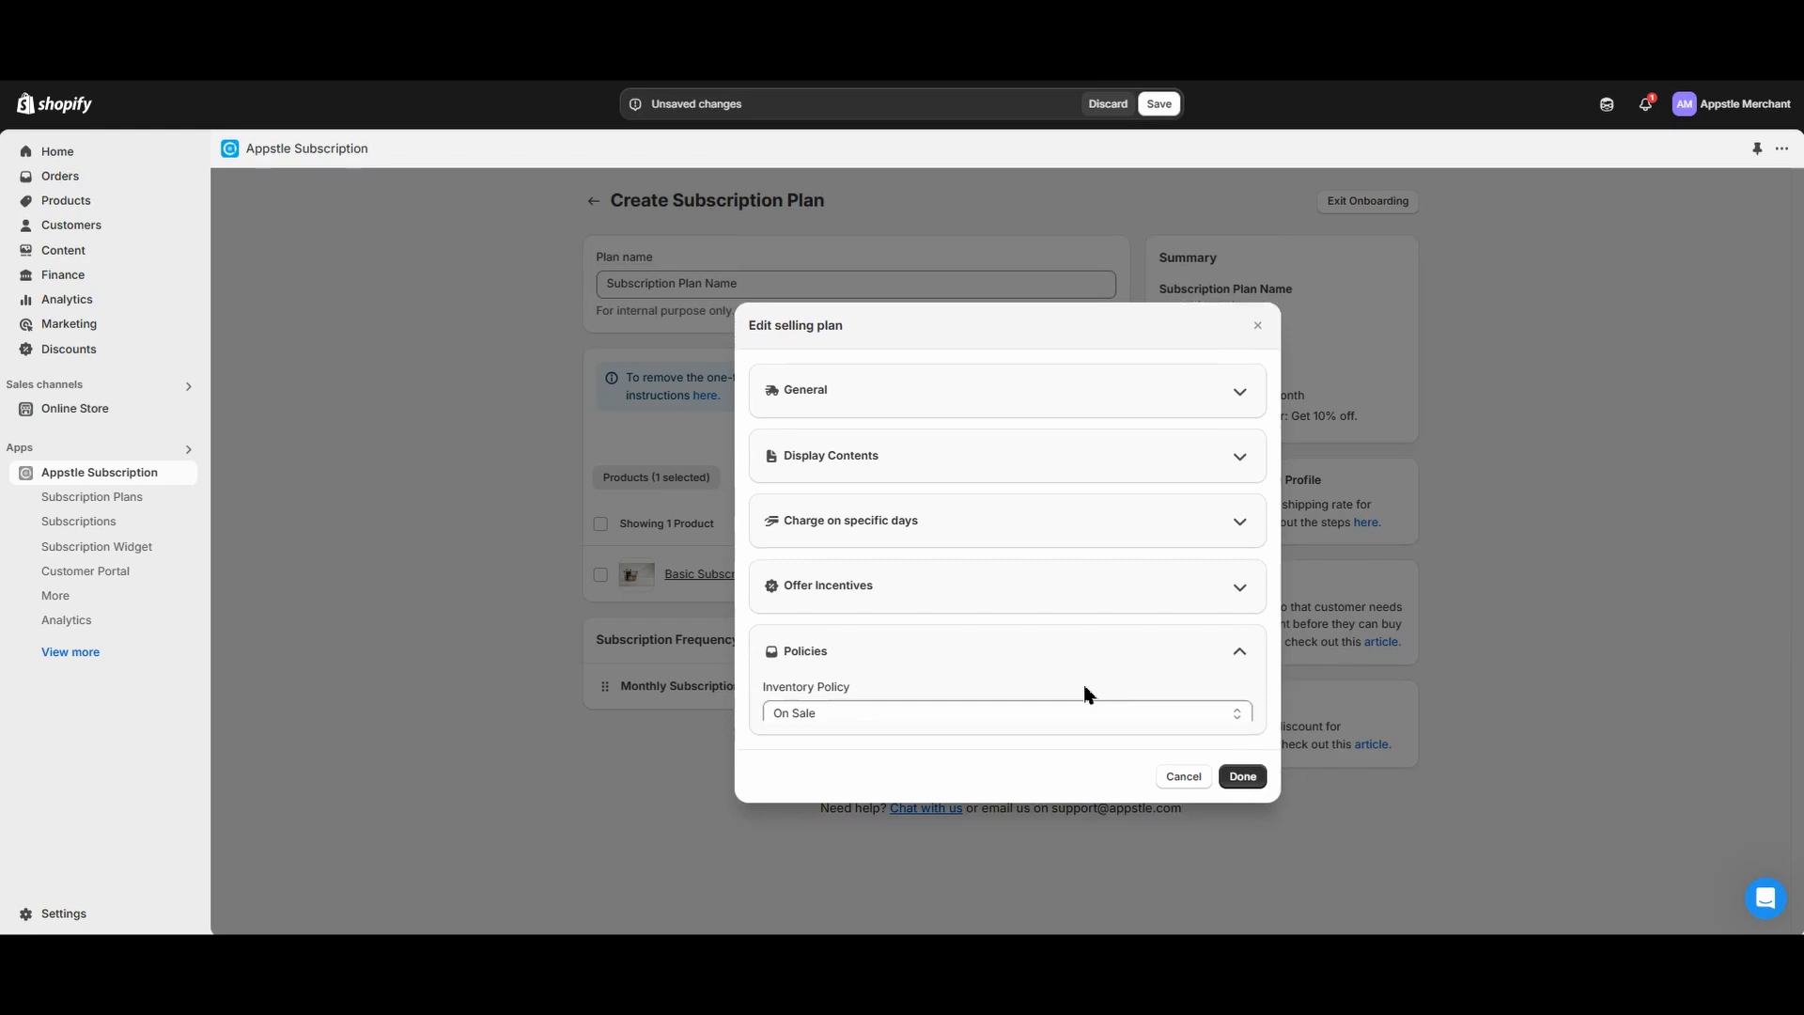
Review the inventory (On Sale), cancellation and automatic expiration policies, keeping the defaults.
{"action": "scroll", "scroll_direction": "down", "scroll_amount": 3}
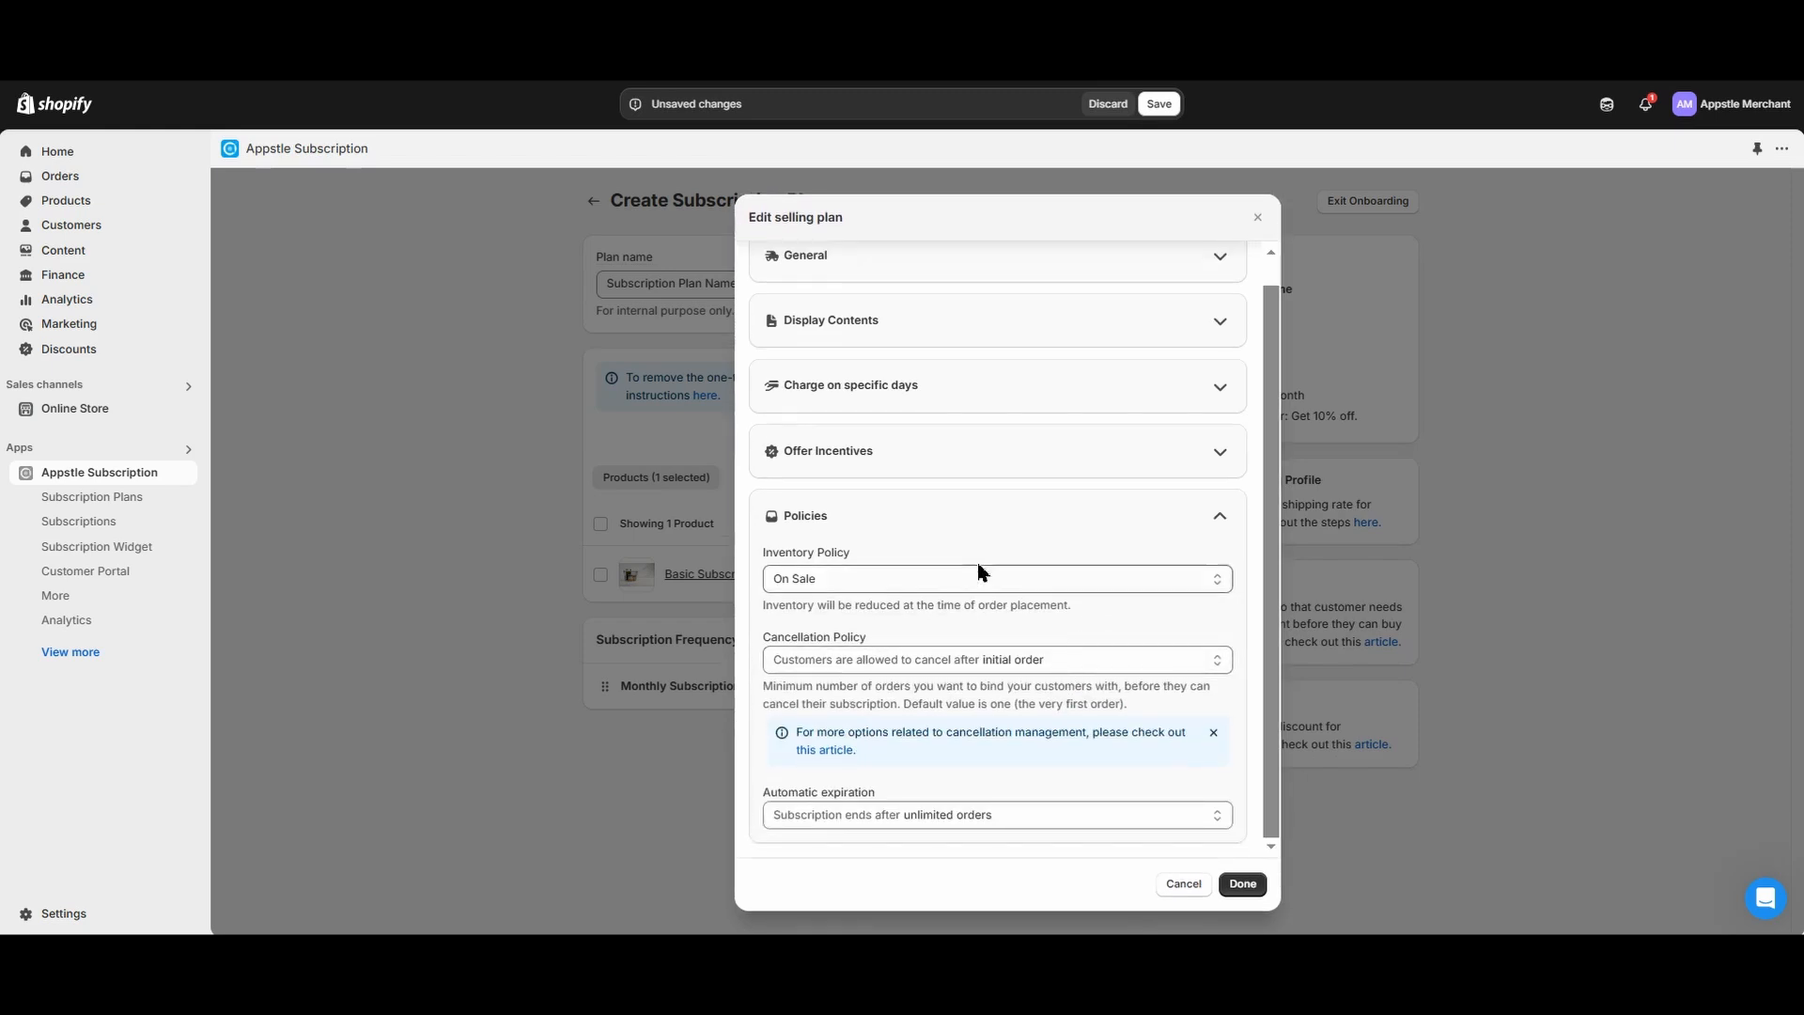
{"action": "mouse_move", "coordinate": [1022, 580]}
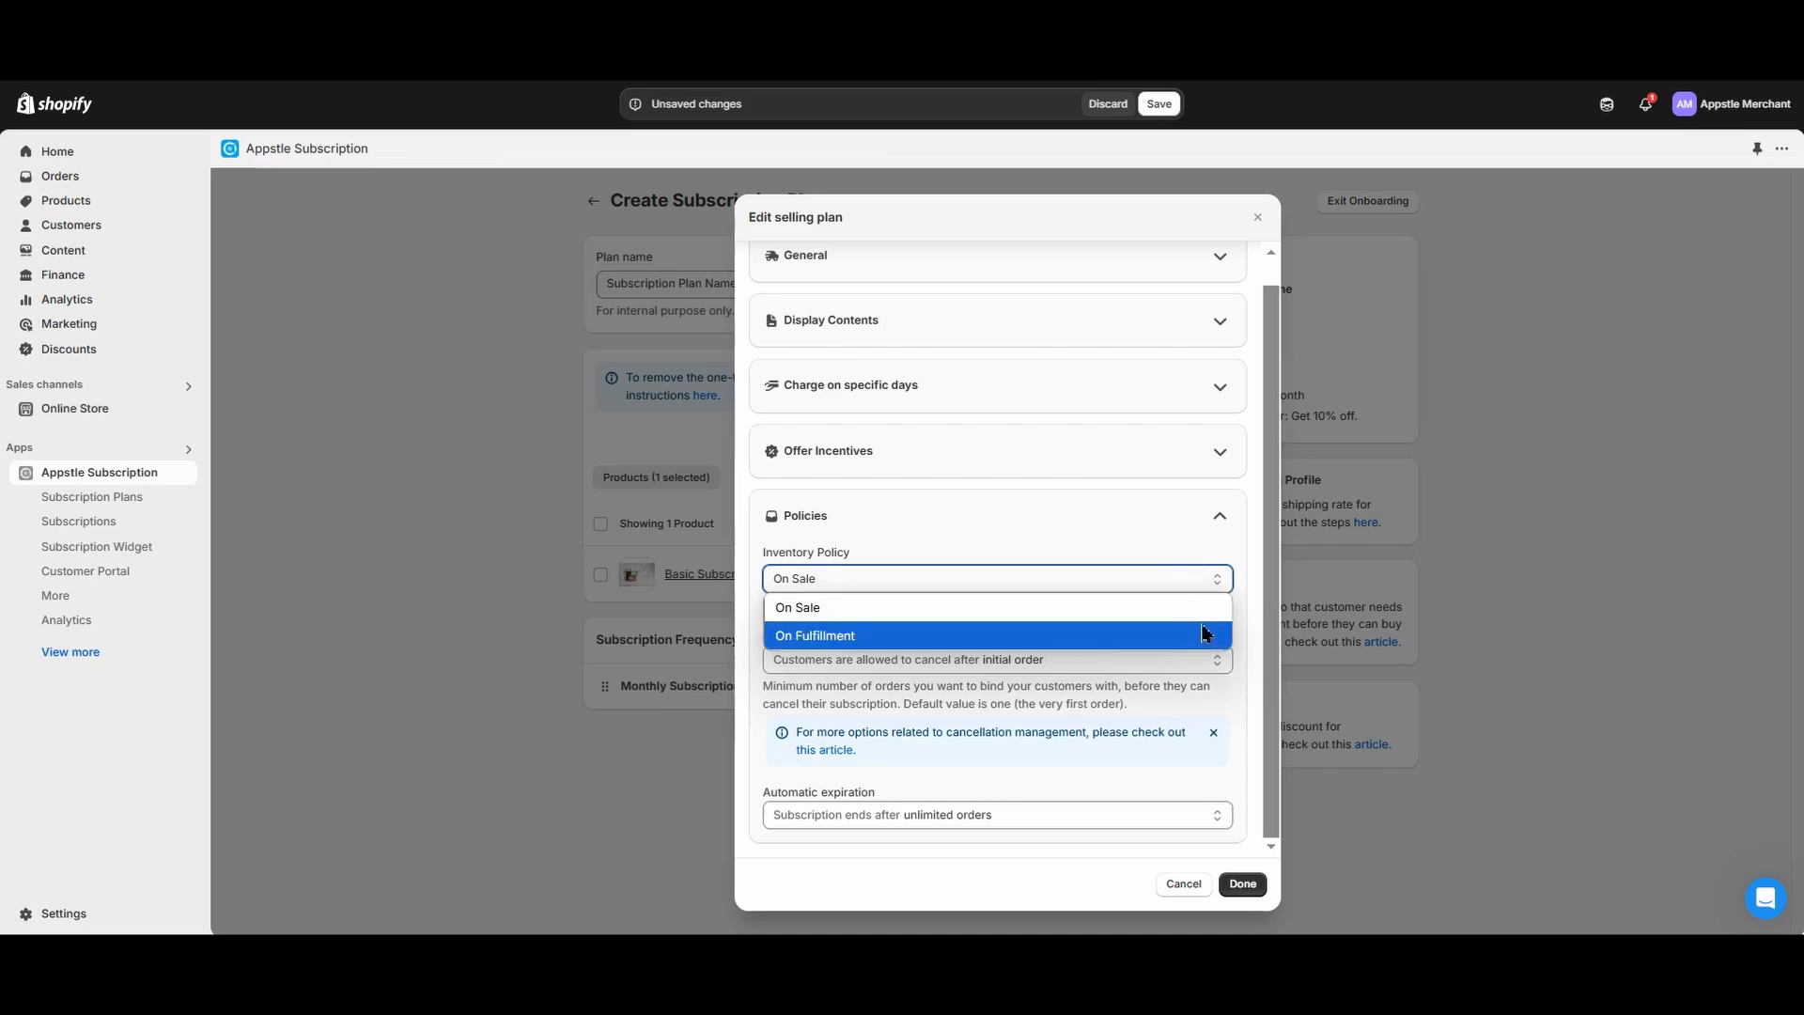
{"action": "left_click", "coordinate": [797, 606]}
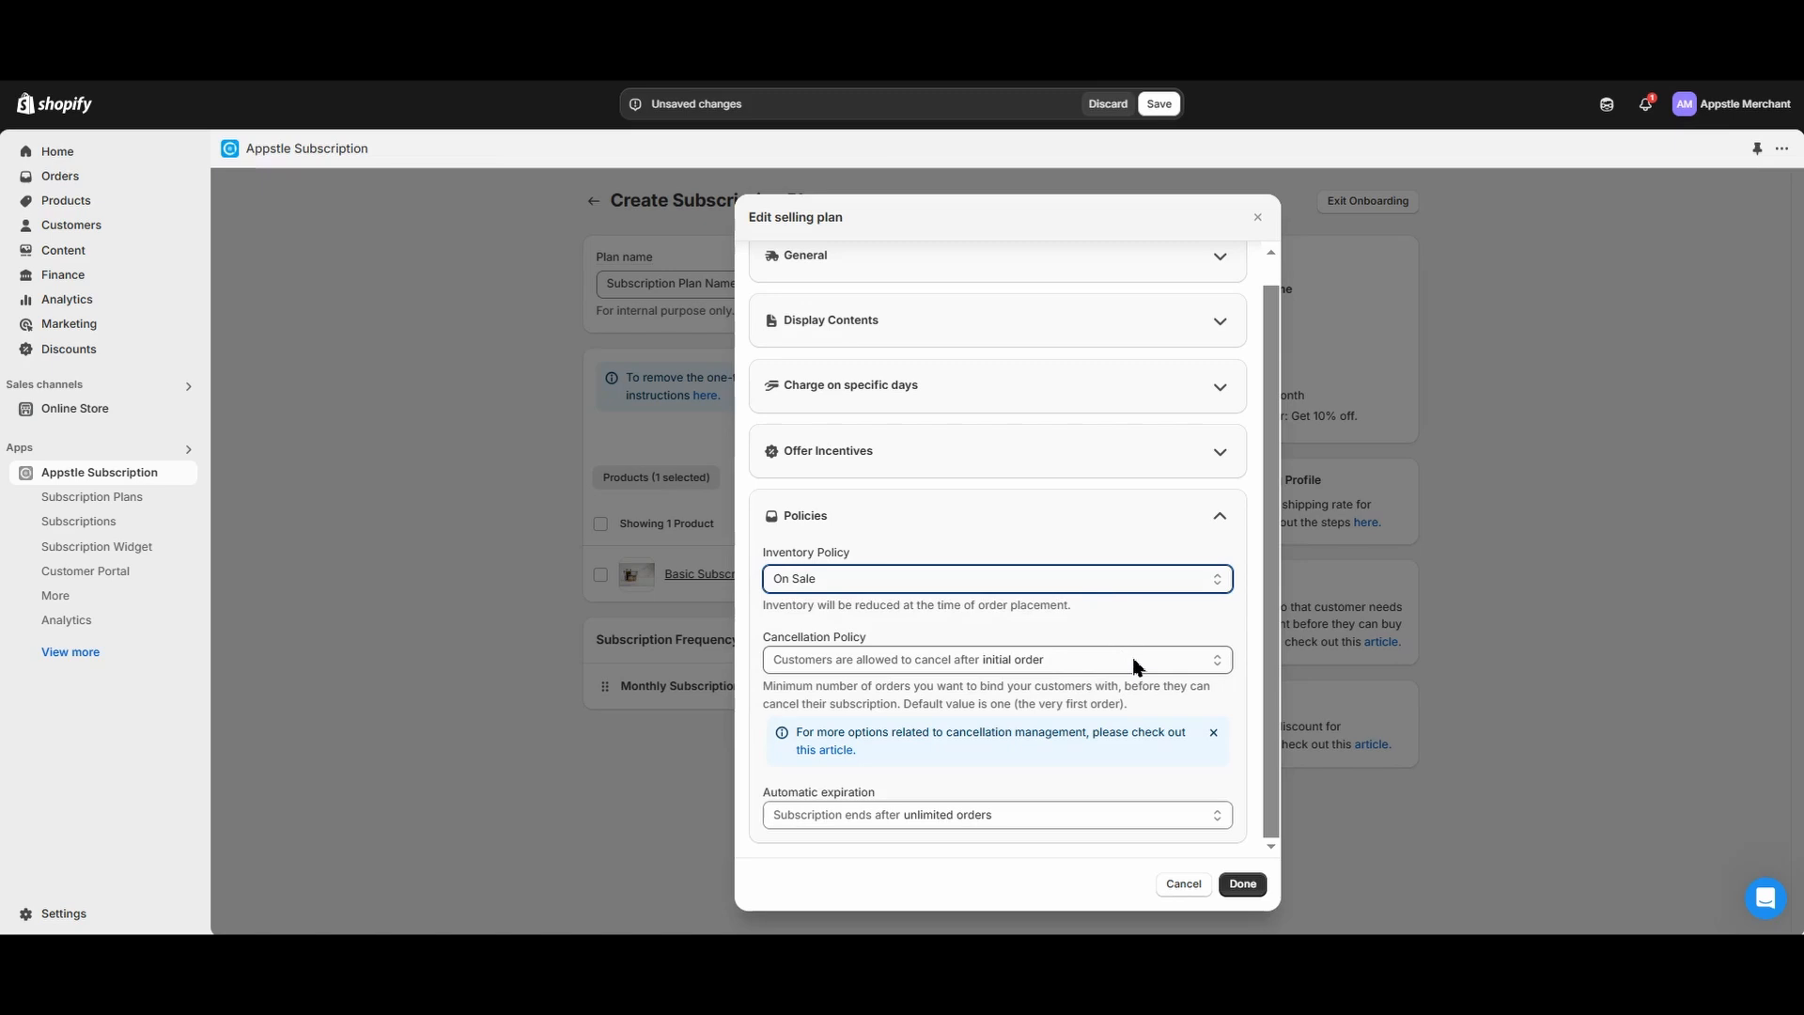
{"action": "left_click", "coordinate": [989, 660]}
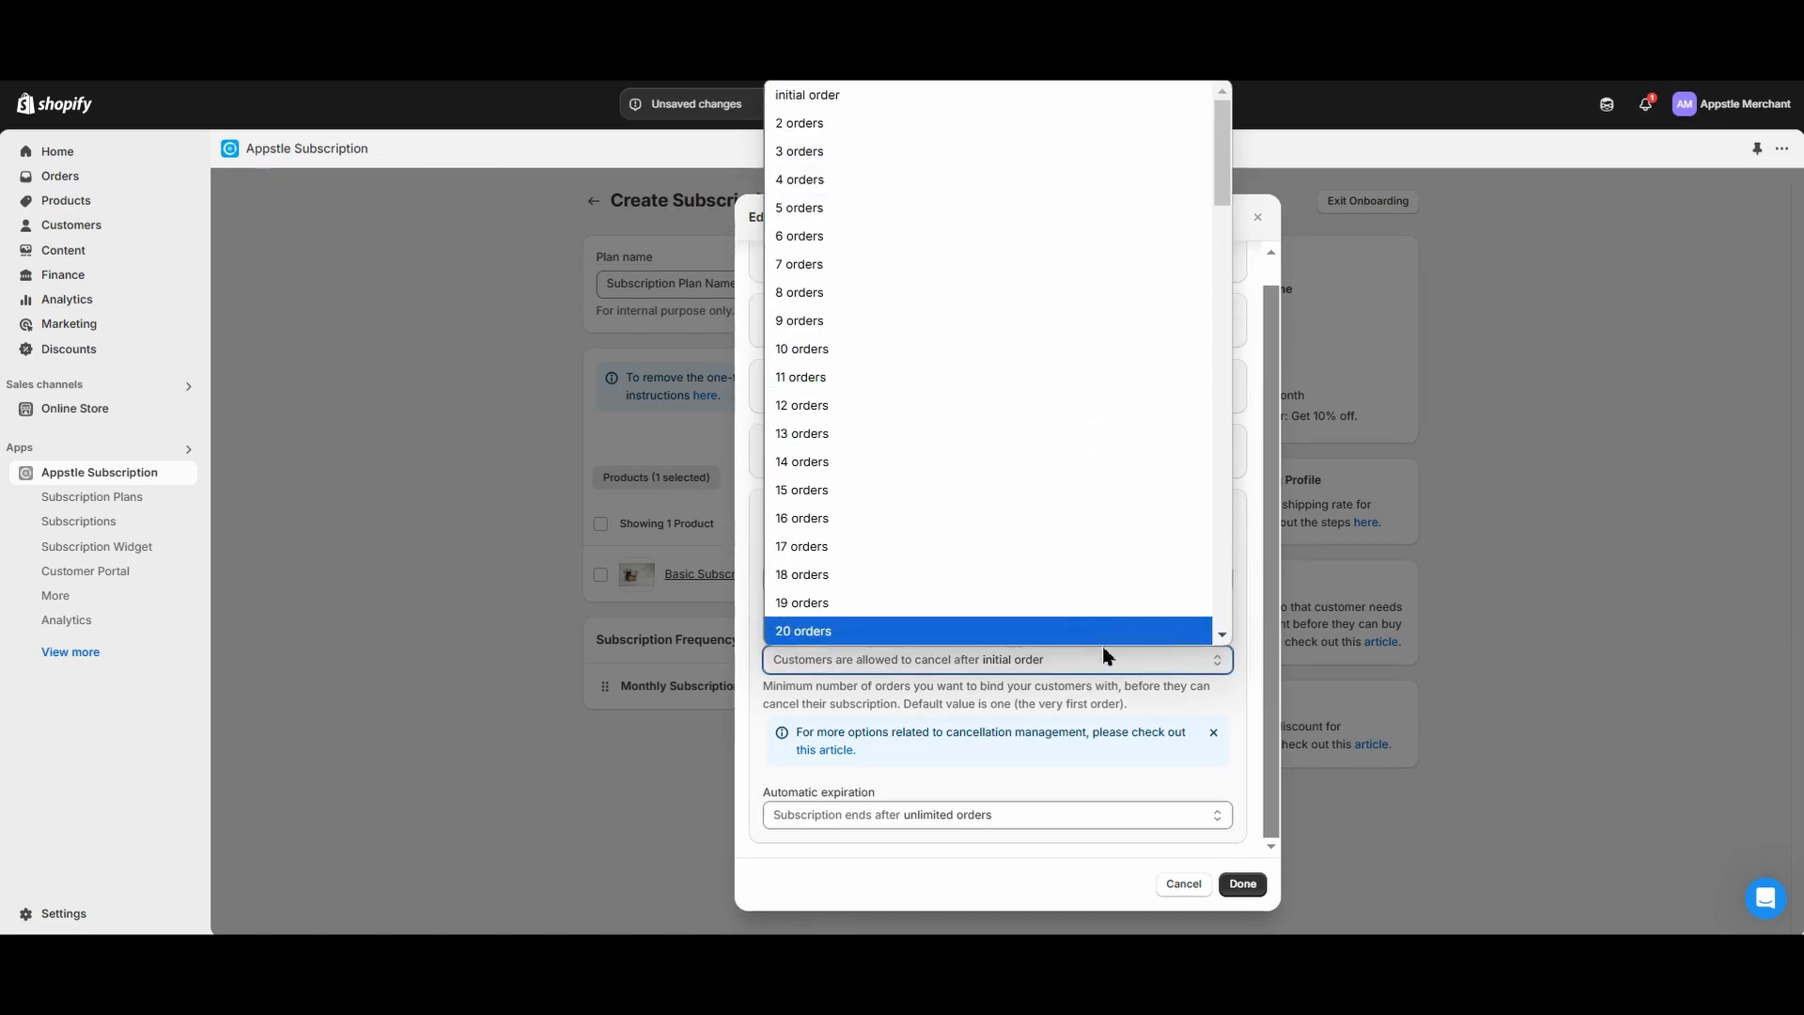
{"action": "left_click", "coordinate": [995, 660]}
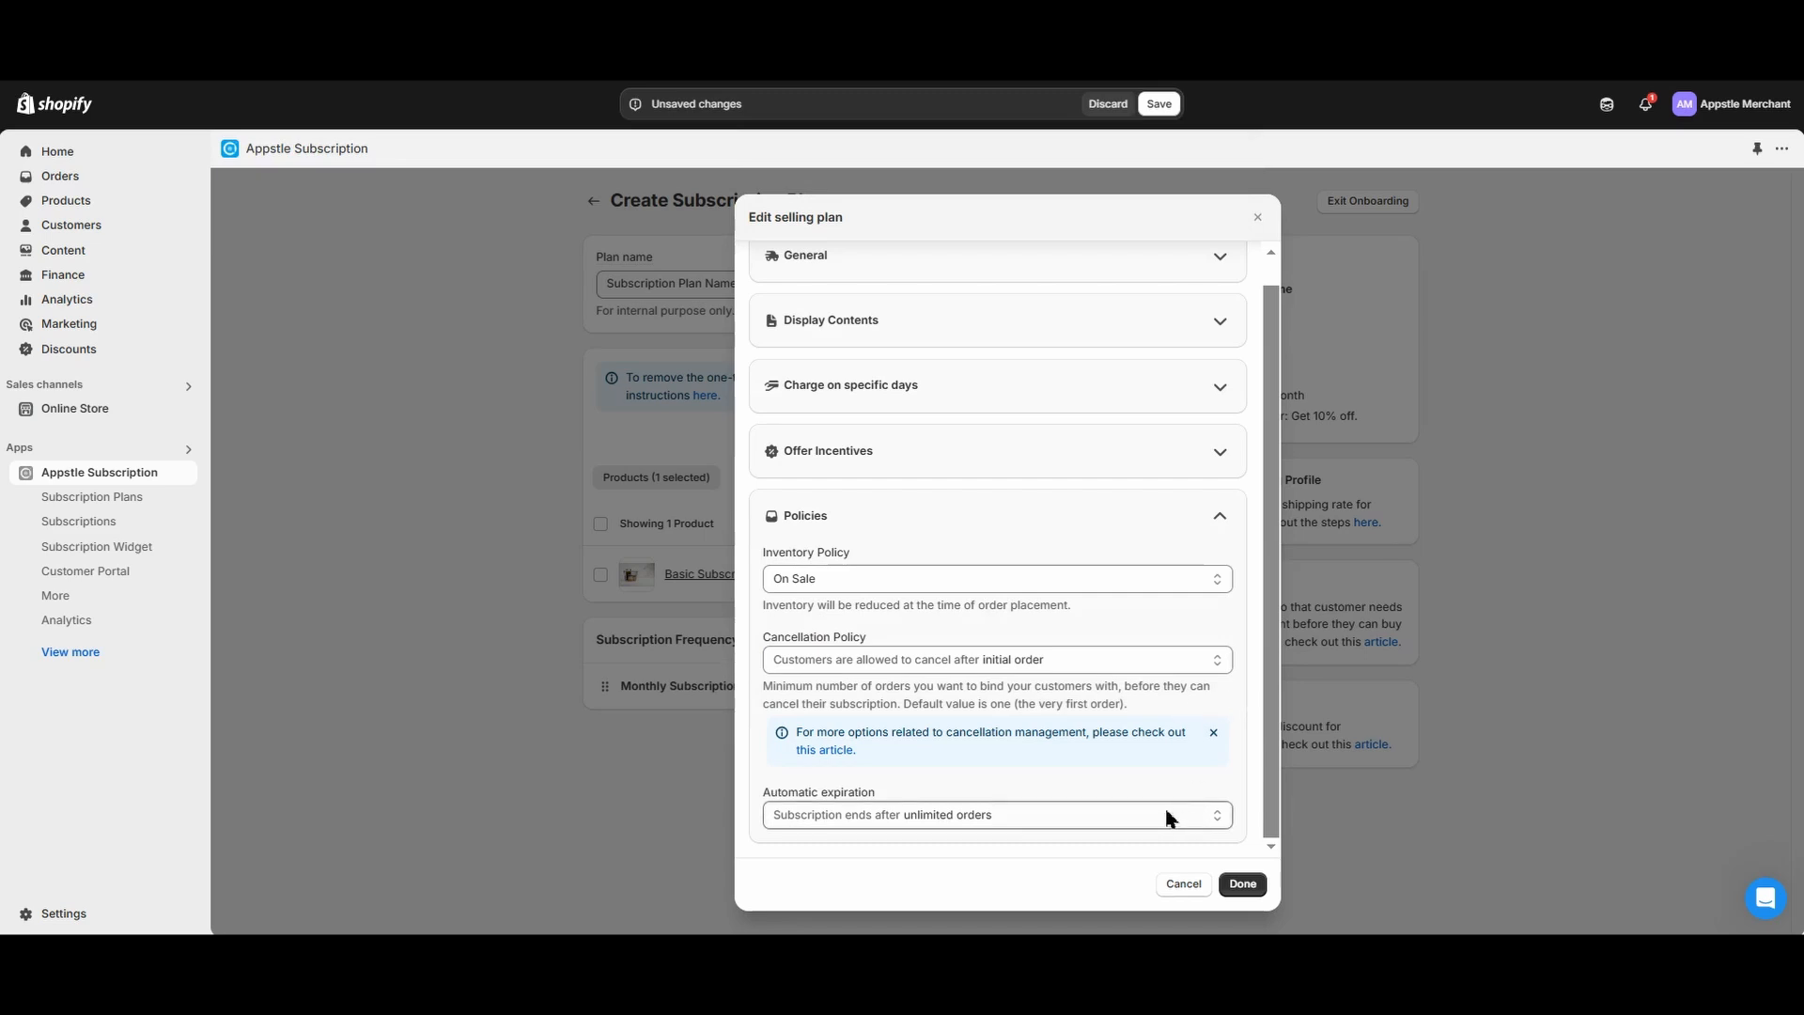
{"action": "left_click", "coordinate": [992, 815]}
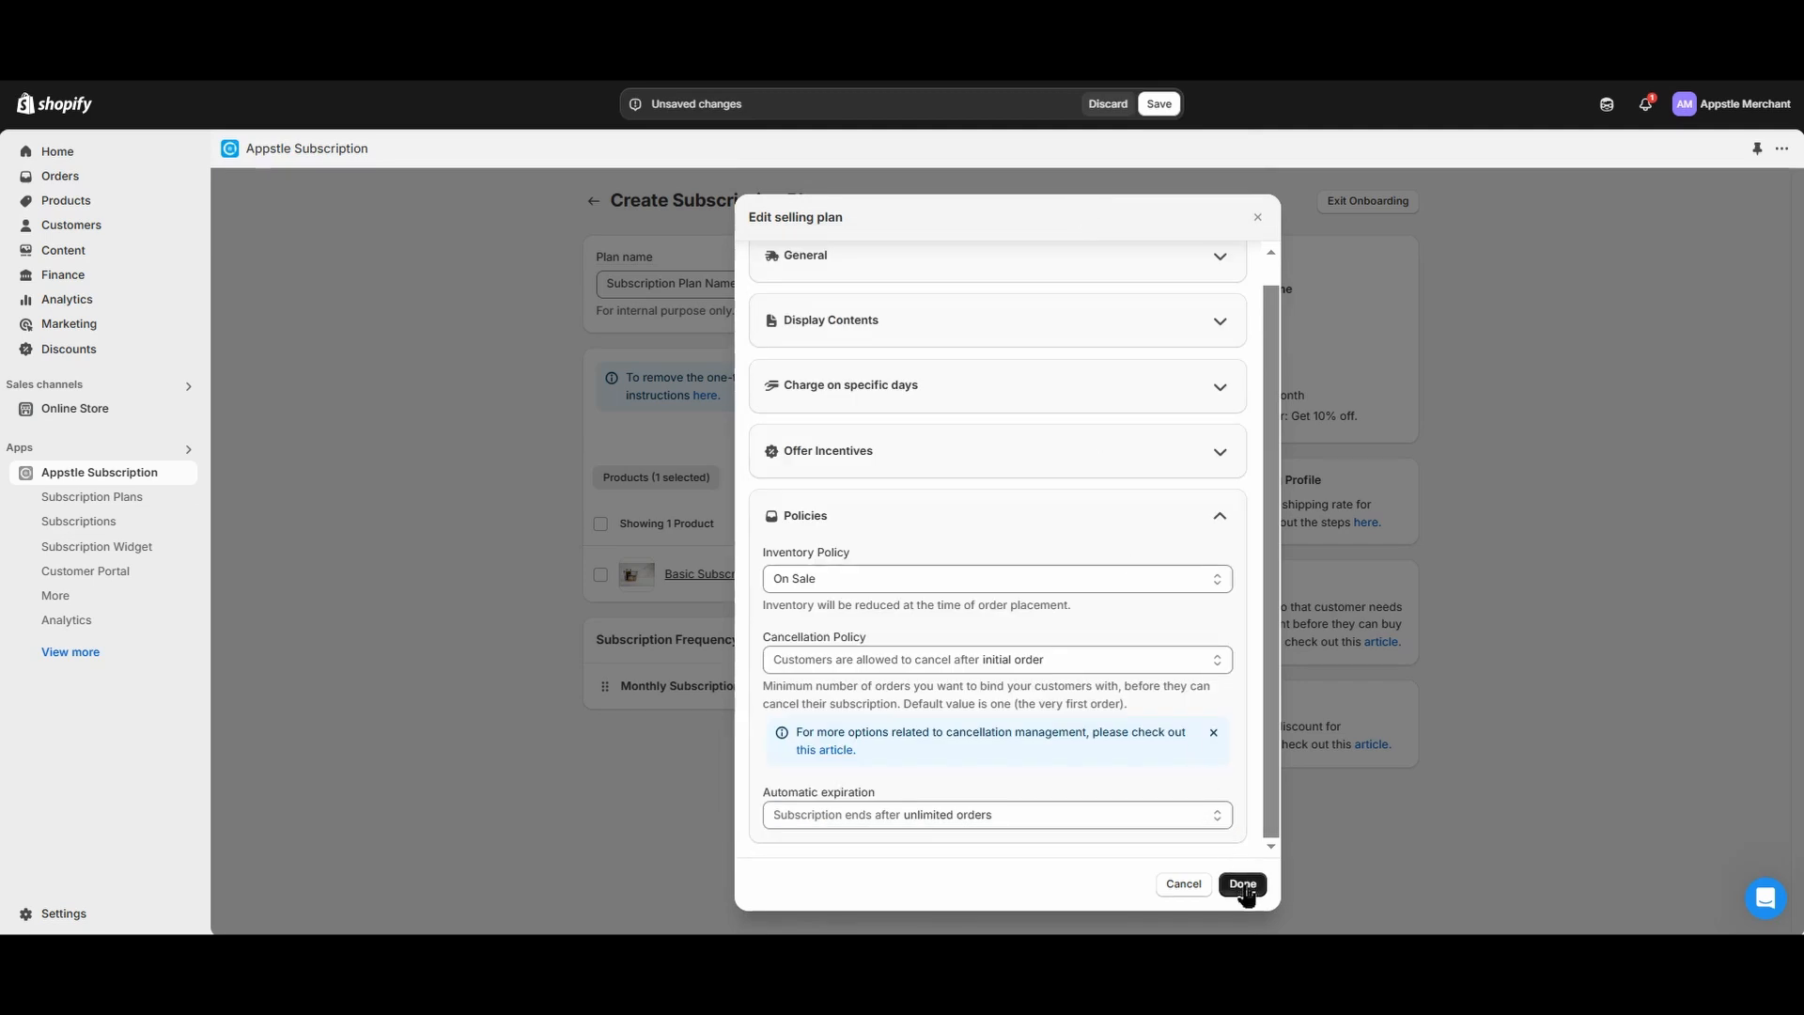
Finish the selling plan, save the subscription plan, and continue to the widget step.
{"action": "left_click", "coordinate": [1241, 884]}
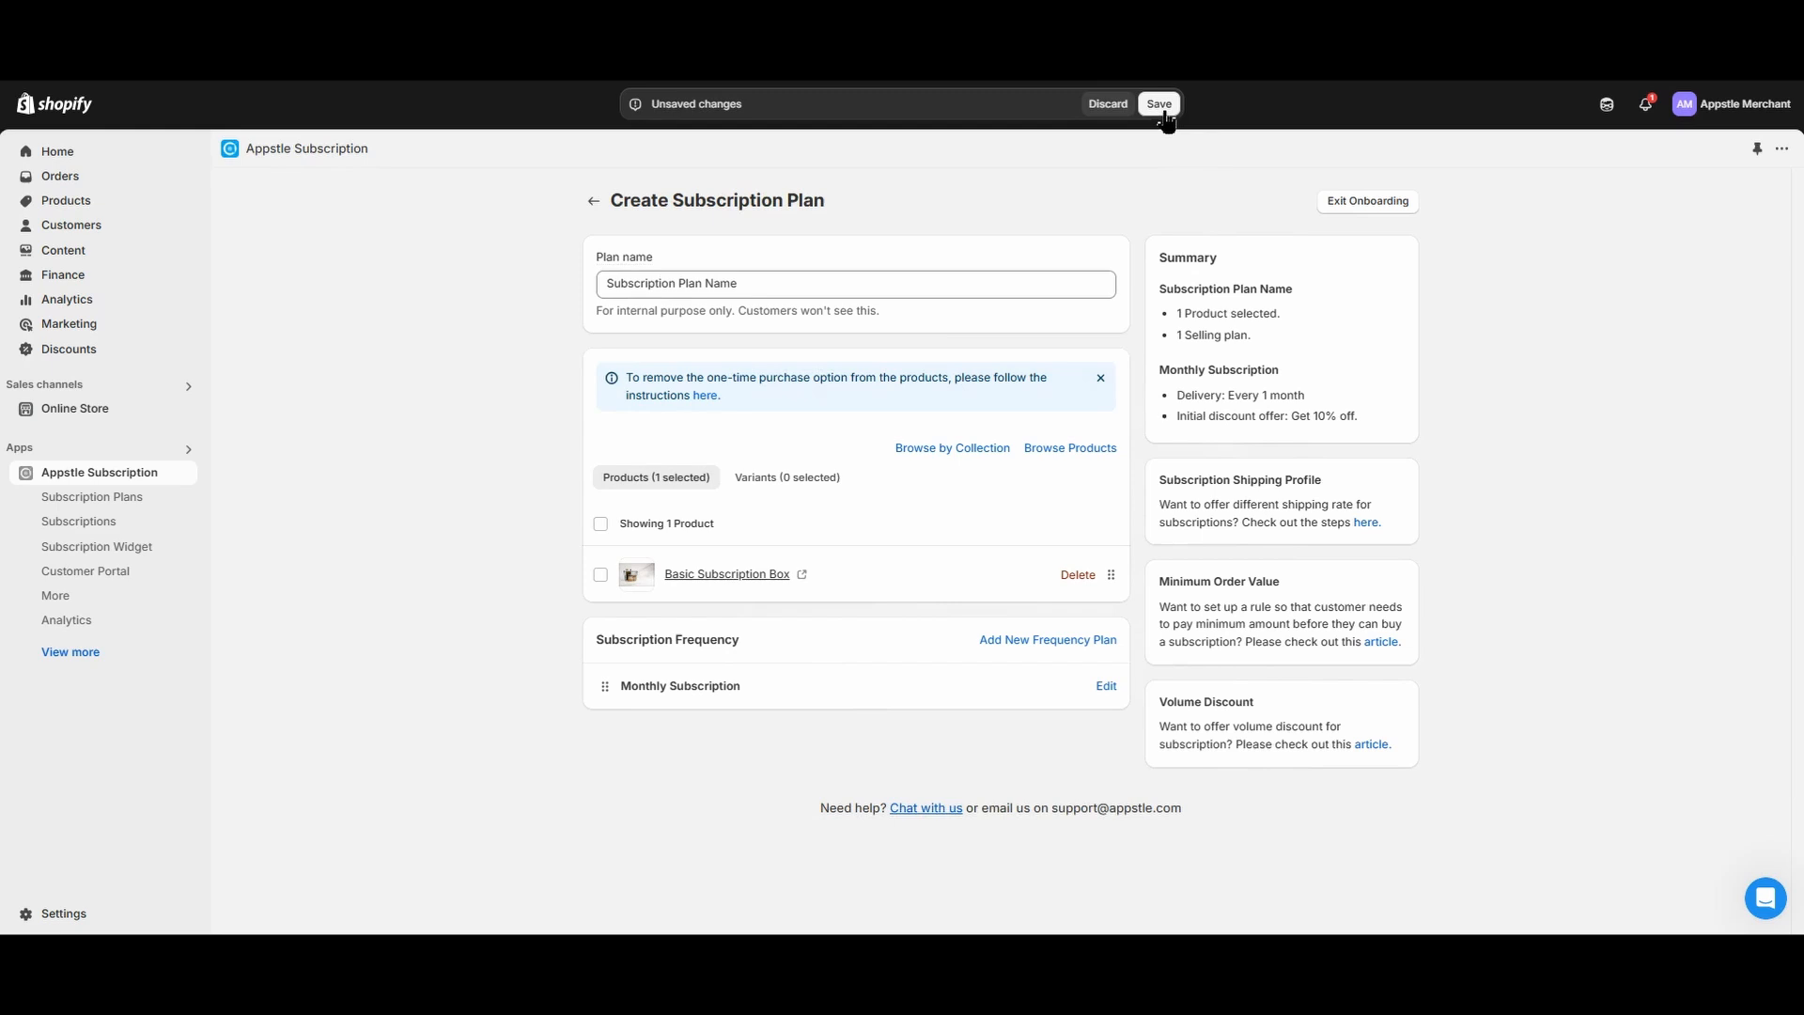
{"action": "left_click", "coordinate": [1159, 103]}
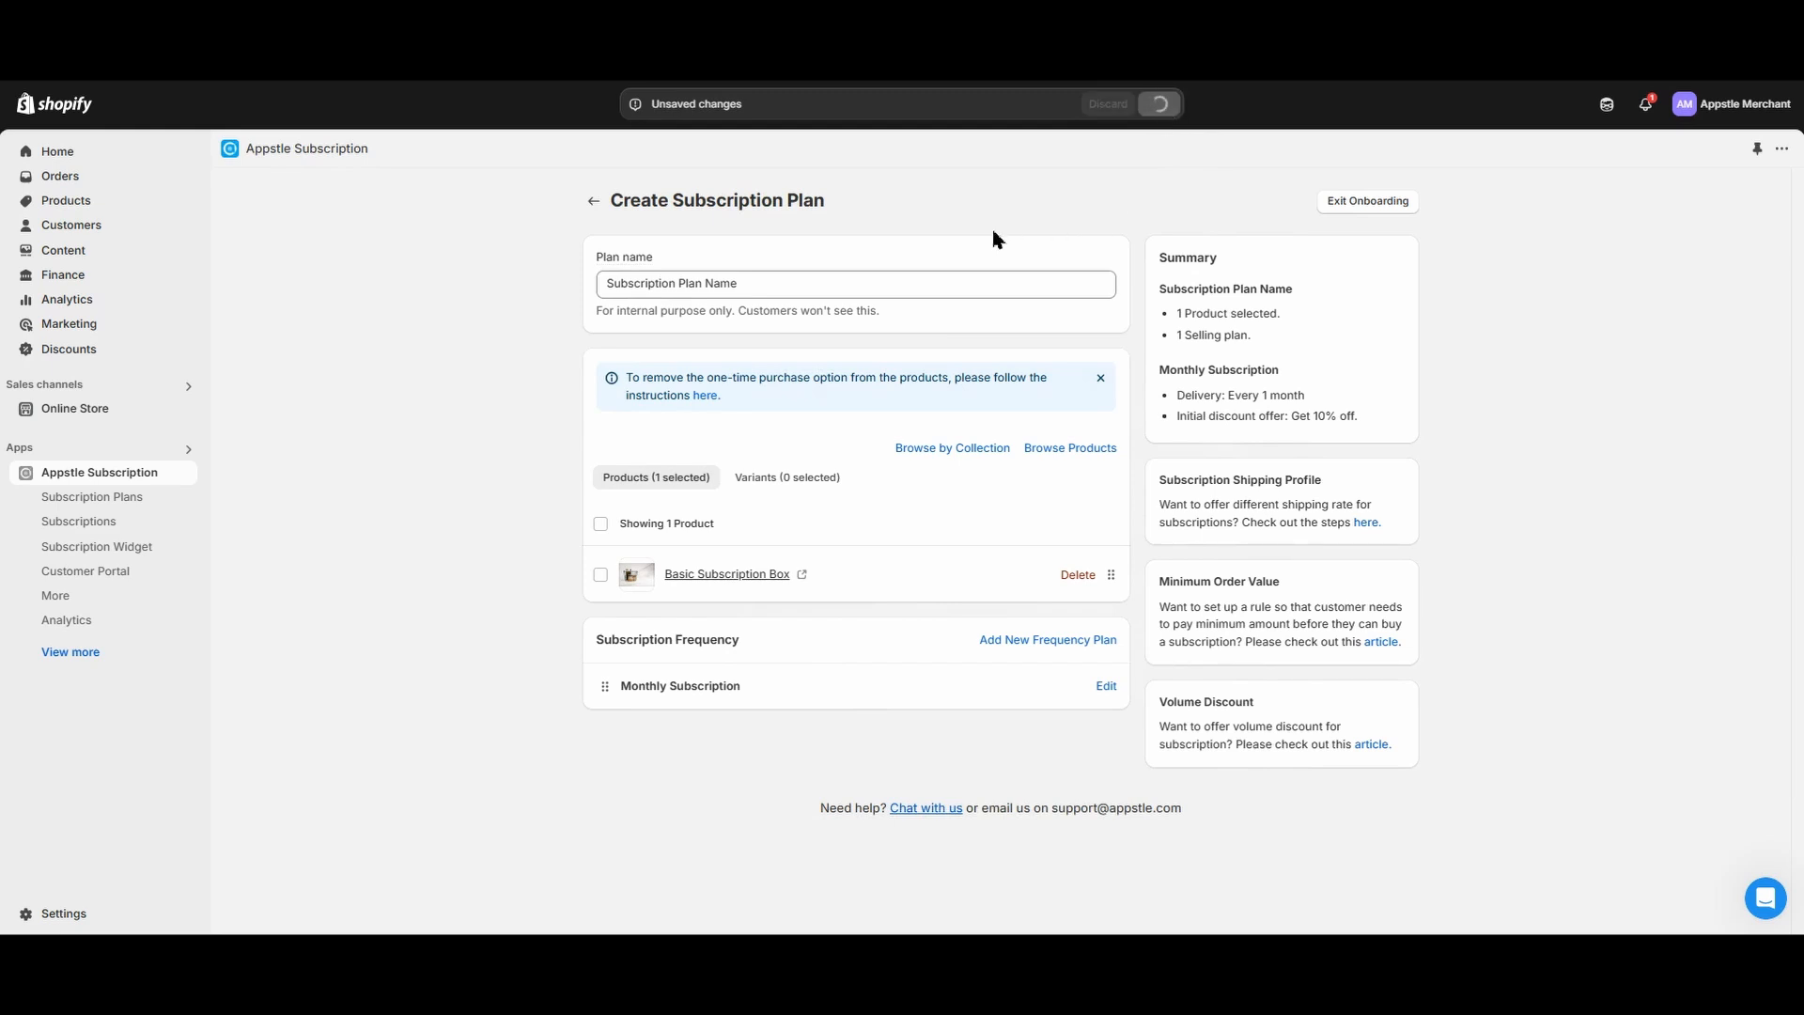
{"action": "left_click", "coordinate": [1159, 103]}
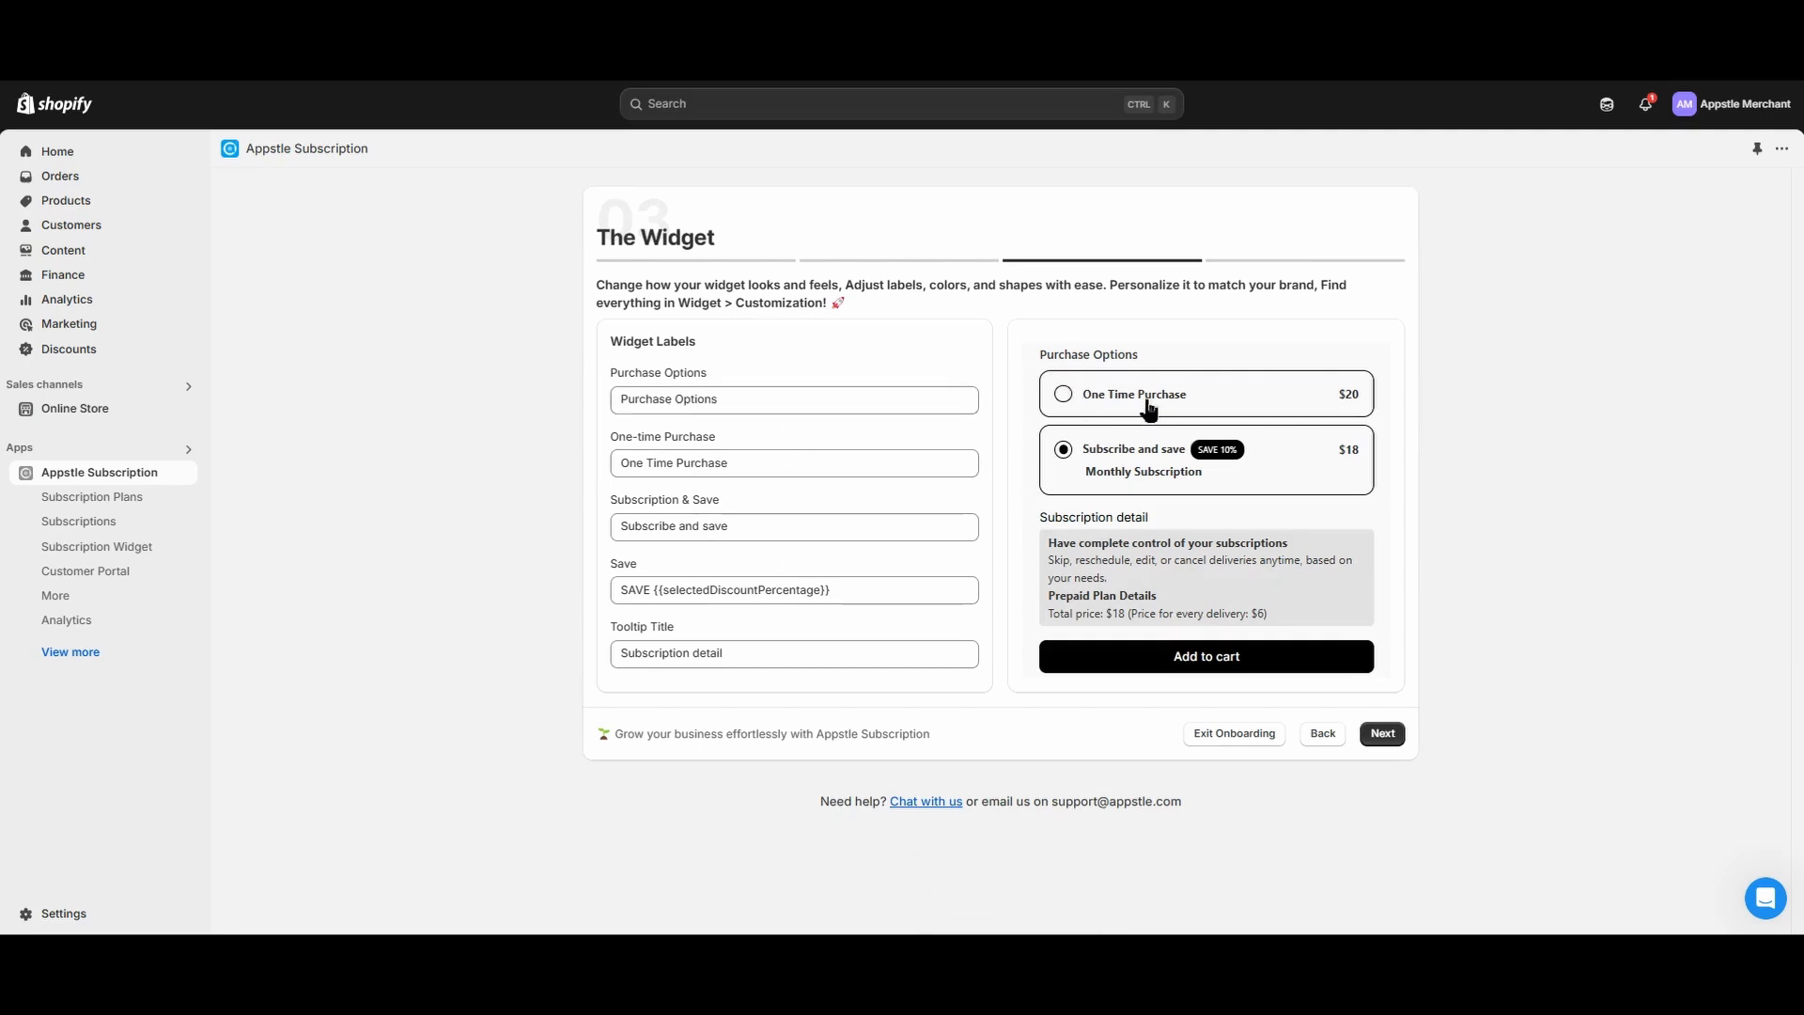
Rename the Subscription & Save label to 'Subscription', preview both options, and advance to App Embed.
{"action": "left_click", "coordinate": [793, 526]}
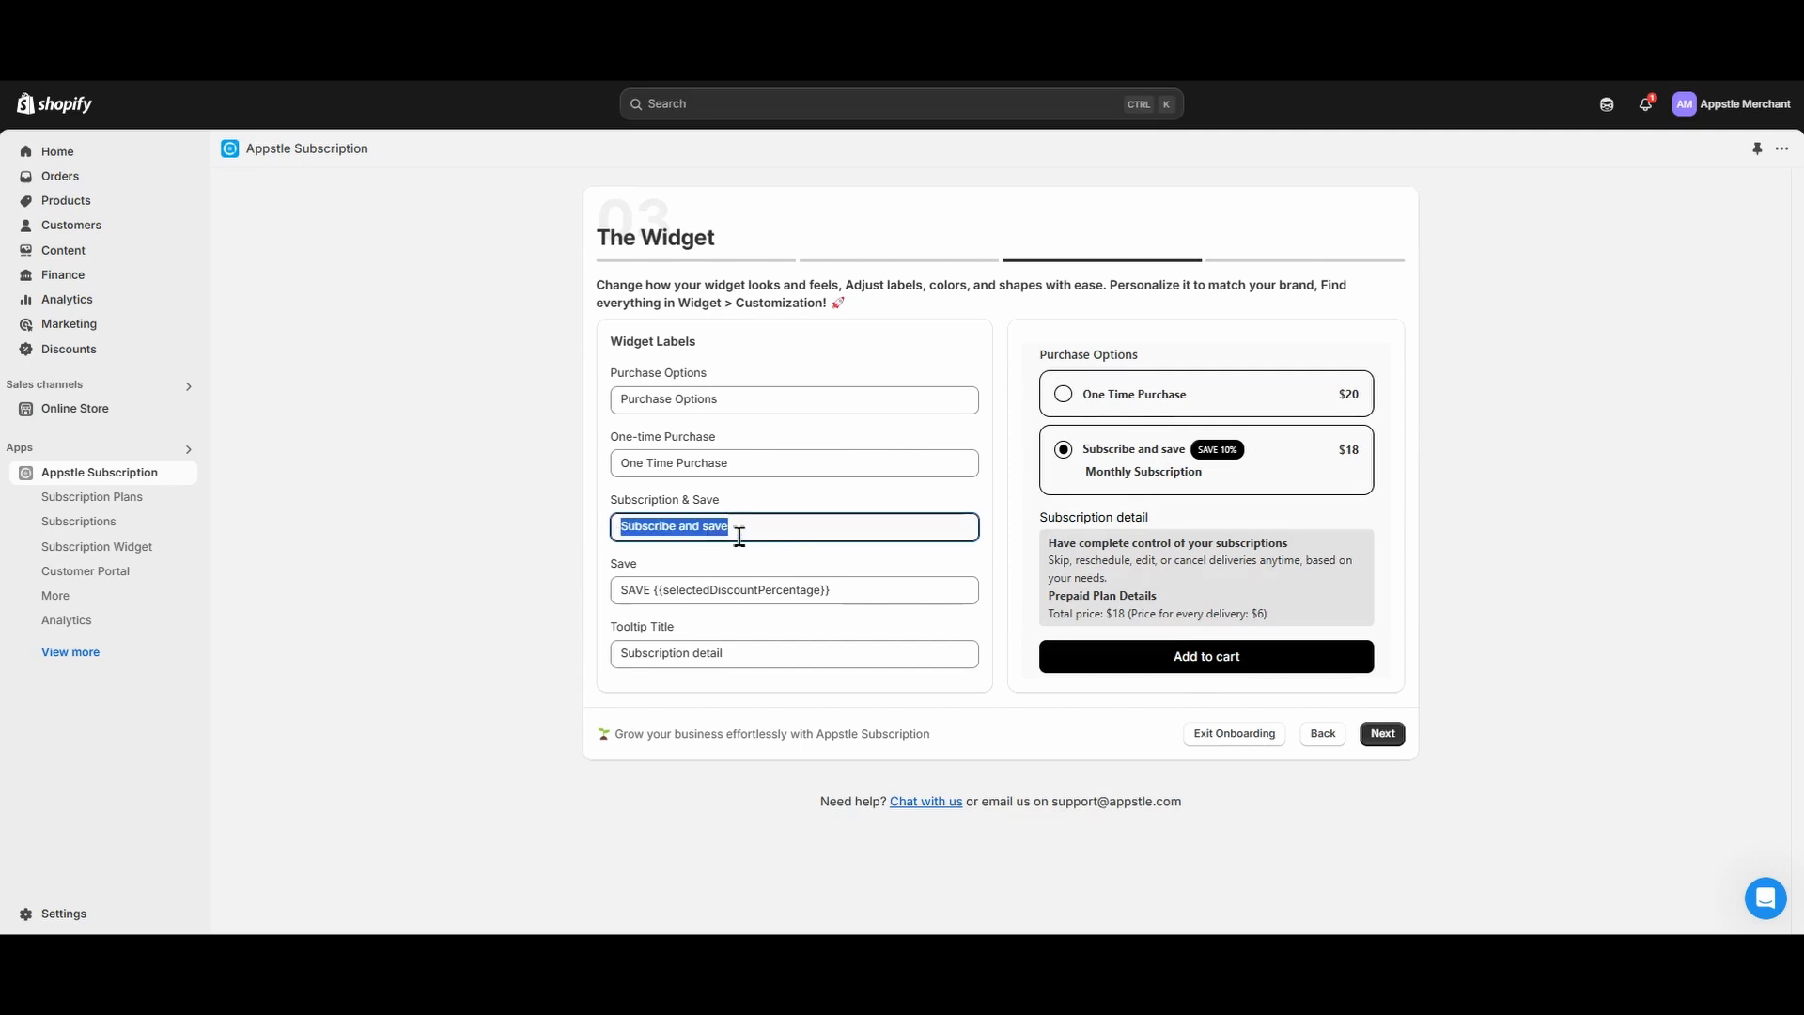
{"action": "type", "text": "Subscription"}
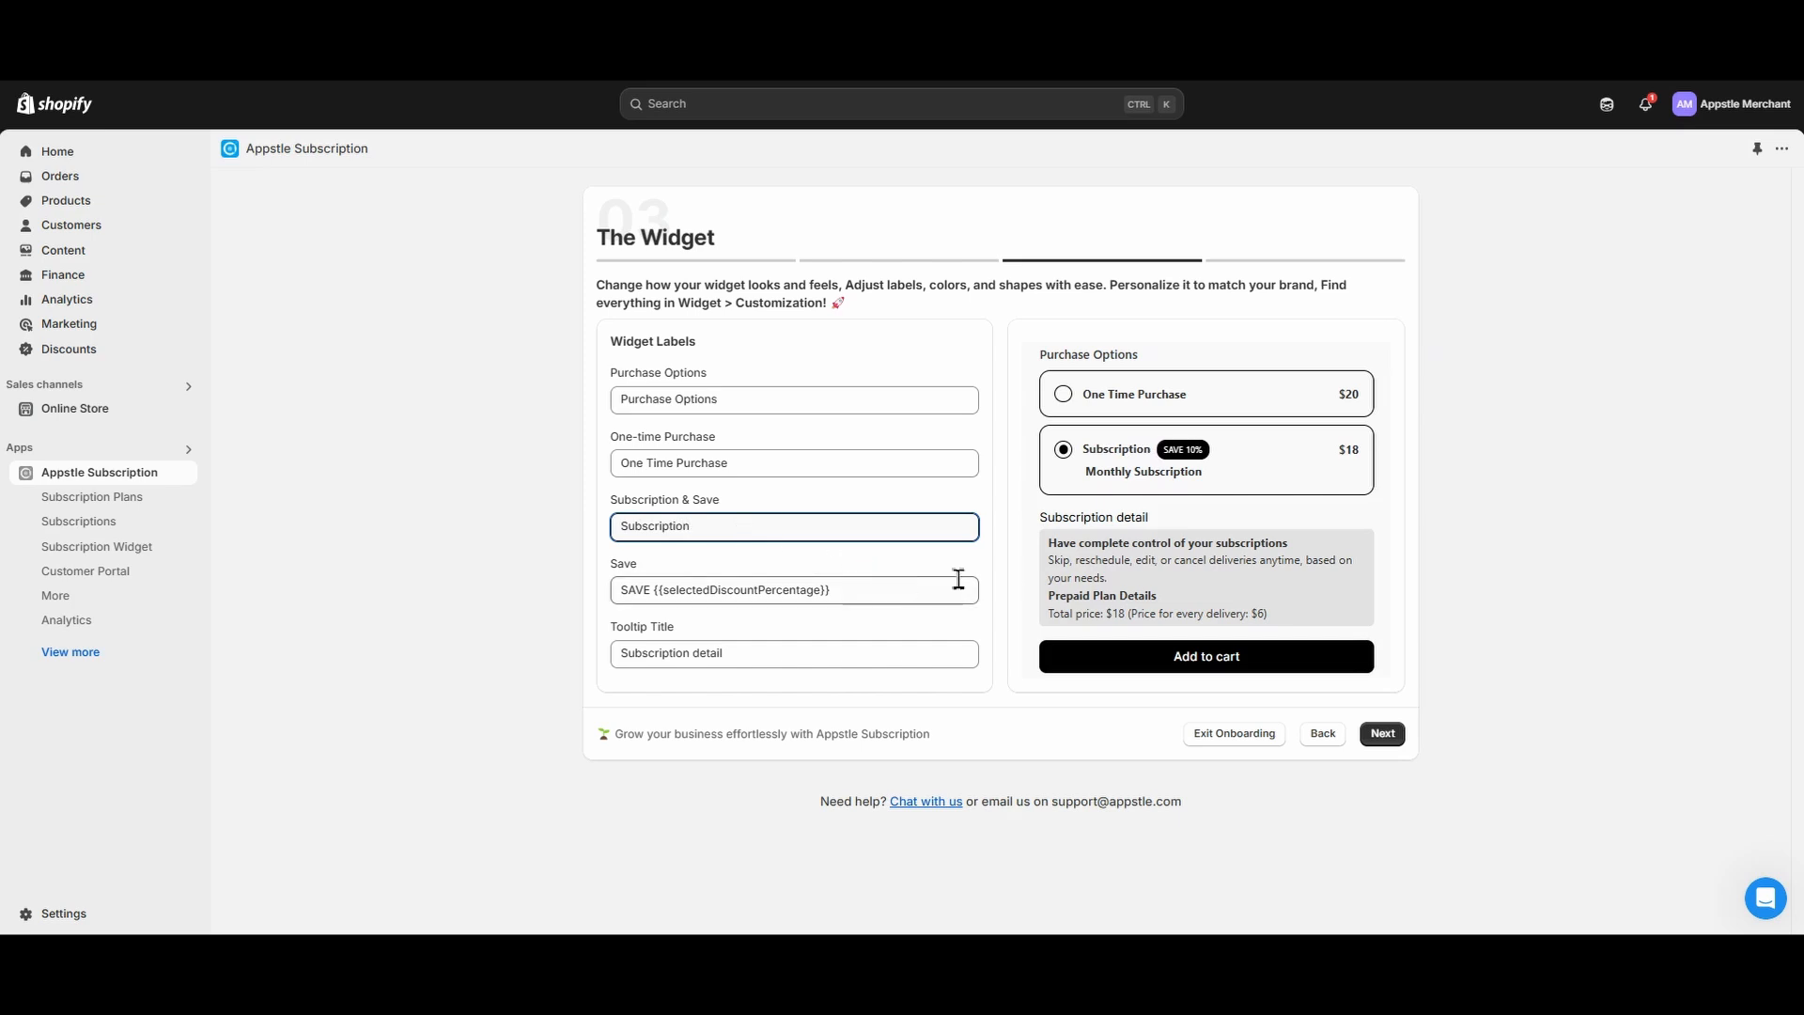
{"action": "mouse_move", "coordinate": [926, 652]}
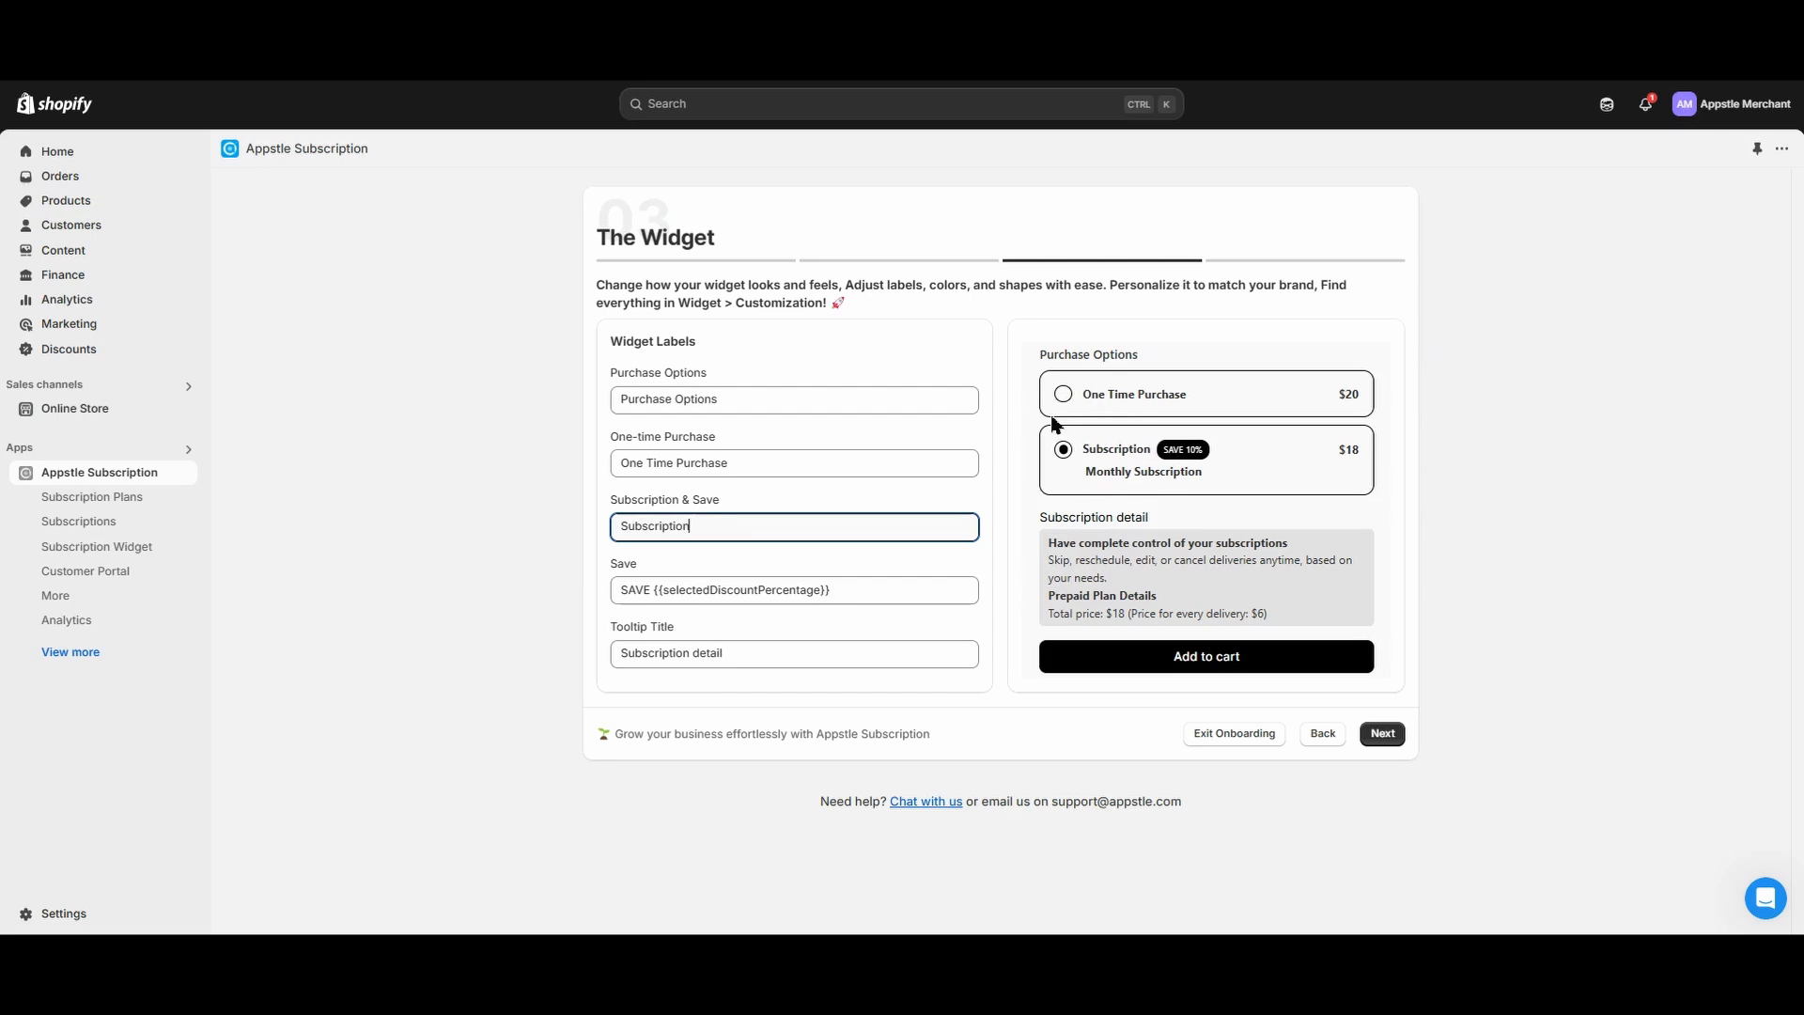
{"action": "left_click", "coordinate": [1062, 394]}
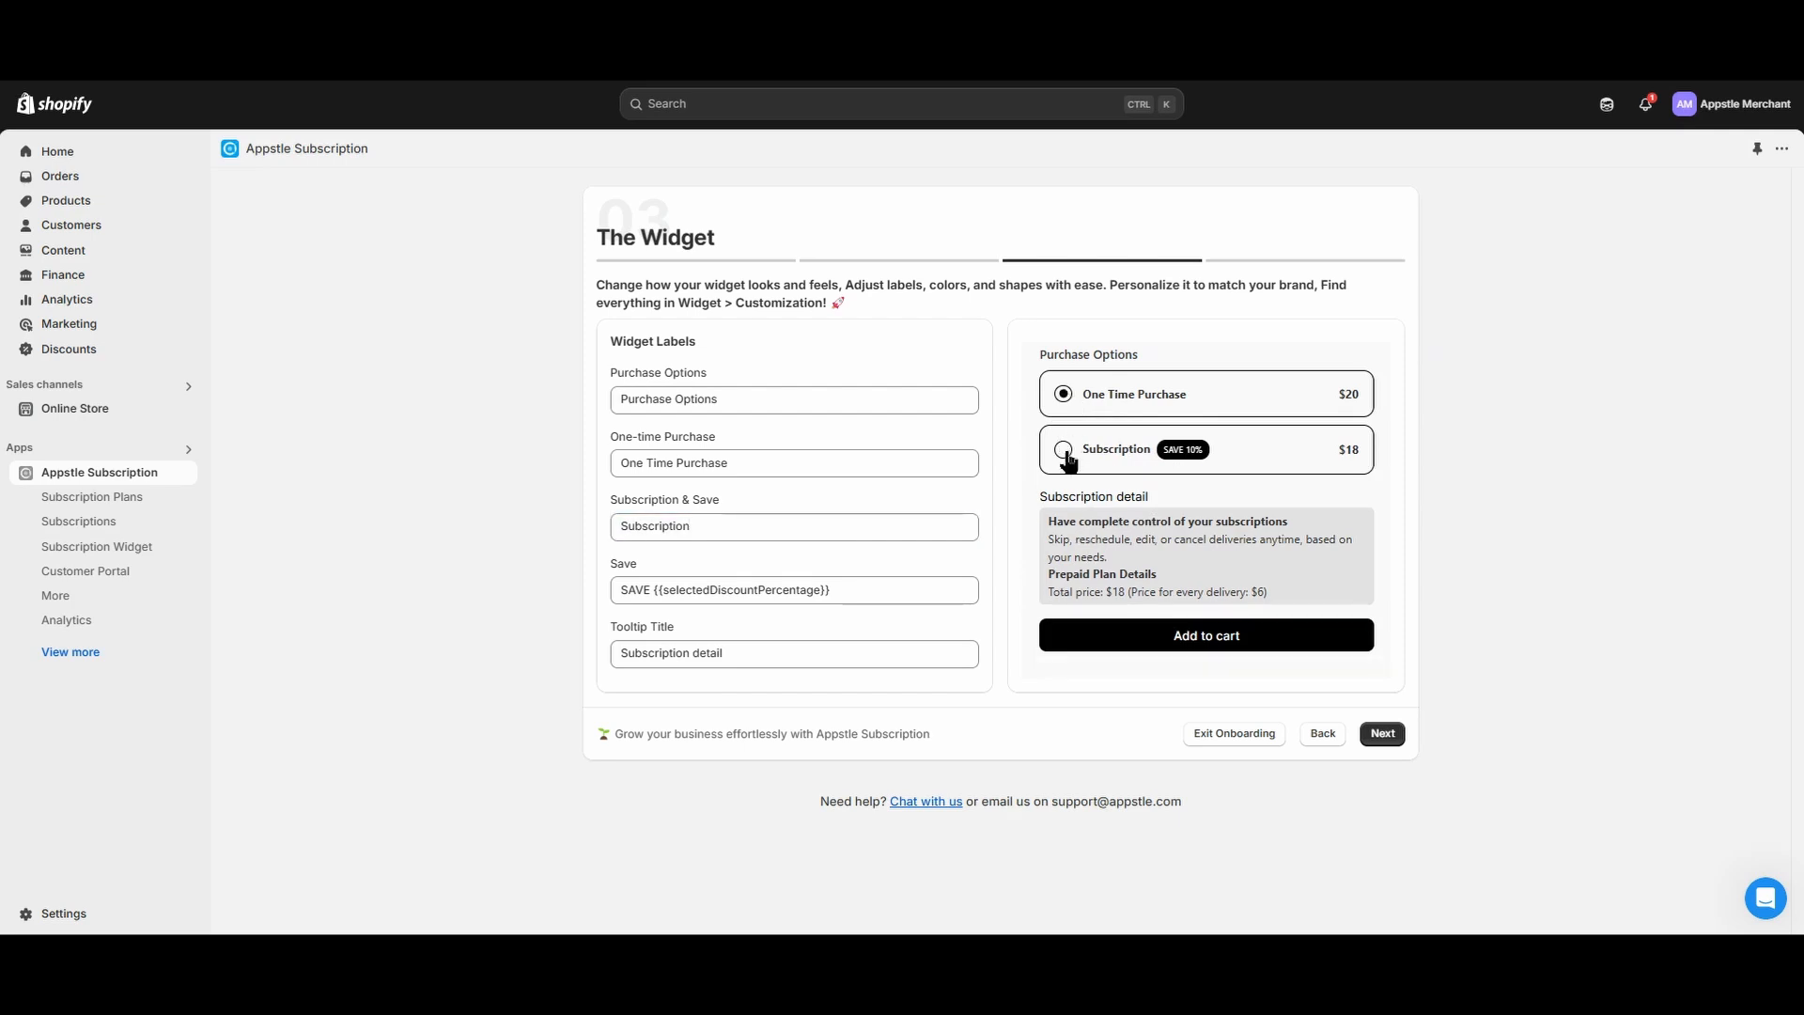
{"action": "left_click", "coordinate": [1062, 449]}
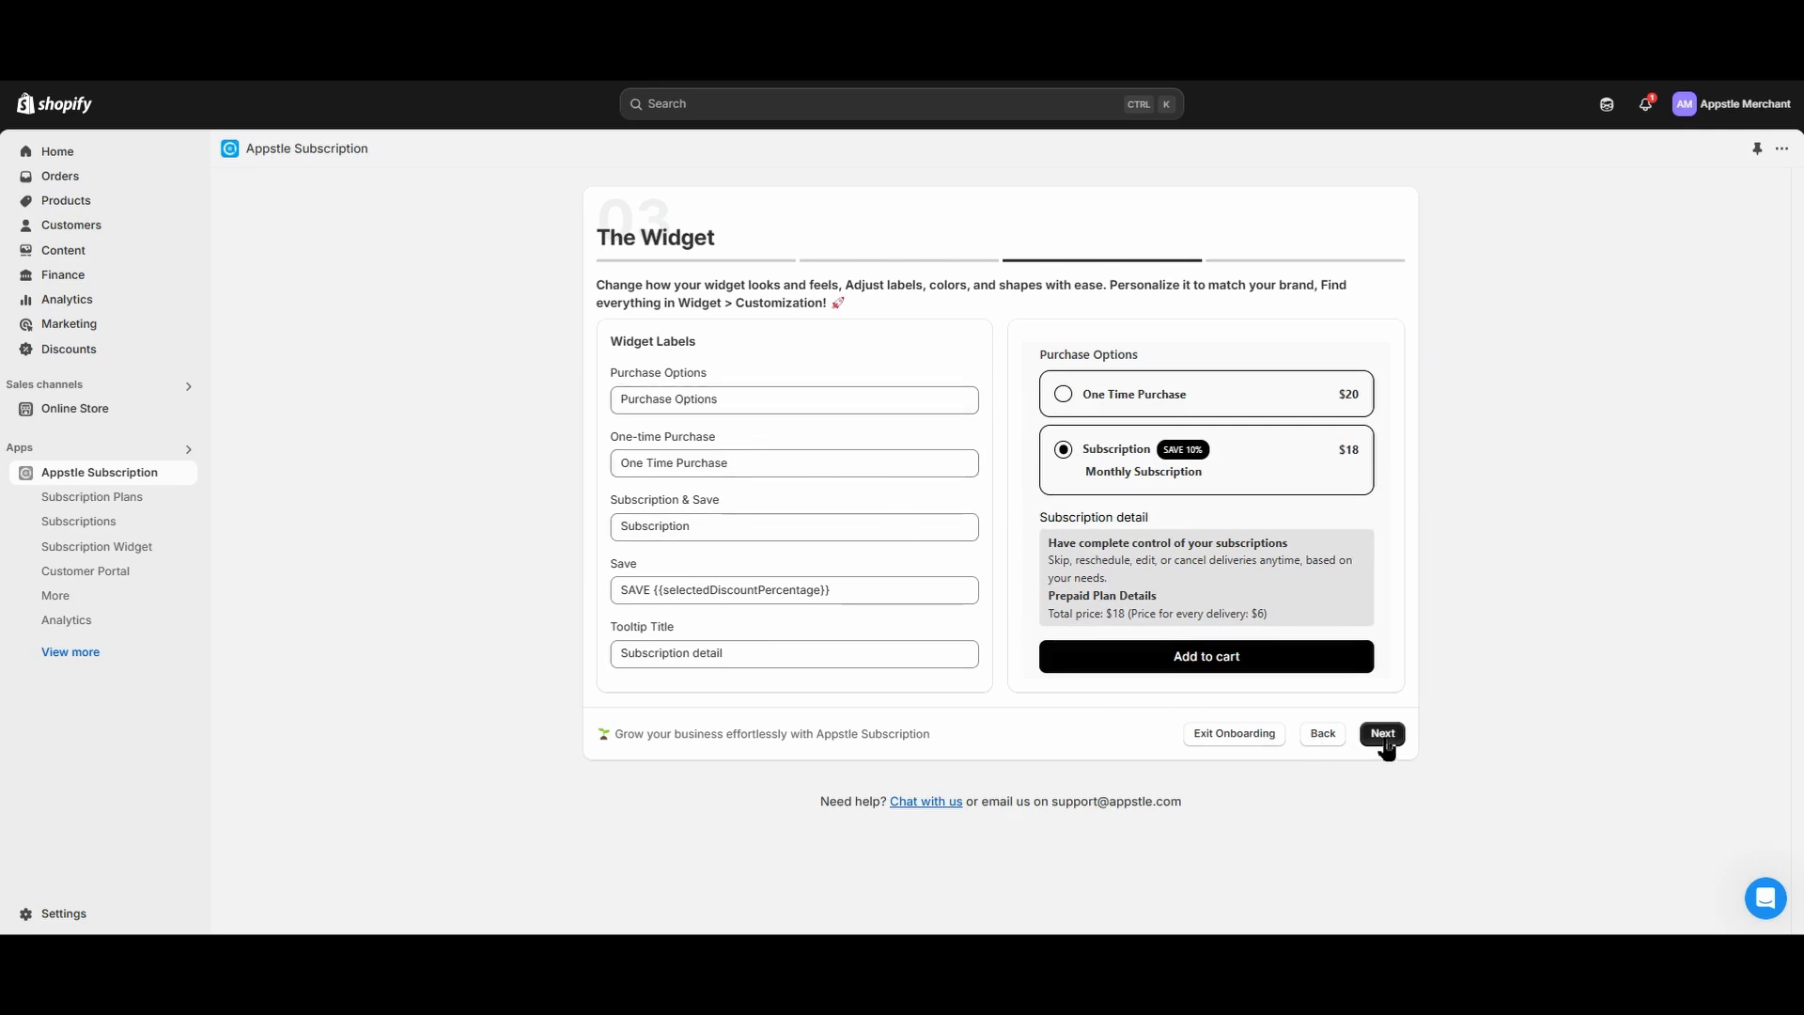
{"action": "left_click", "coordinate": [1381, 734]}
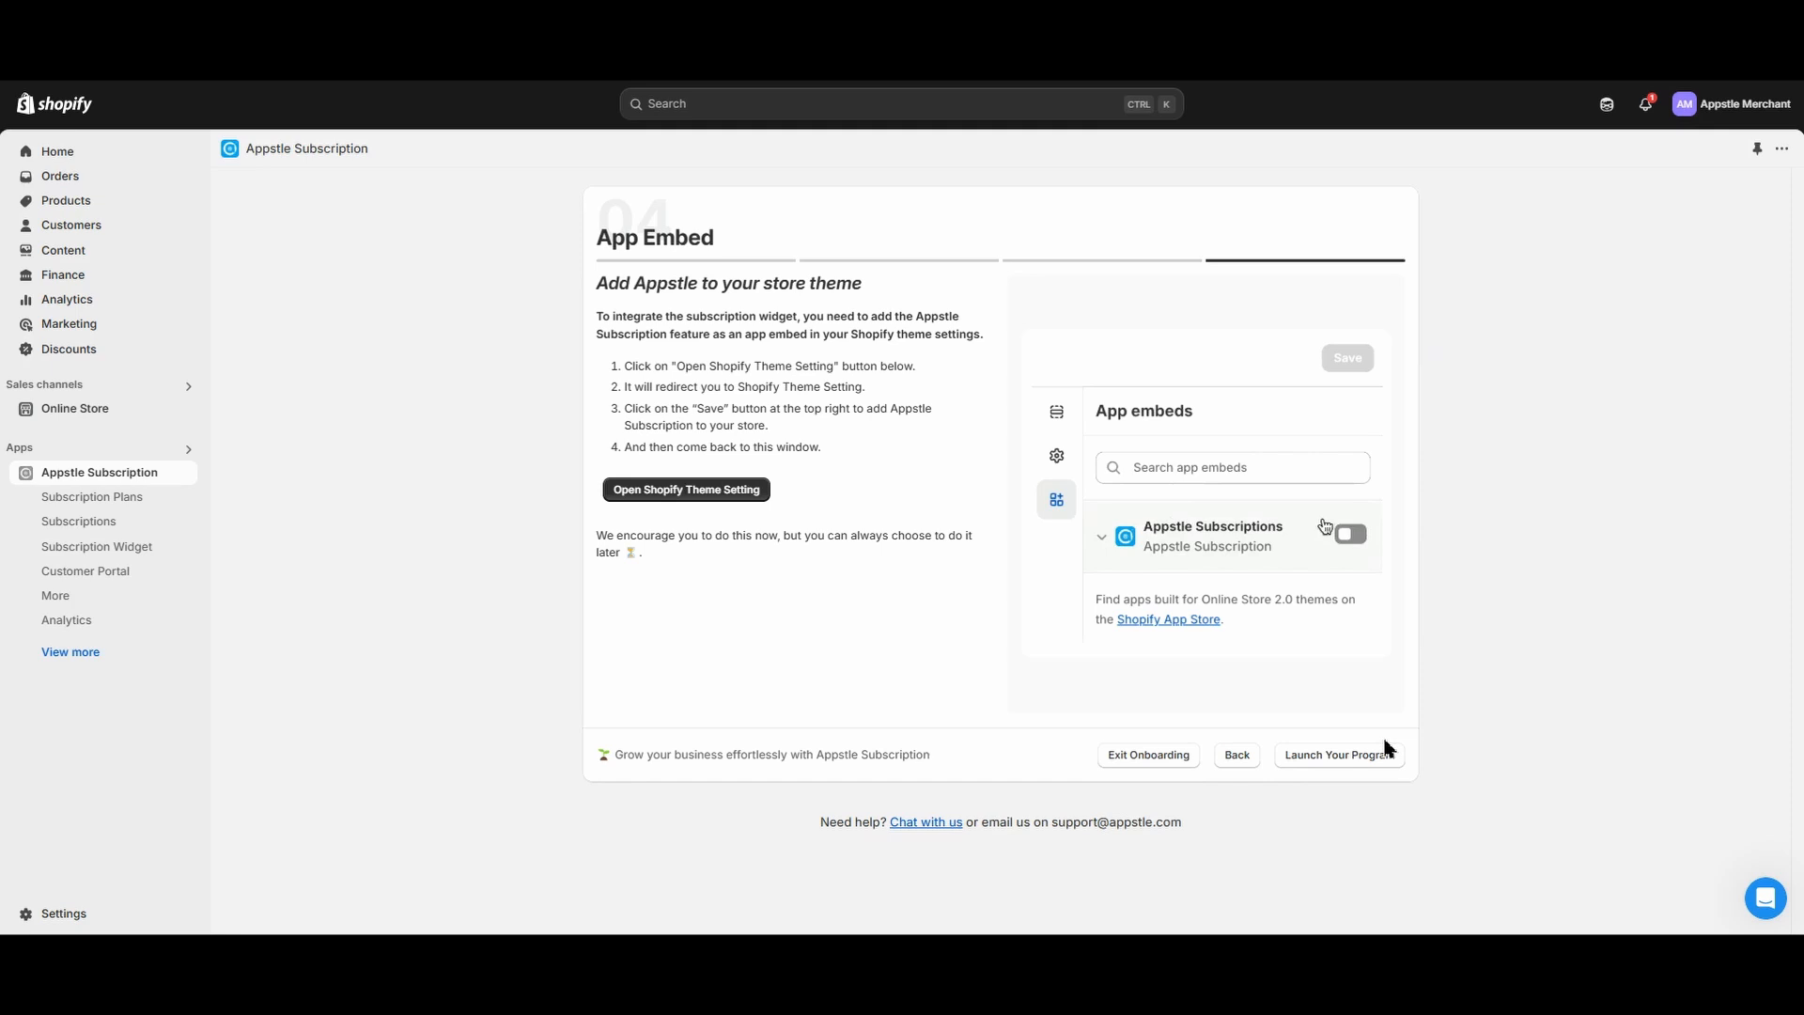
Go from the App Embed step to the Shopify theme's app embed settings.
{"action": "left_click", "coordinate": [1348, 533]}
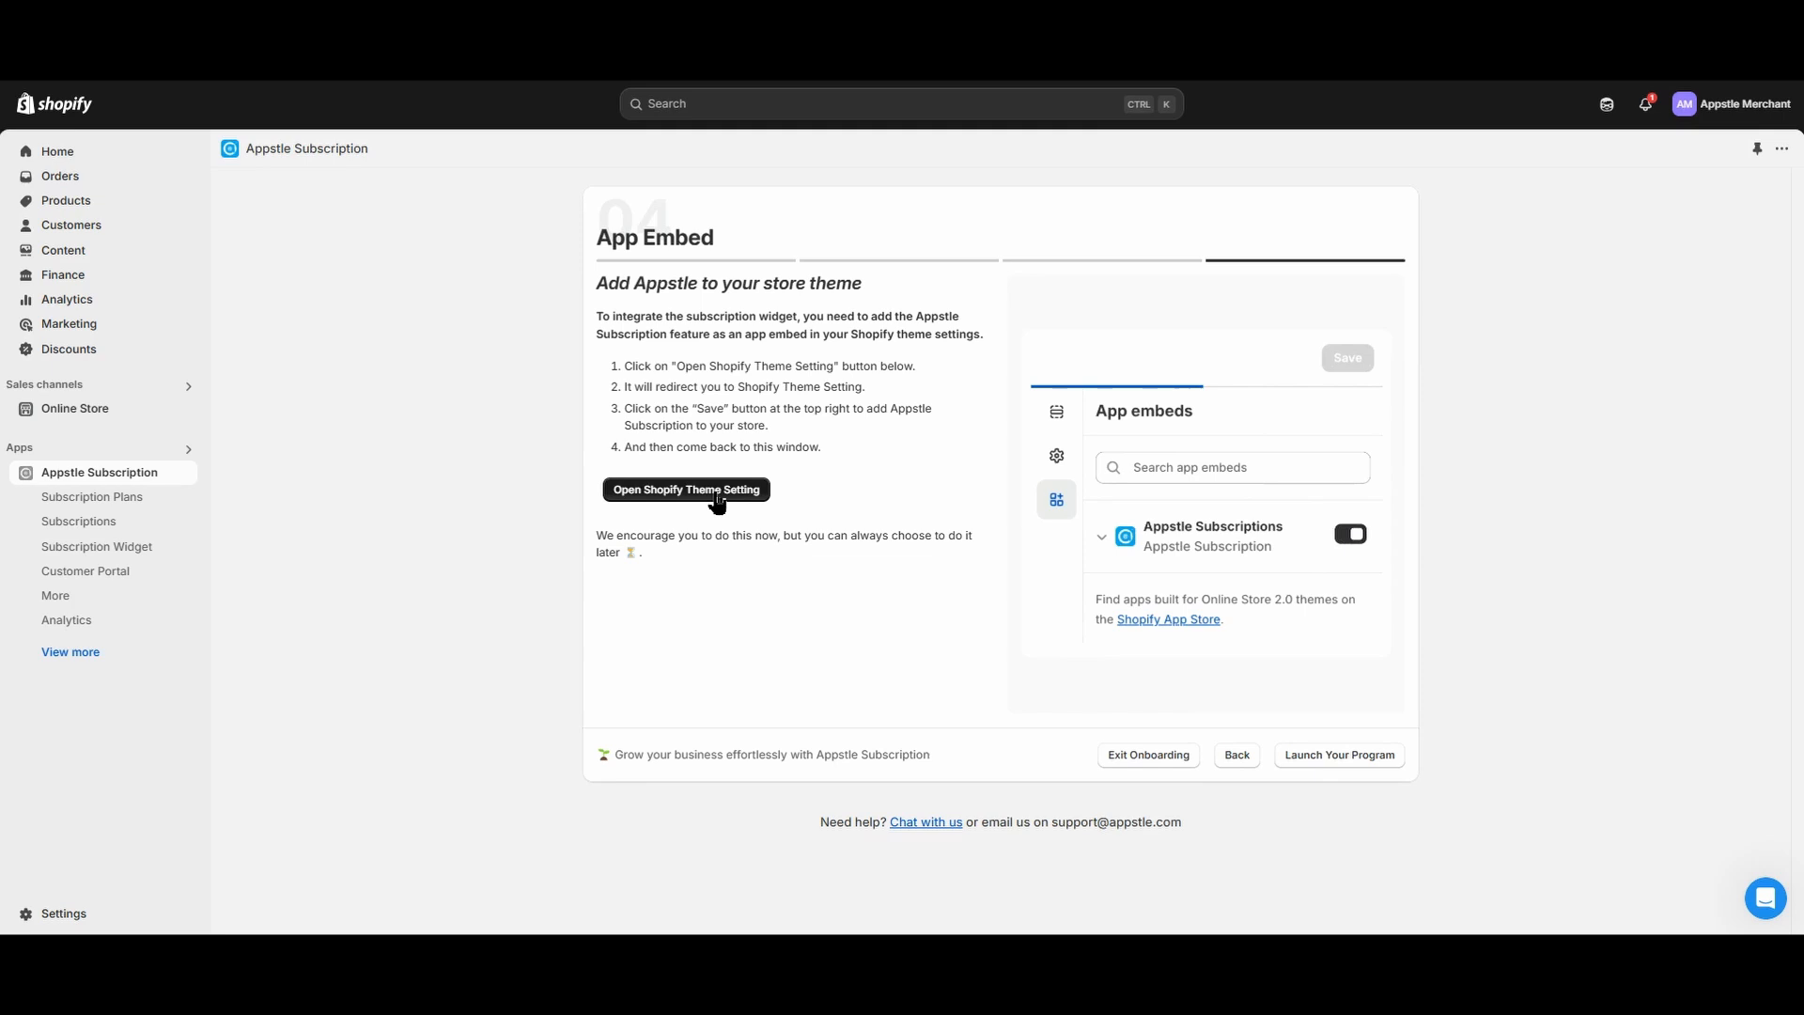
{"action": "left_click", "coordinate": [686, 488]}
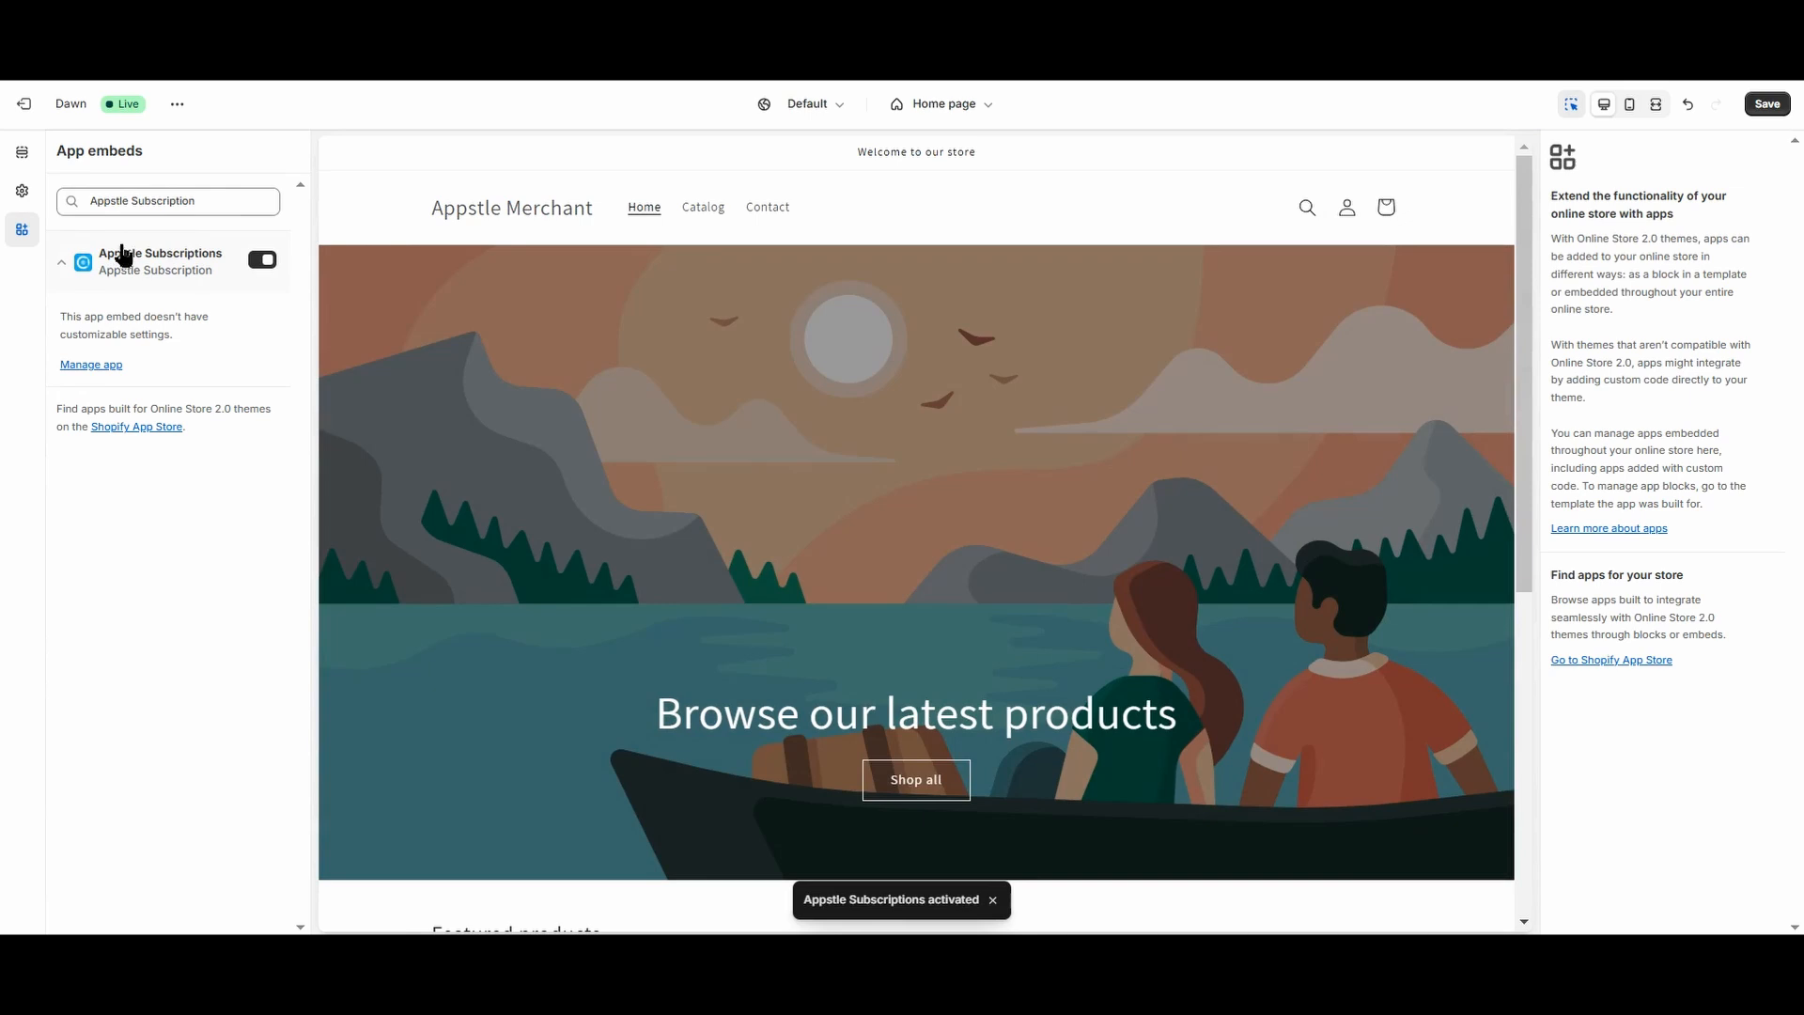
{"action": "mouse_move", "coordinate": [207, 302]}
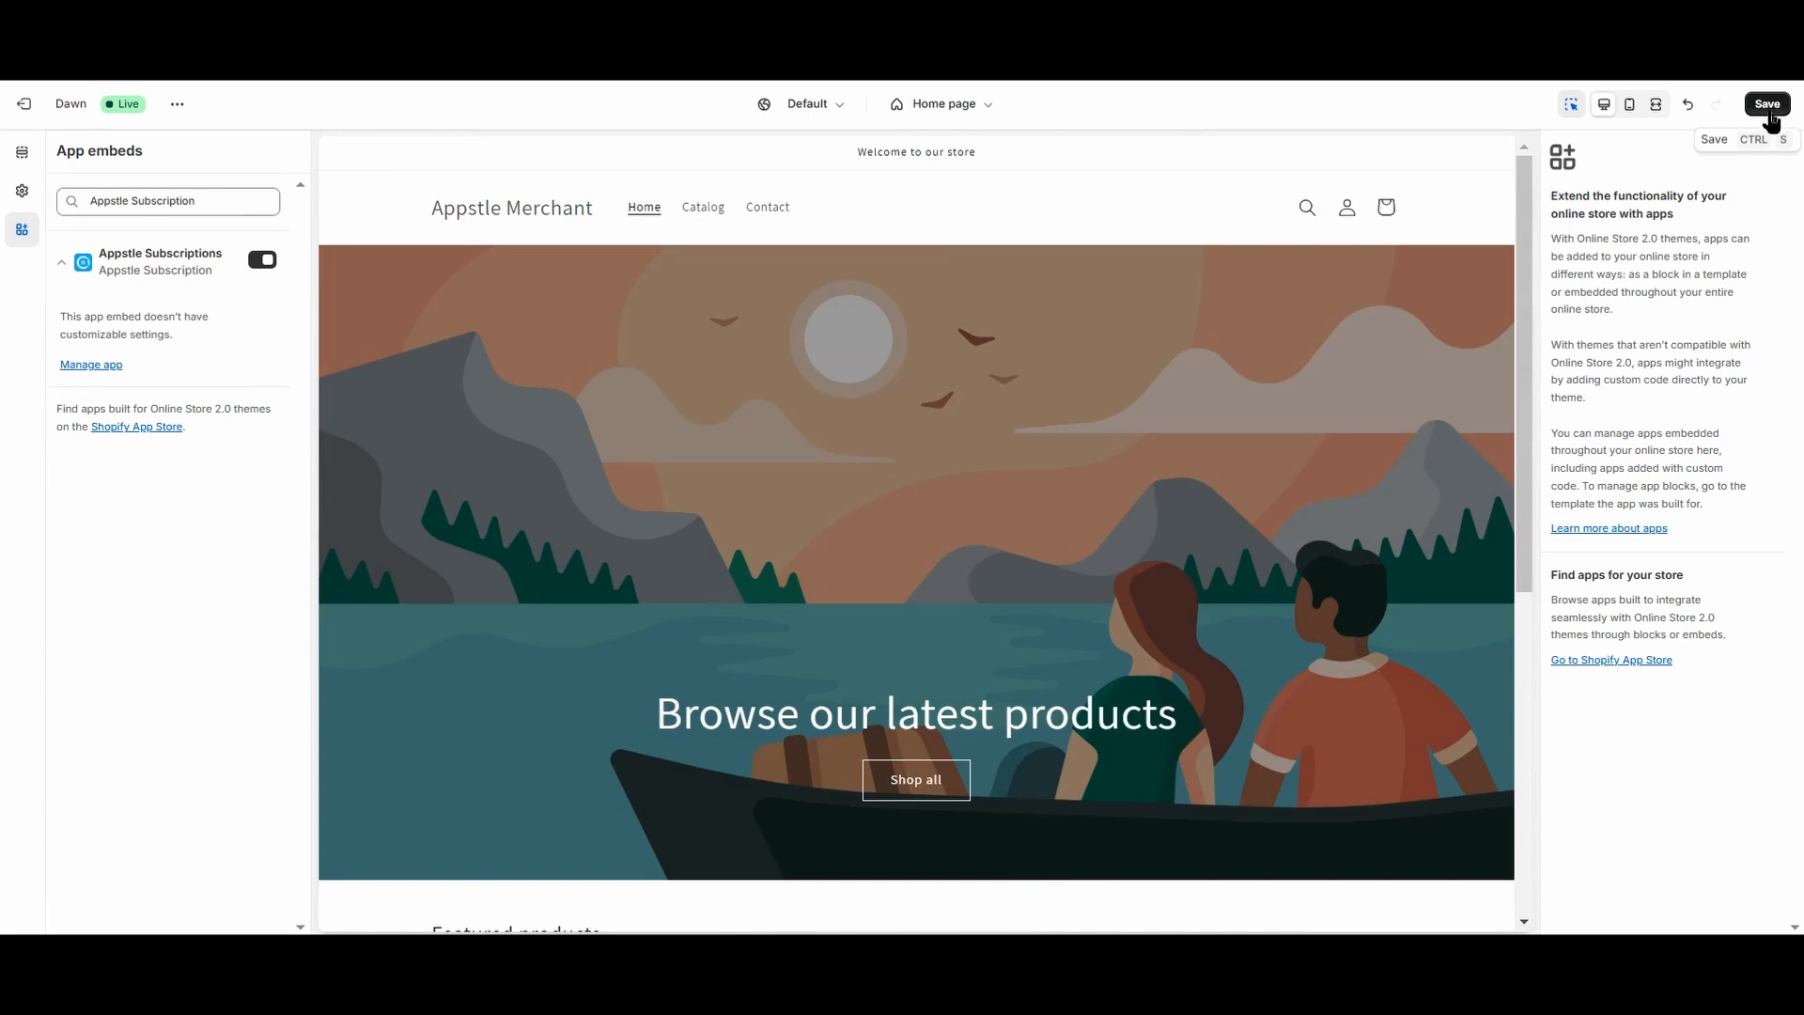
Save the store theme with the Appstle Subscriptions embed toggle on.
{"action": "left_click", "coordinate": [1767, 103]}
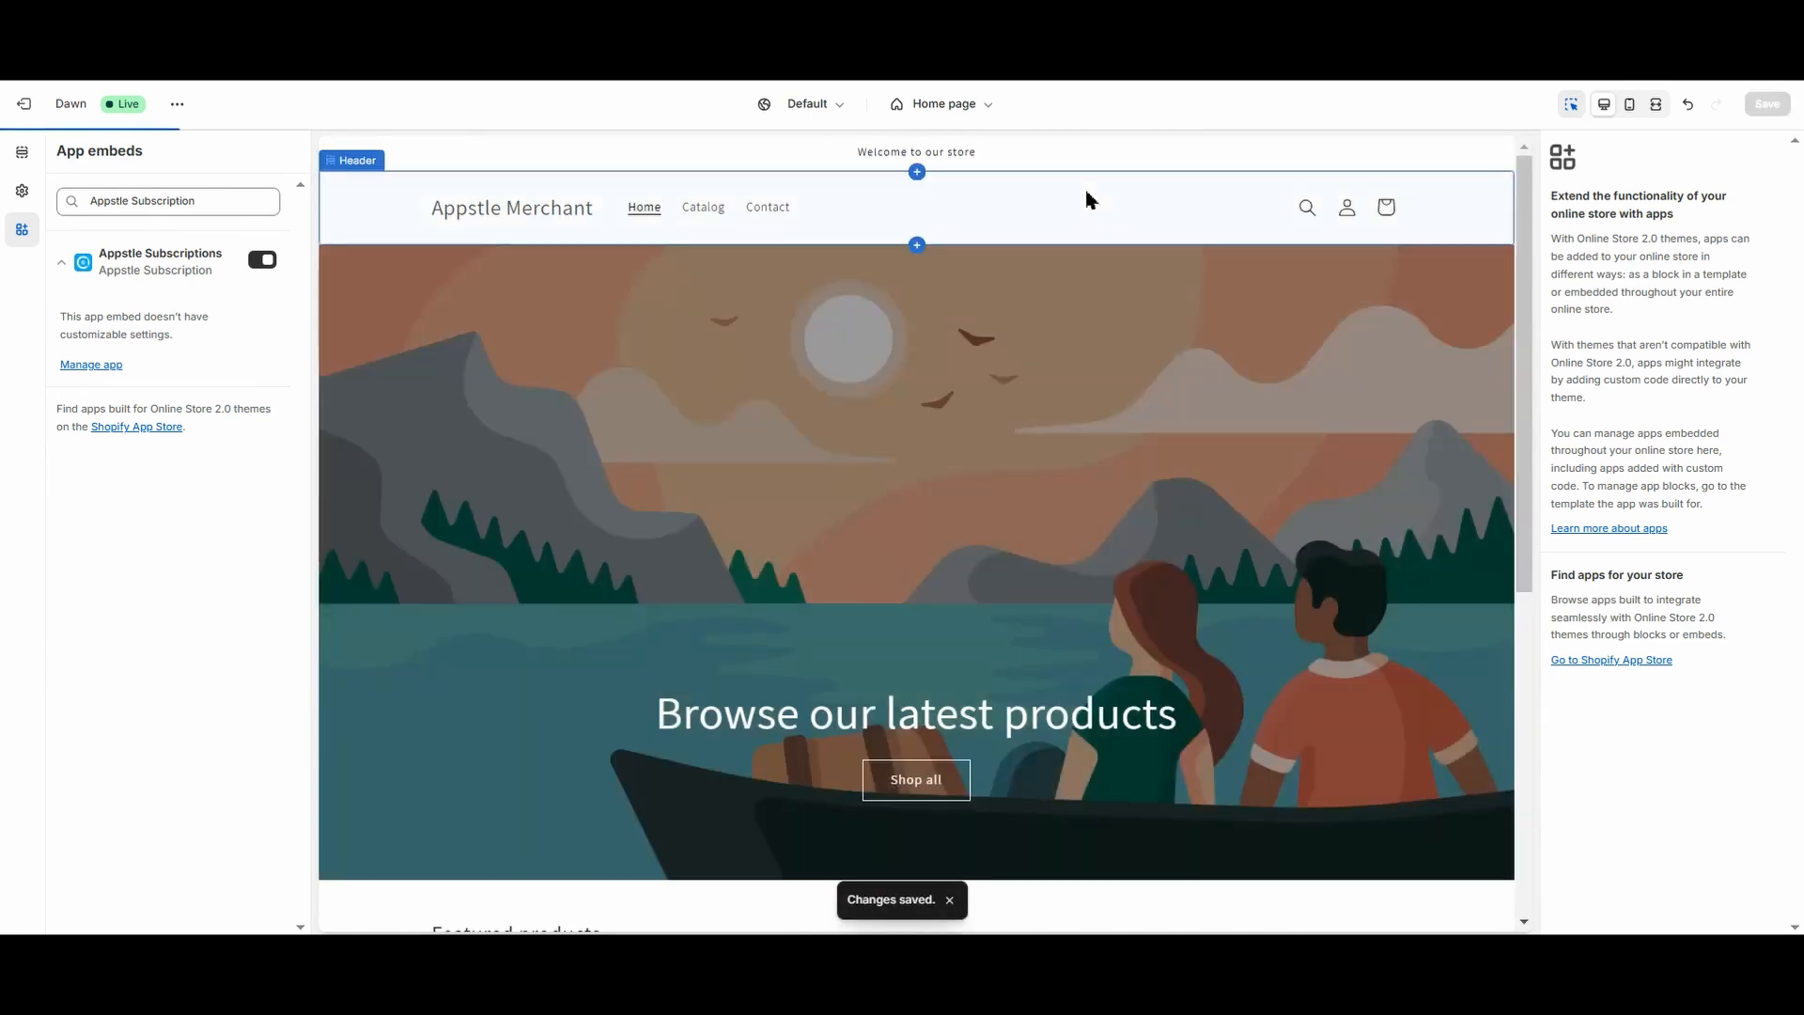
{"action": "mouse_move", "coordinate": [767, 226]}
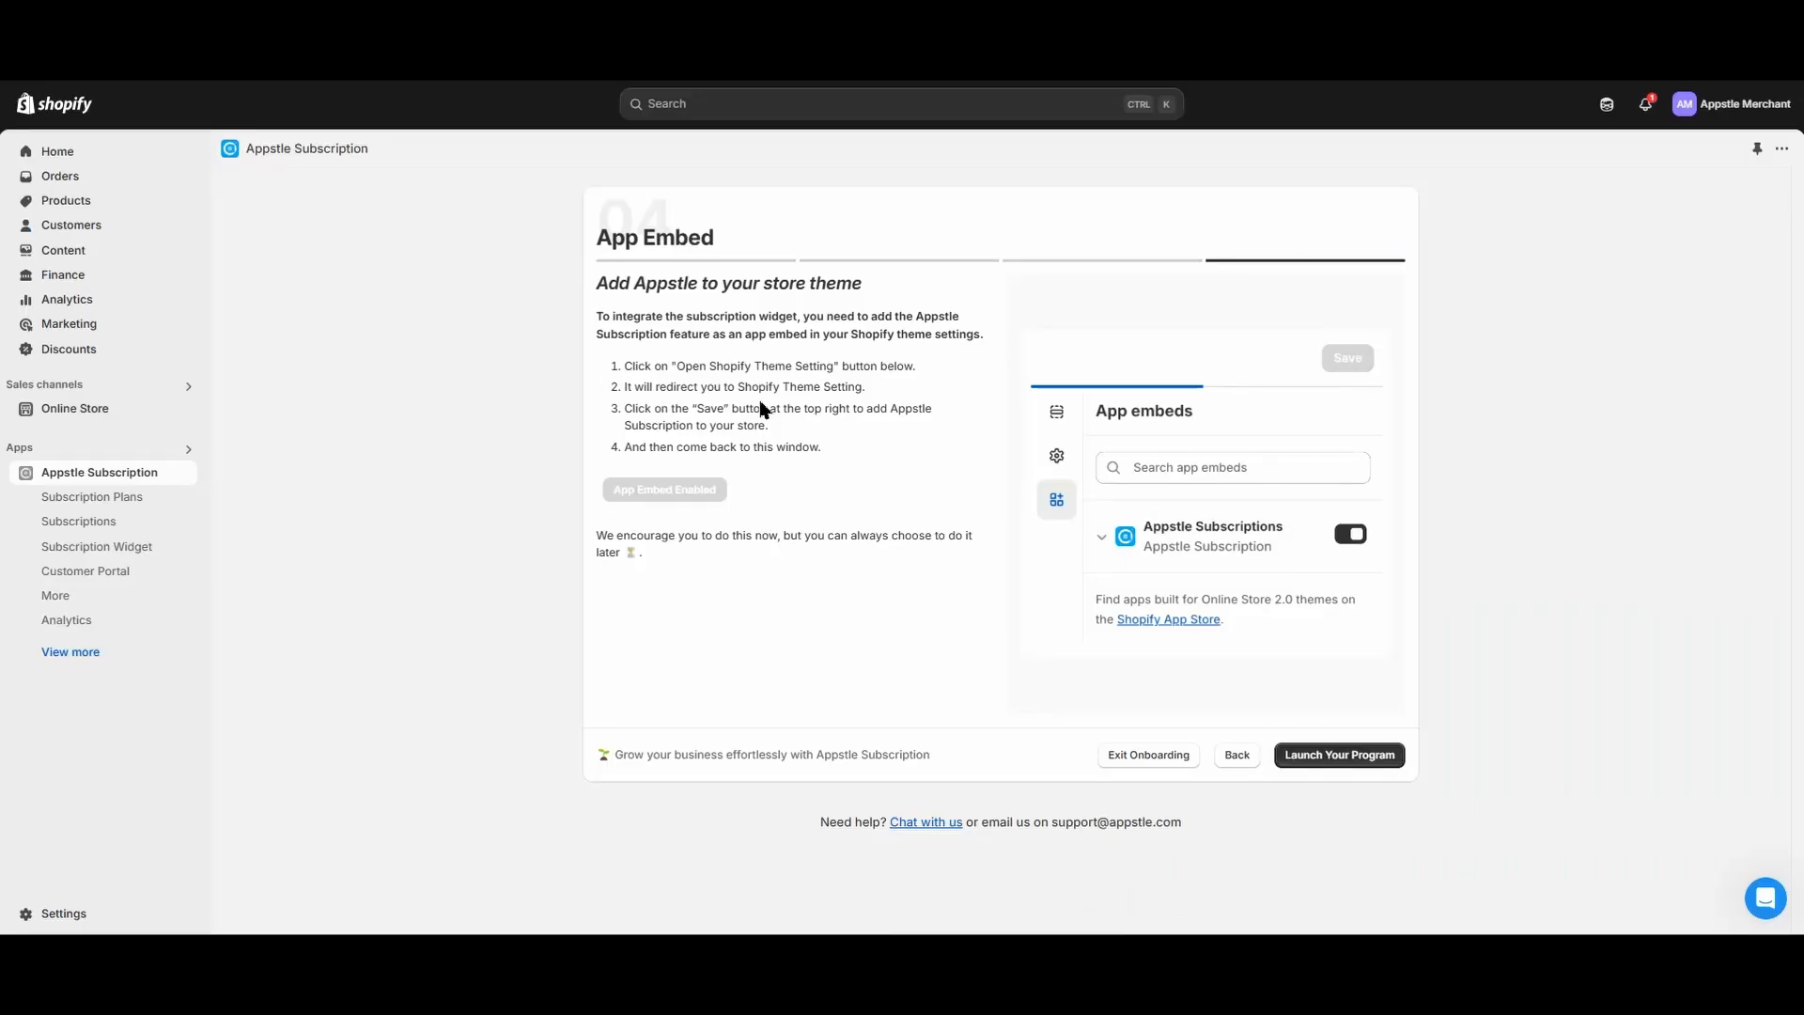
Confirm the app embed is enabled and launch the program, reaching the Billing pricing page.
{"action": "left_click", "coordinate": [1350, 534]}
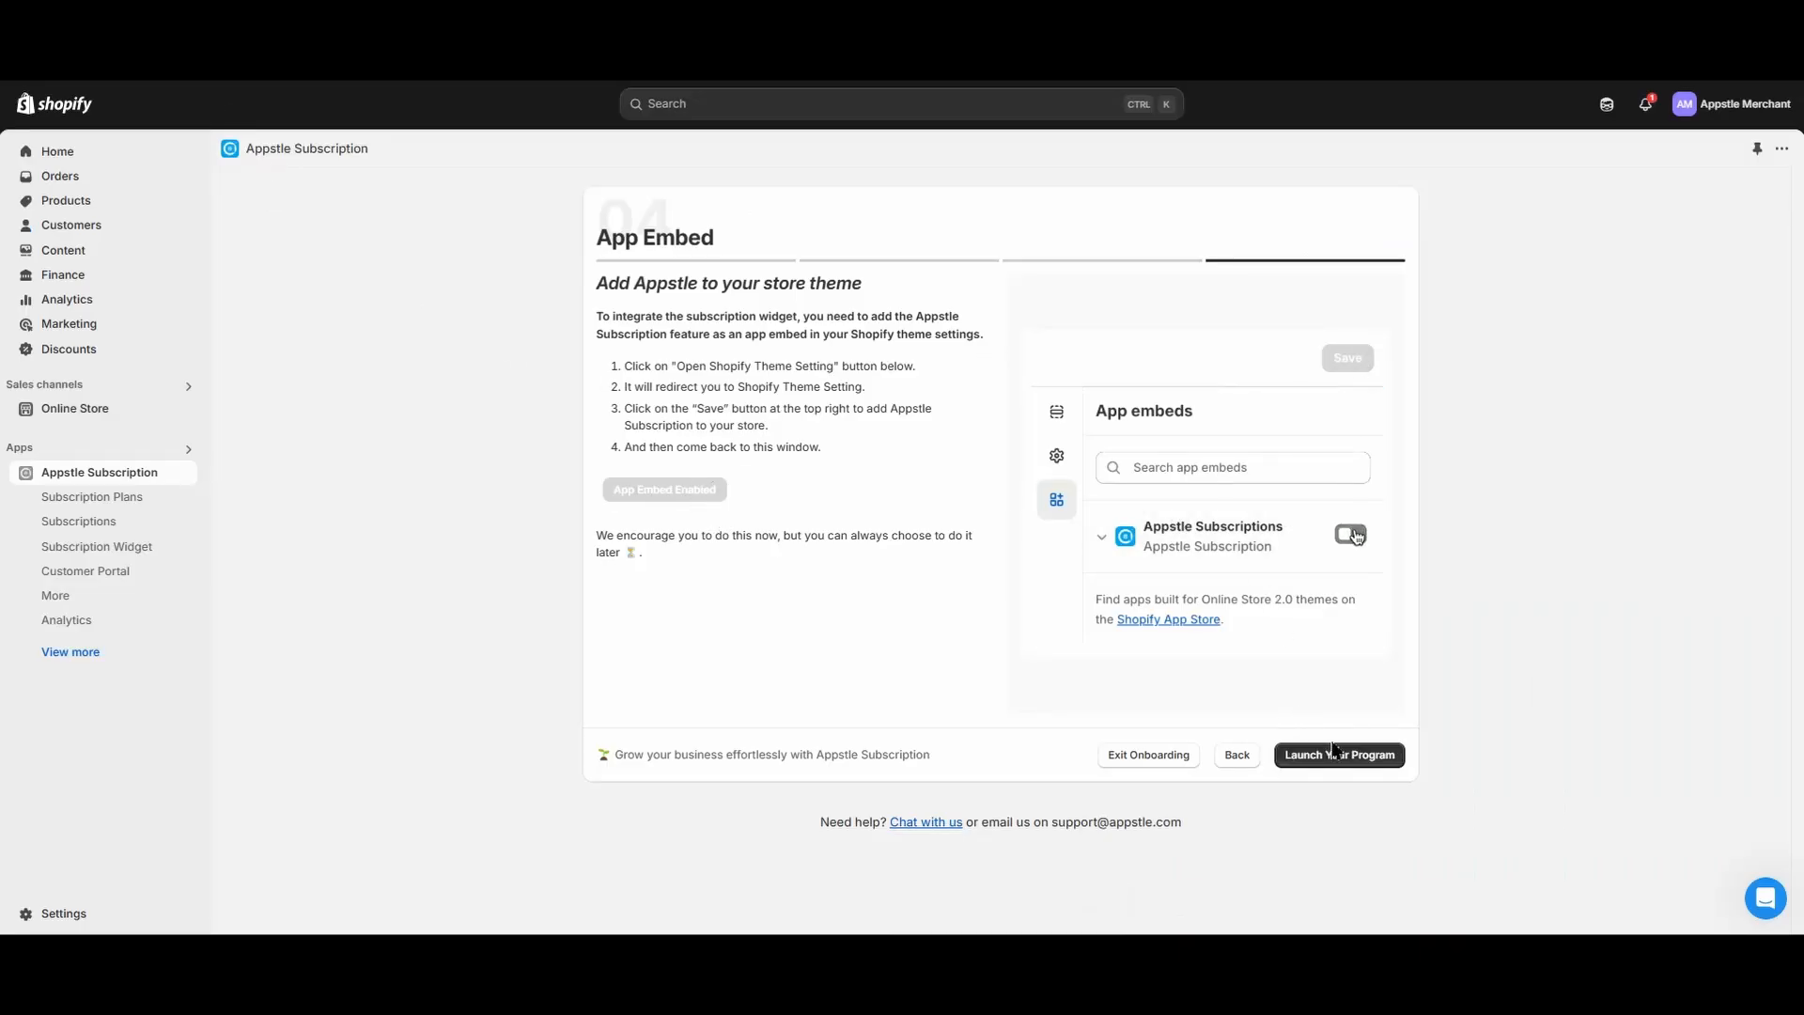
{"action": "left_click", "coordinate": [1350, 534]}
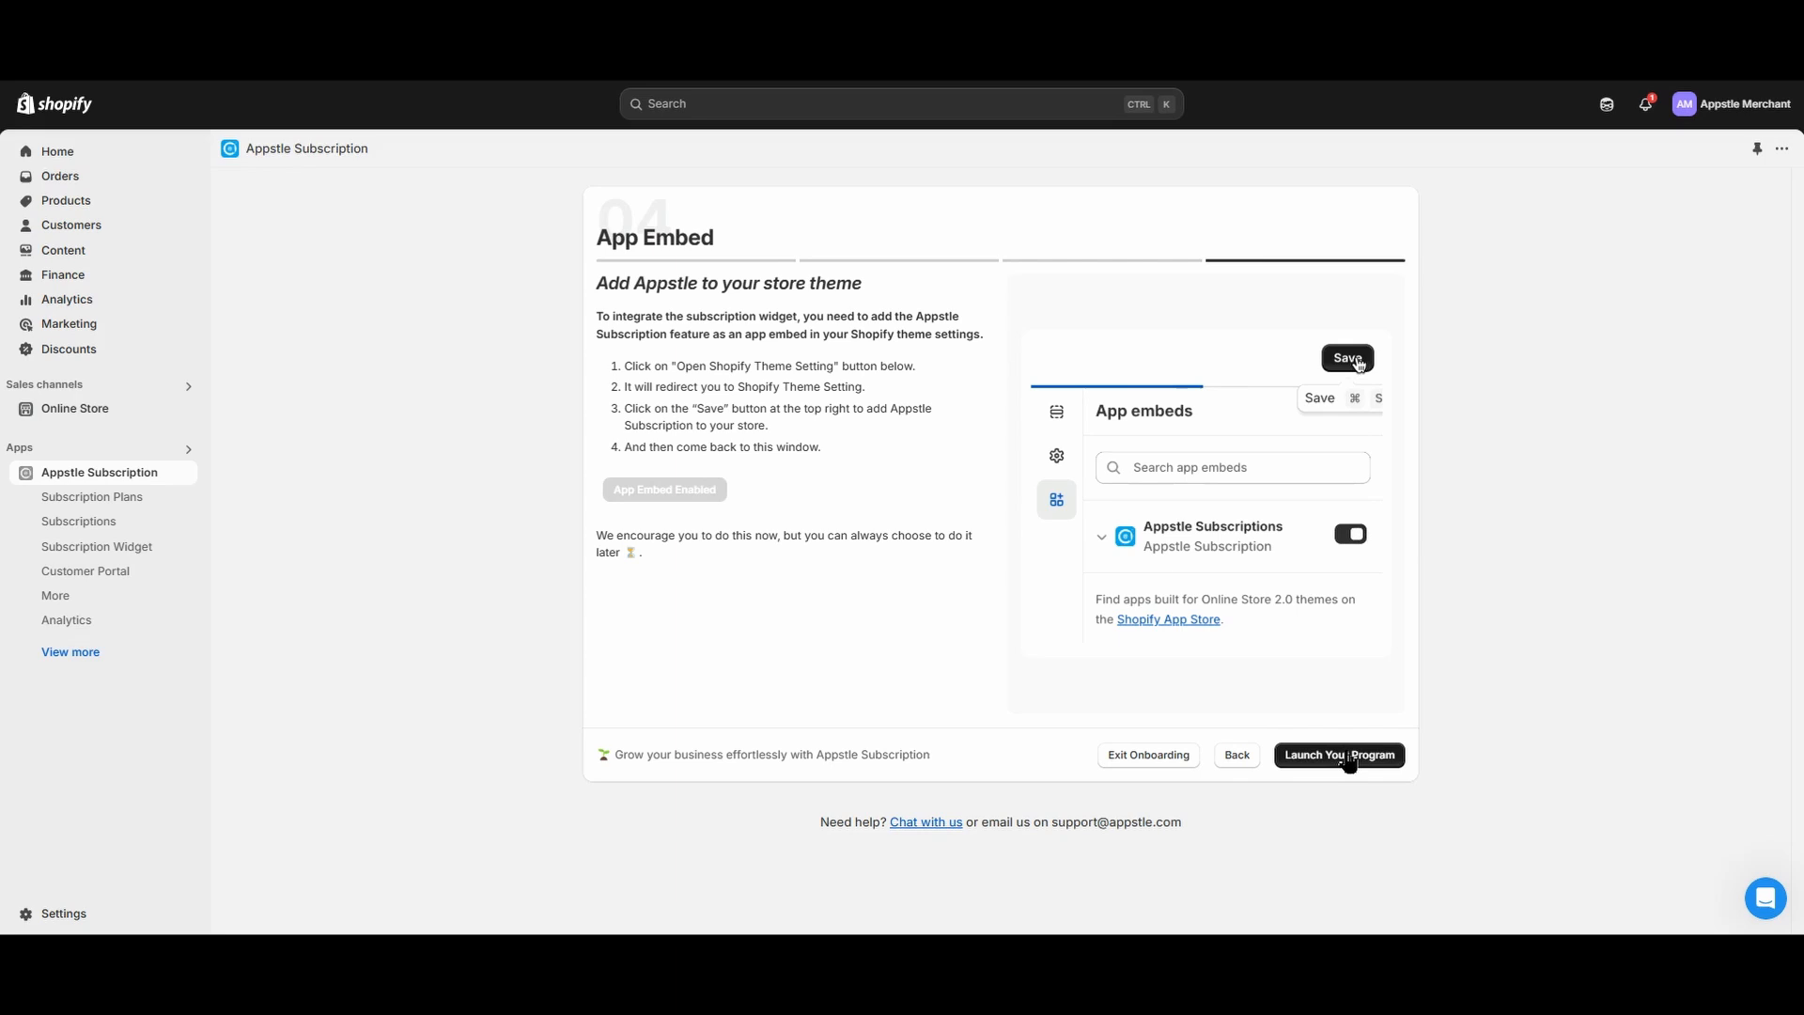
{"action": "left_click", "coordinate": [1337, 755]}
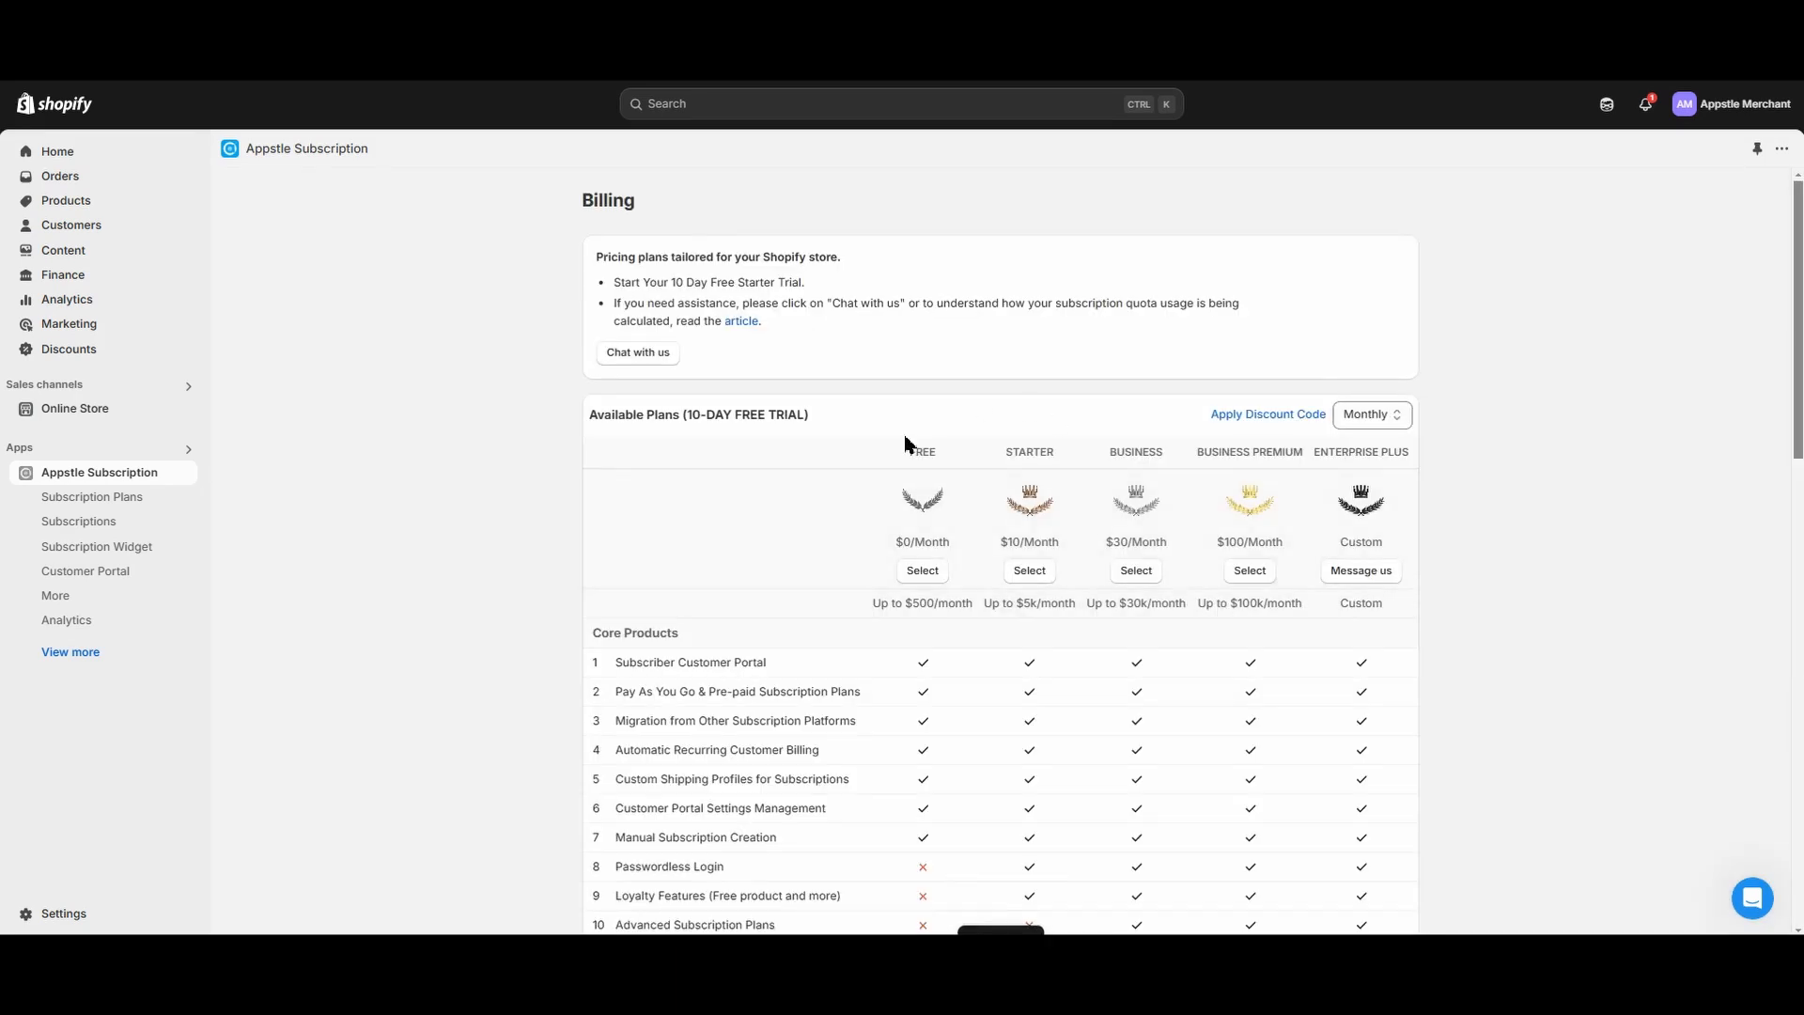
{"action": "mouse_move", "coordinate": [1027, 503]}
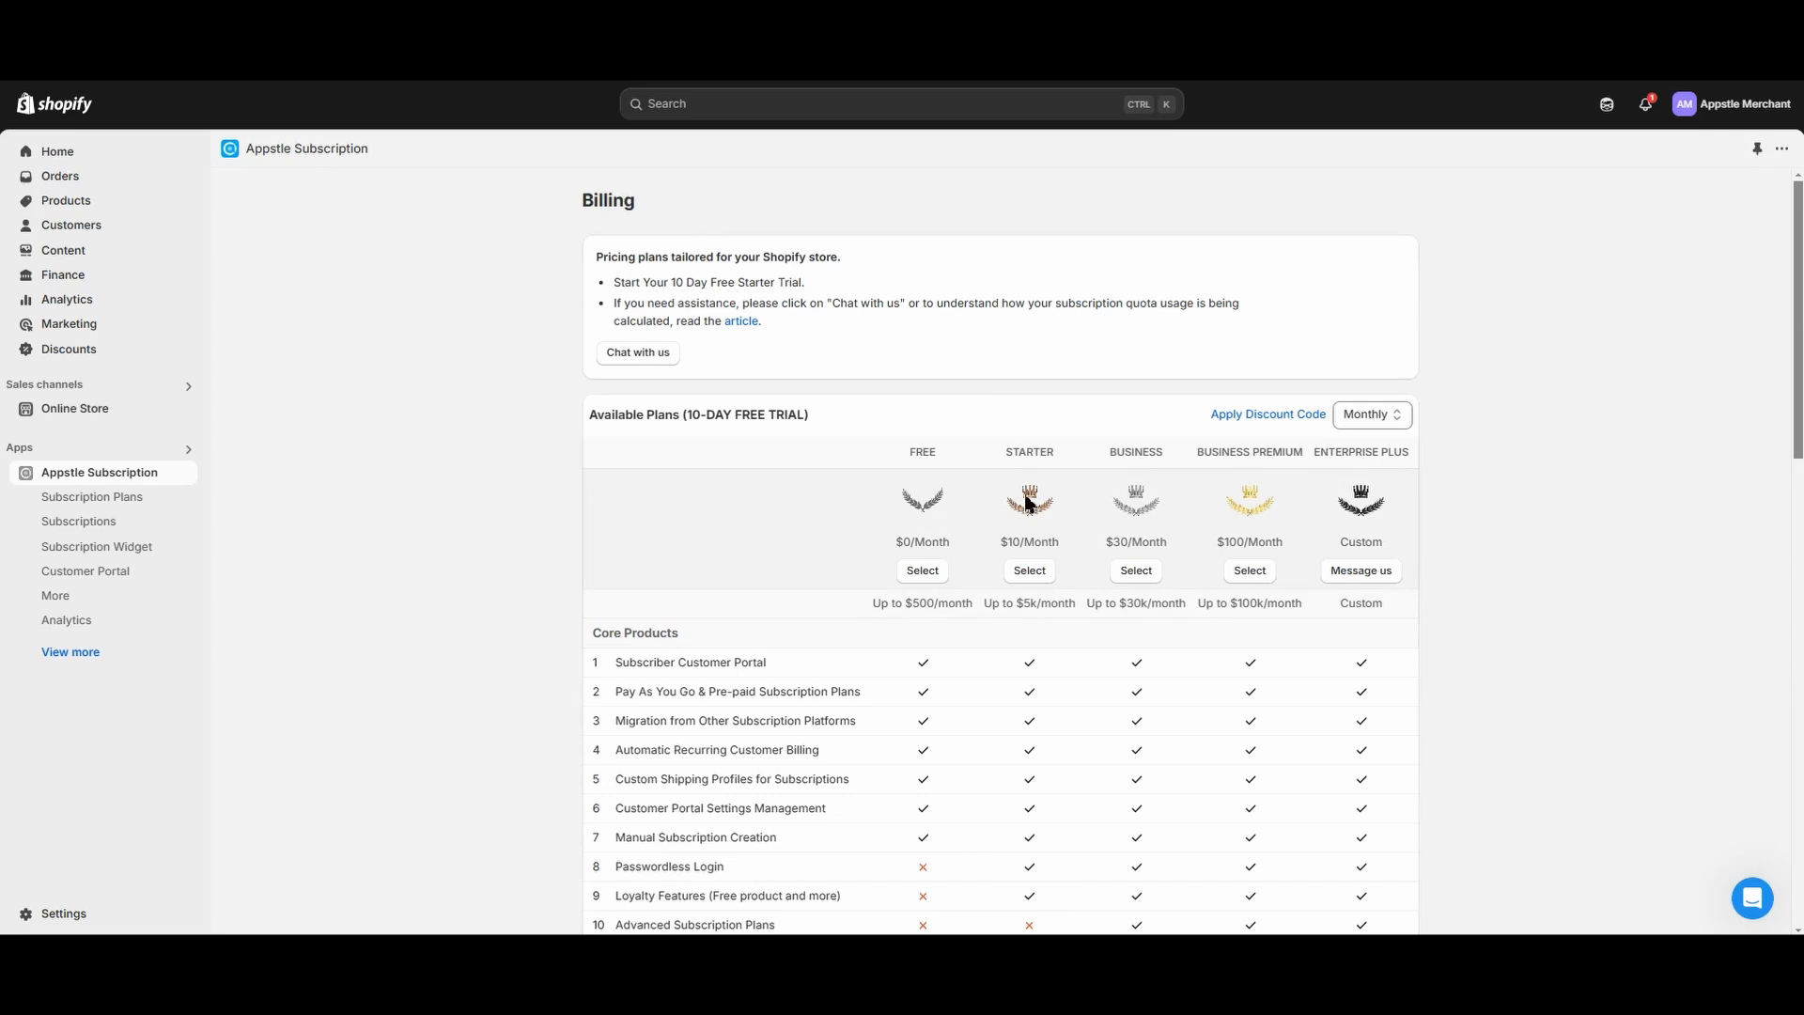
{"action": "mouse_move", "coordinate": [1521, 557]}
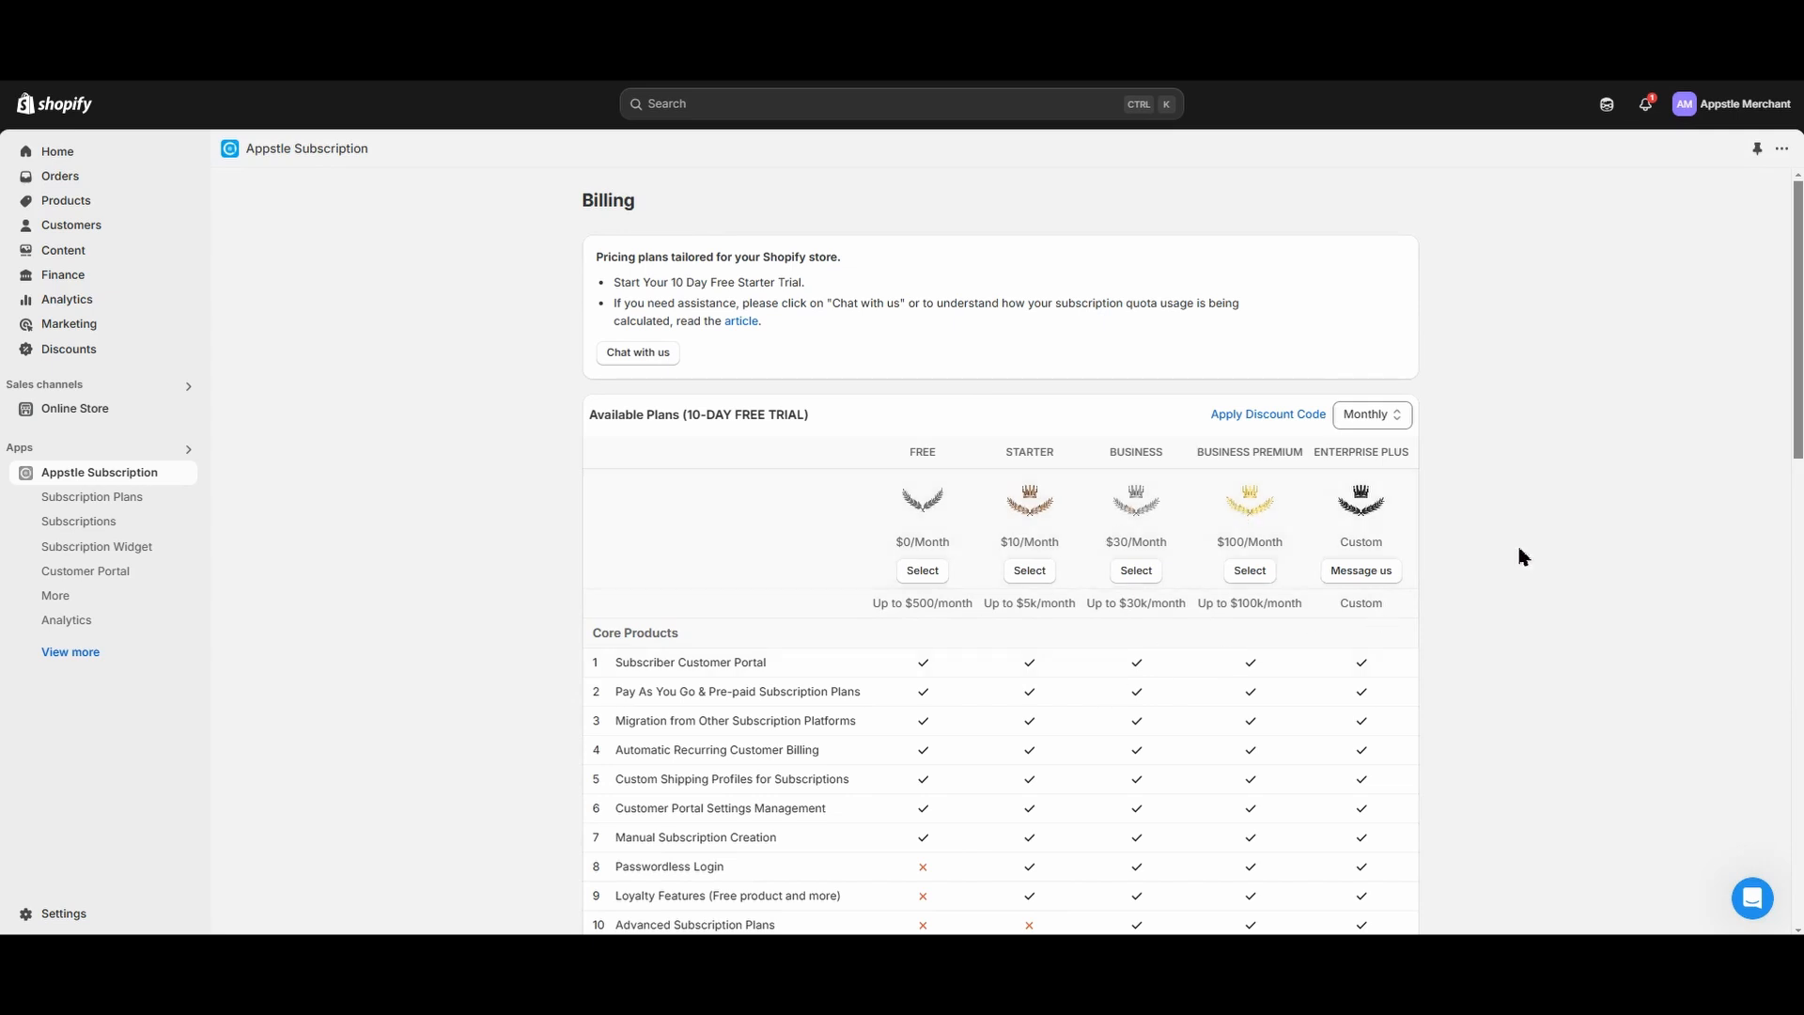
Select the FREE plan on the Available Plans pricing table.
{"action": "scroll", "scroll_direction": "down", "scroll_amount": 3}
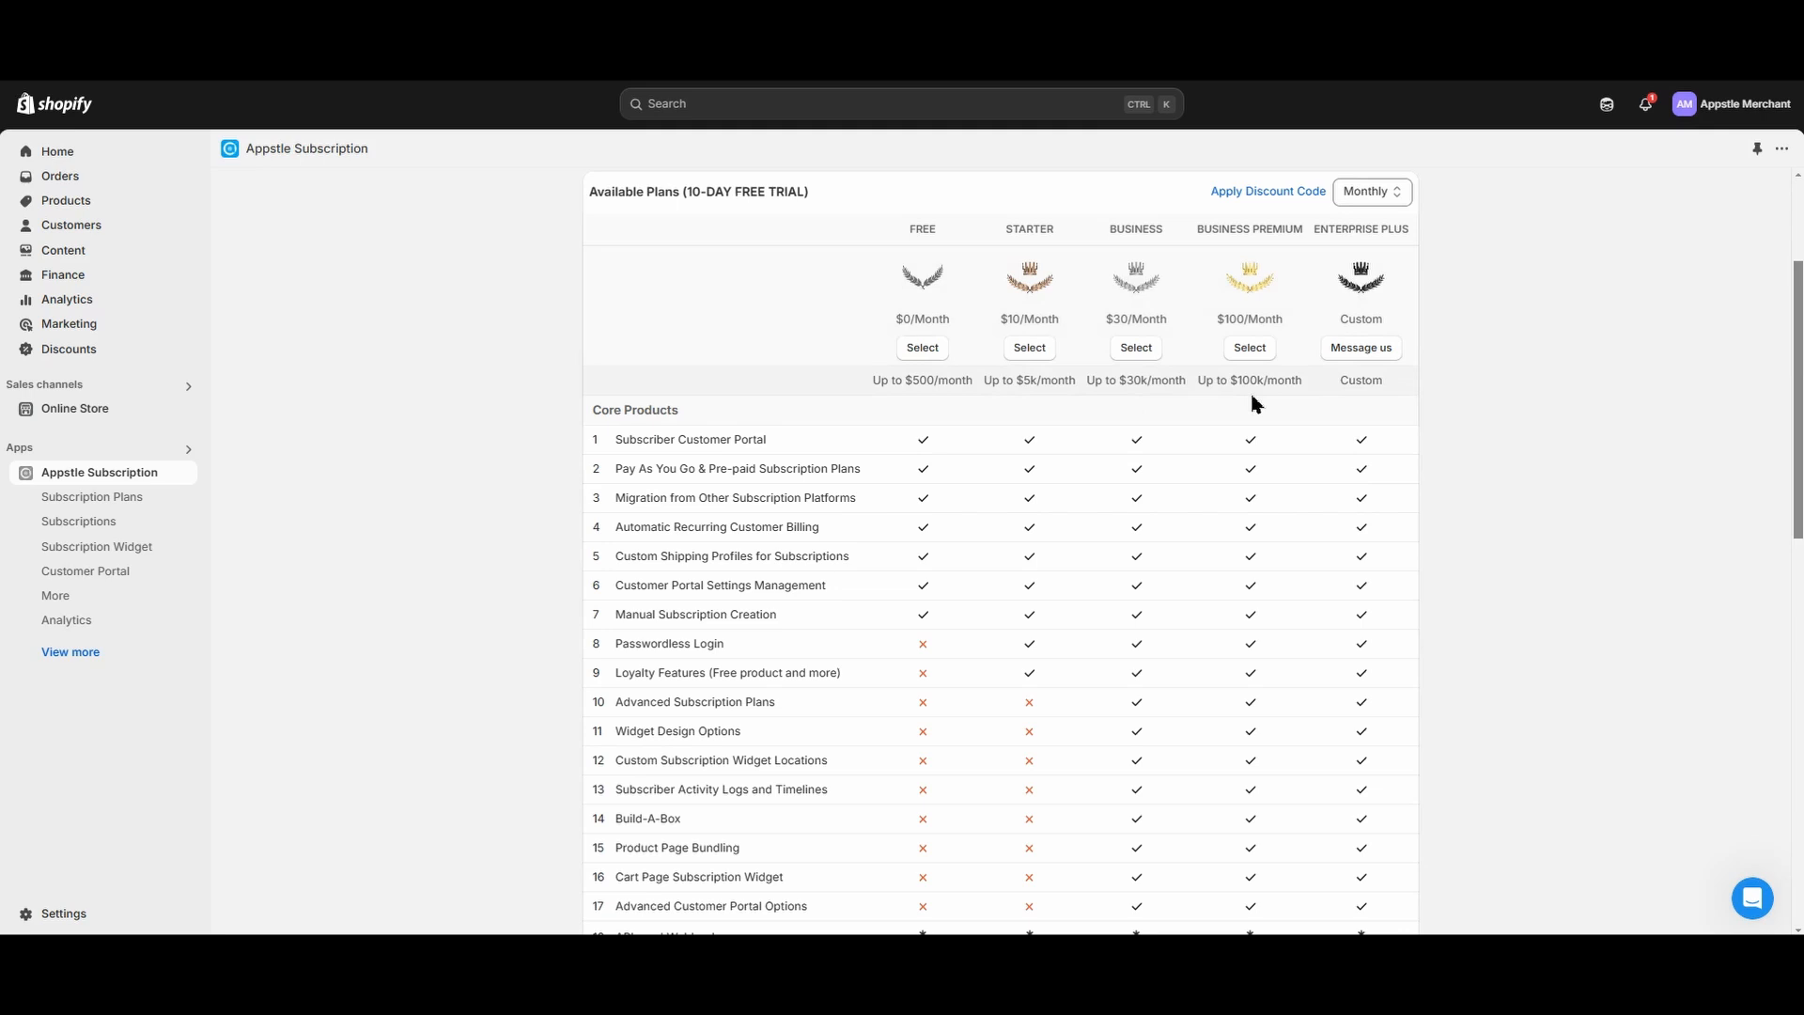
{"action": "mouse_move", "coordinate": [789, 186]}
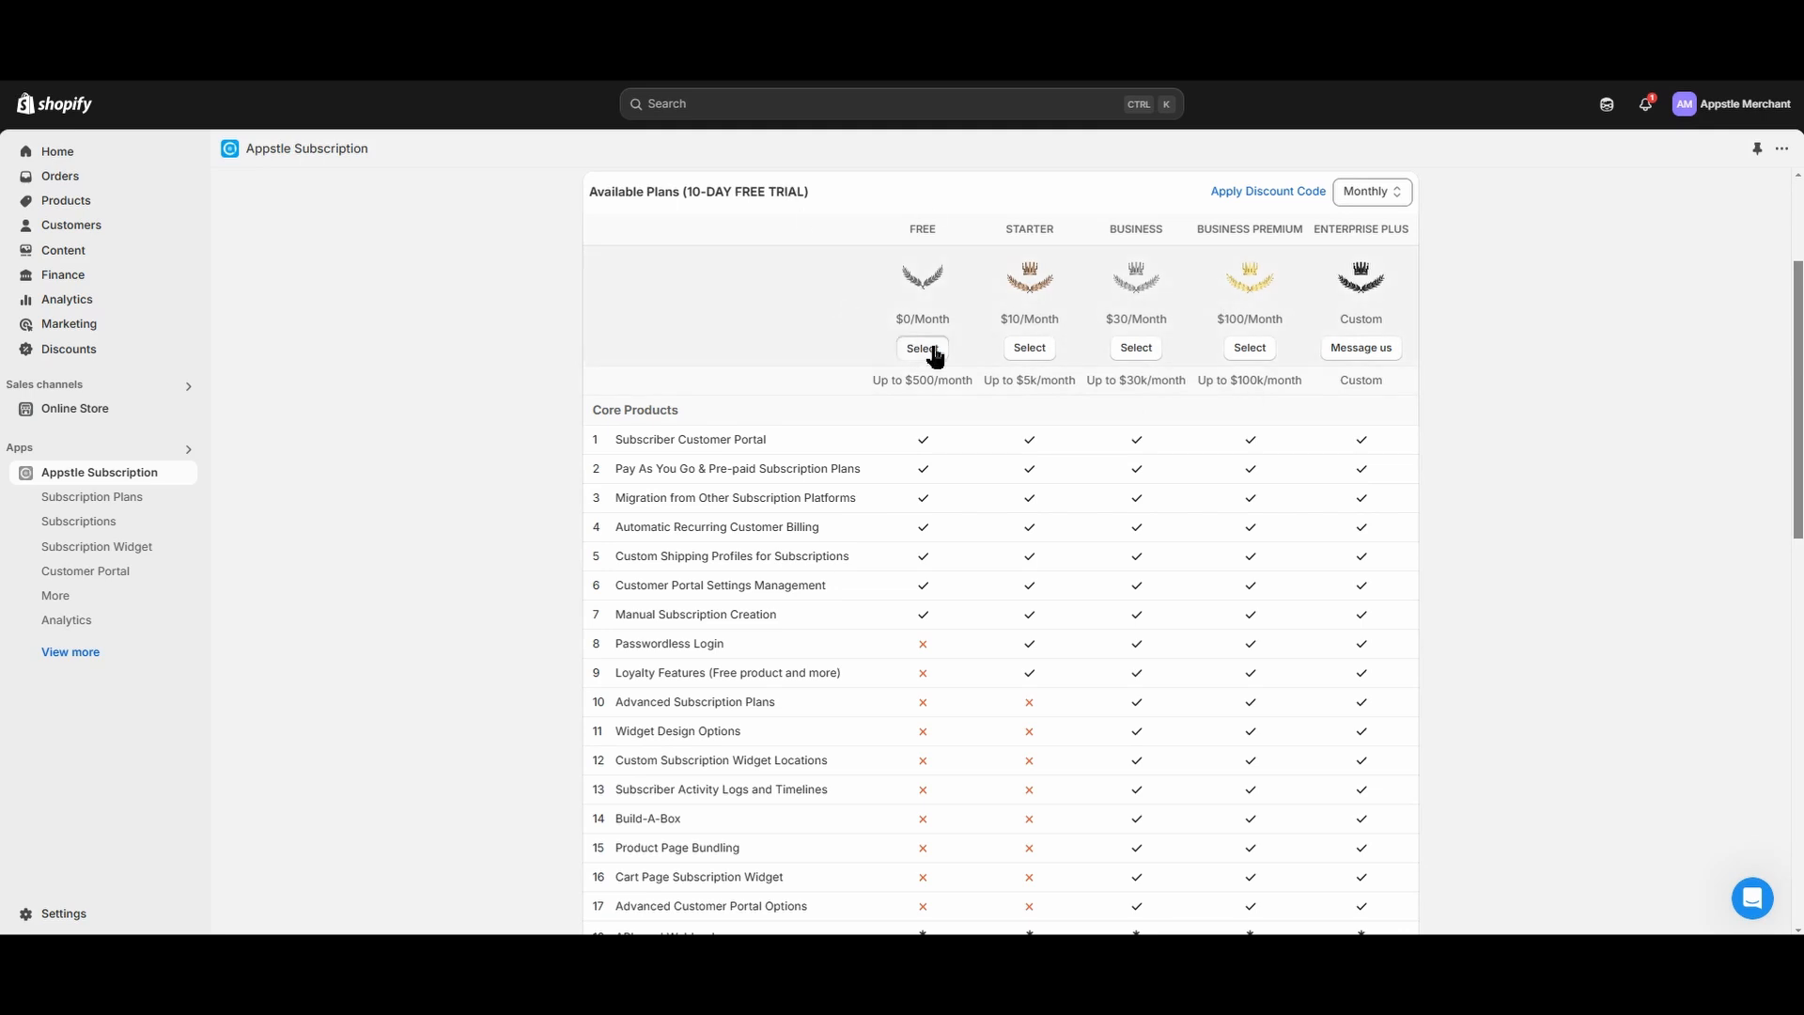
{"action": "left_click", "coordinate": [920, 348]}
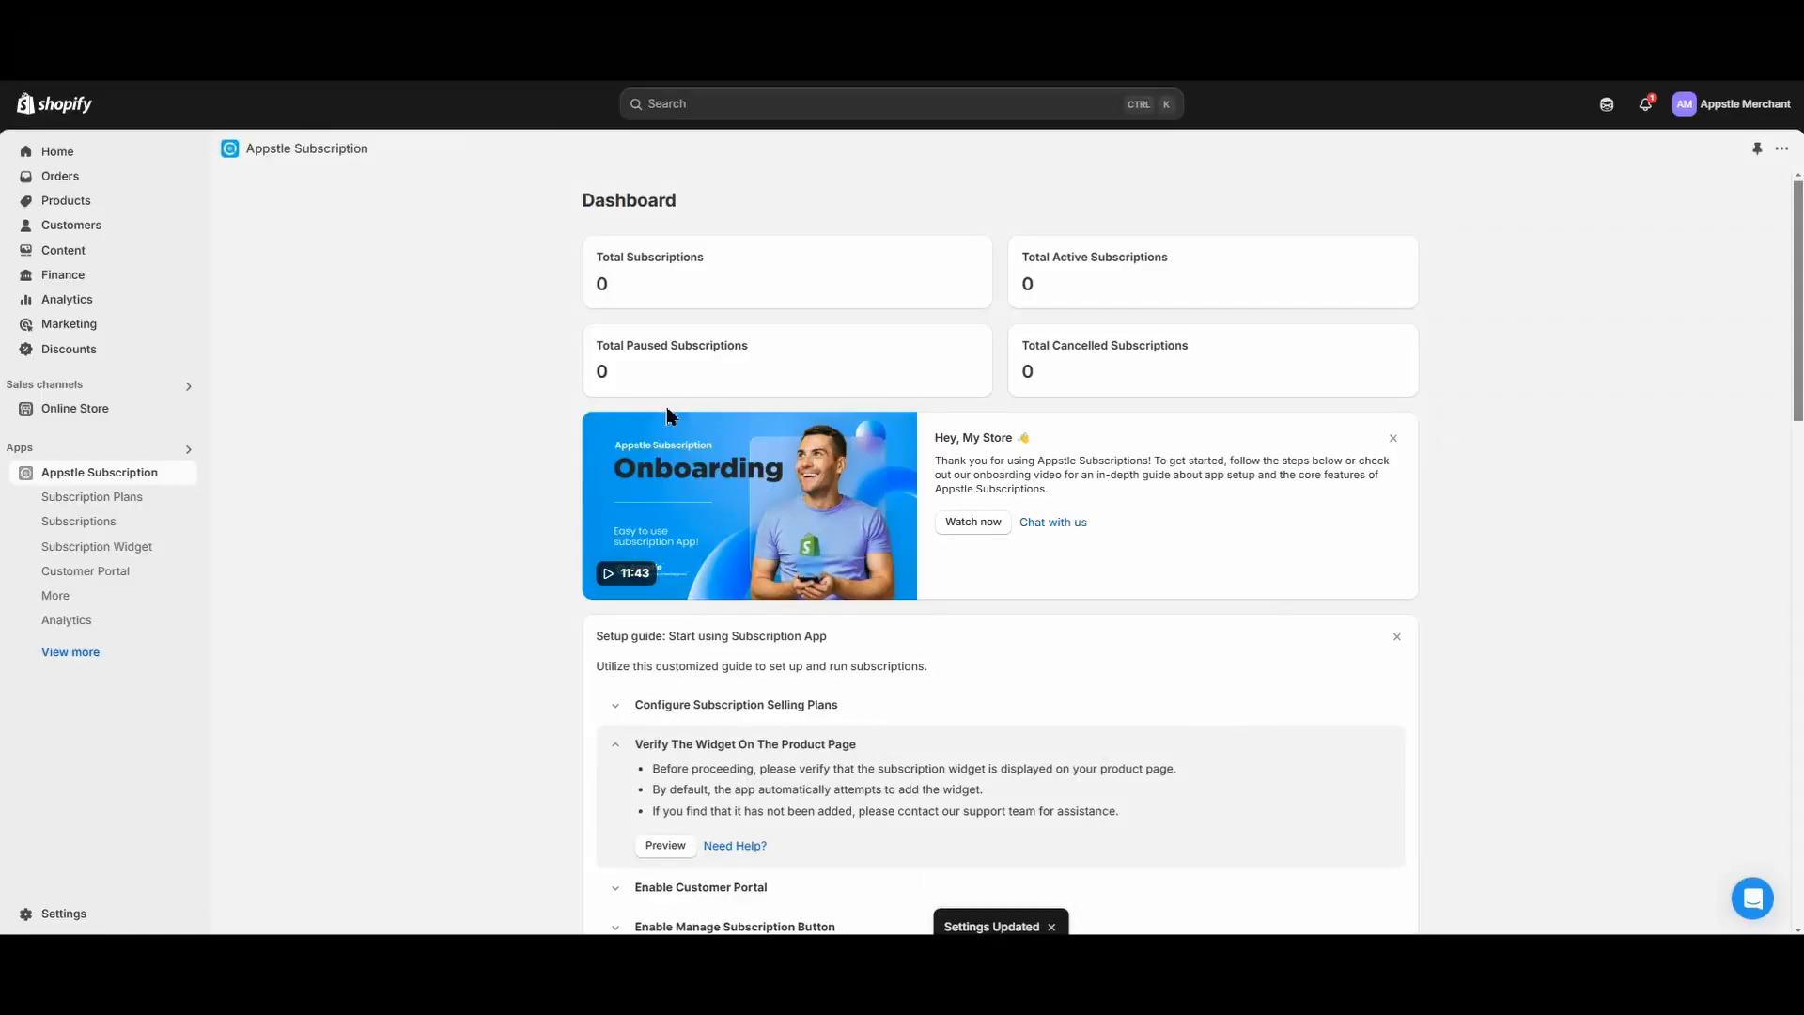
{"action": "mouse_move", "coordinate": [707, 399]}
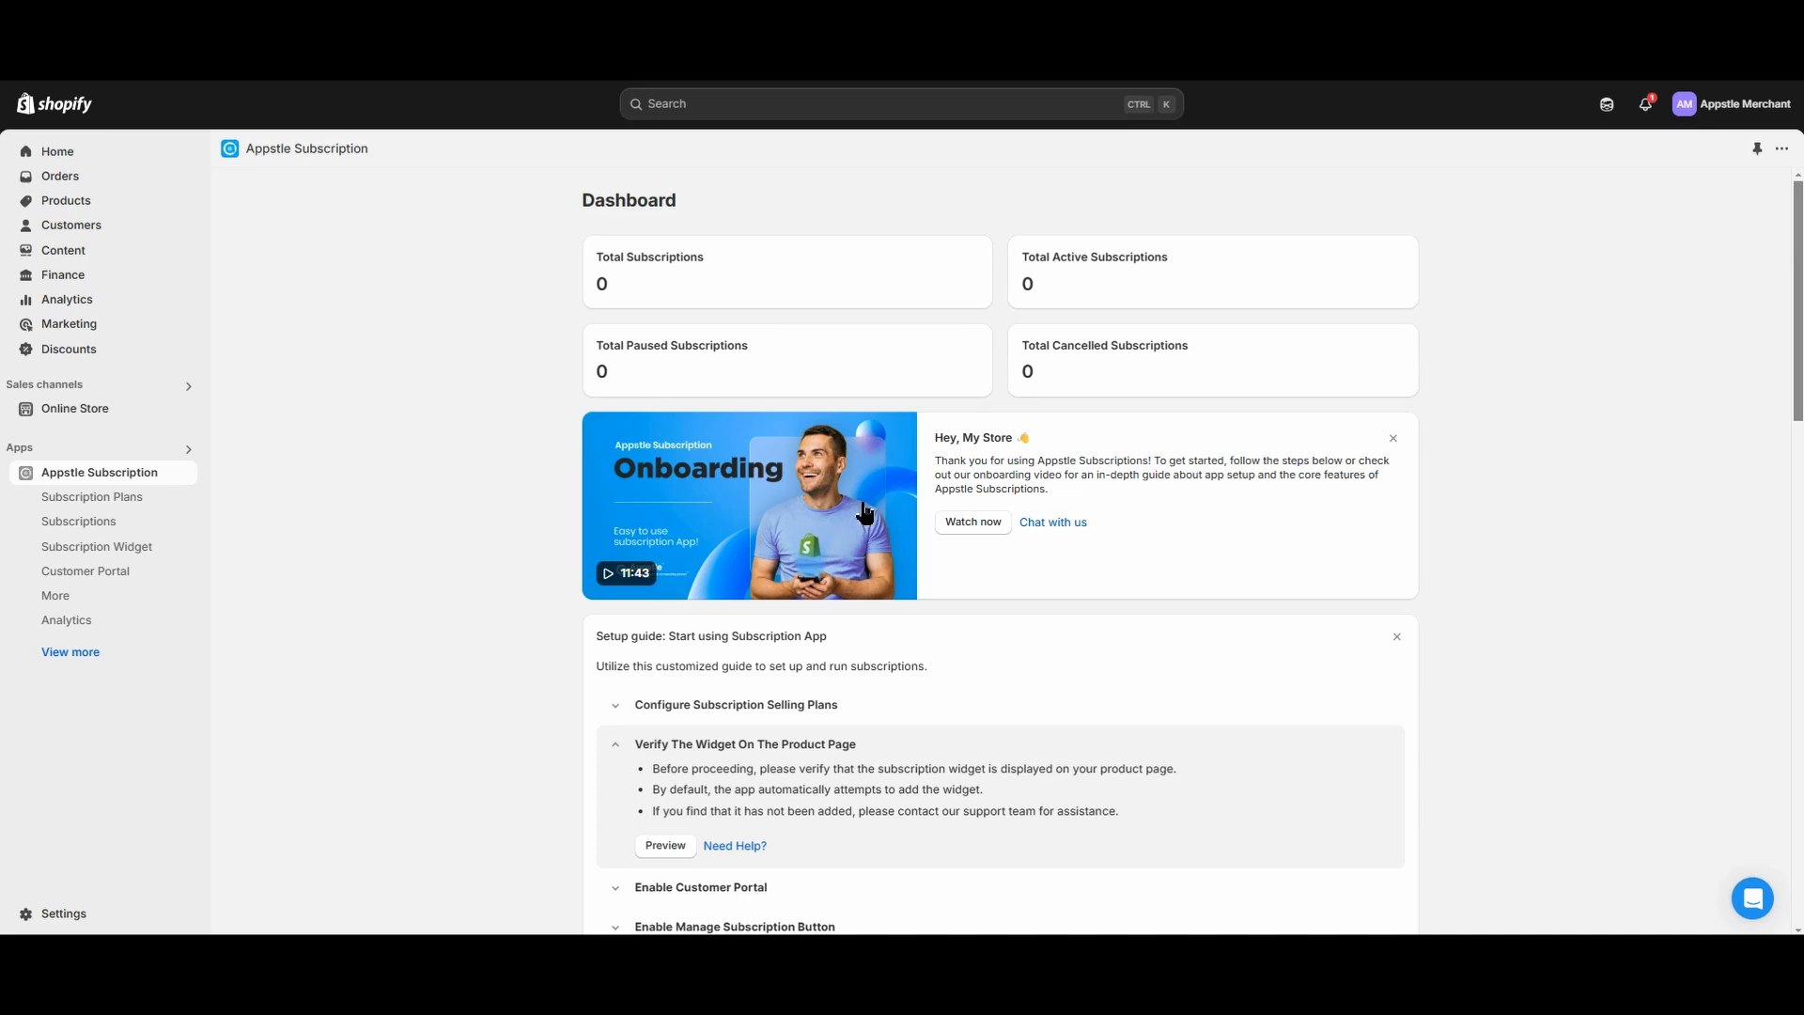
{"action": "mouse_move", "coordinate": [149, 214]}
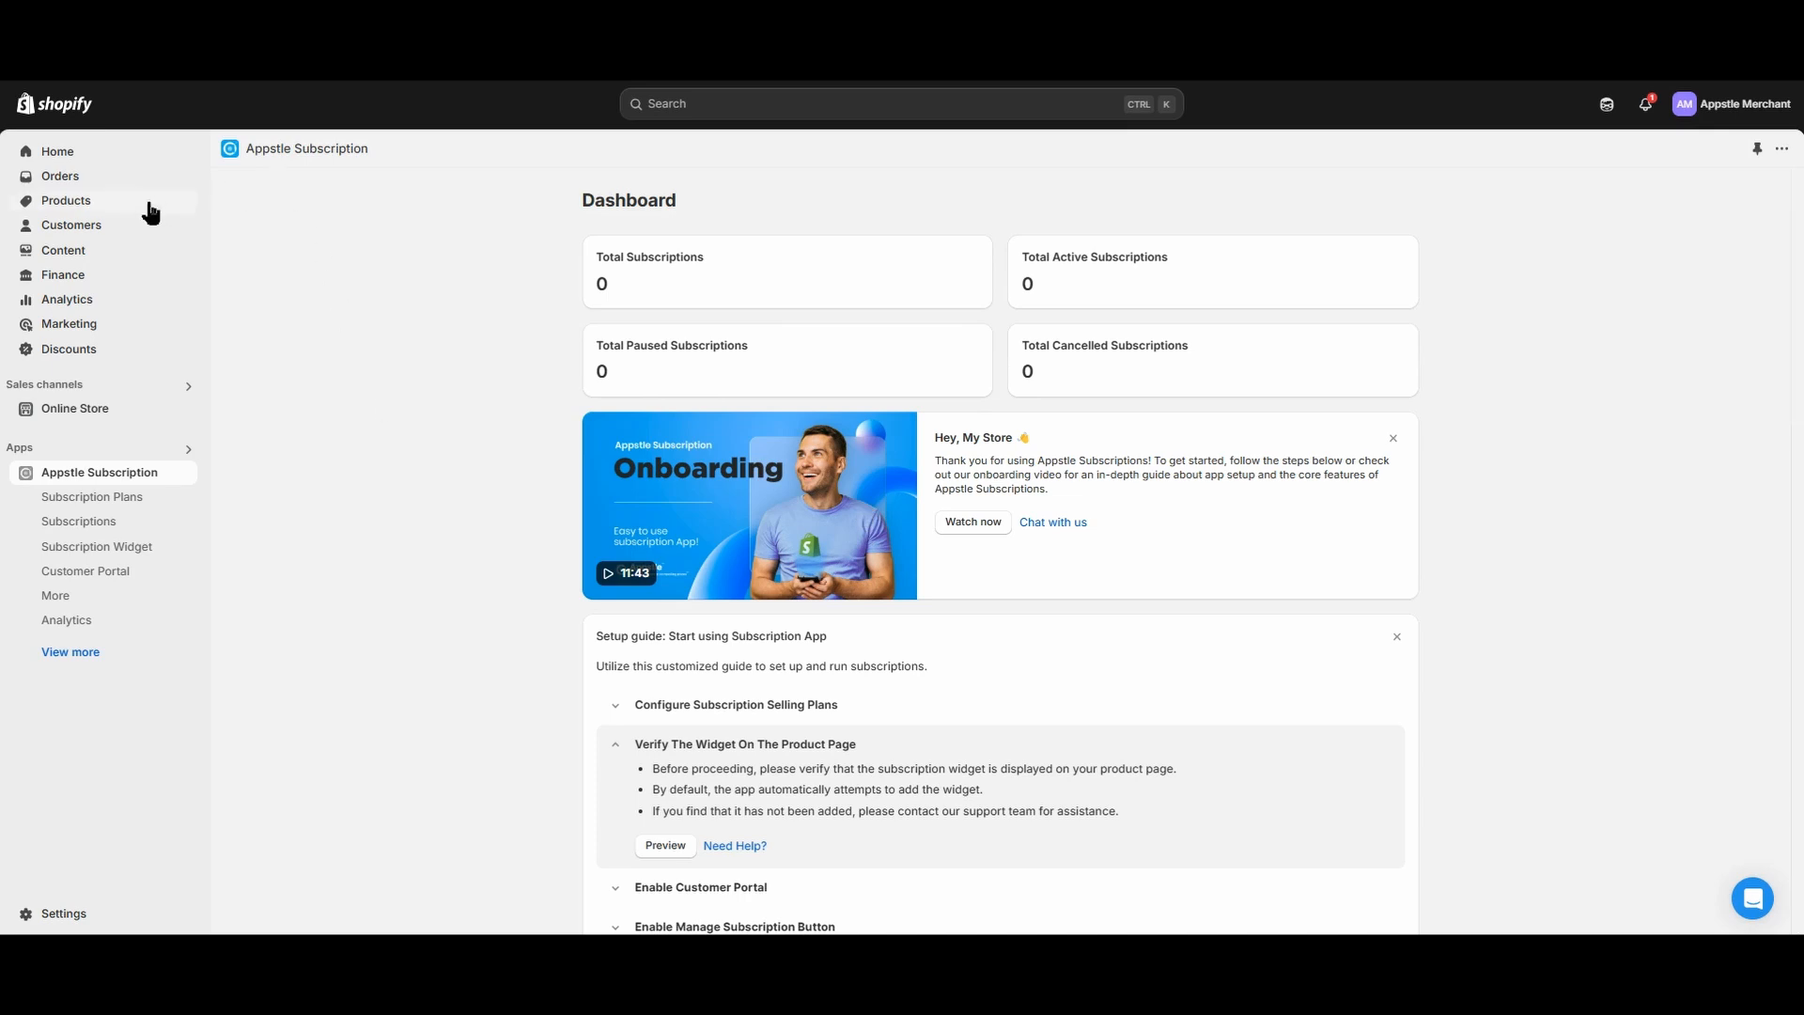
{"action": "mouse_move", "coordinate": [282, 232]}
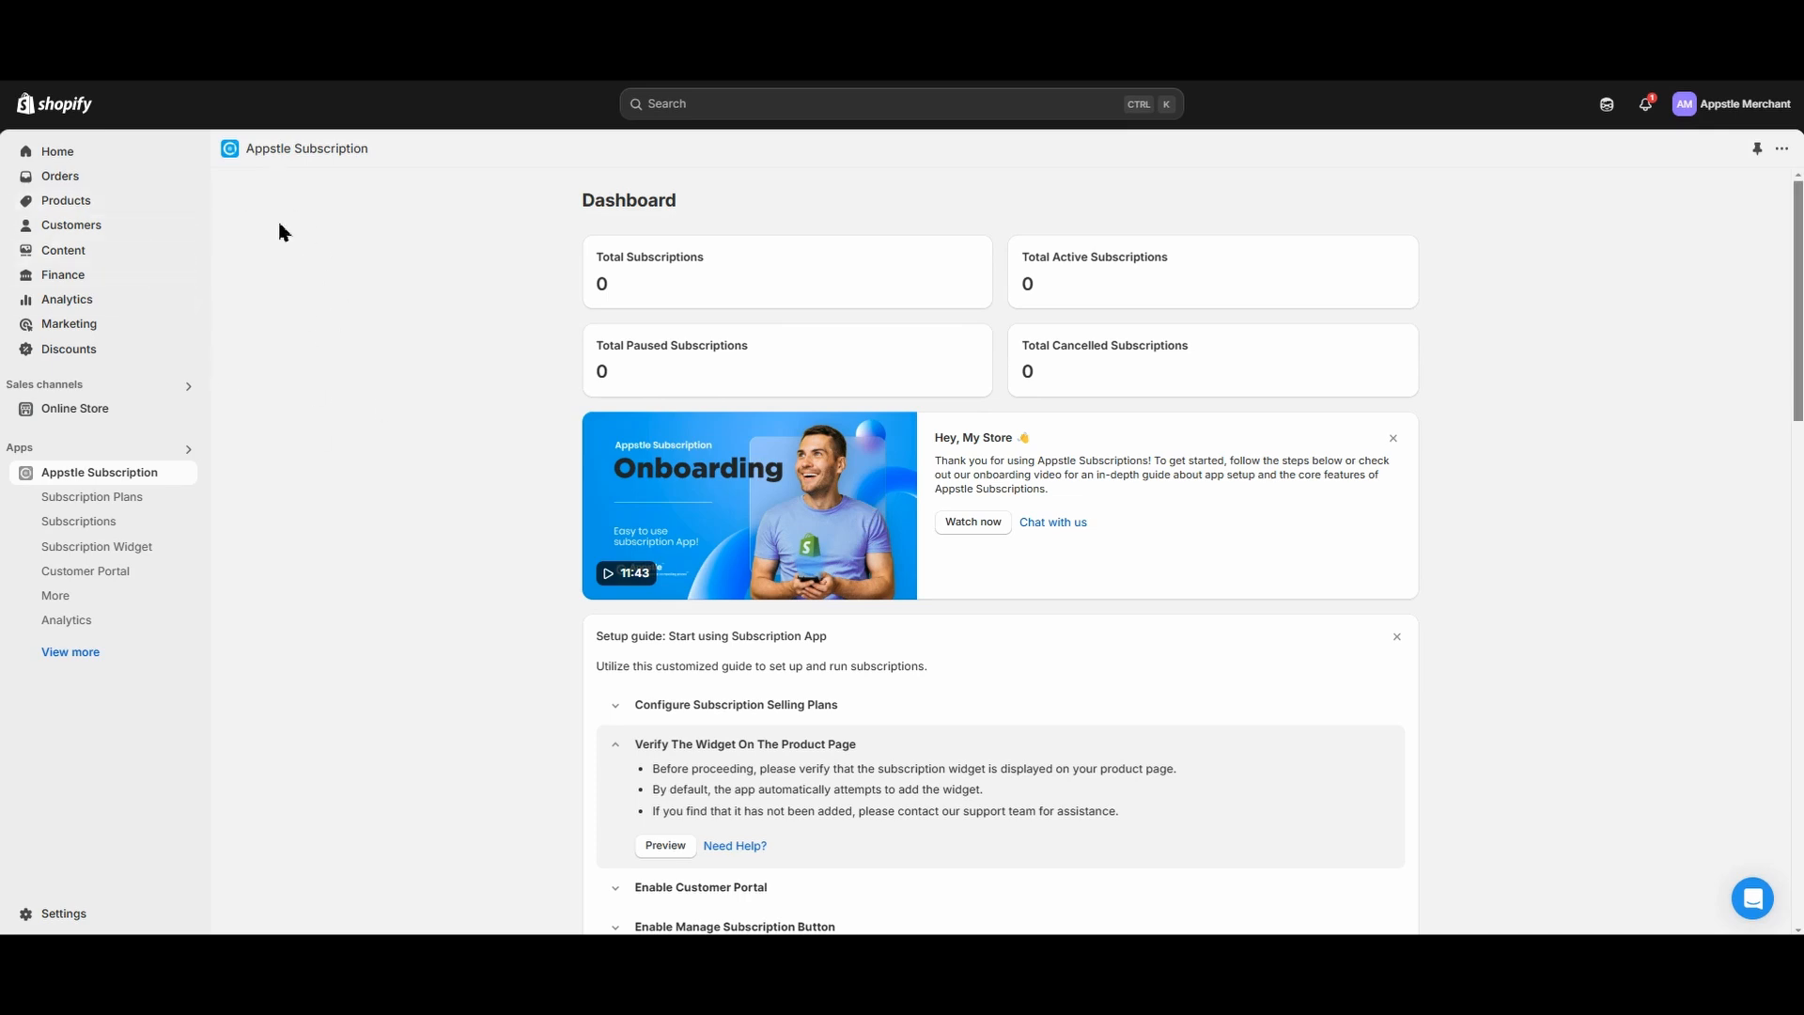
{"action": "mouse_move", "coordinate": [228, 493]}
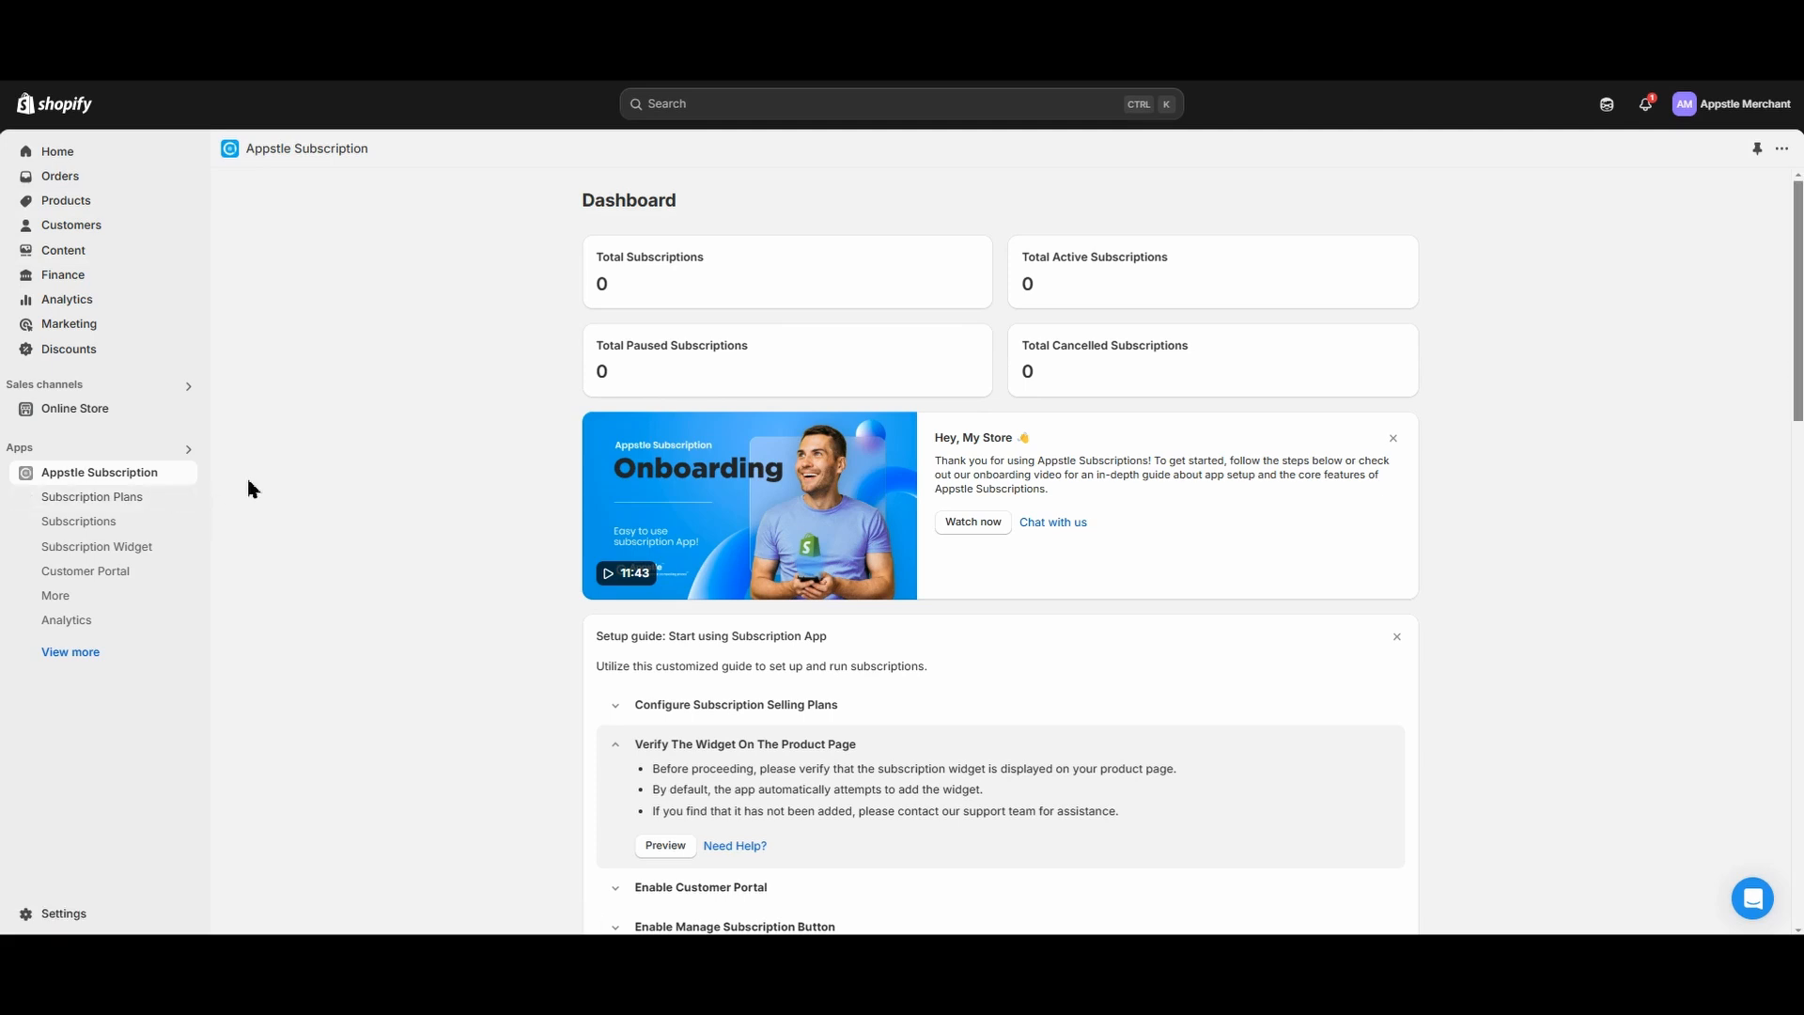
Preview the Basic Subscription Box product page from the setup guide's widget check.
{"action": "left_click", "coordinate": [664, 846]}
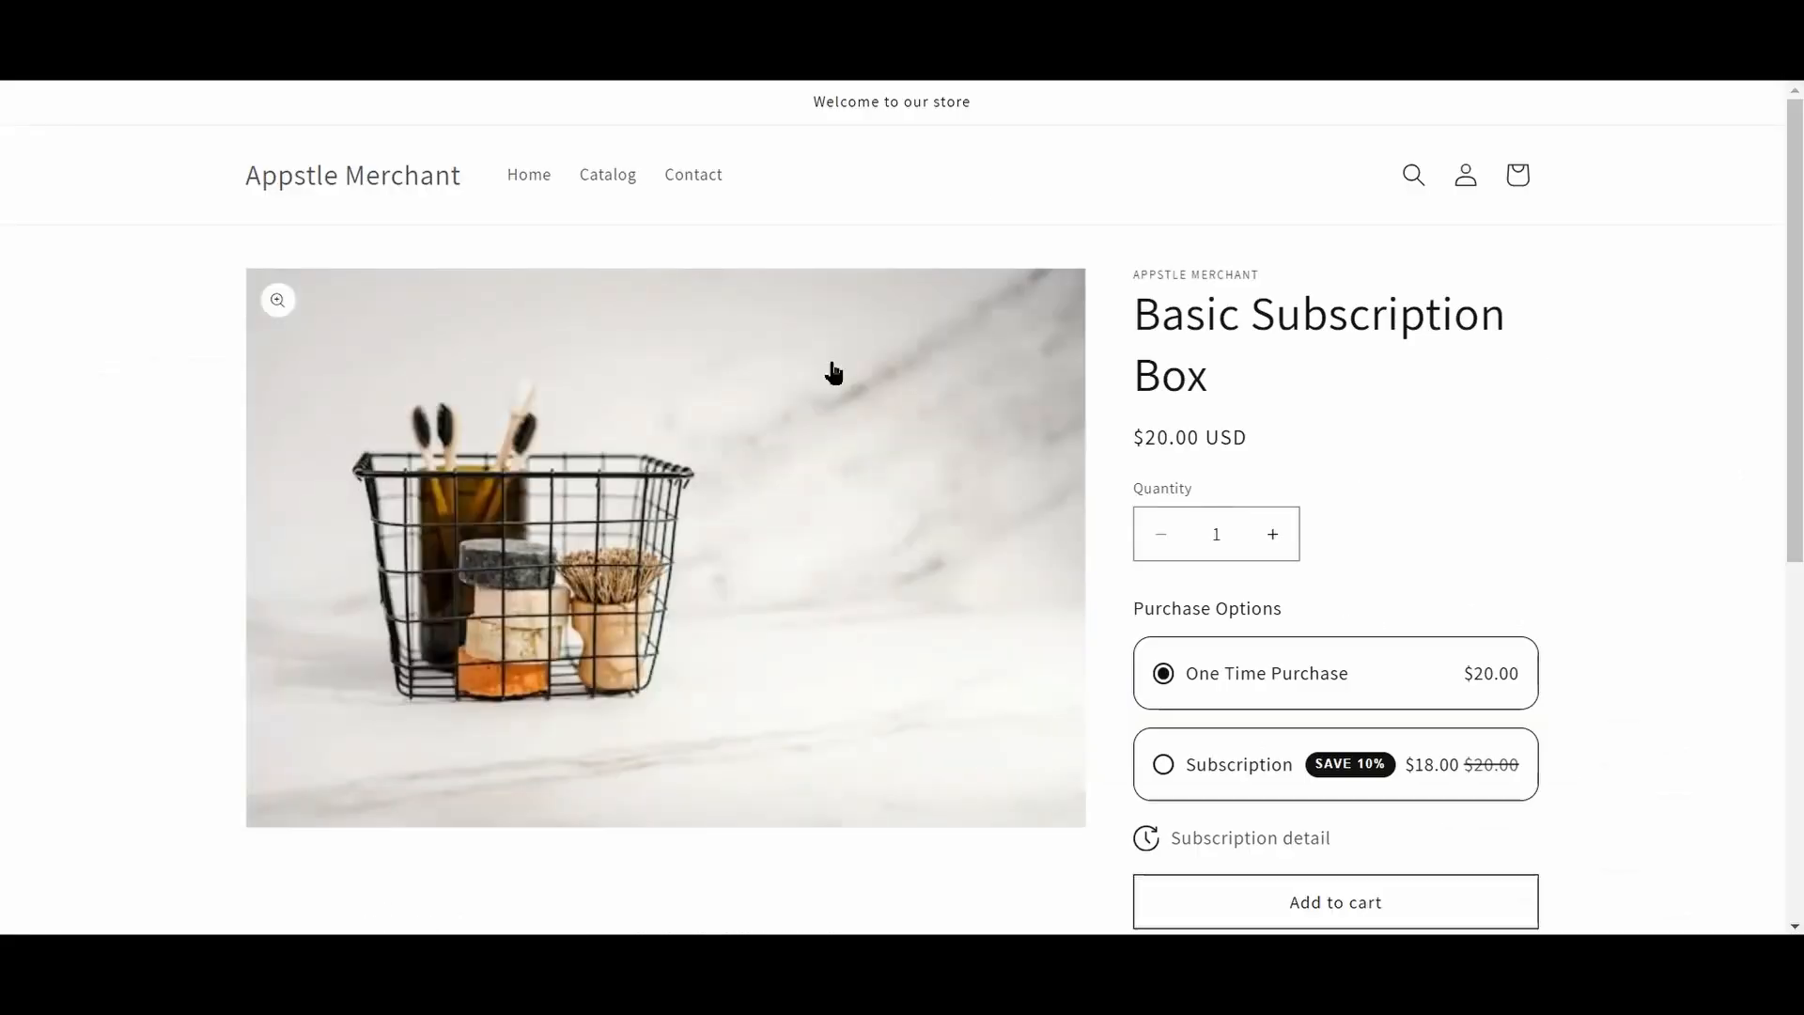
Add Basic Subscription Box as a $18.00 monthly subscription to the cart and view the cart.
{"action": "scroll", "scroll_direction": "down", "scroll_amount": 3}
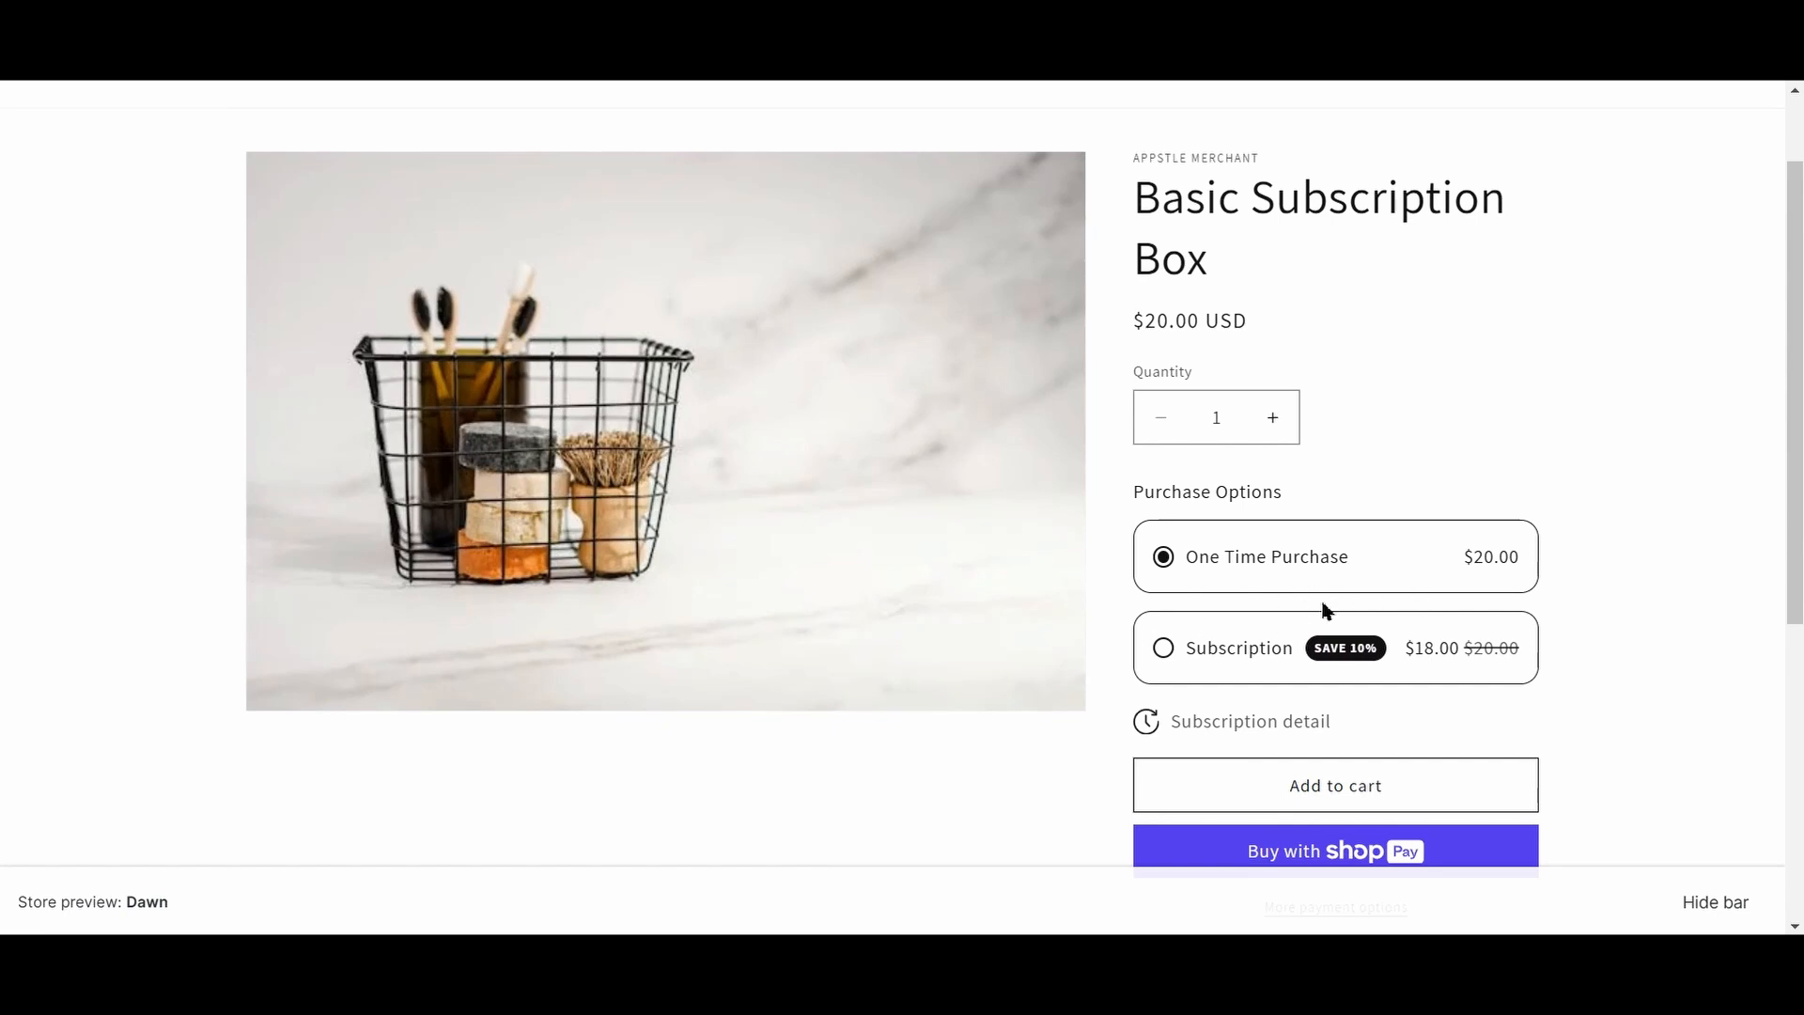
{"action": "left_click", "coordinate": [1162, 647]}
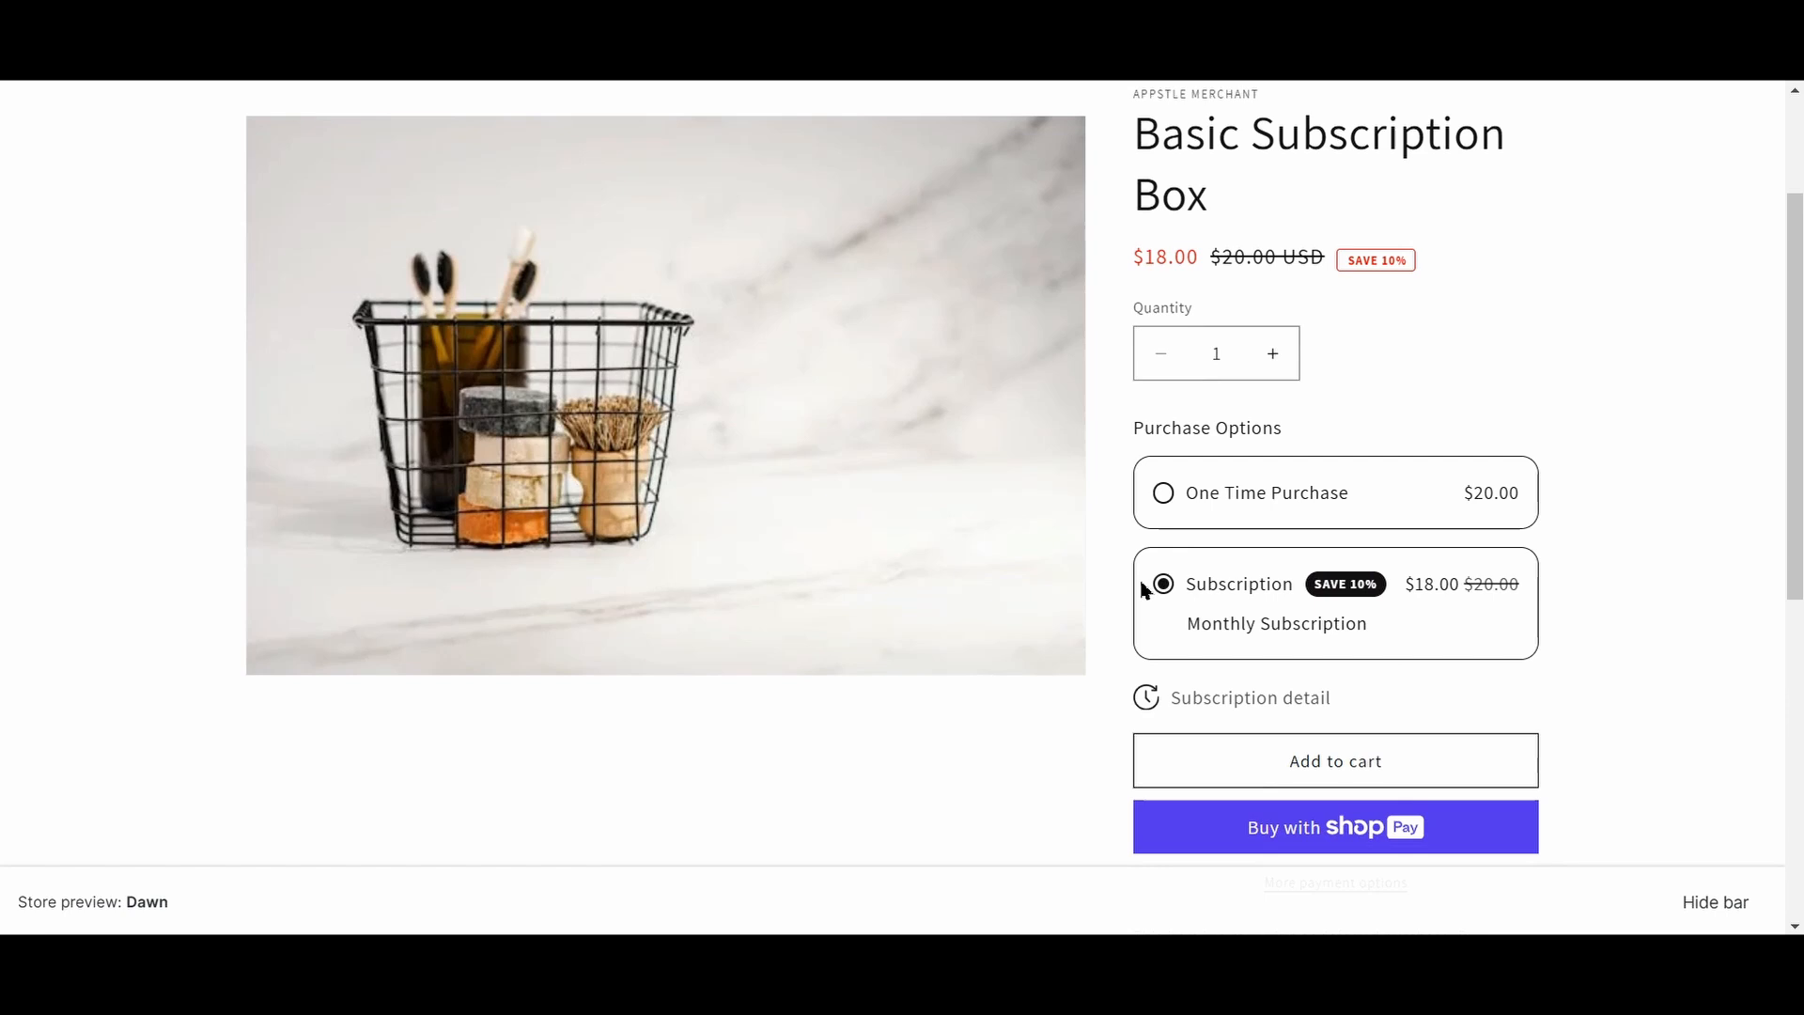
{"action": "mouse_move", "coordinate": [1550, 681]}
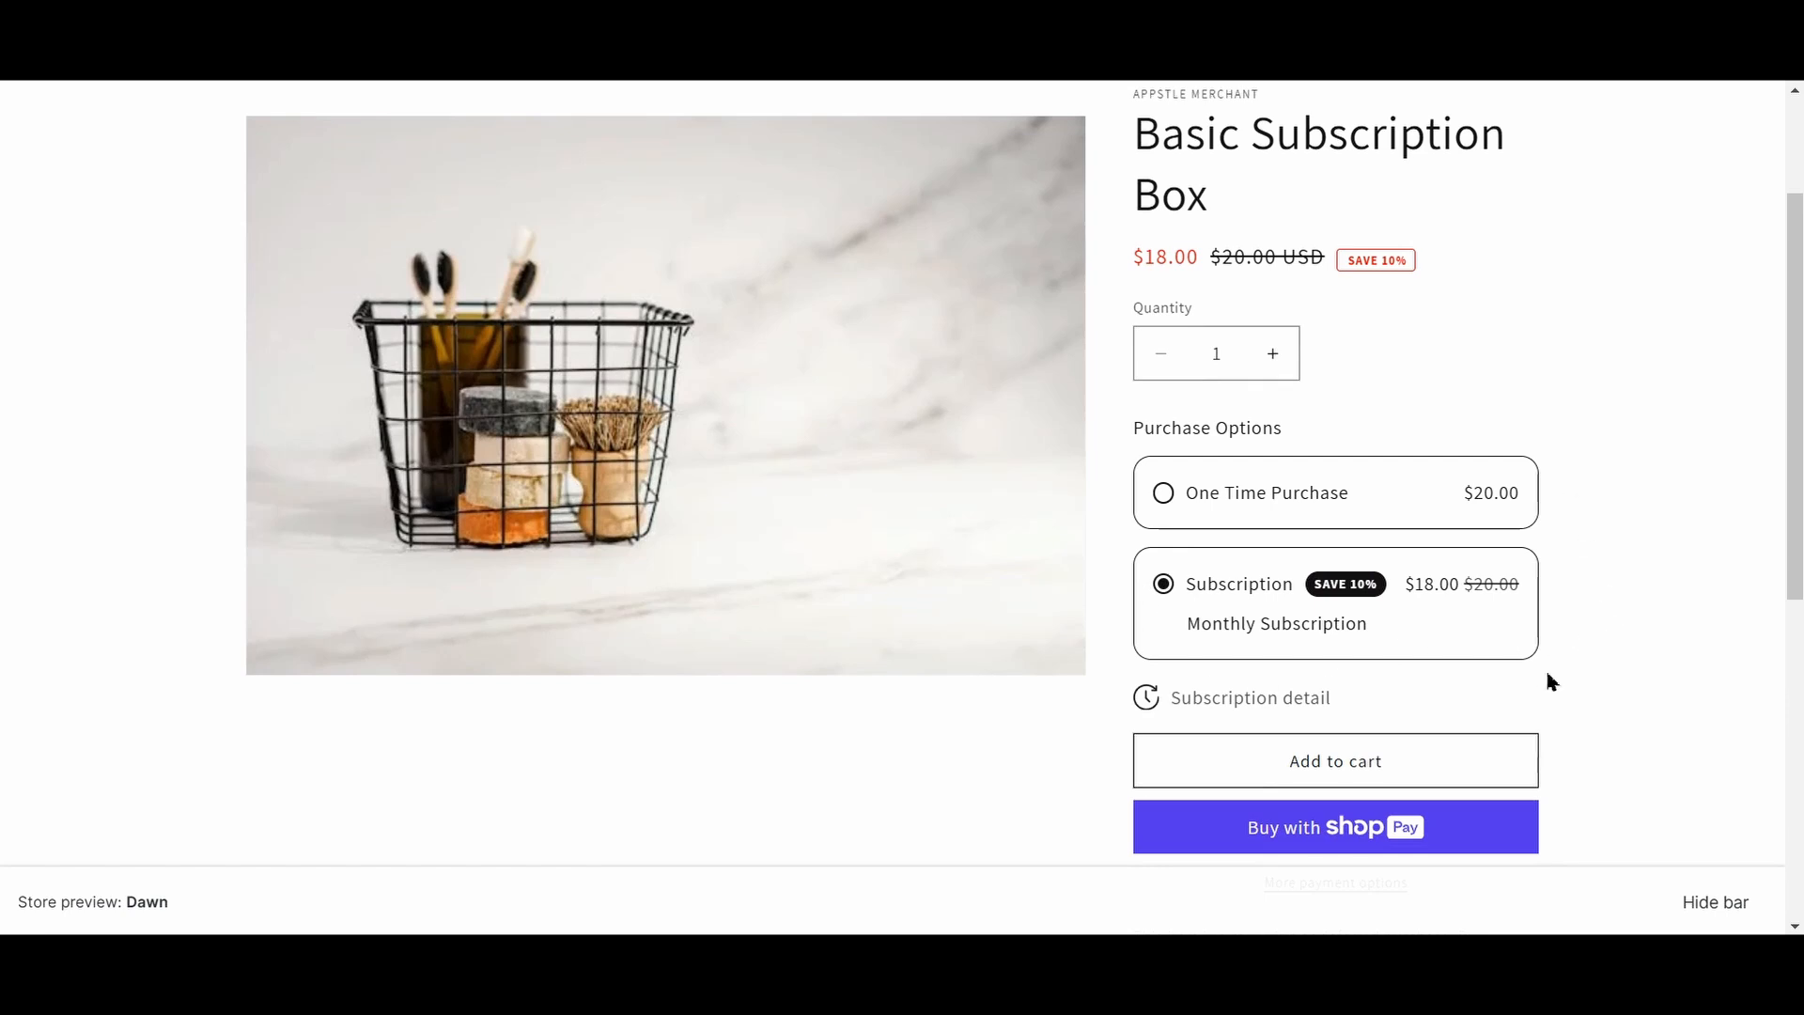
{"action": "mouse_move", "coordinate": [1179, 595]}
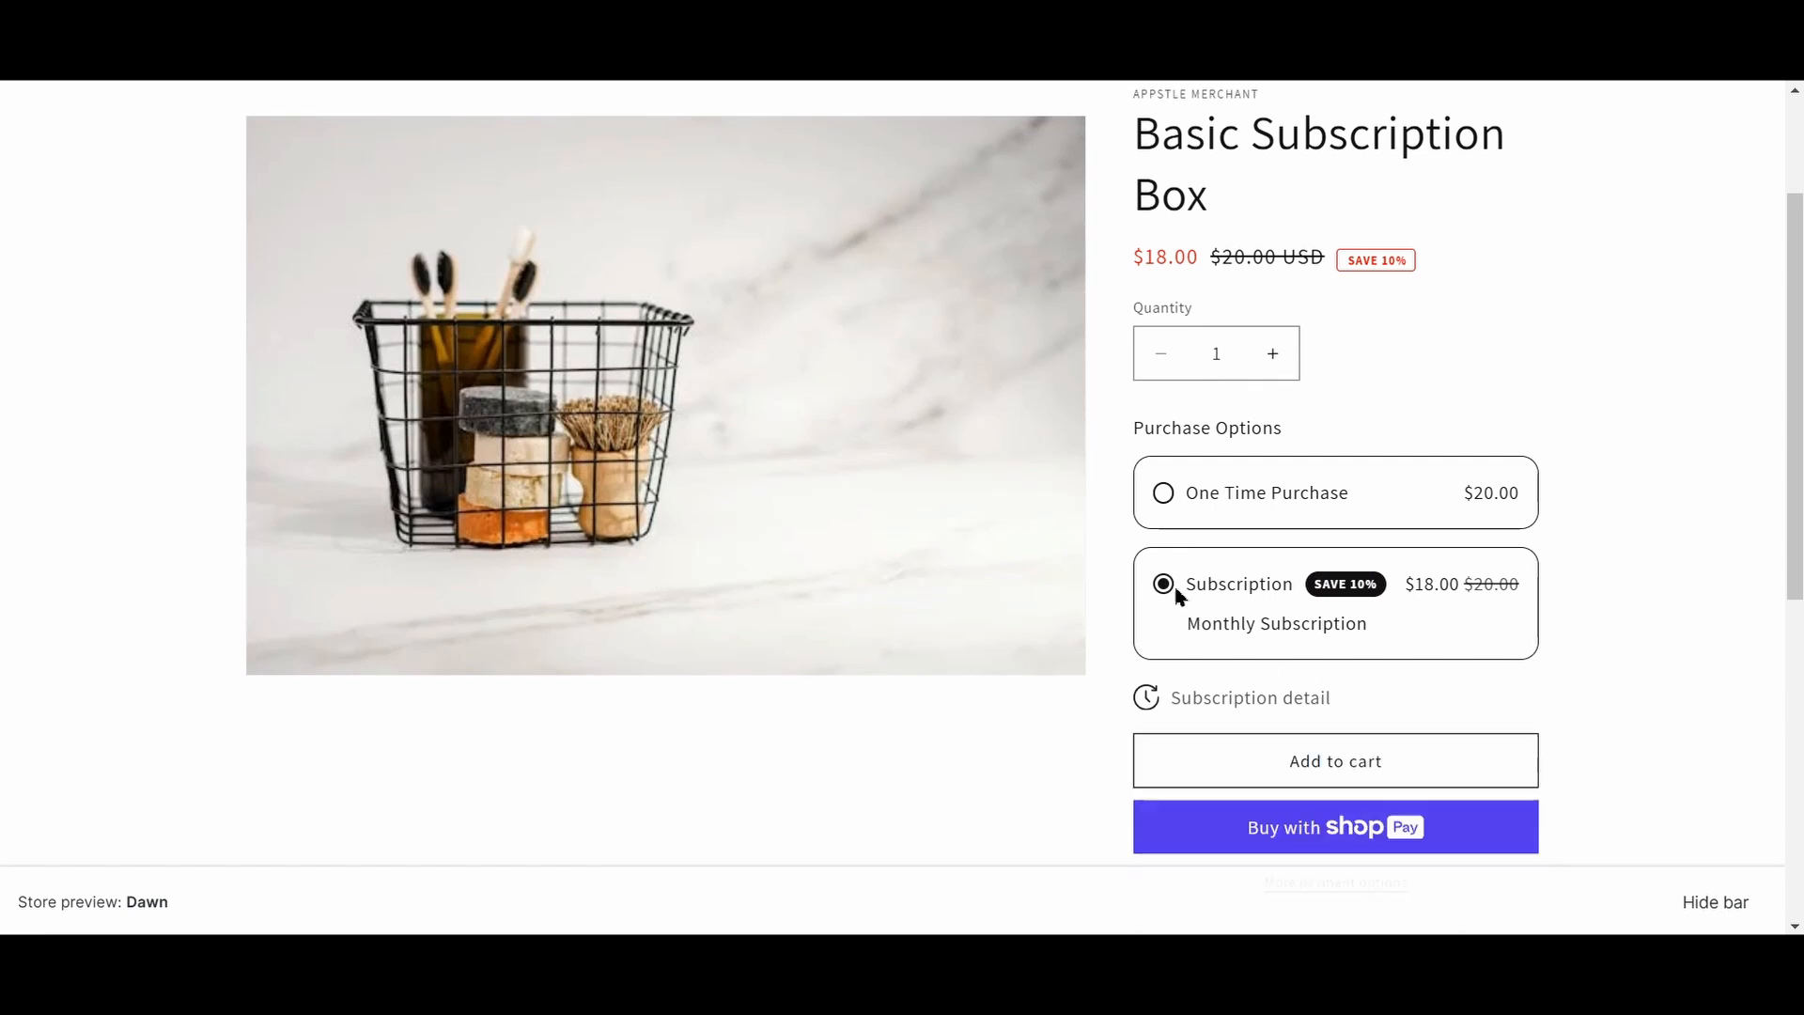
{"action": "scroll", "scroll_direction": "down", "scroll_amount": 3}
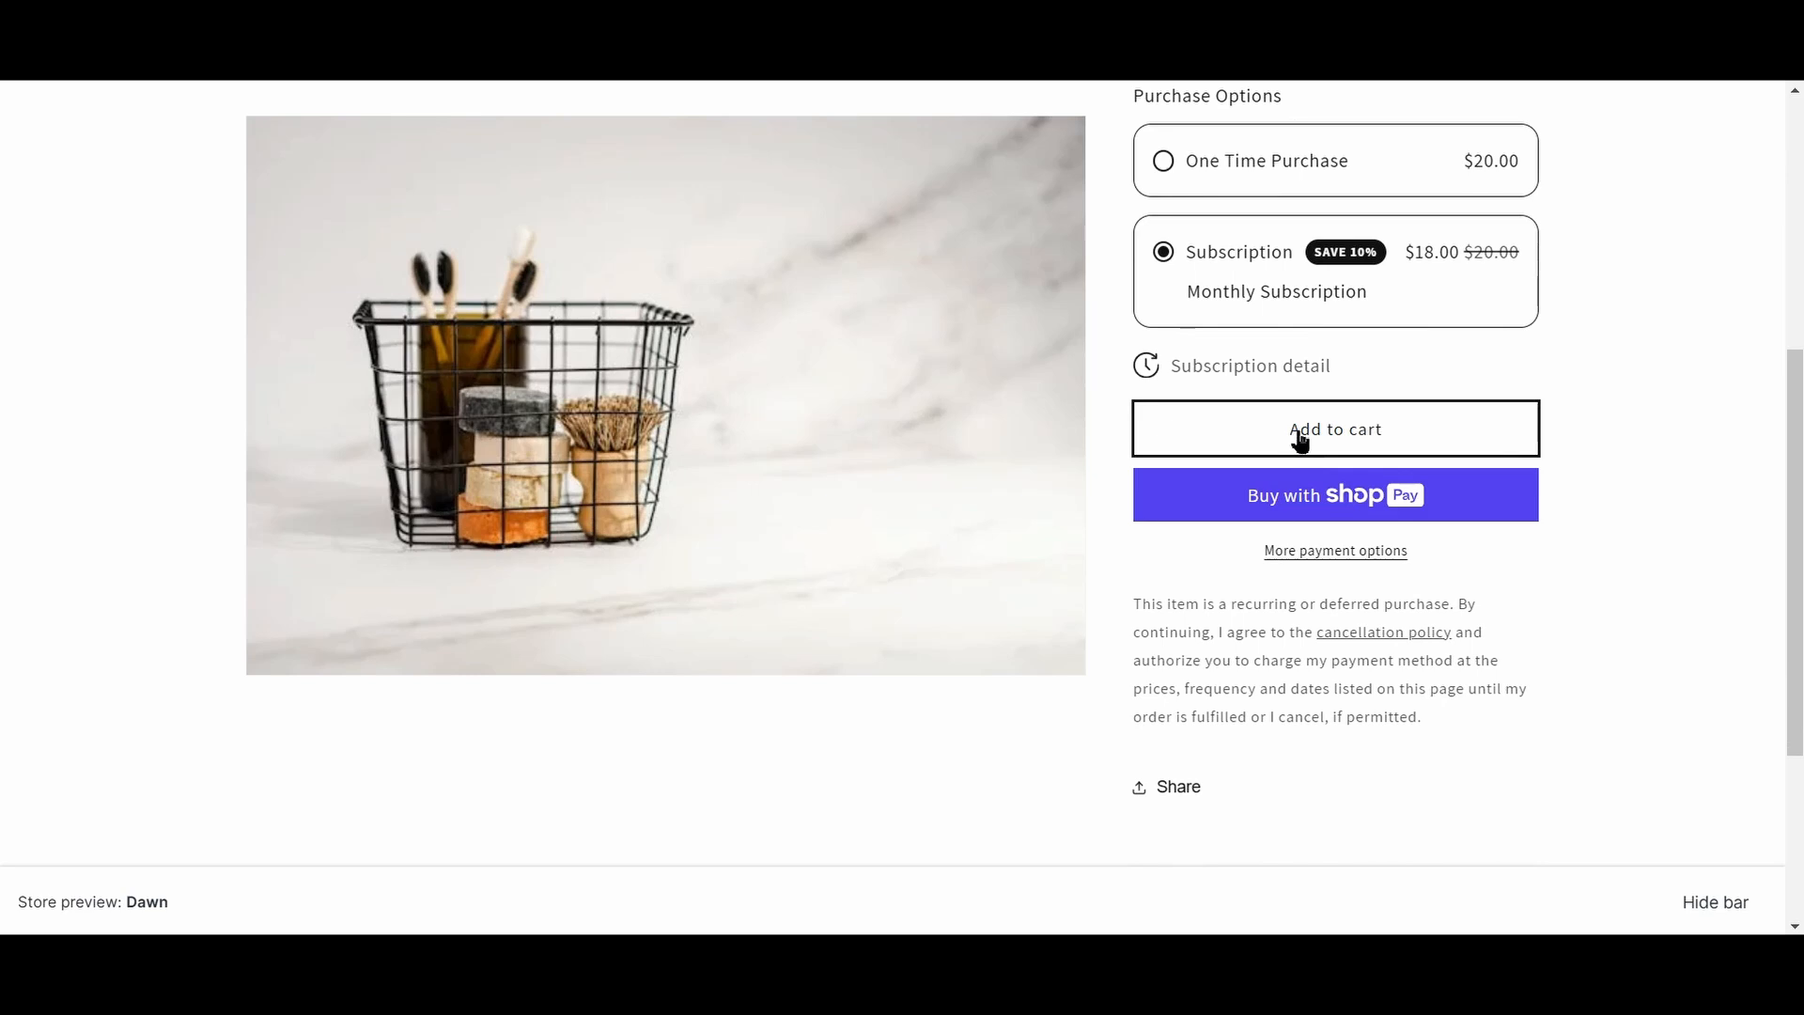
{"action": "left_click", "coordinate": [1334, 429]}
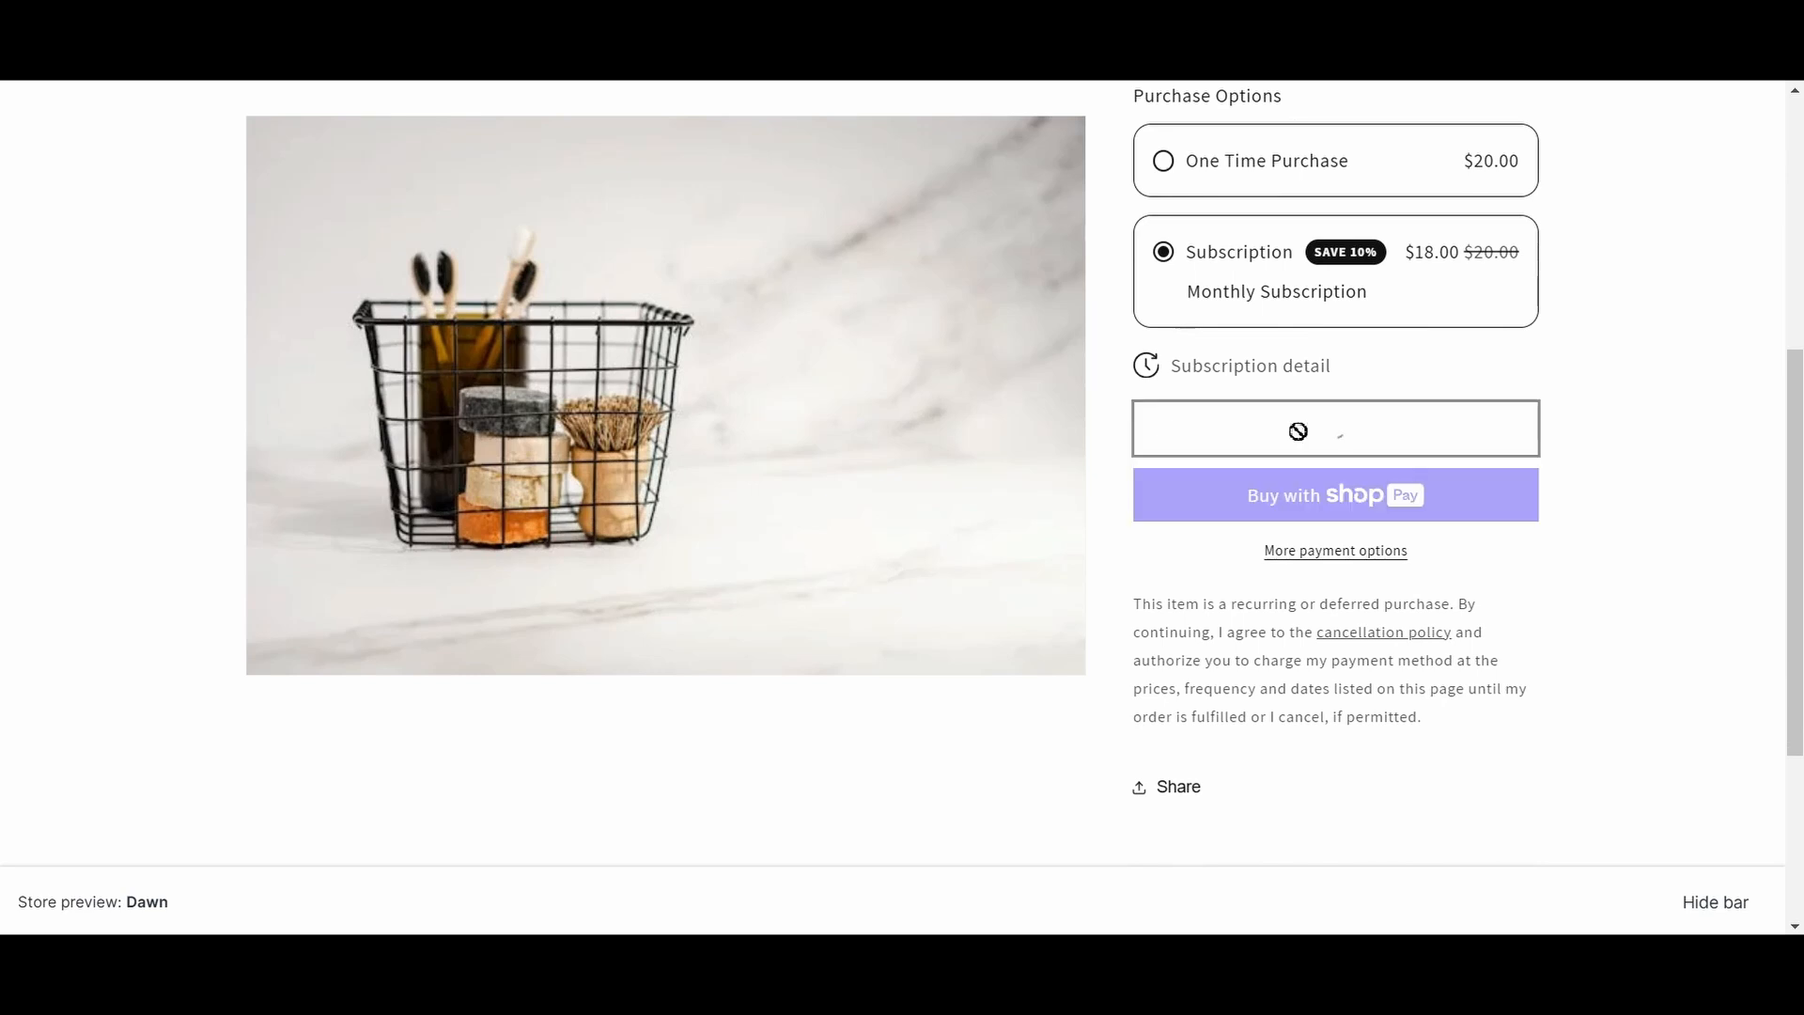
{"action": "left_click", "coordinate": [1333, 427]}
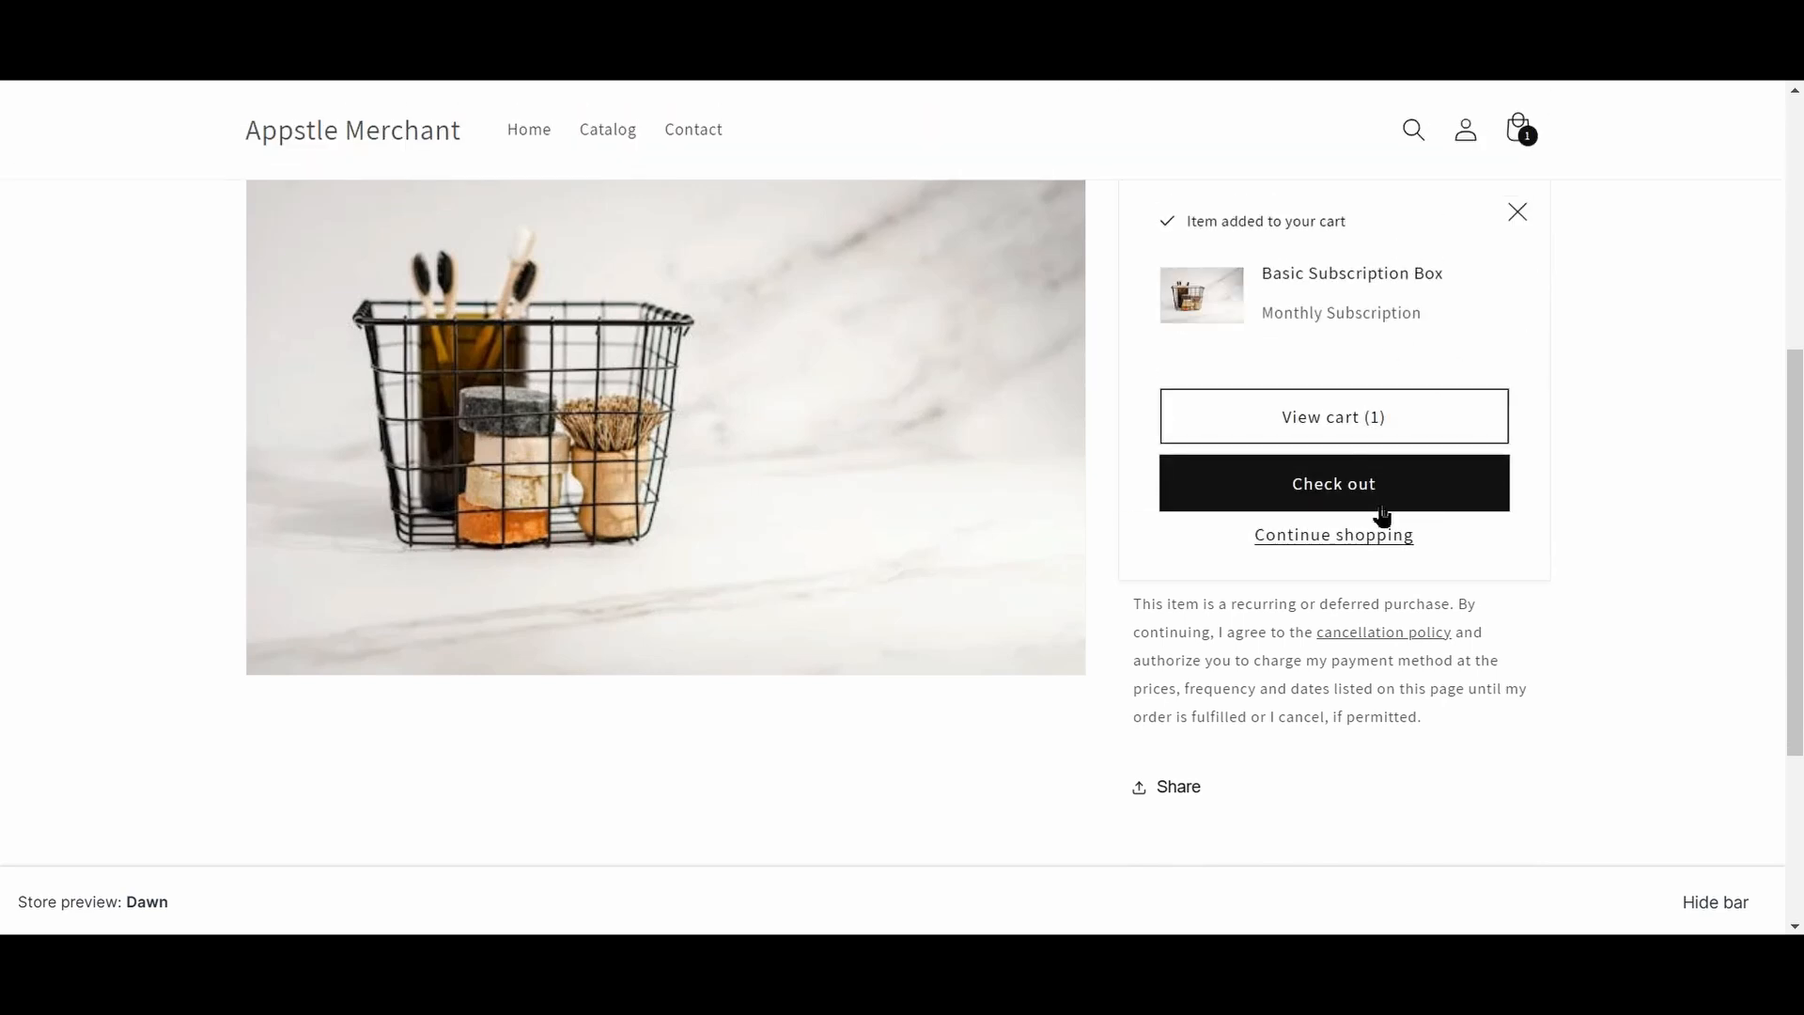
{"action": "left_click", "coordinate": [1333, 416]}
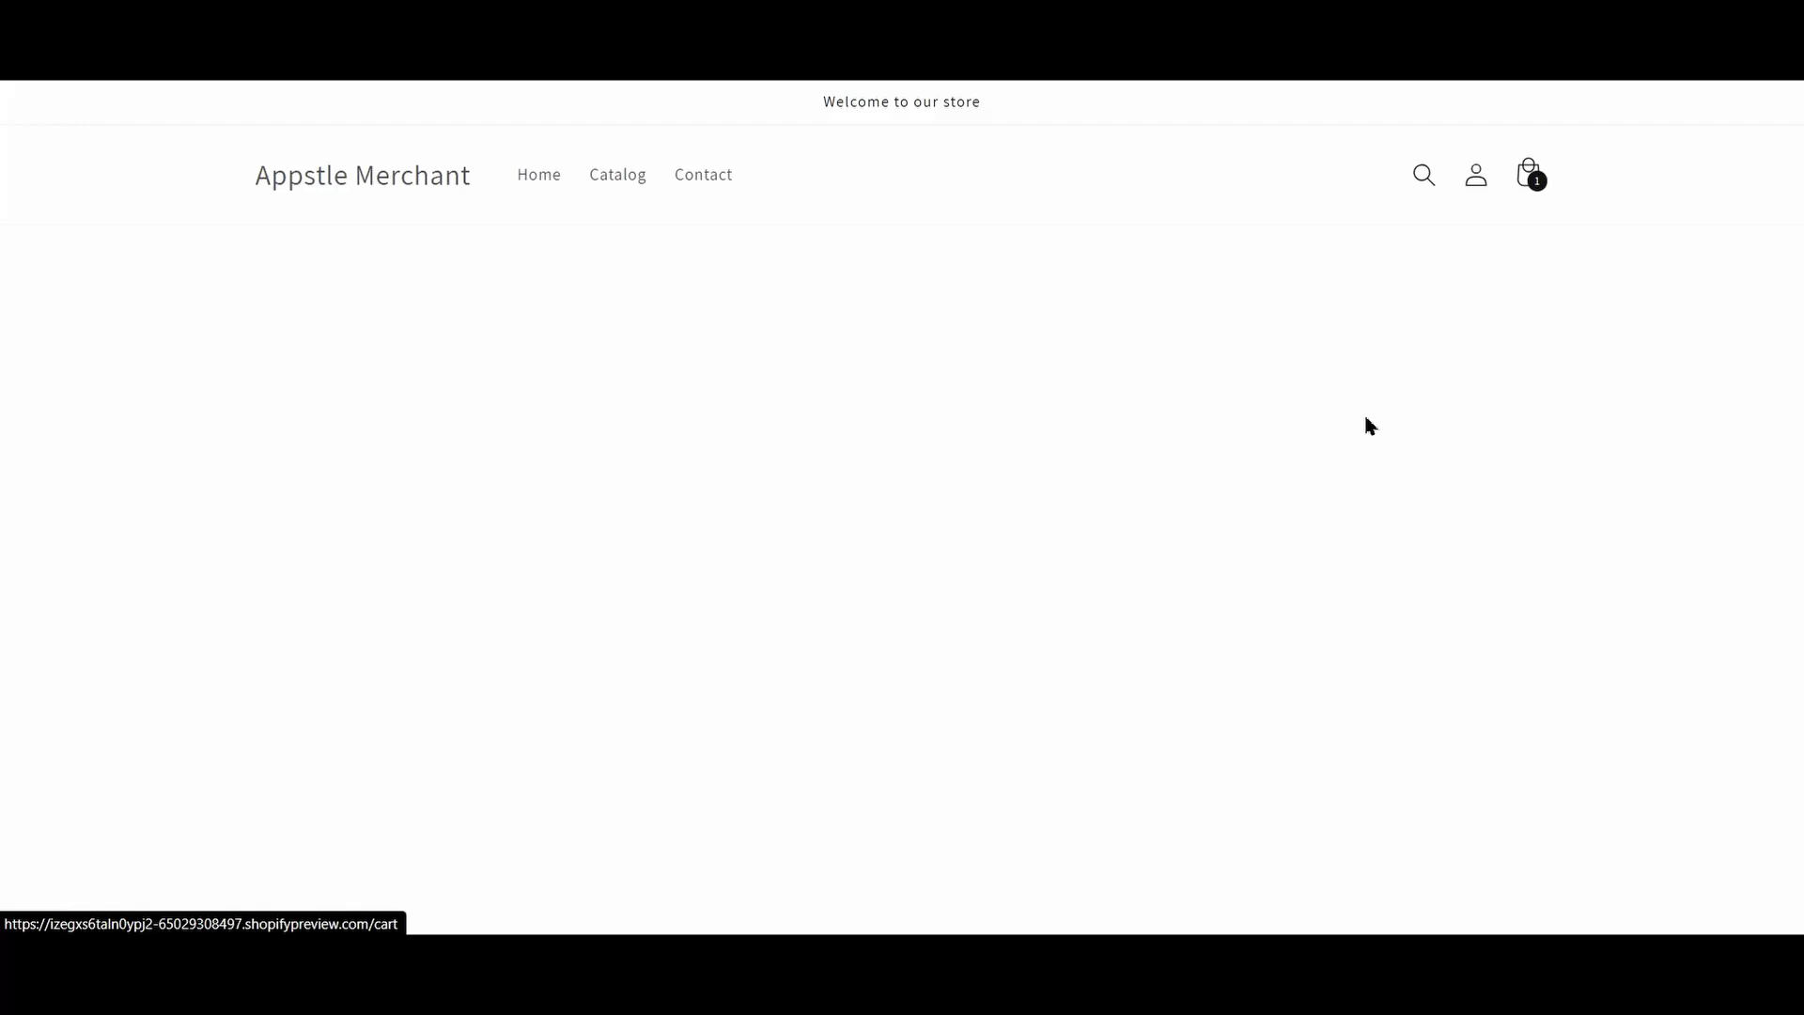
Check out and review the prefilled contact, Economy shipping and card details totaling $22.90.
{"action": "left_click", "coordinate": [1527, 175]}
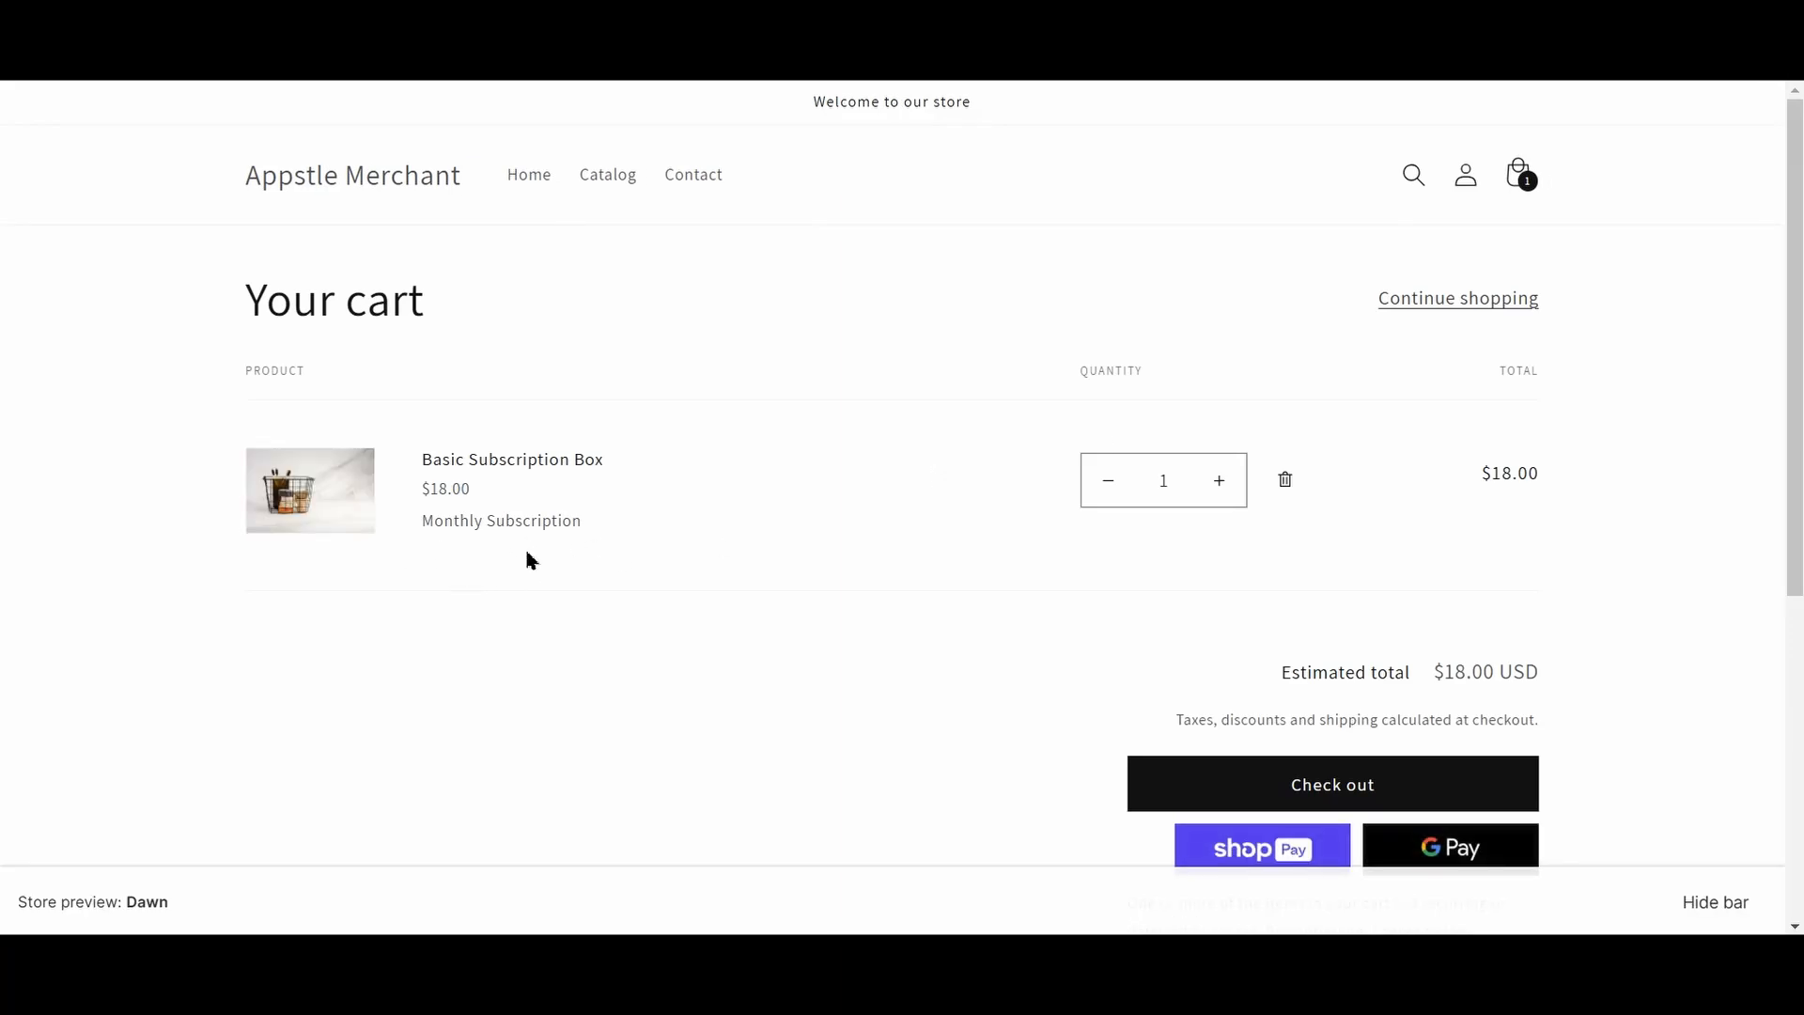
{"action": "mouse_move", "coordinate": [1220, 779]}
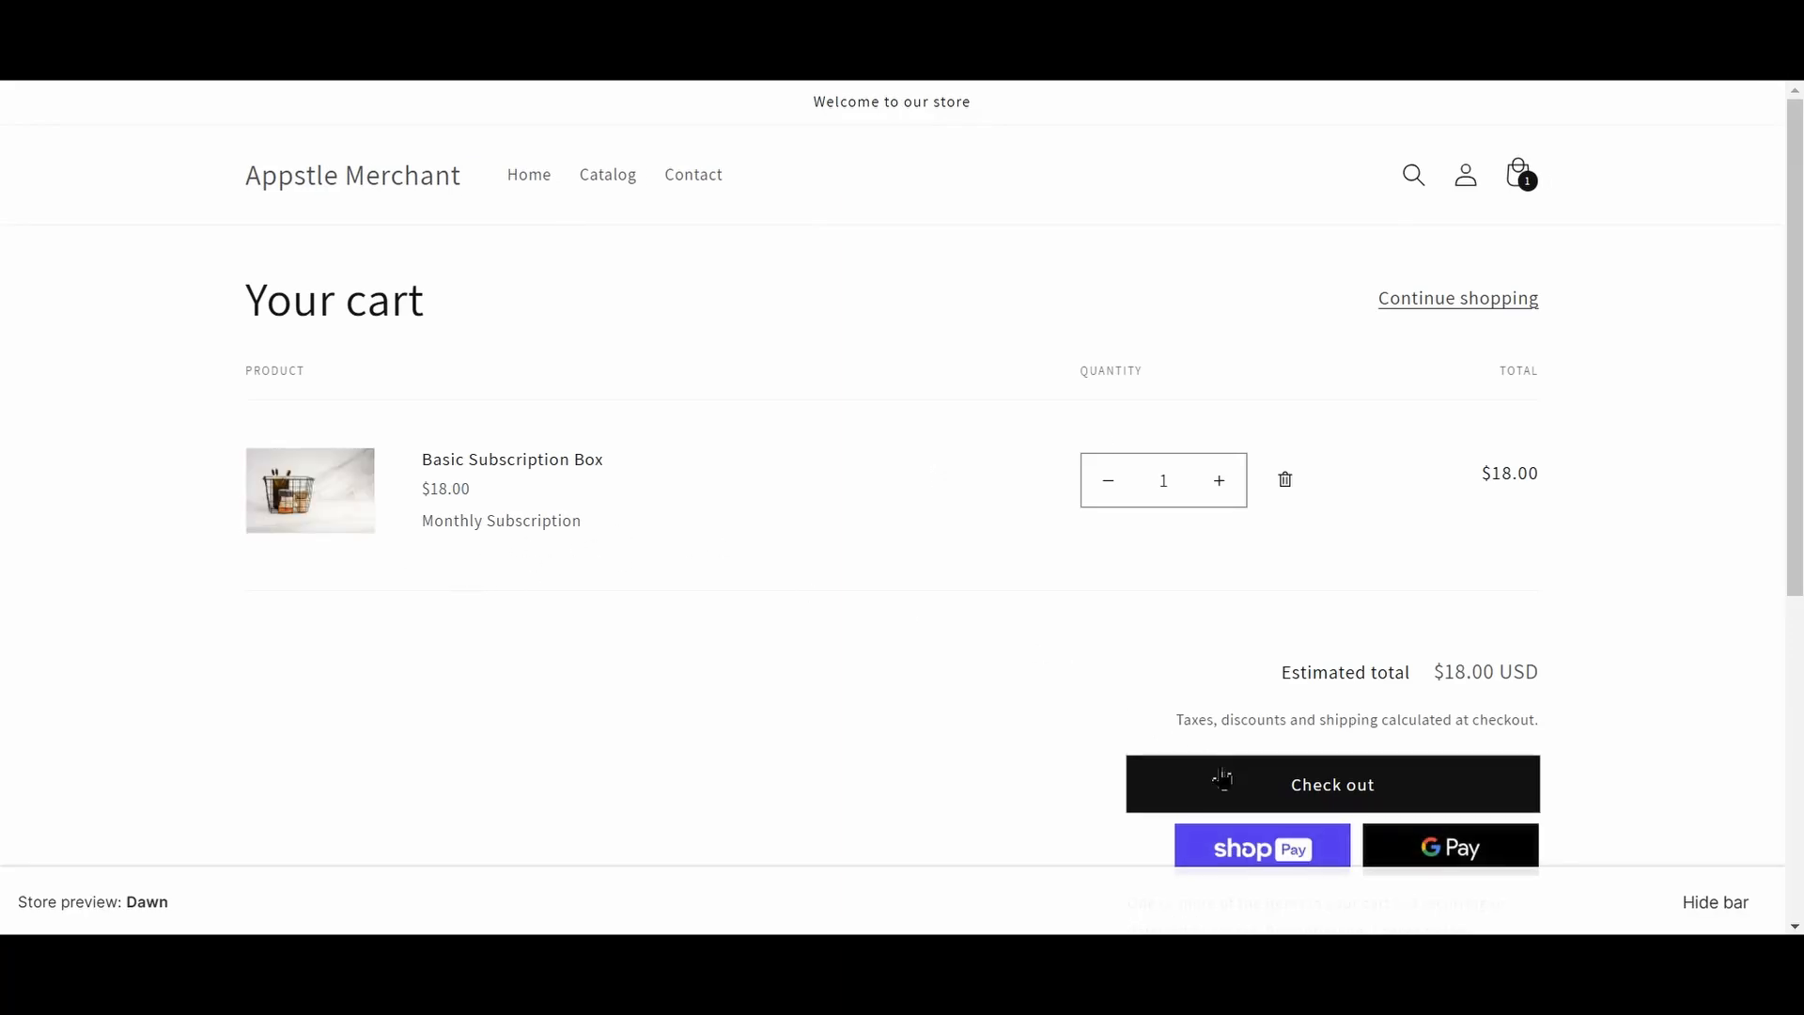
{"action": "left_click", "coordinate": [1332, 784]}
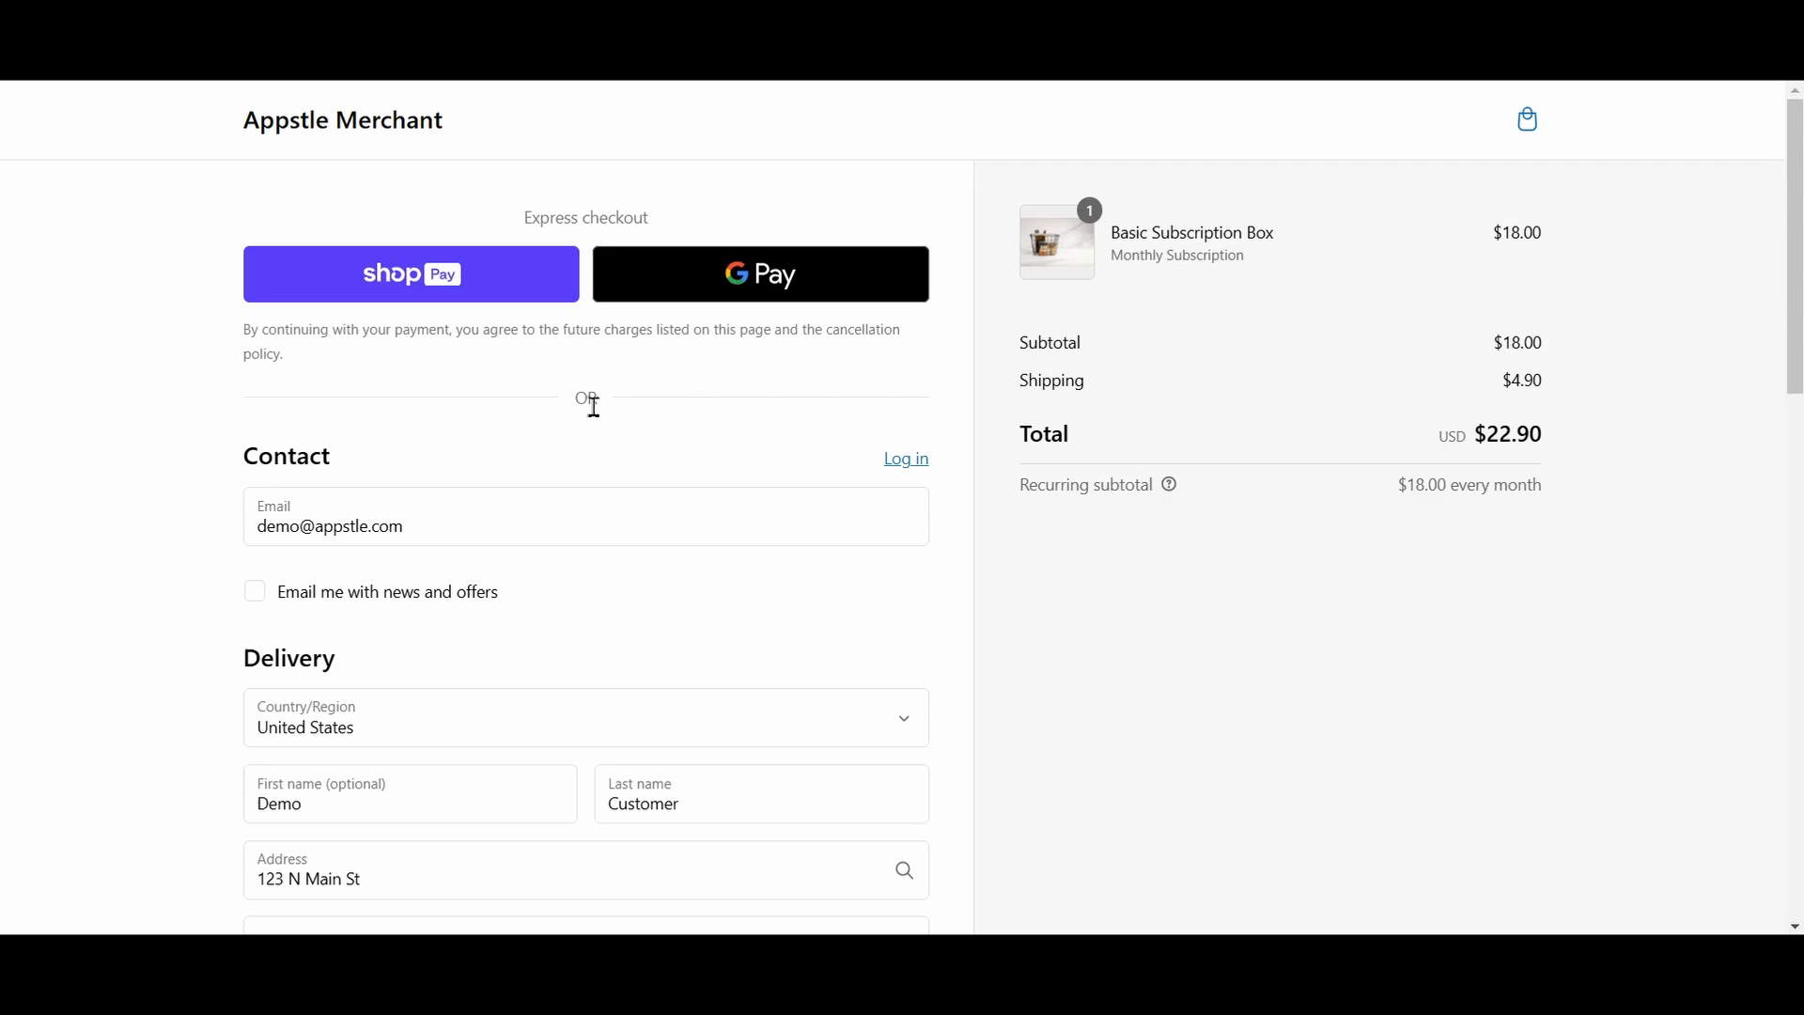
{"action": "mouse_move", "coordinate": [1124, 226]}
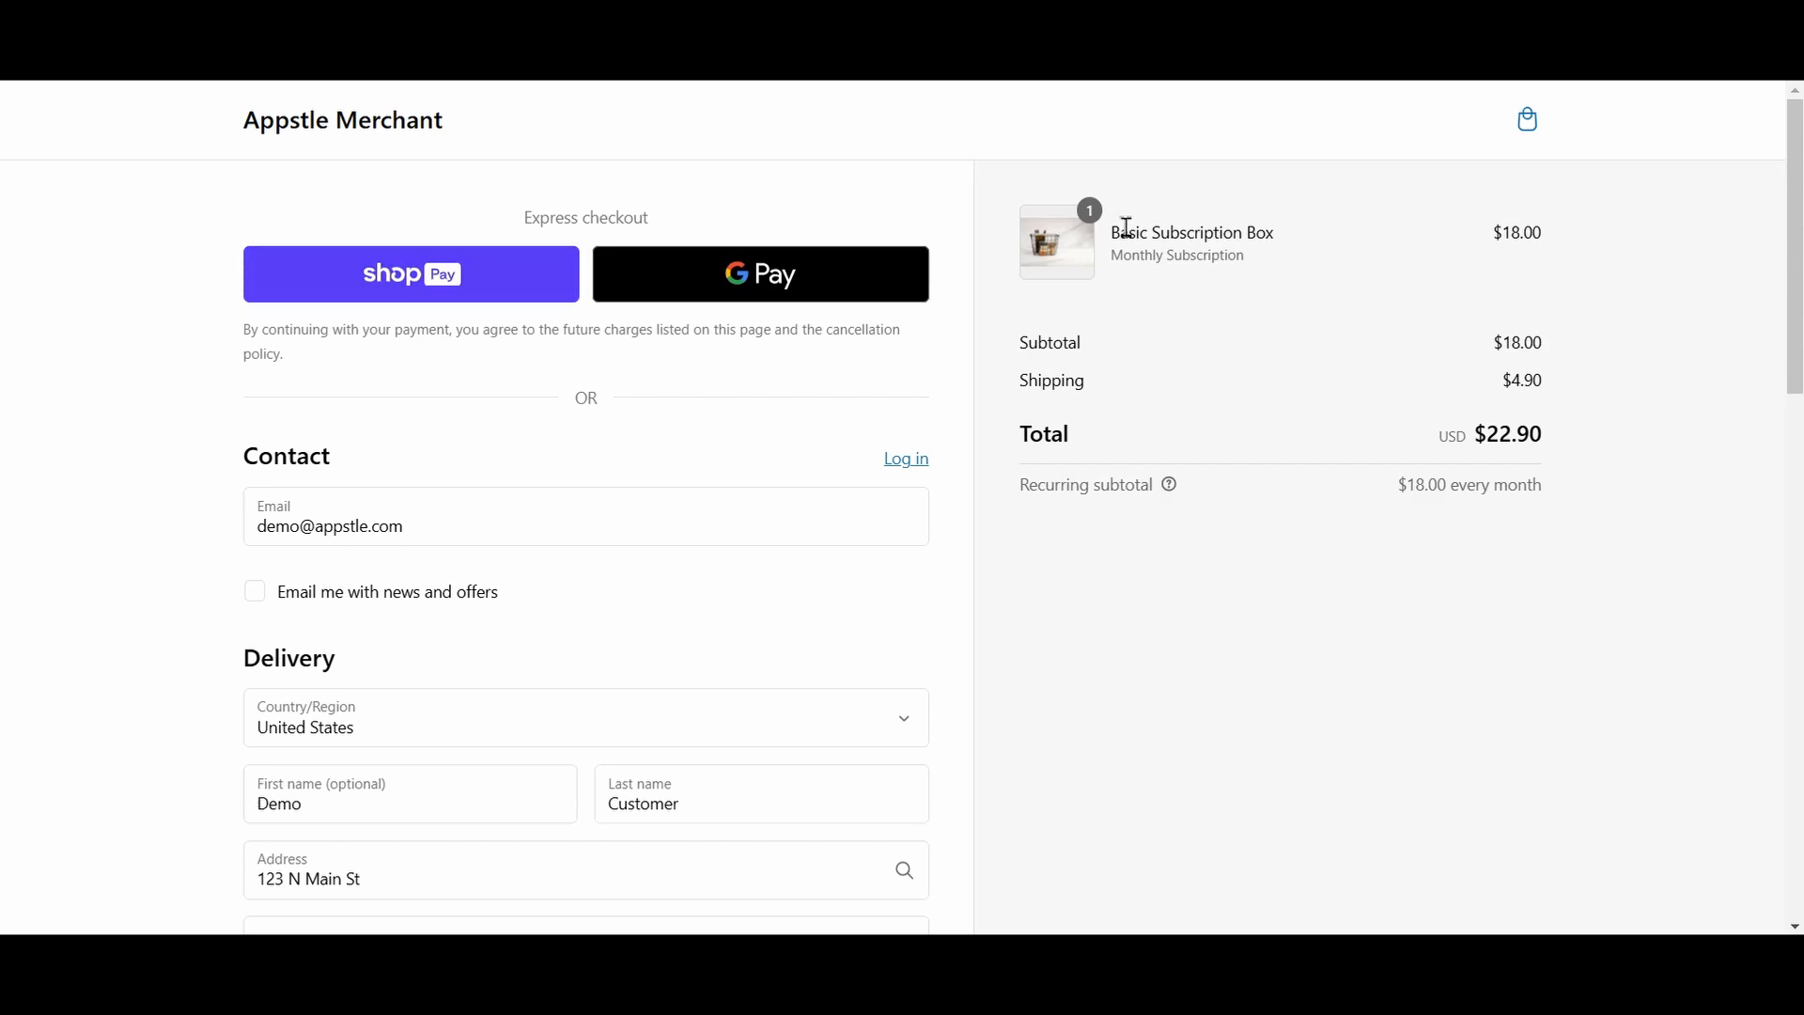
{"action": "mouse_move", "coordinate": [1257, 225]}
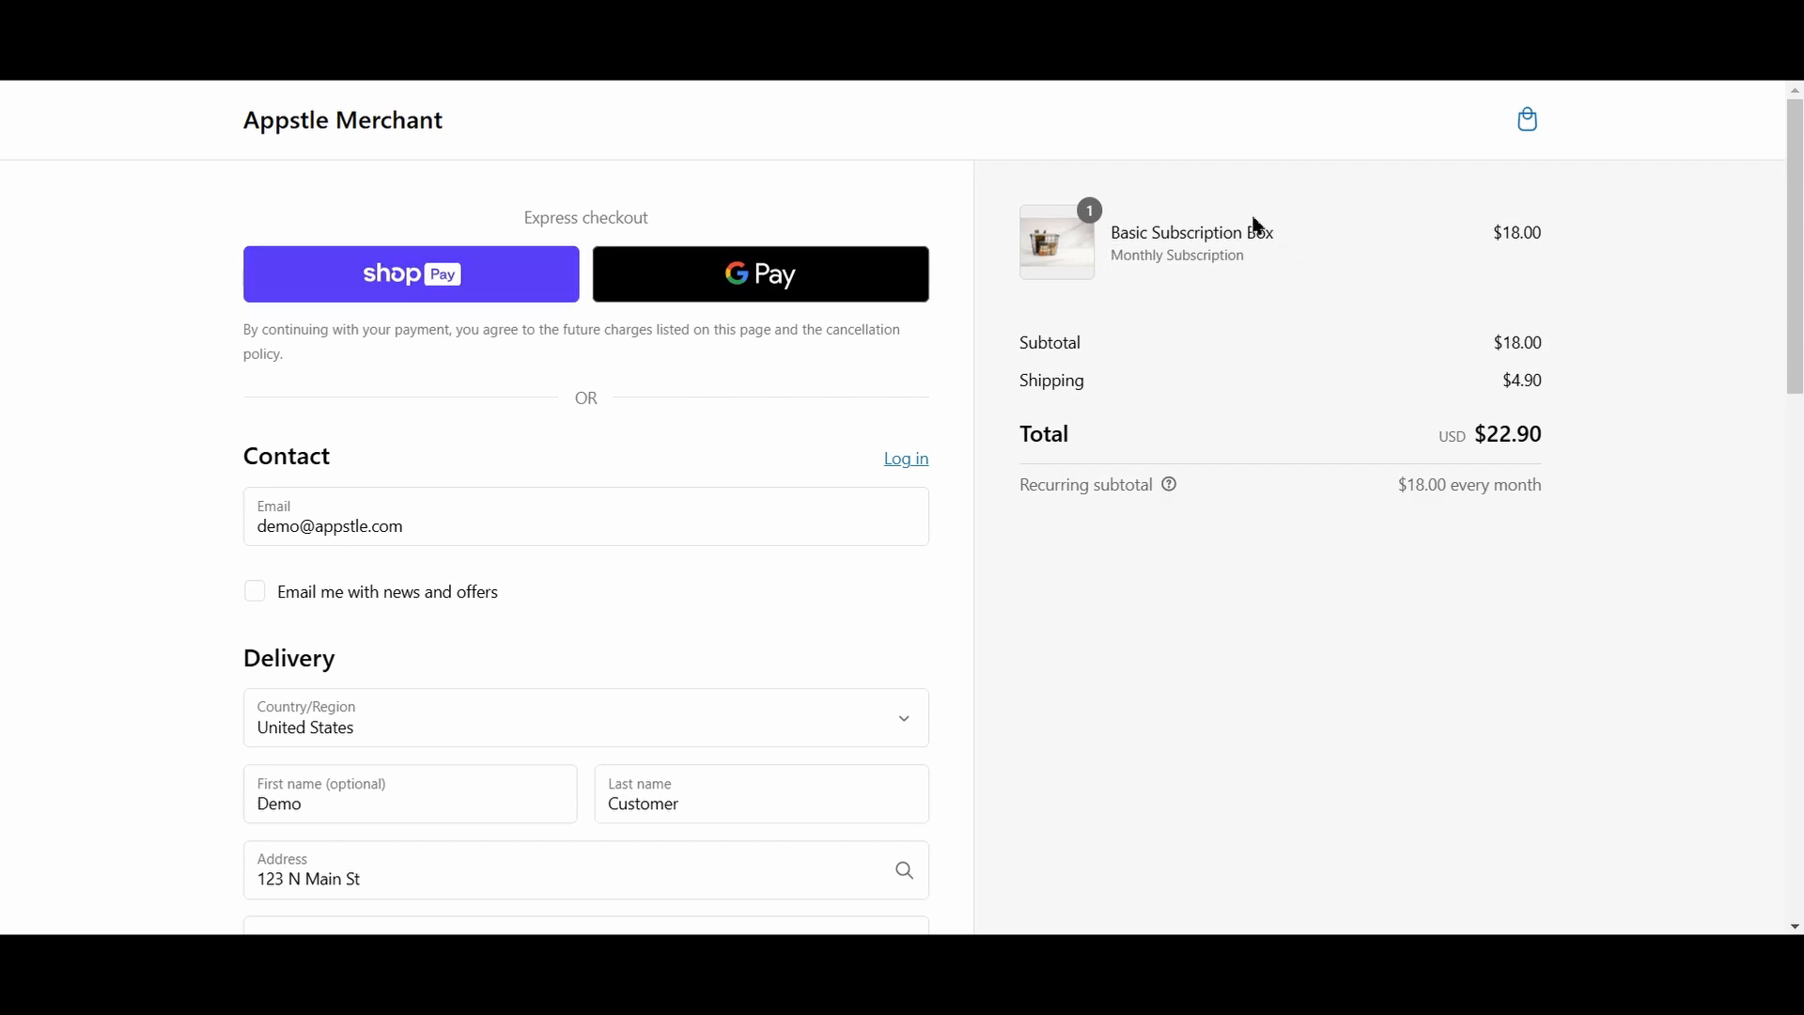
{"action": "mouse_move", "coordinate": [1124, 416]}
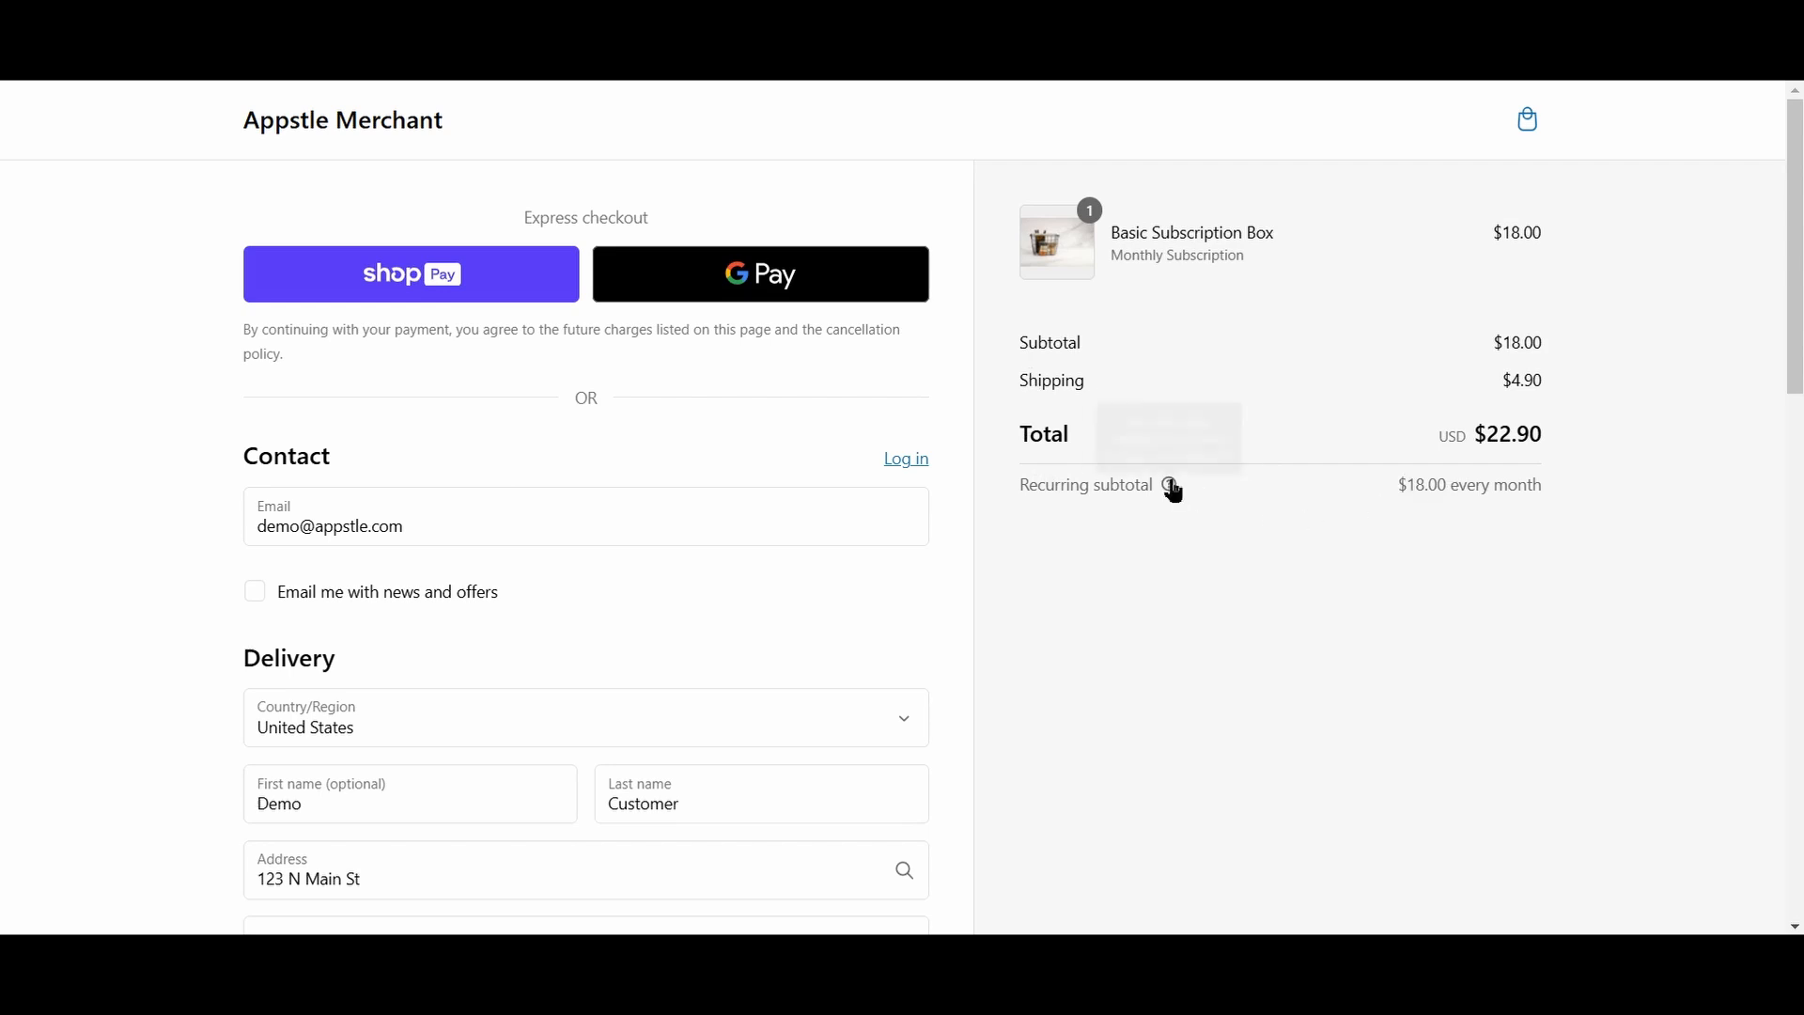
{"action": "mouse_move", "coordinate": [798, 643]}
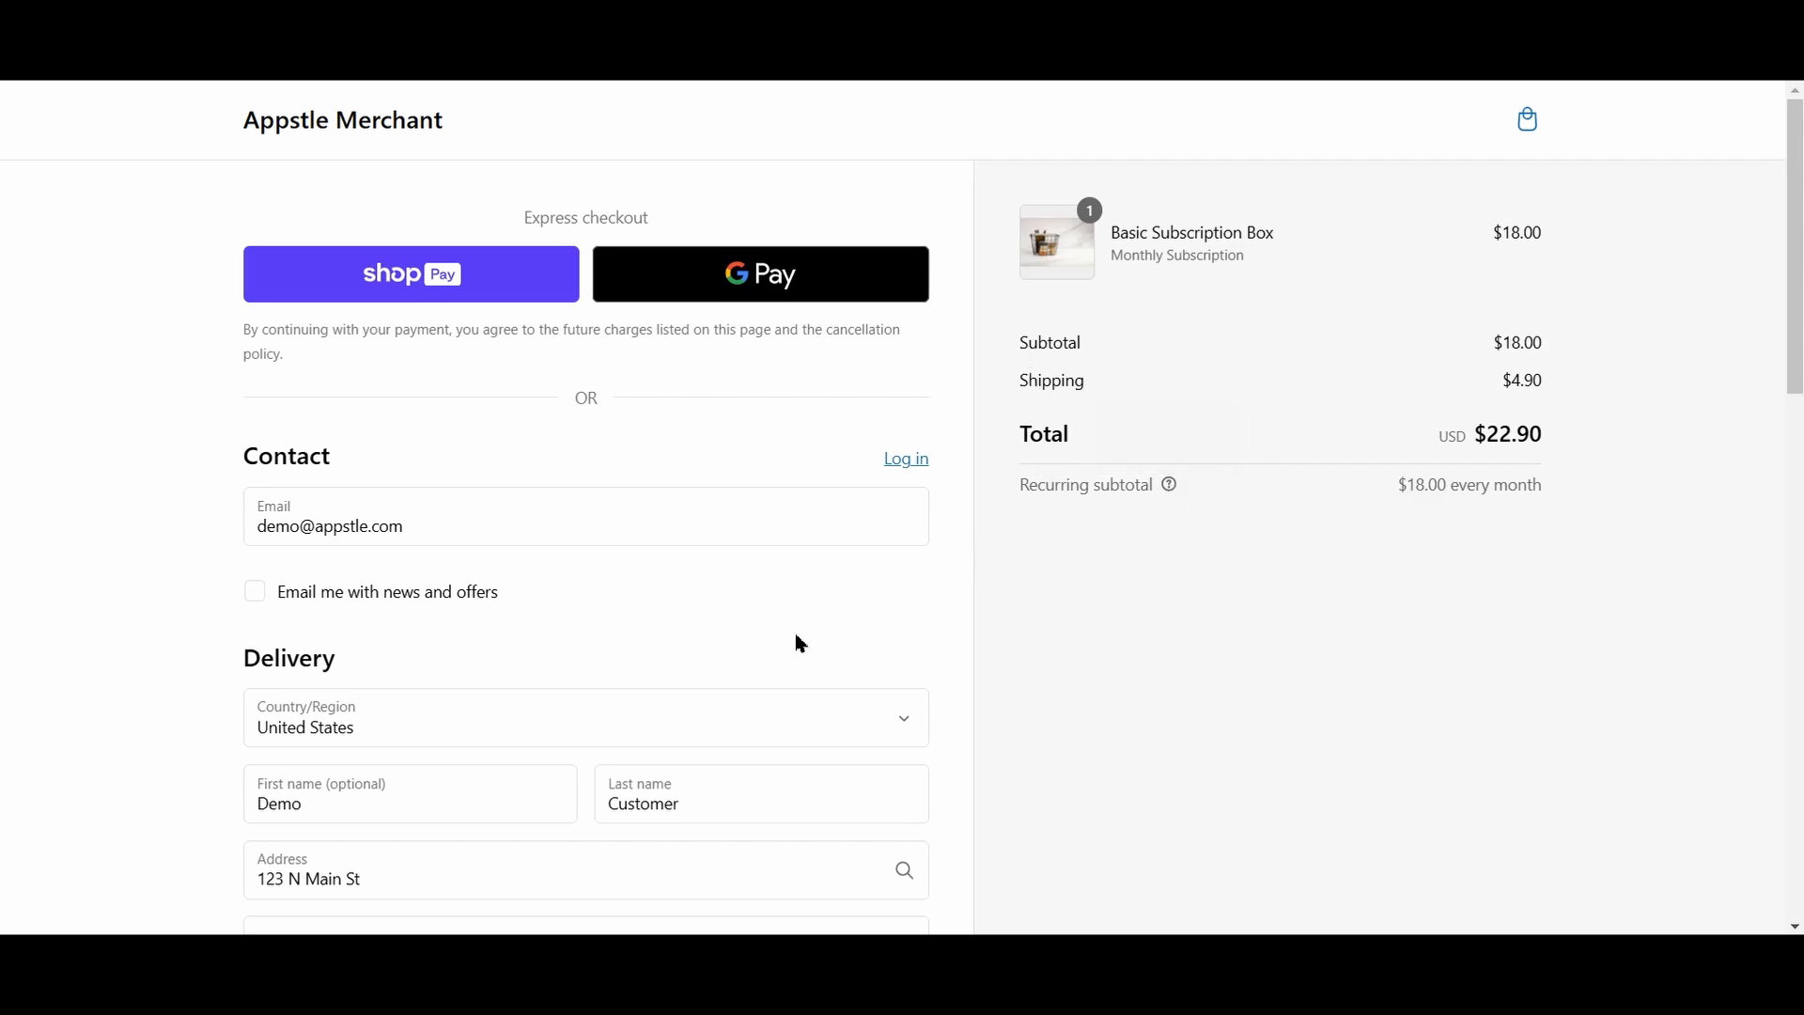
{"action": "scroll", "scroll_direction": "down", "scroll_amount": 3}
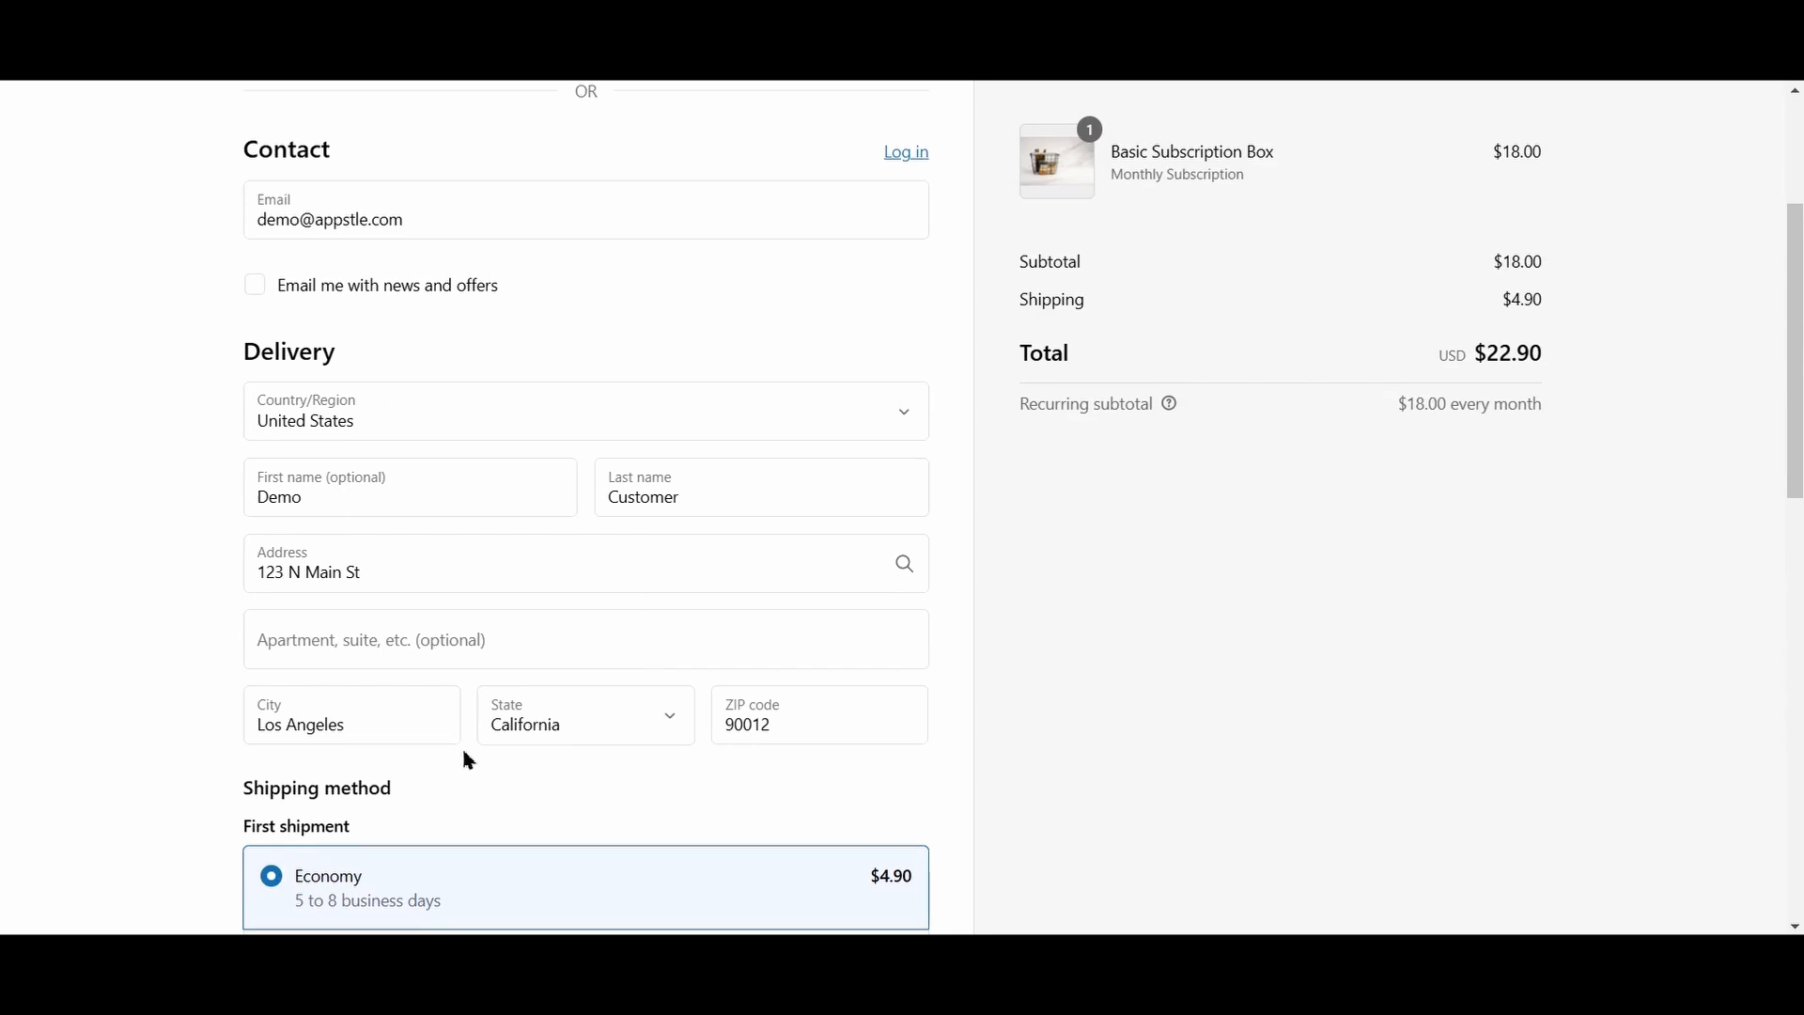
{"action": "scroll", "scroll_direction": "down", "scroll_amount": 3}
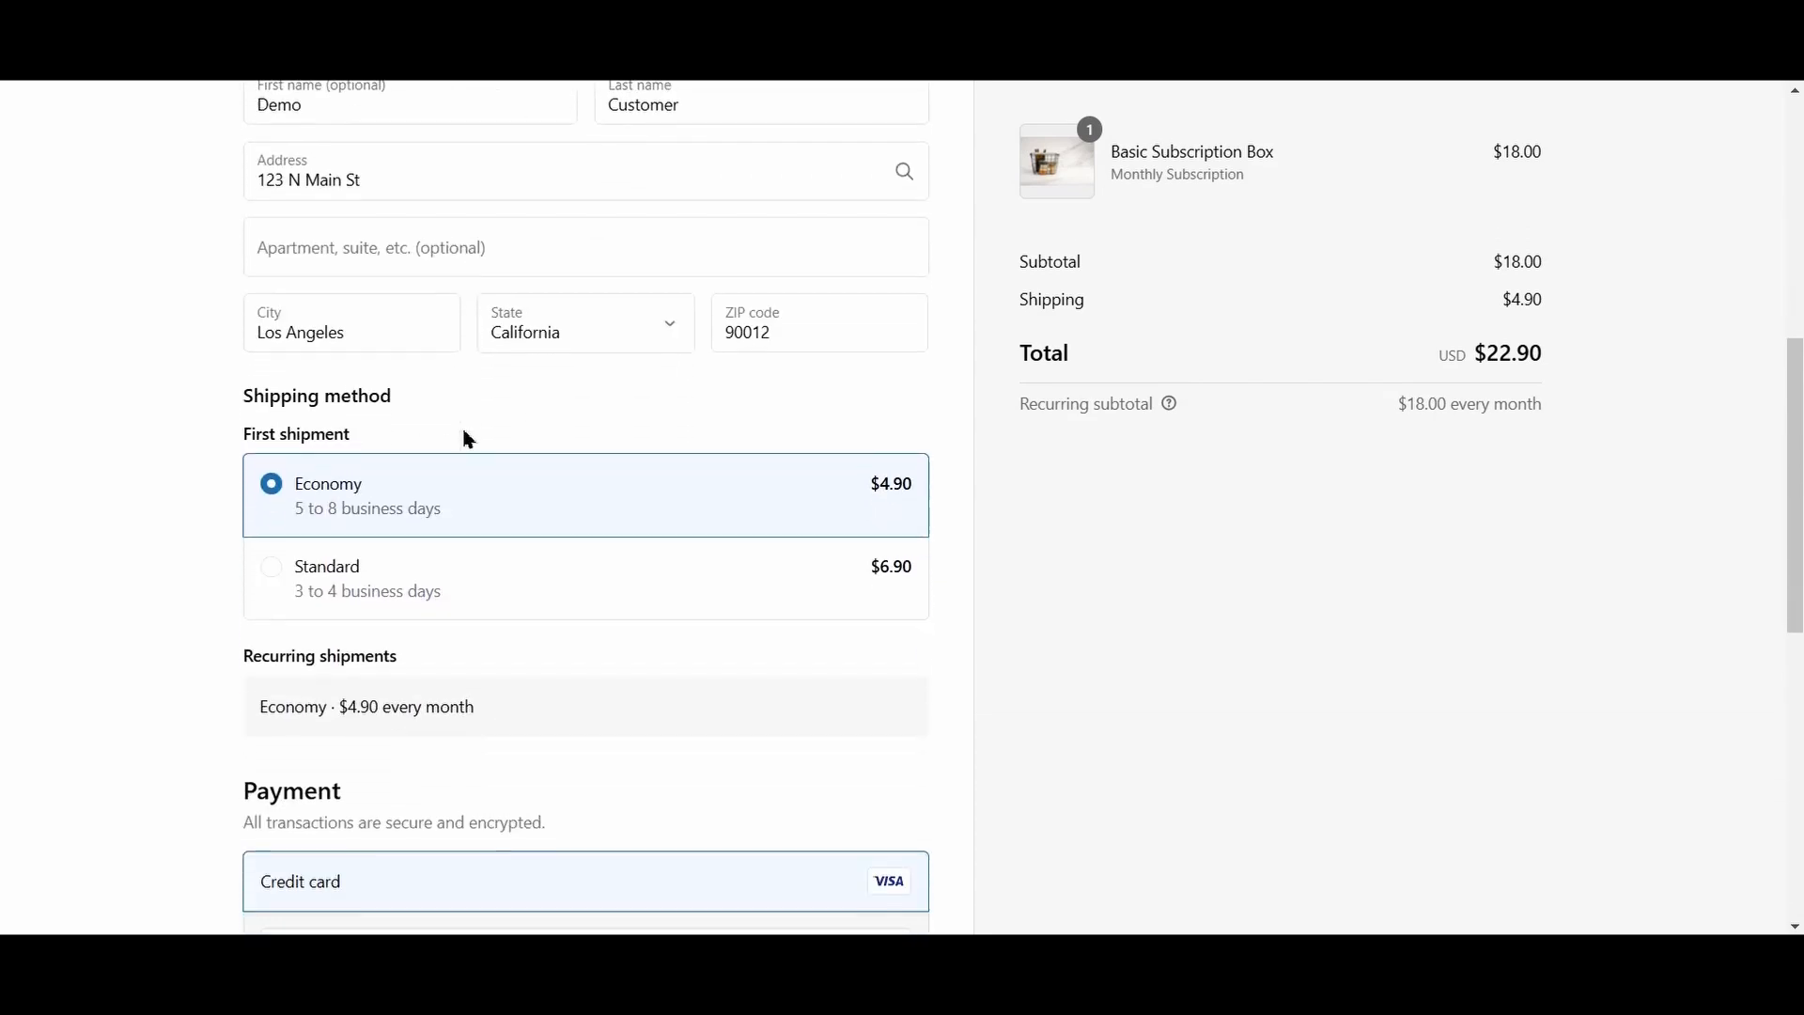
{"action": "mouse_move", "coordinate": [446, 481]}
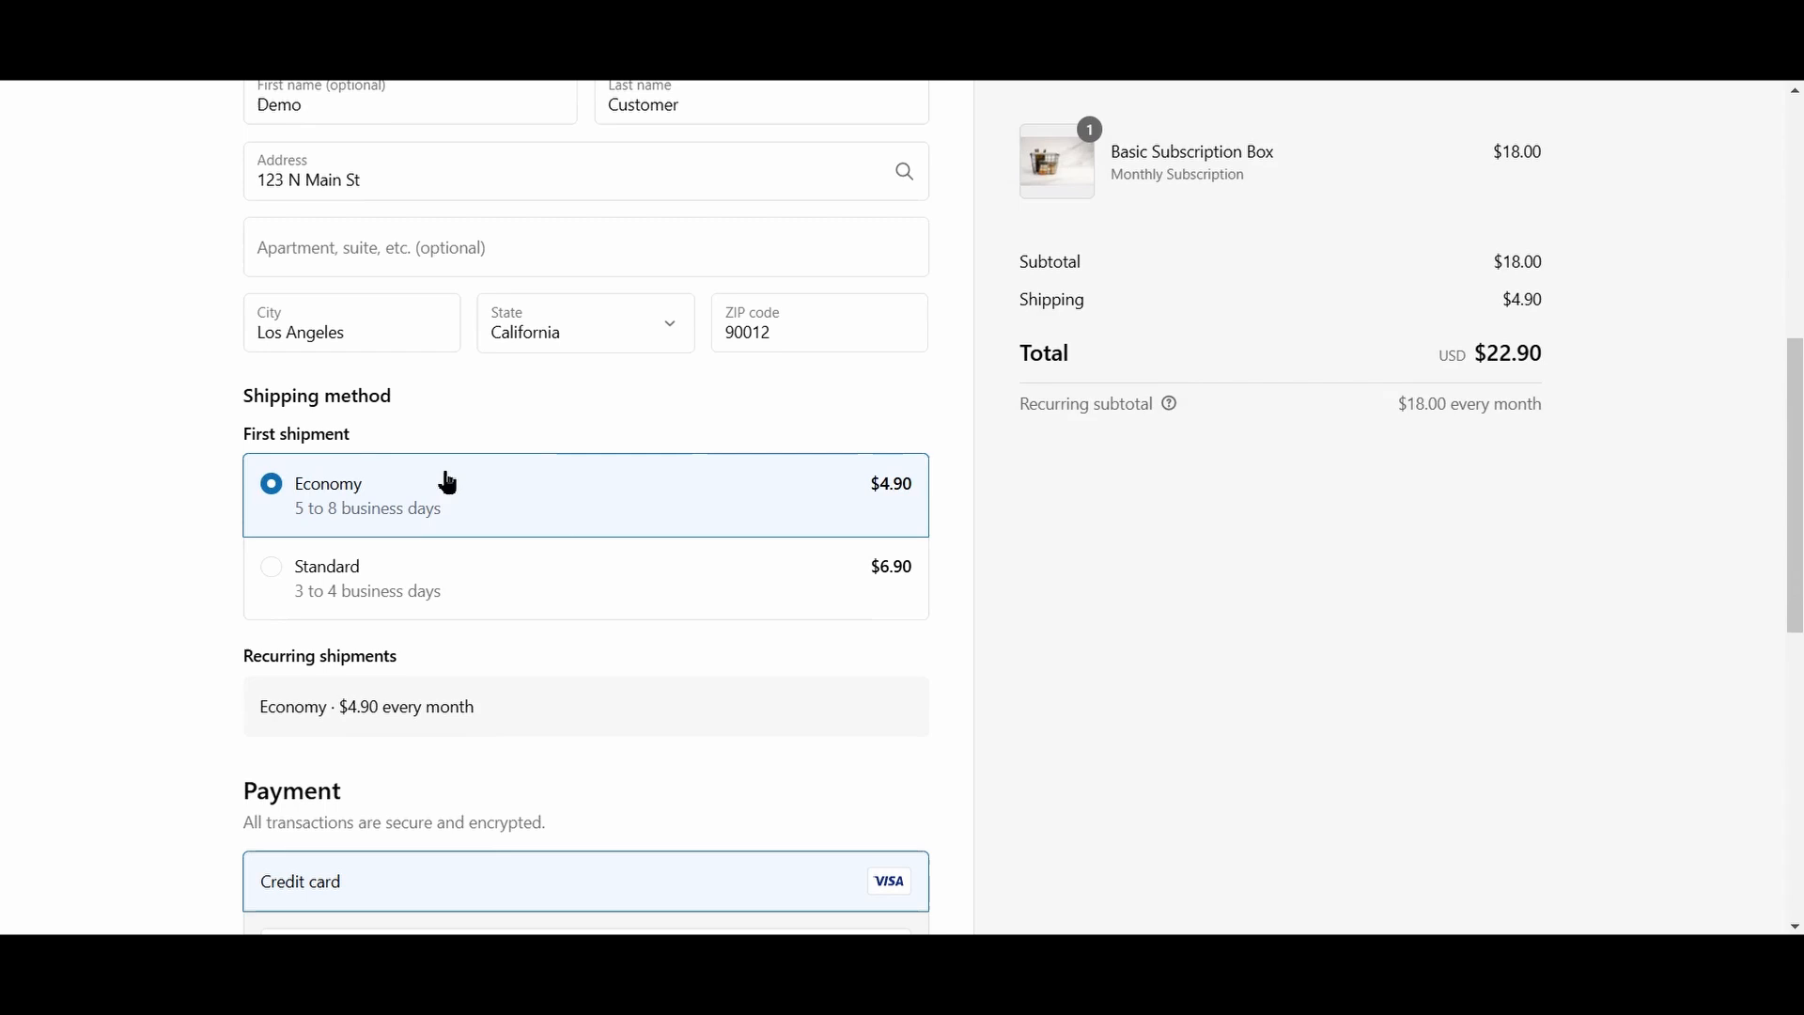
{"action": "scroll", "scroll_direction": "down", "scroll_amount": 3}
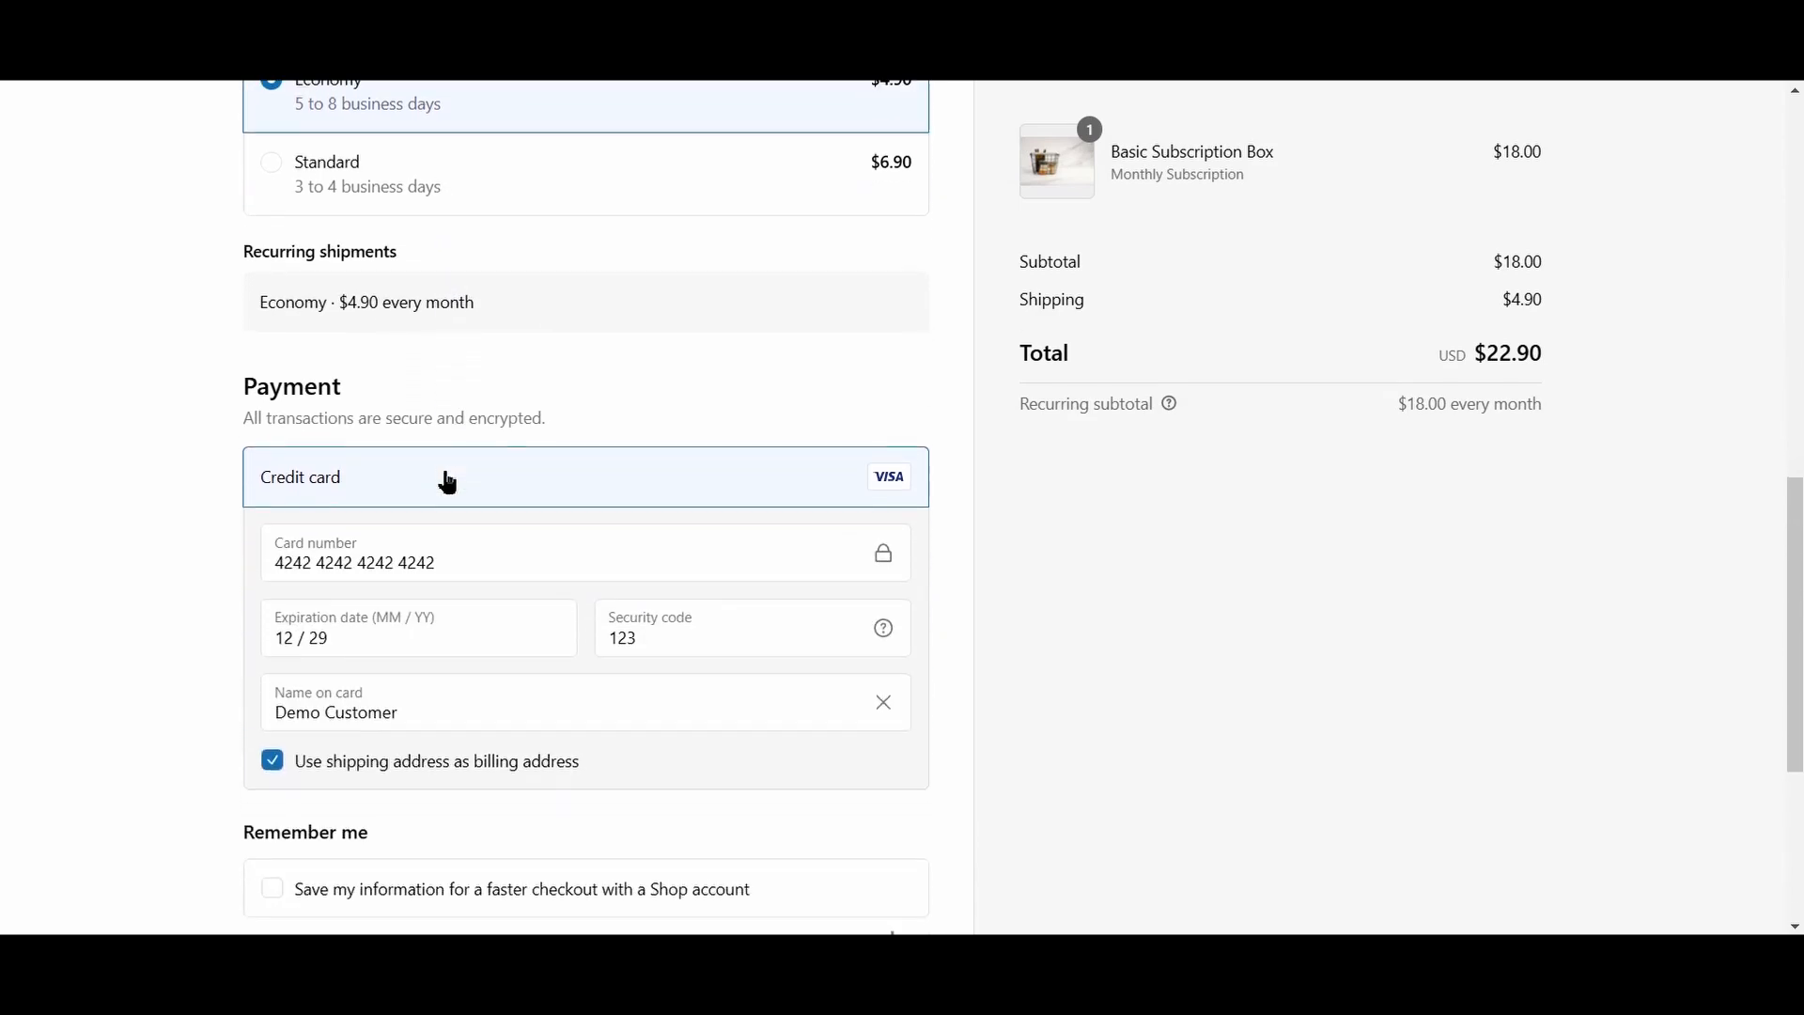
{"action": "scroll", "scroll_direction": "down", "scroll_amount": 3}
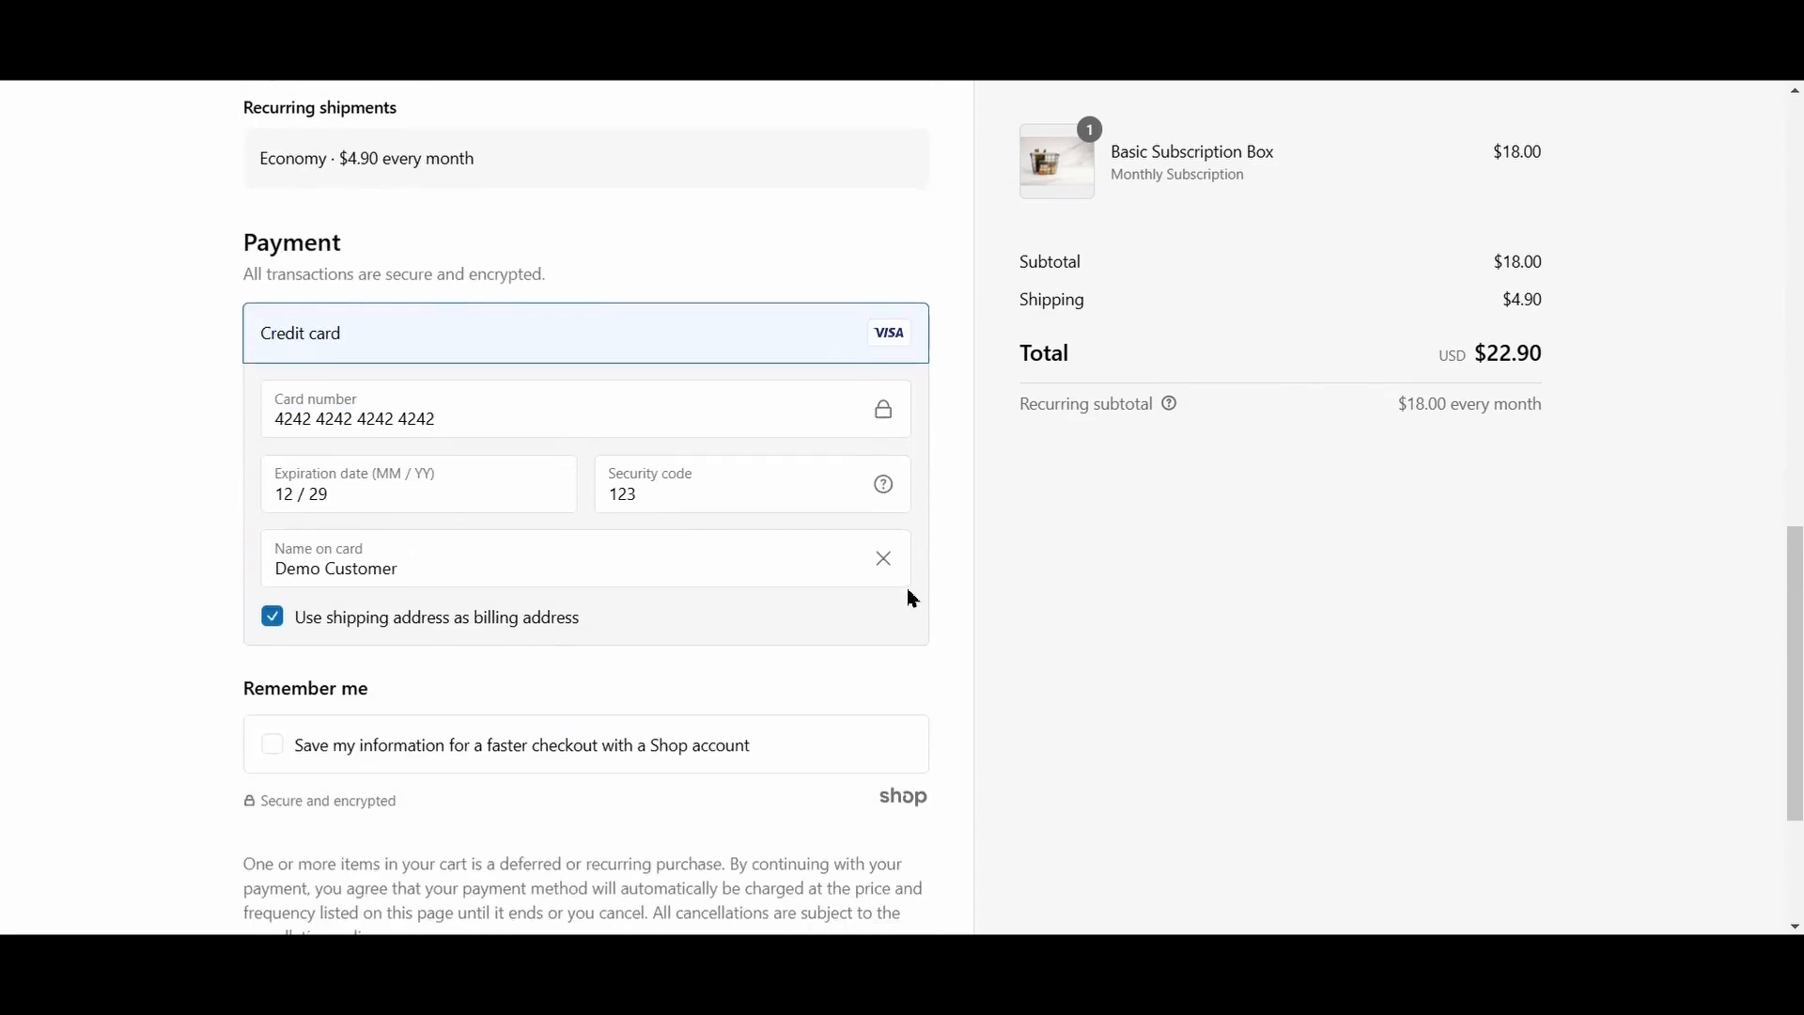
{"action": "scroll", "scroll_direction": "down", "scroll_amount": 3}
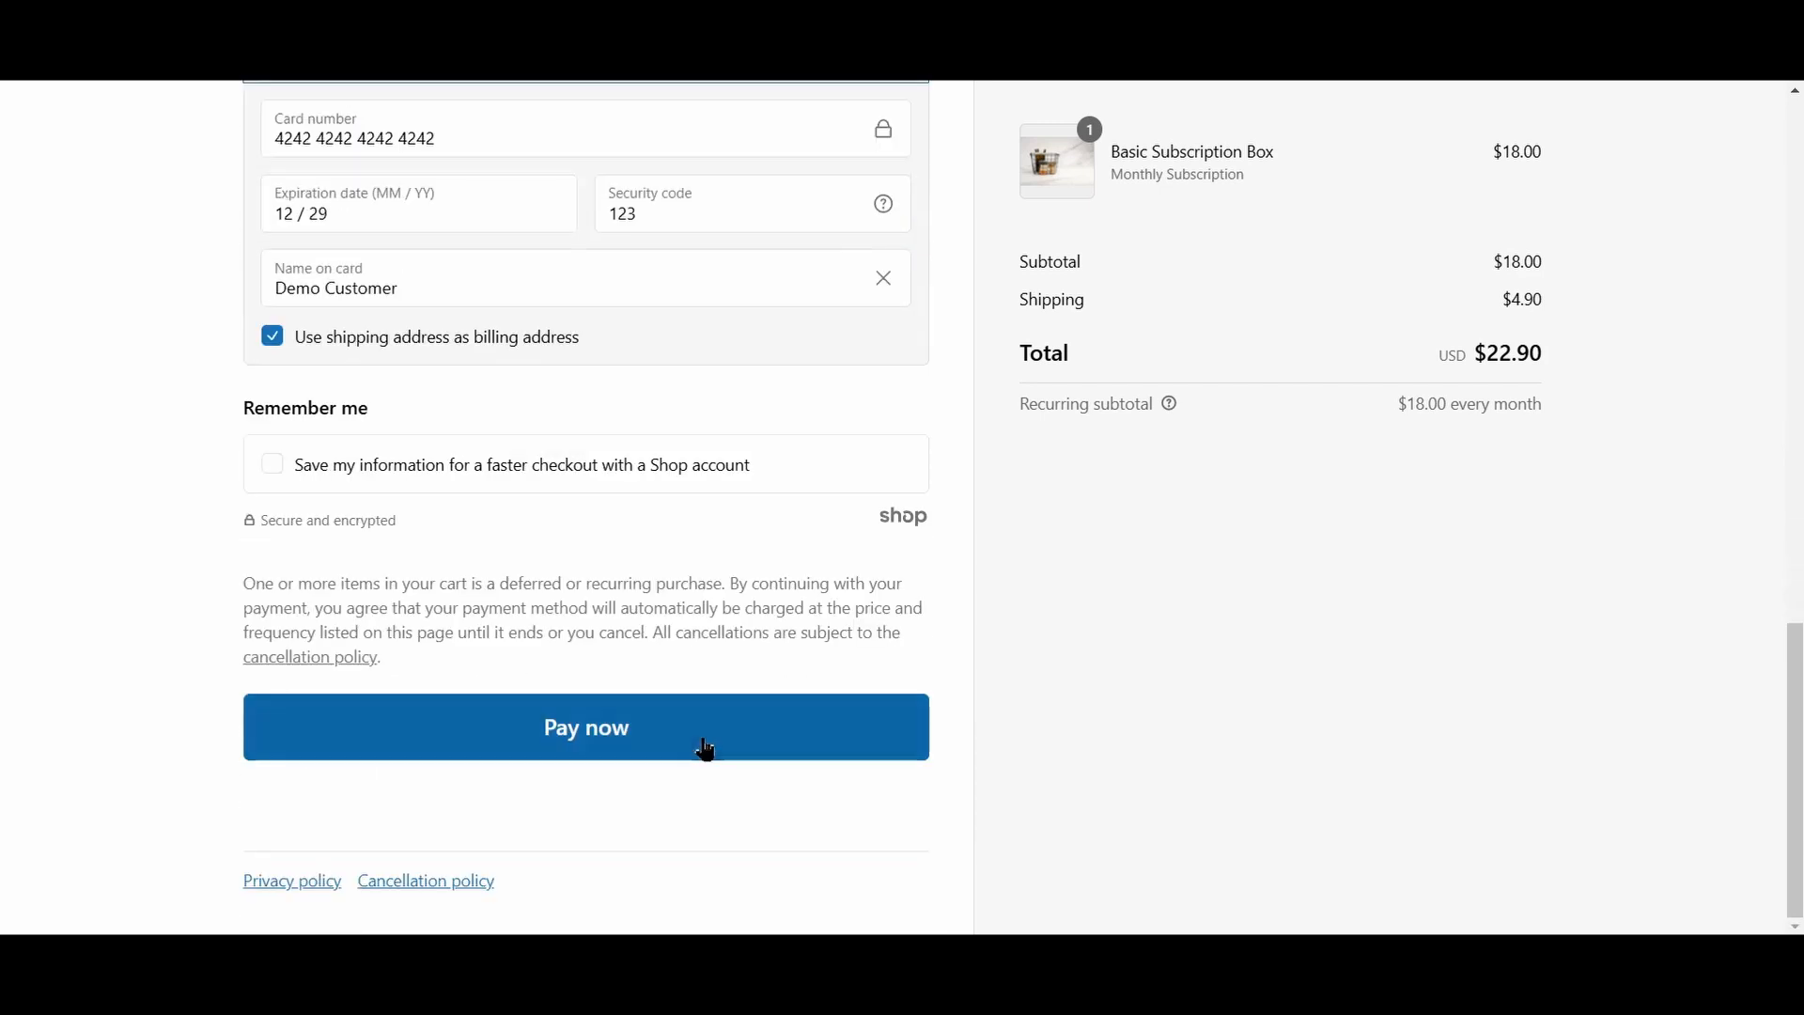
{"action": "mouse_move", "coordinate": [353, 664]}
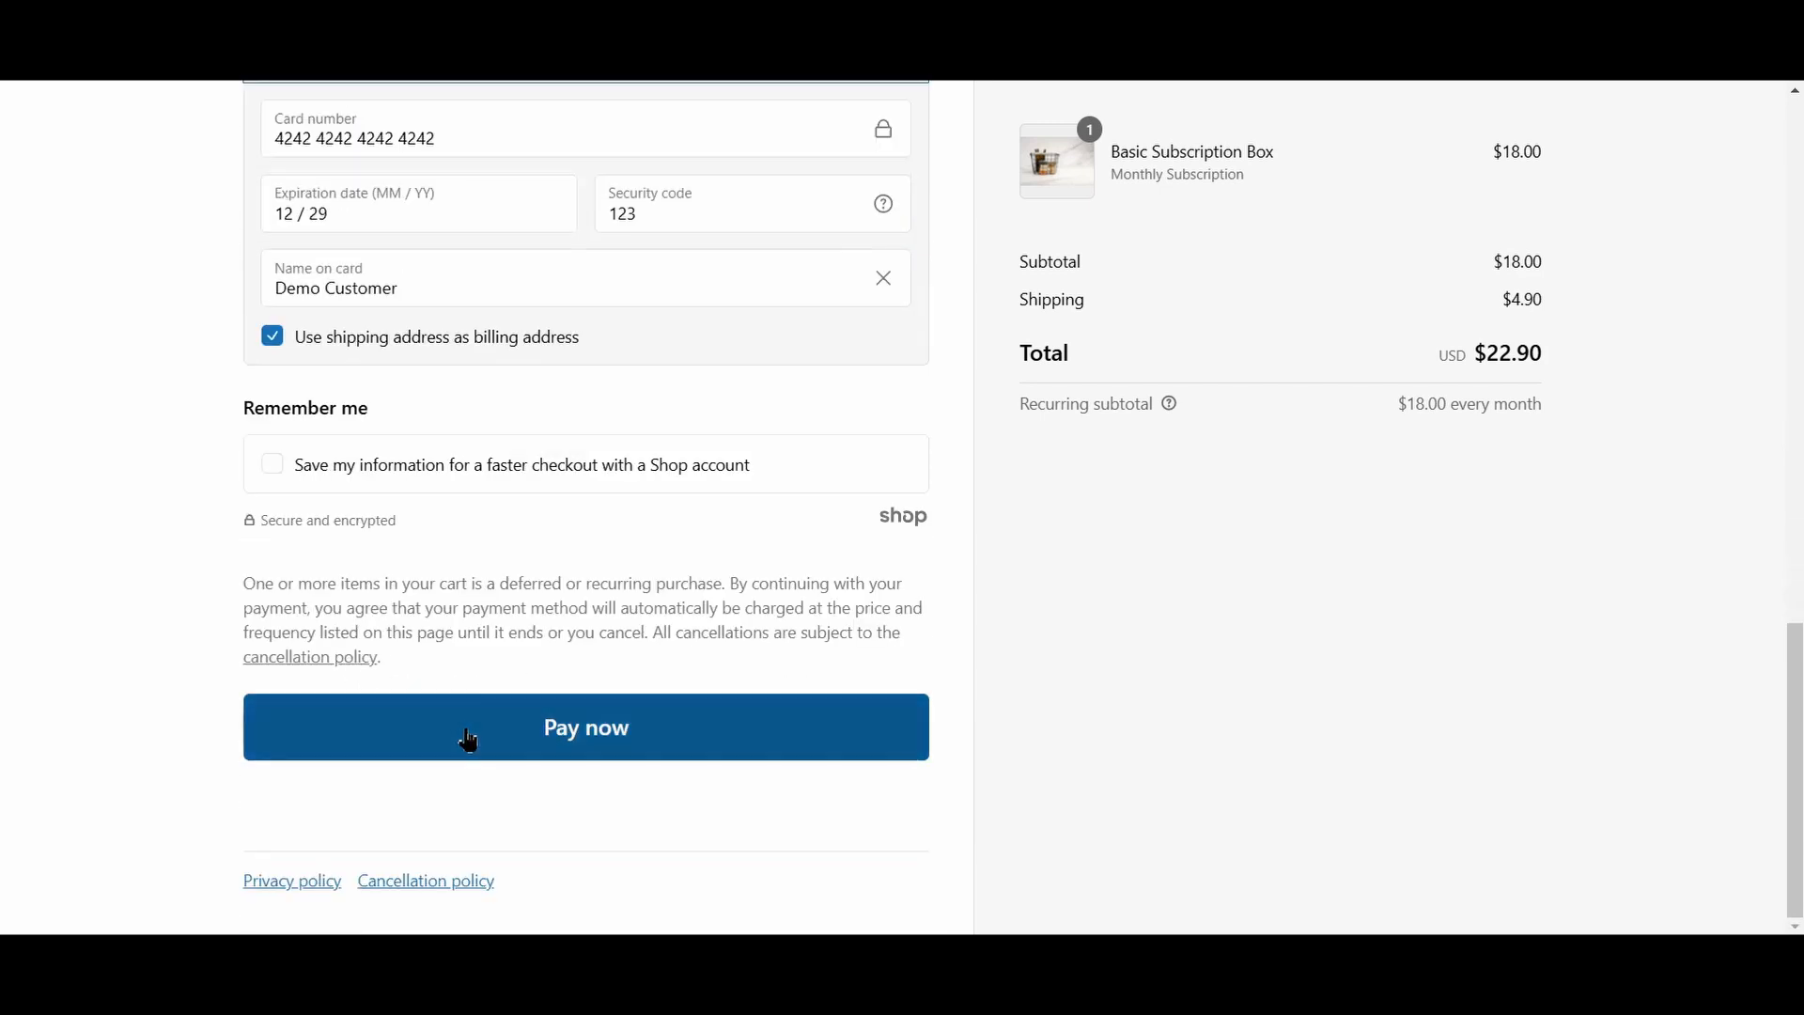
{"action": "left_click", "coordinate": [586, 728]}
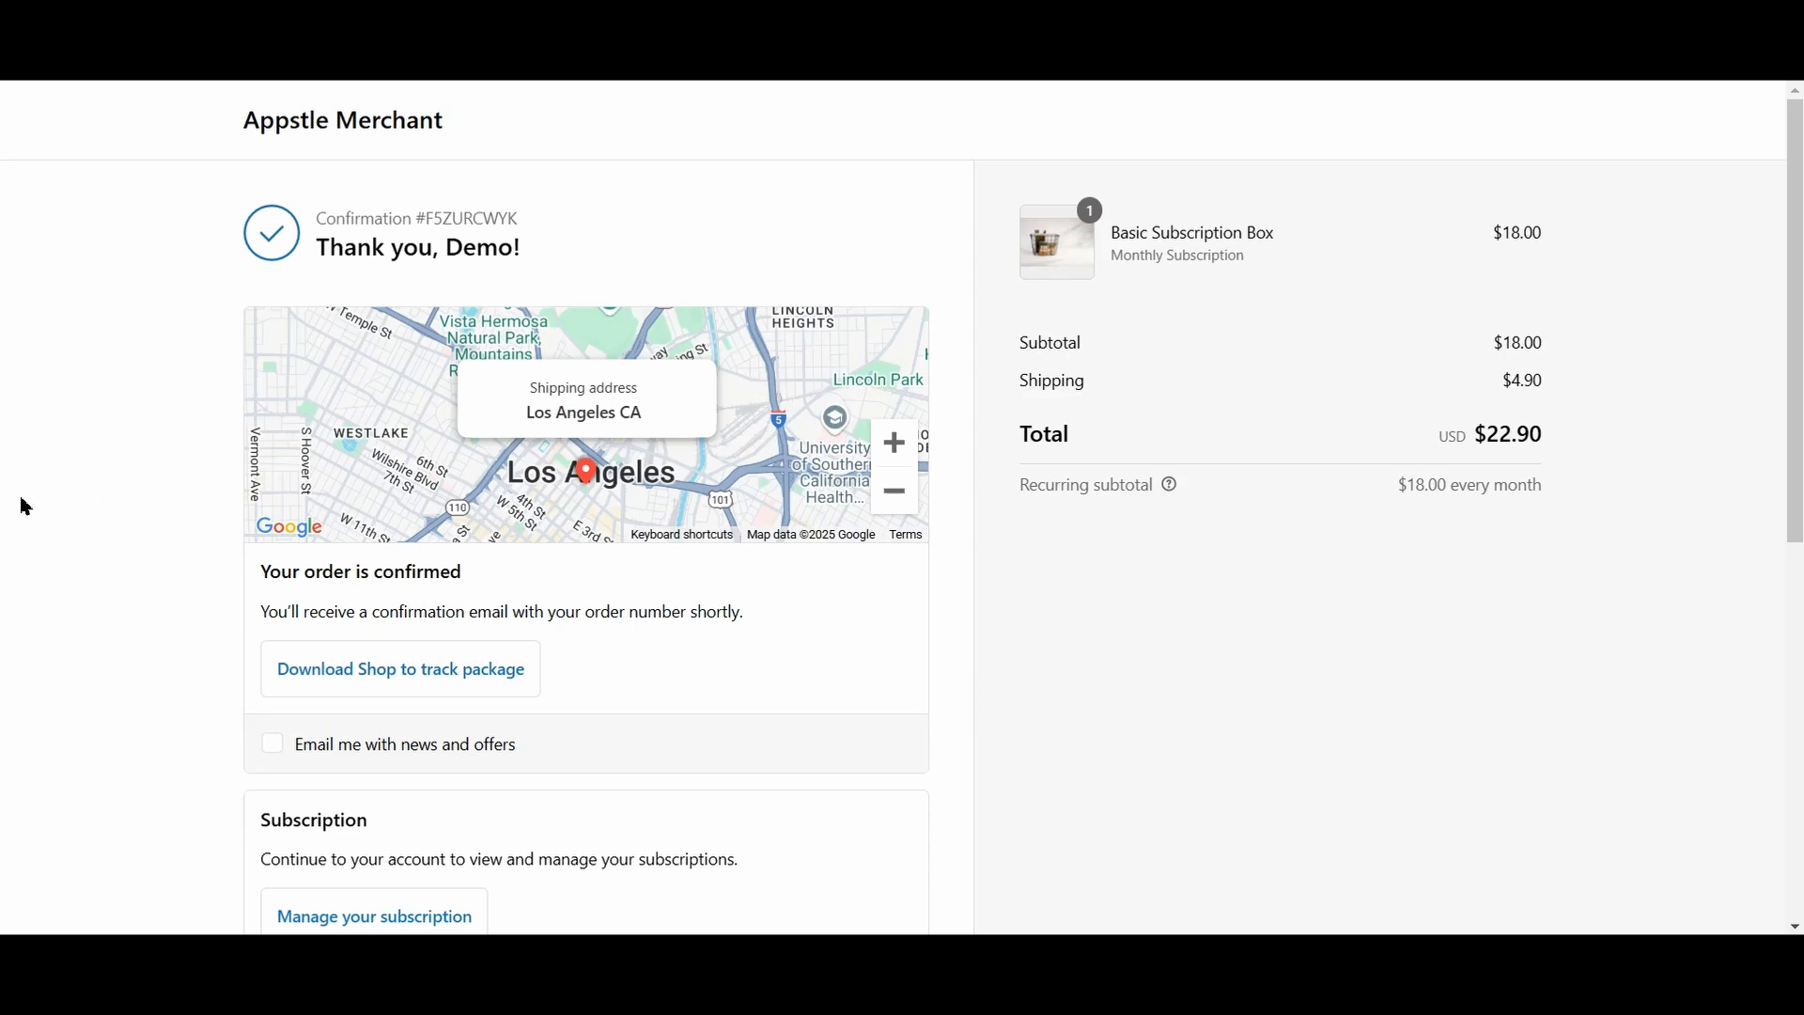
{"action": "mouse_move", "coordinate": [41, 348]}
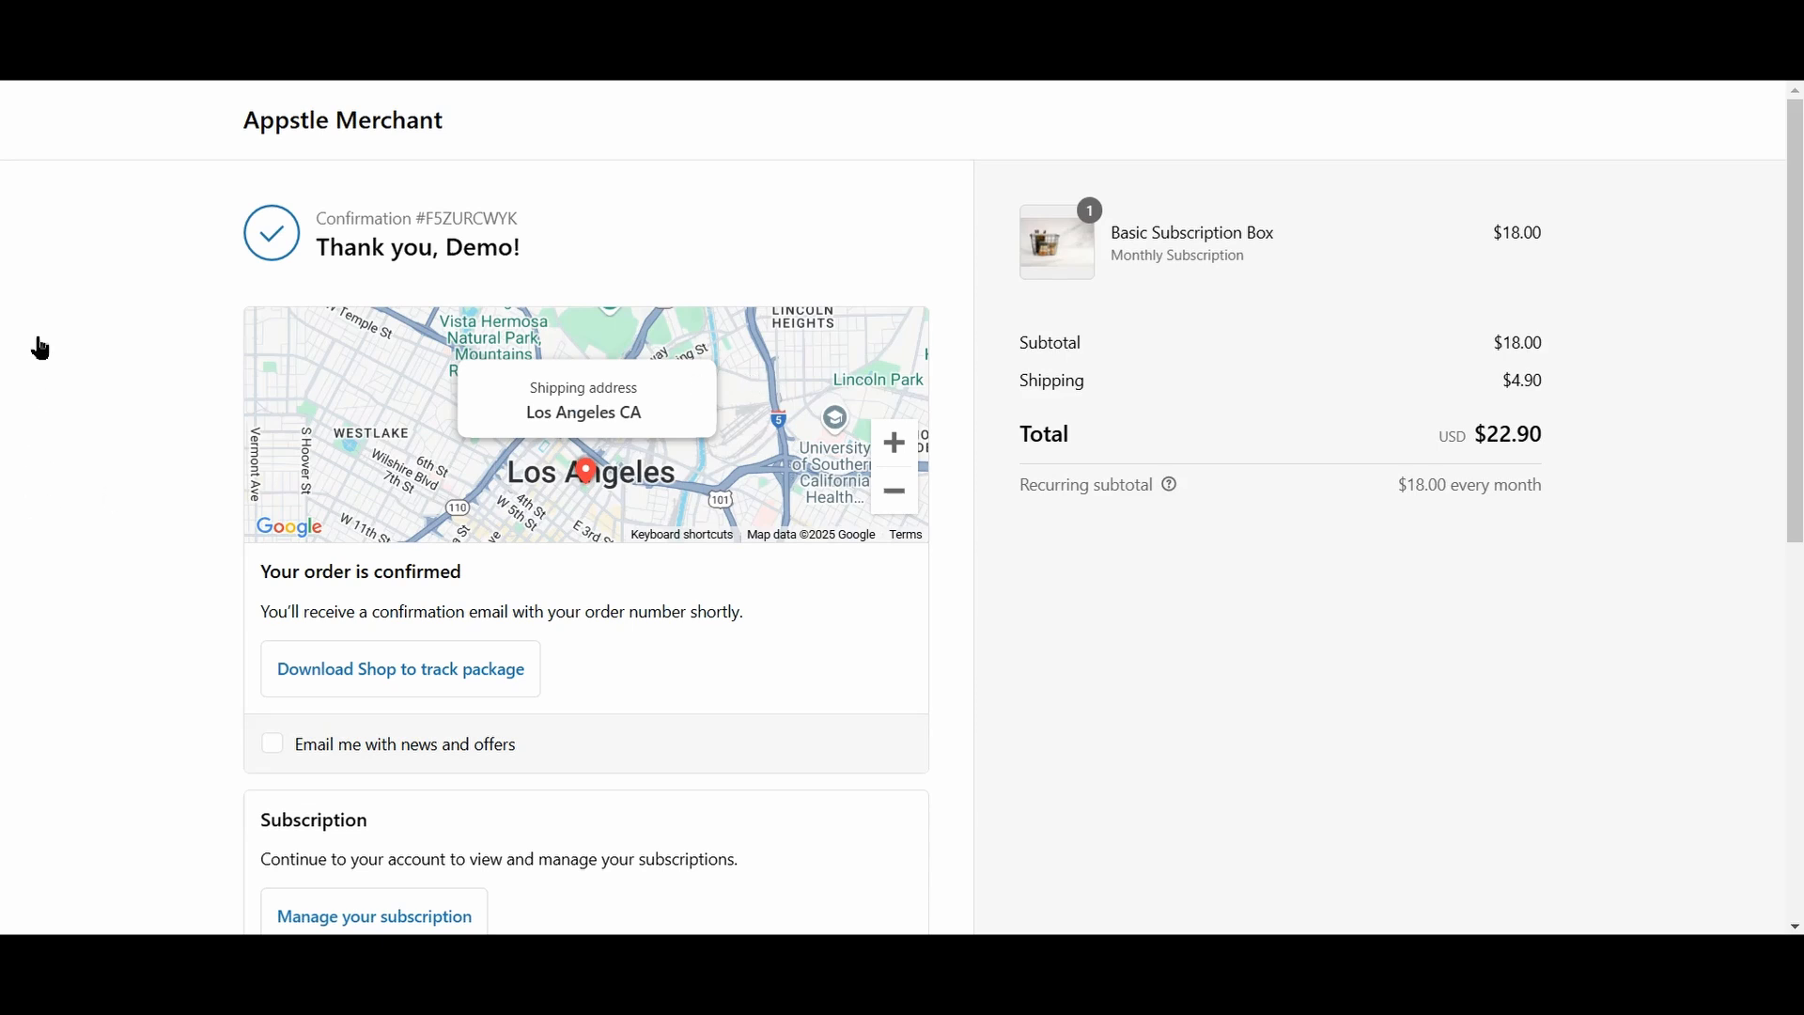
{"action": "mouse_move", "coordinate": [1127, 417]}
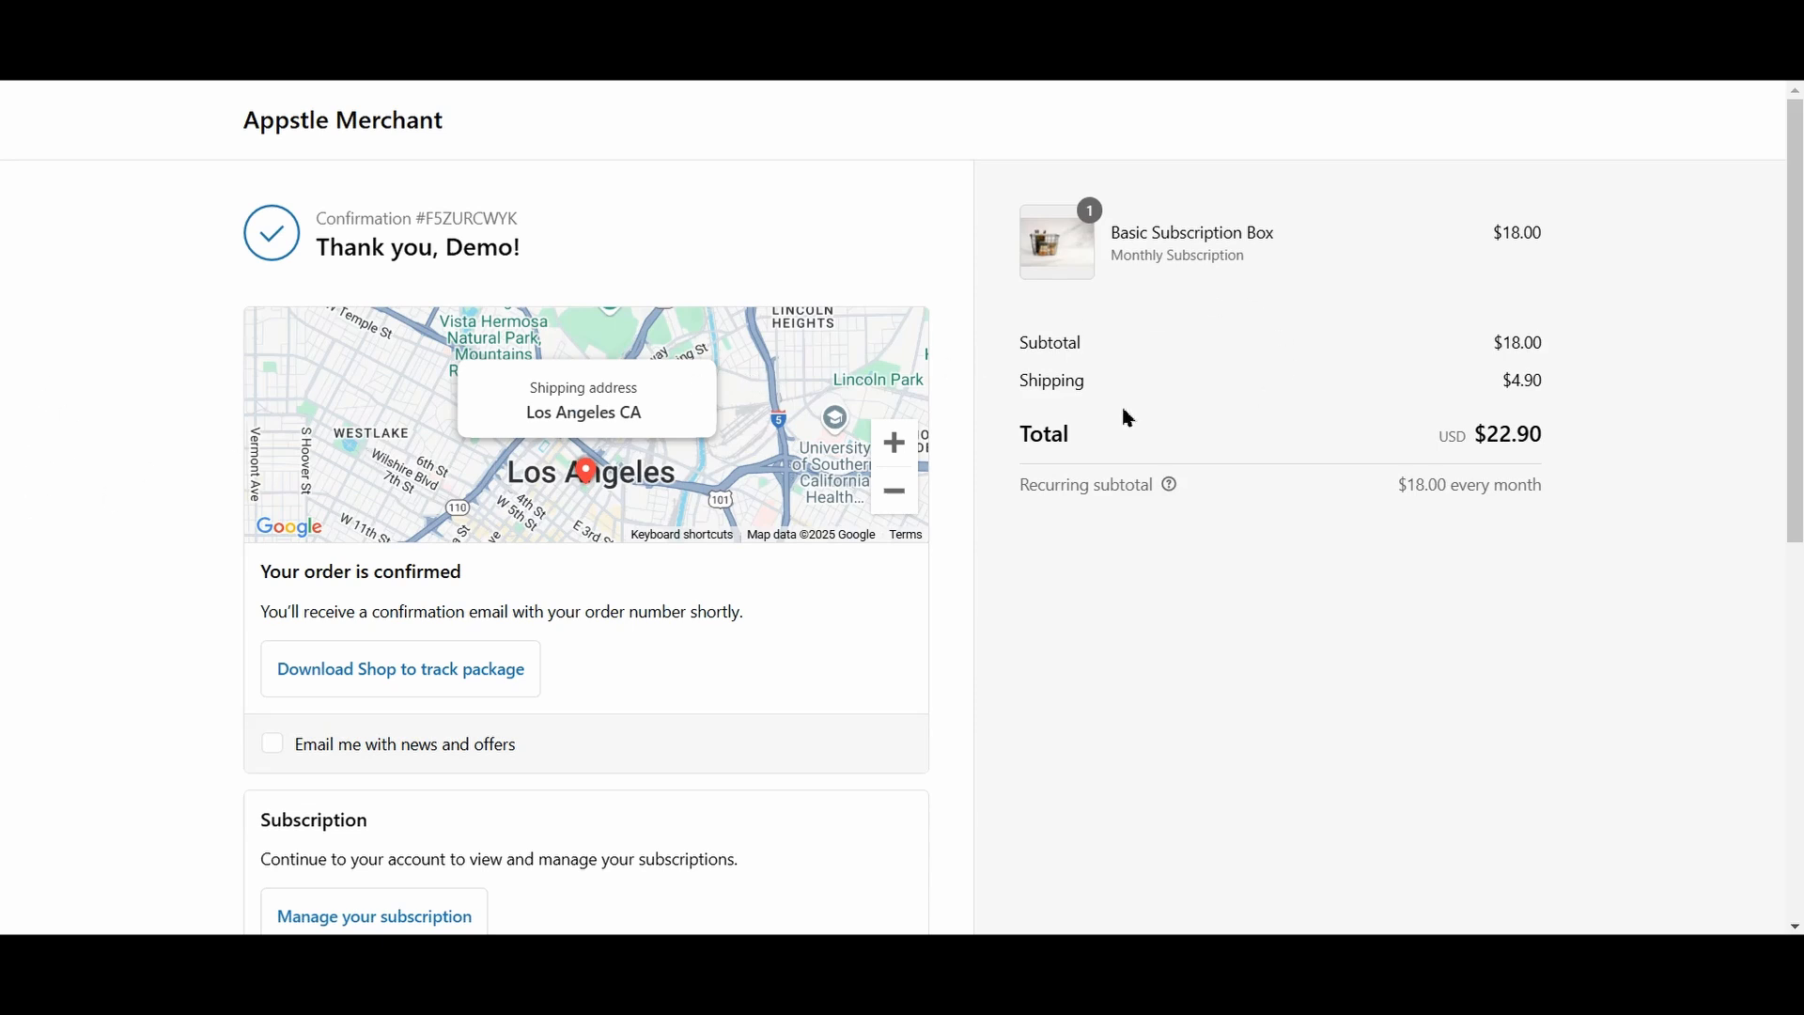
{"action": "mouse_move", "coordinate": [811, 678]}
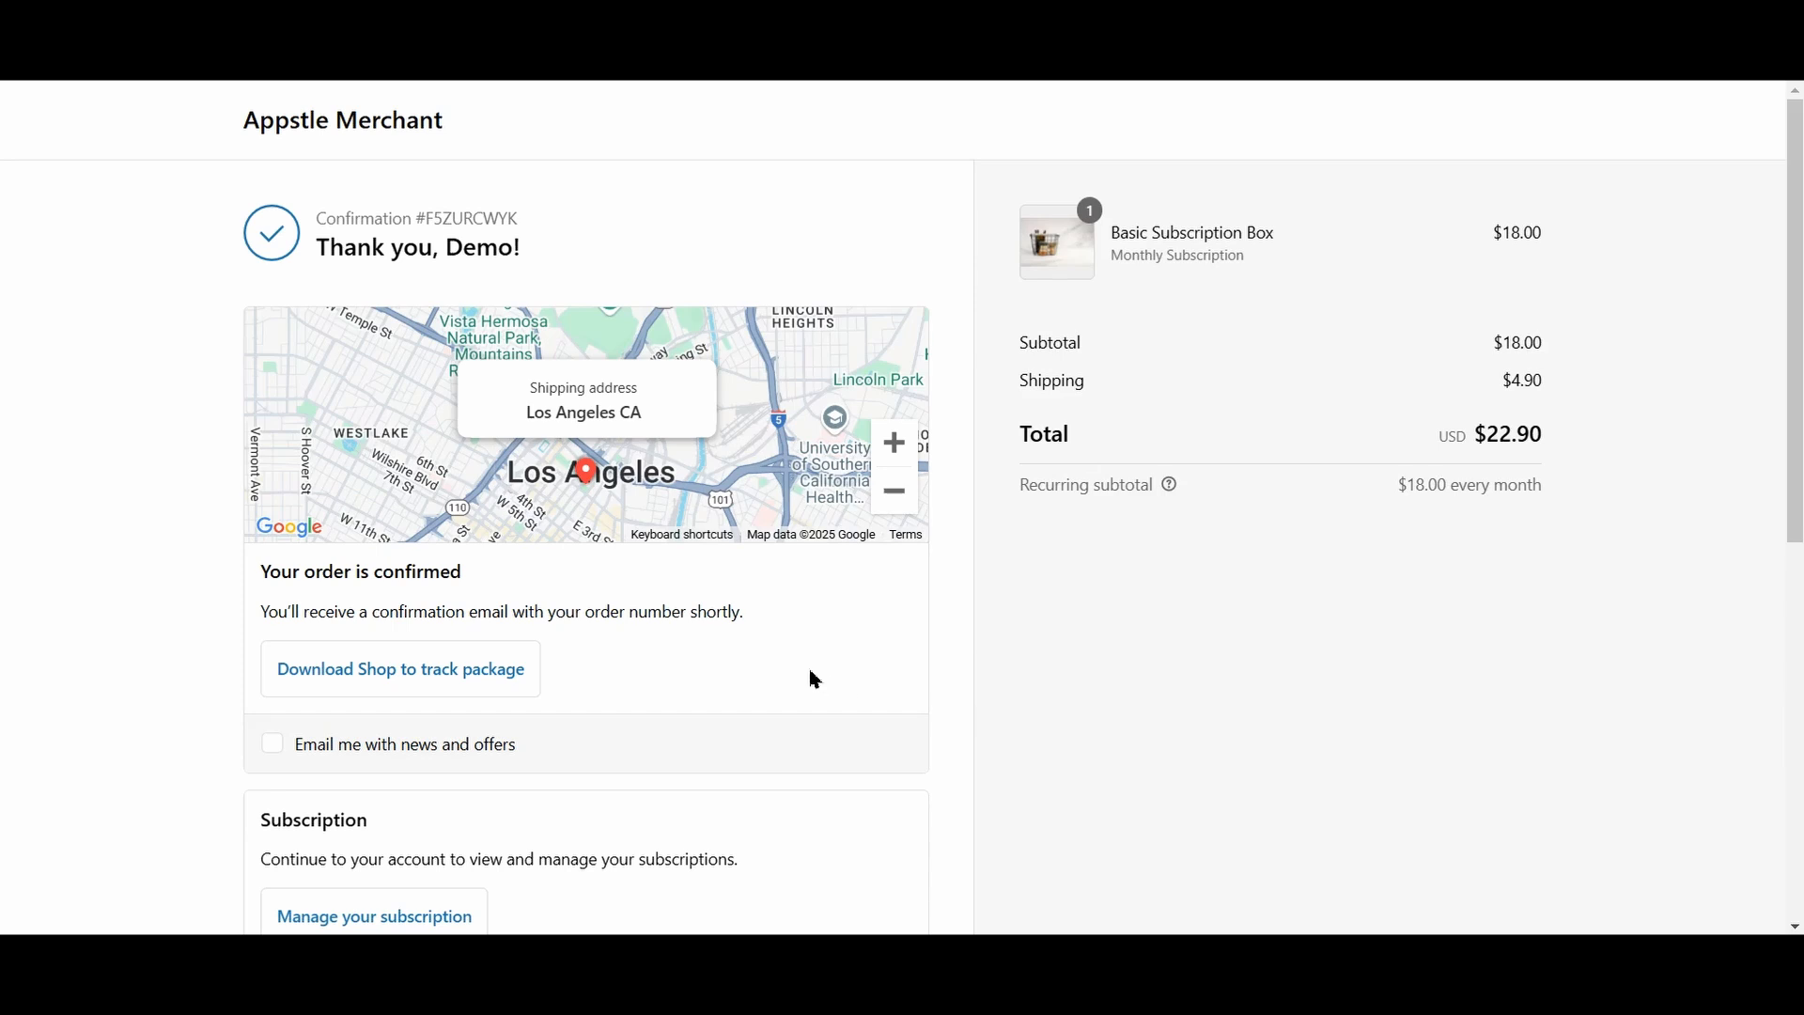
{"action": "scroll", "scroll_direction": "down", "scroll_amount": 3}
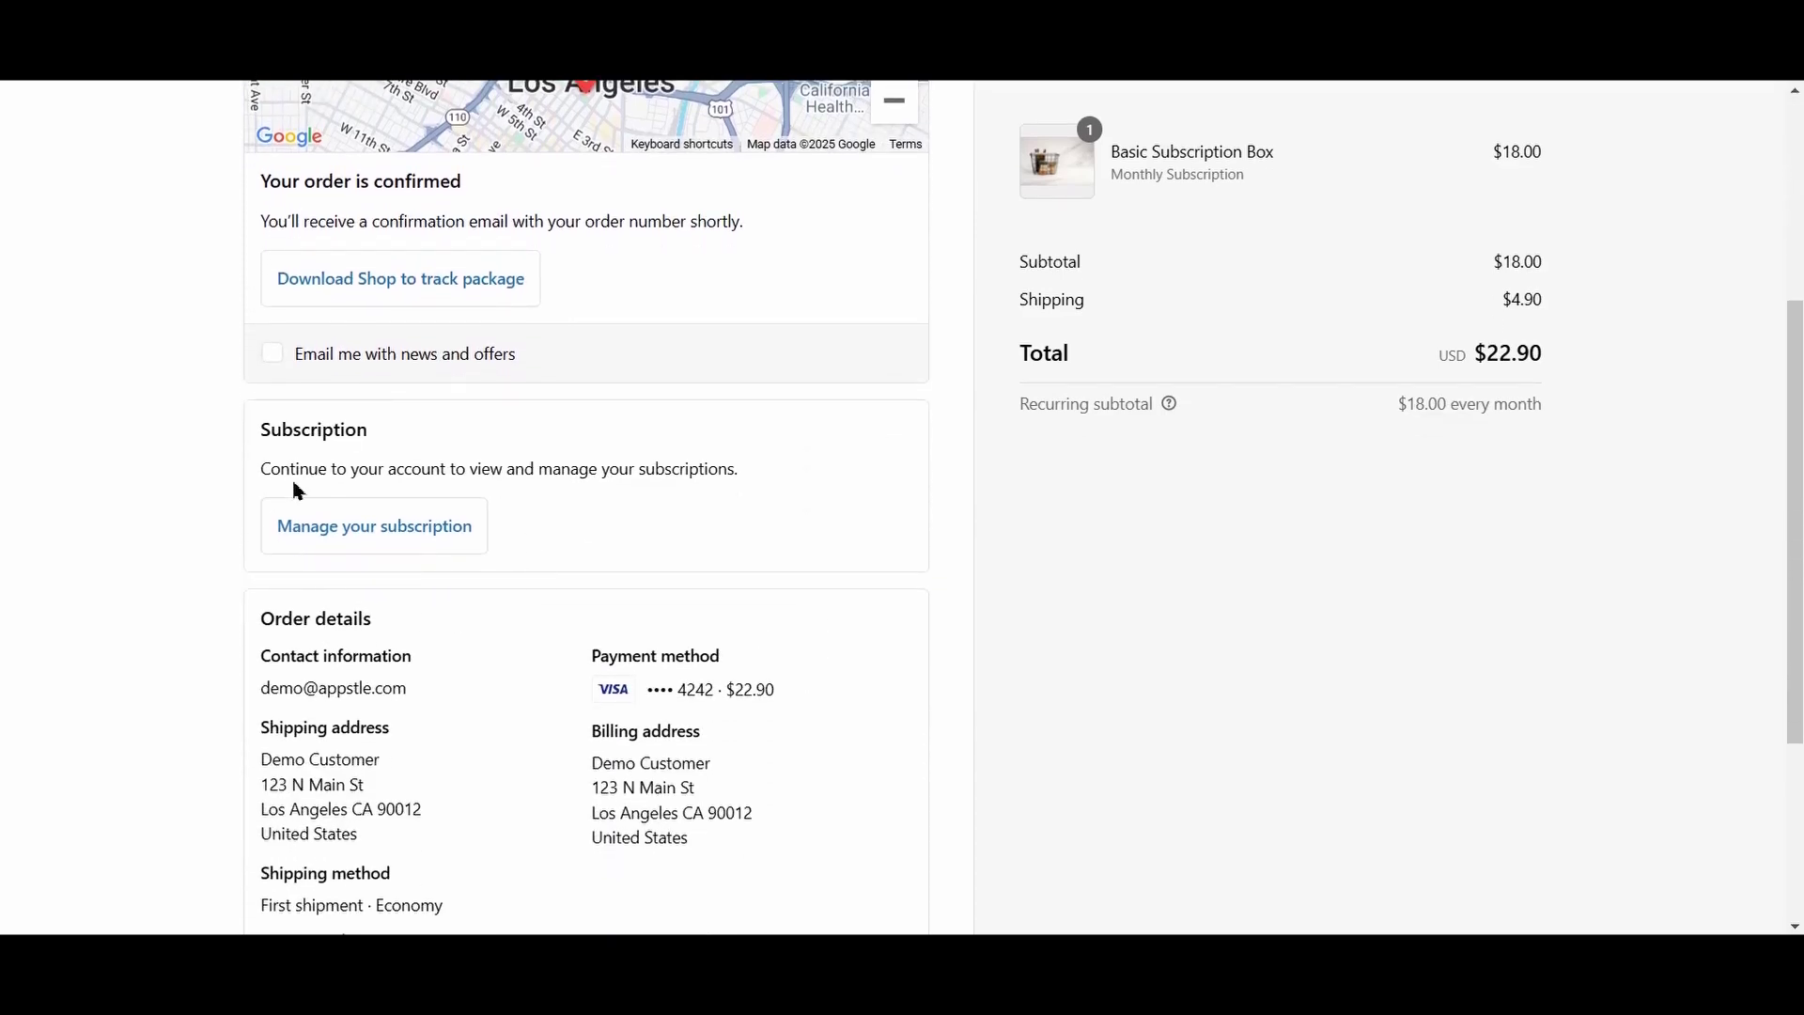
{"action": "mouse_move", "coordinate": [567, 587]}
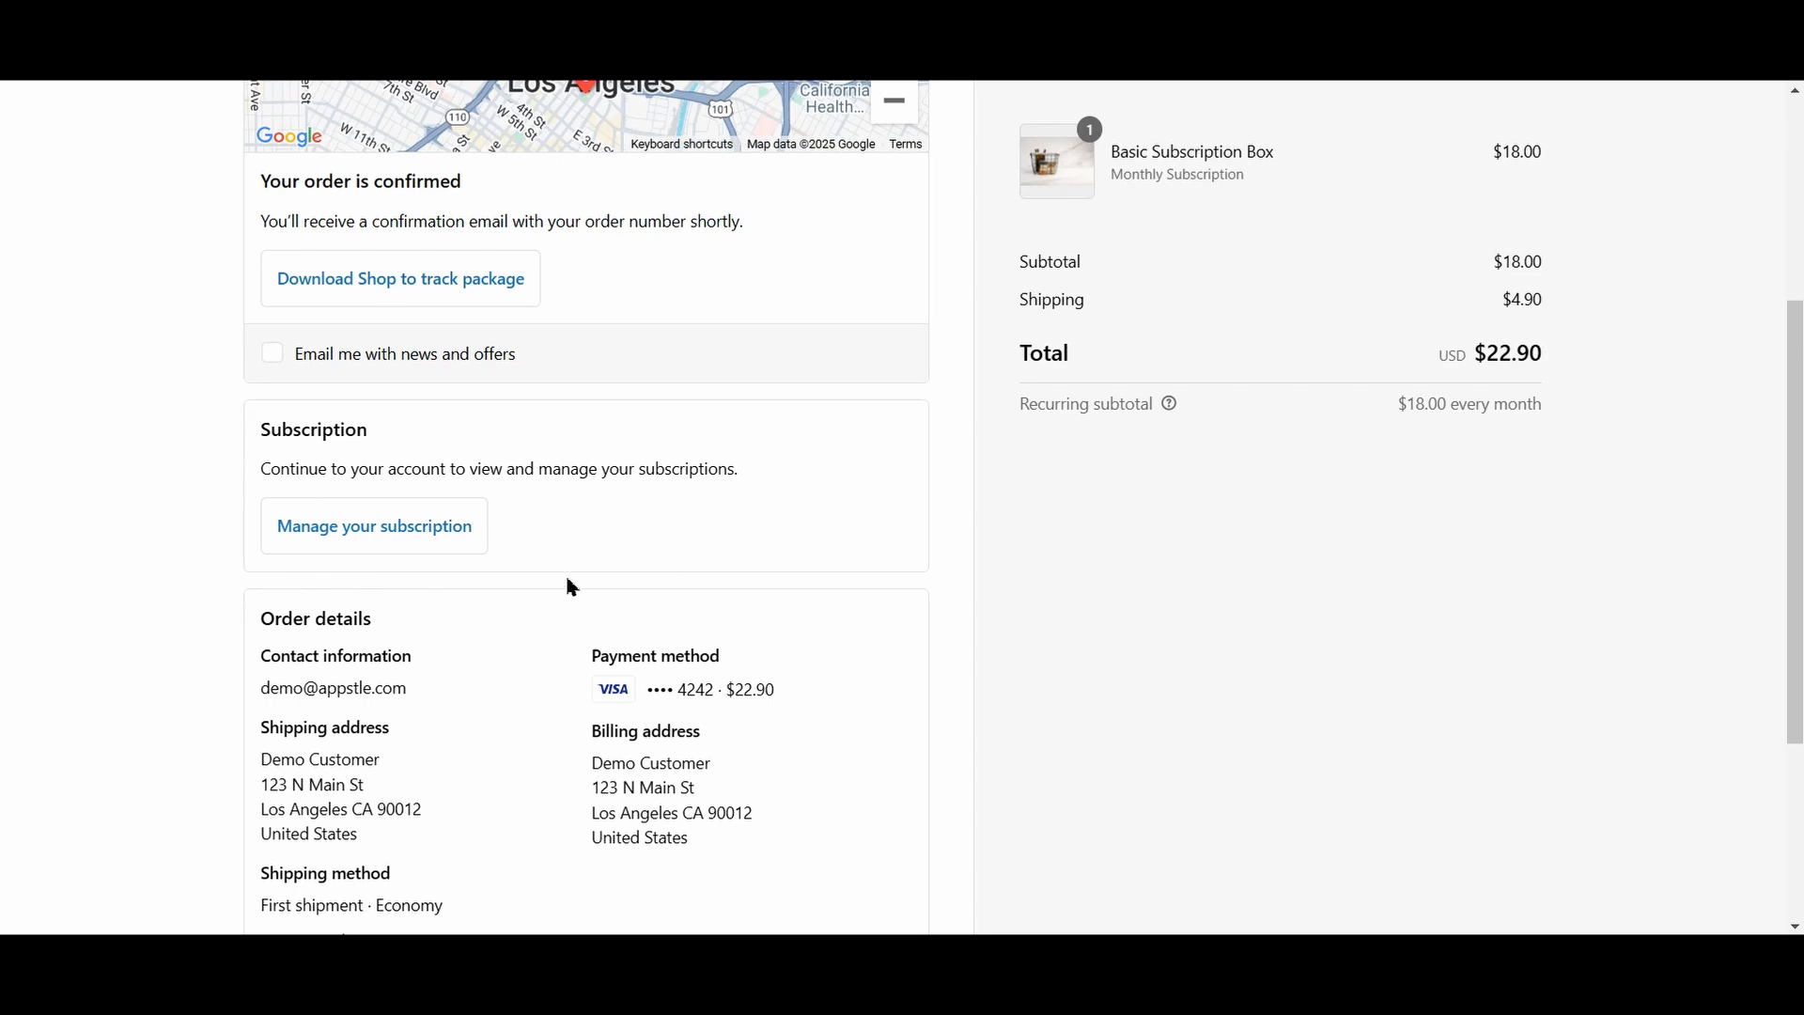
{"action": "mouse_move", "coordinate": [391, 542]}
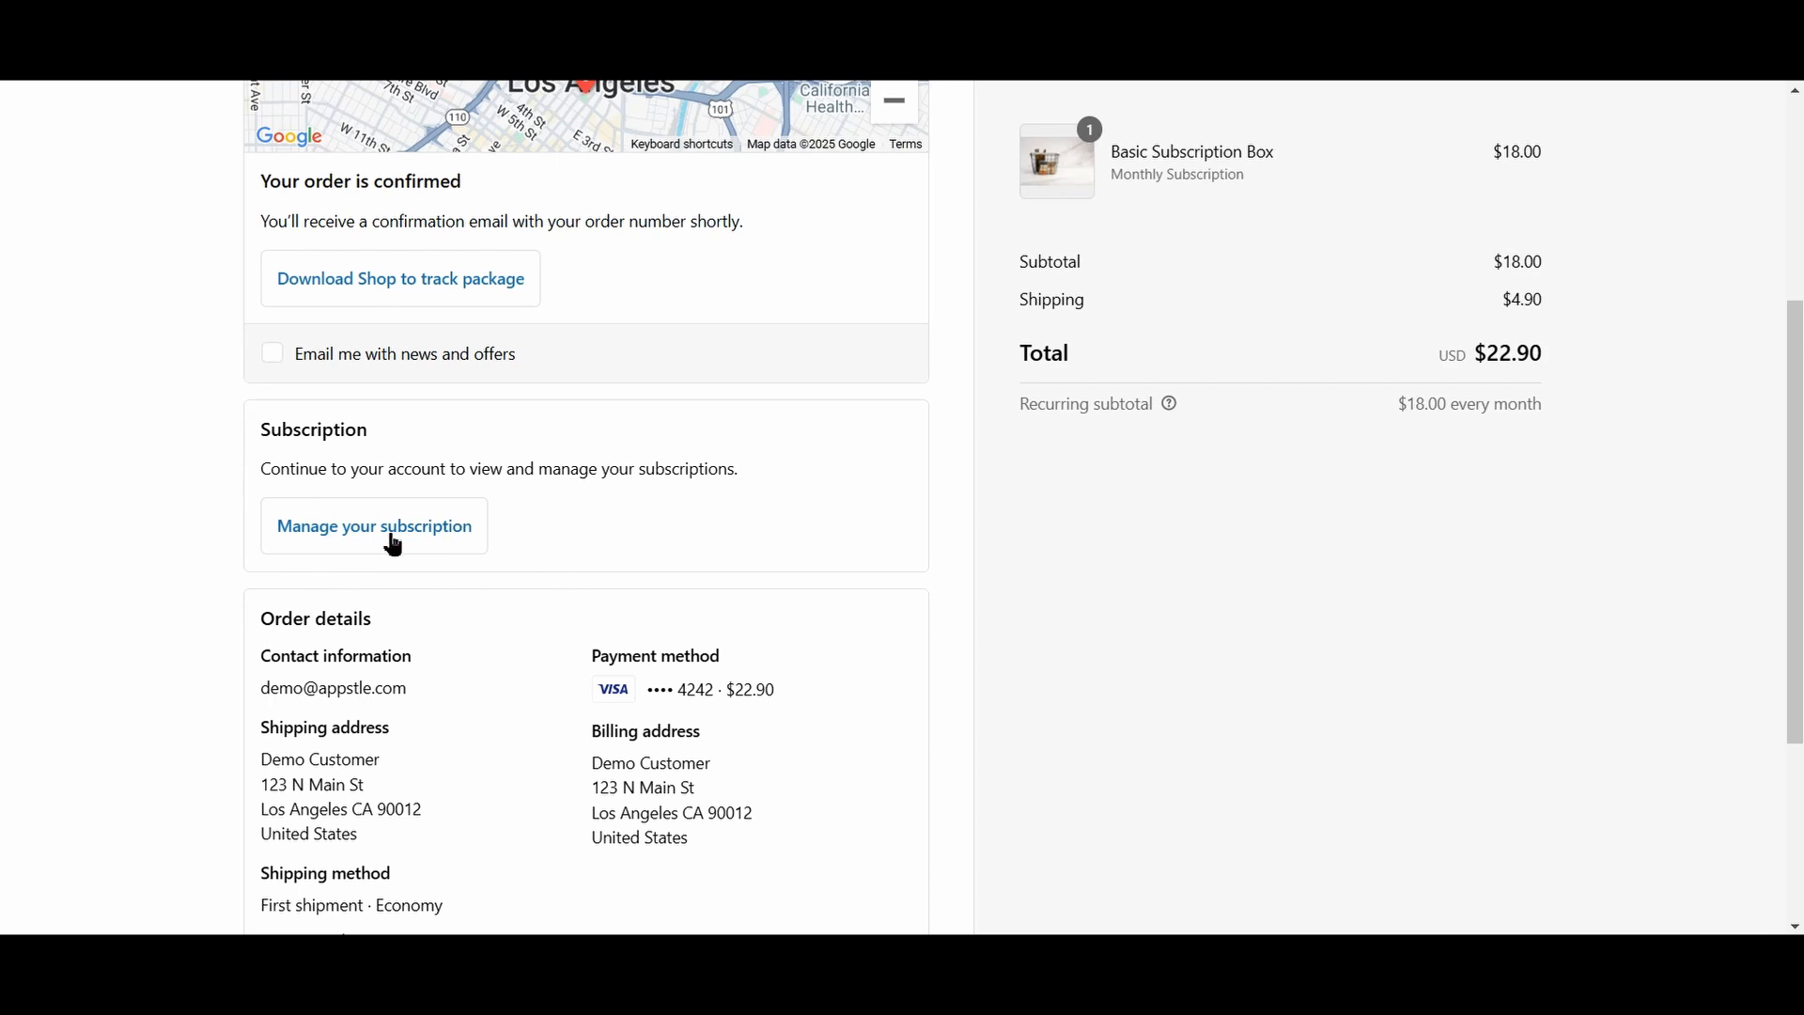
{"action": "left_click", "coordinate": [373, 526]}
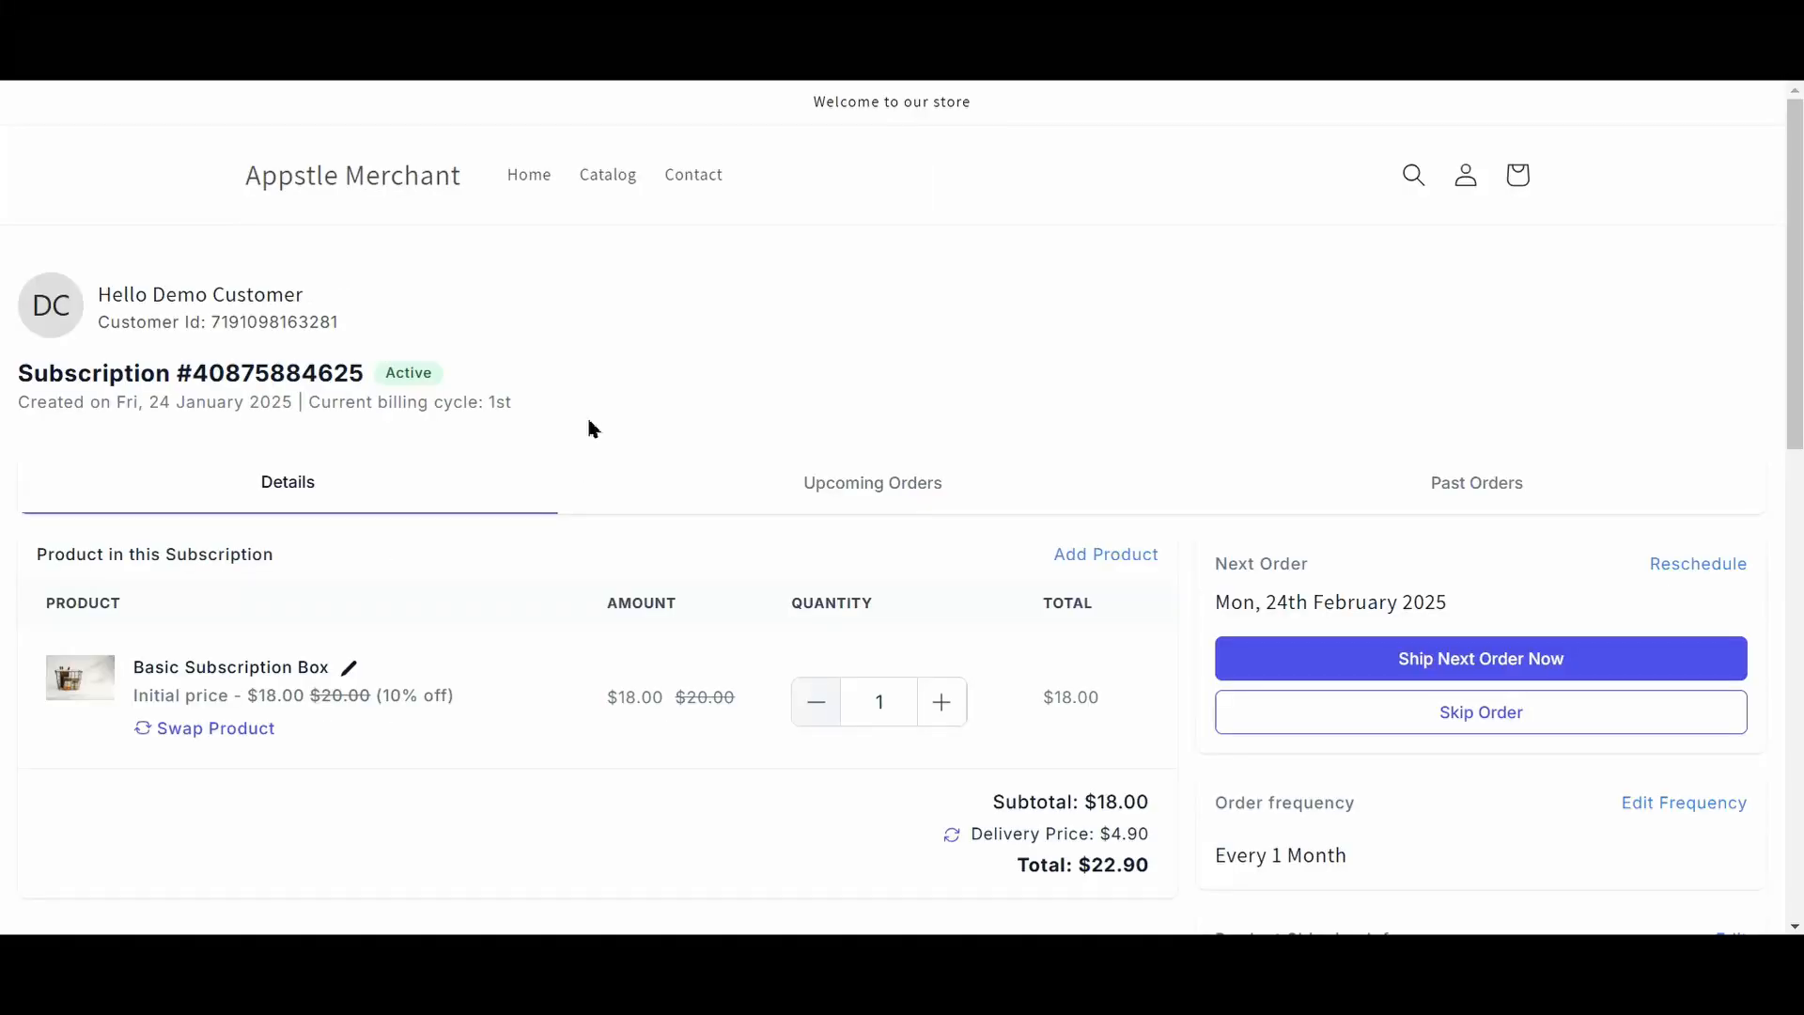
{"action": "mouse_move", "coordinate": [1054, 534]}
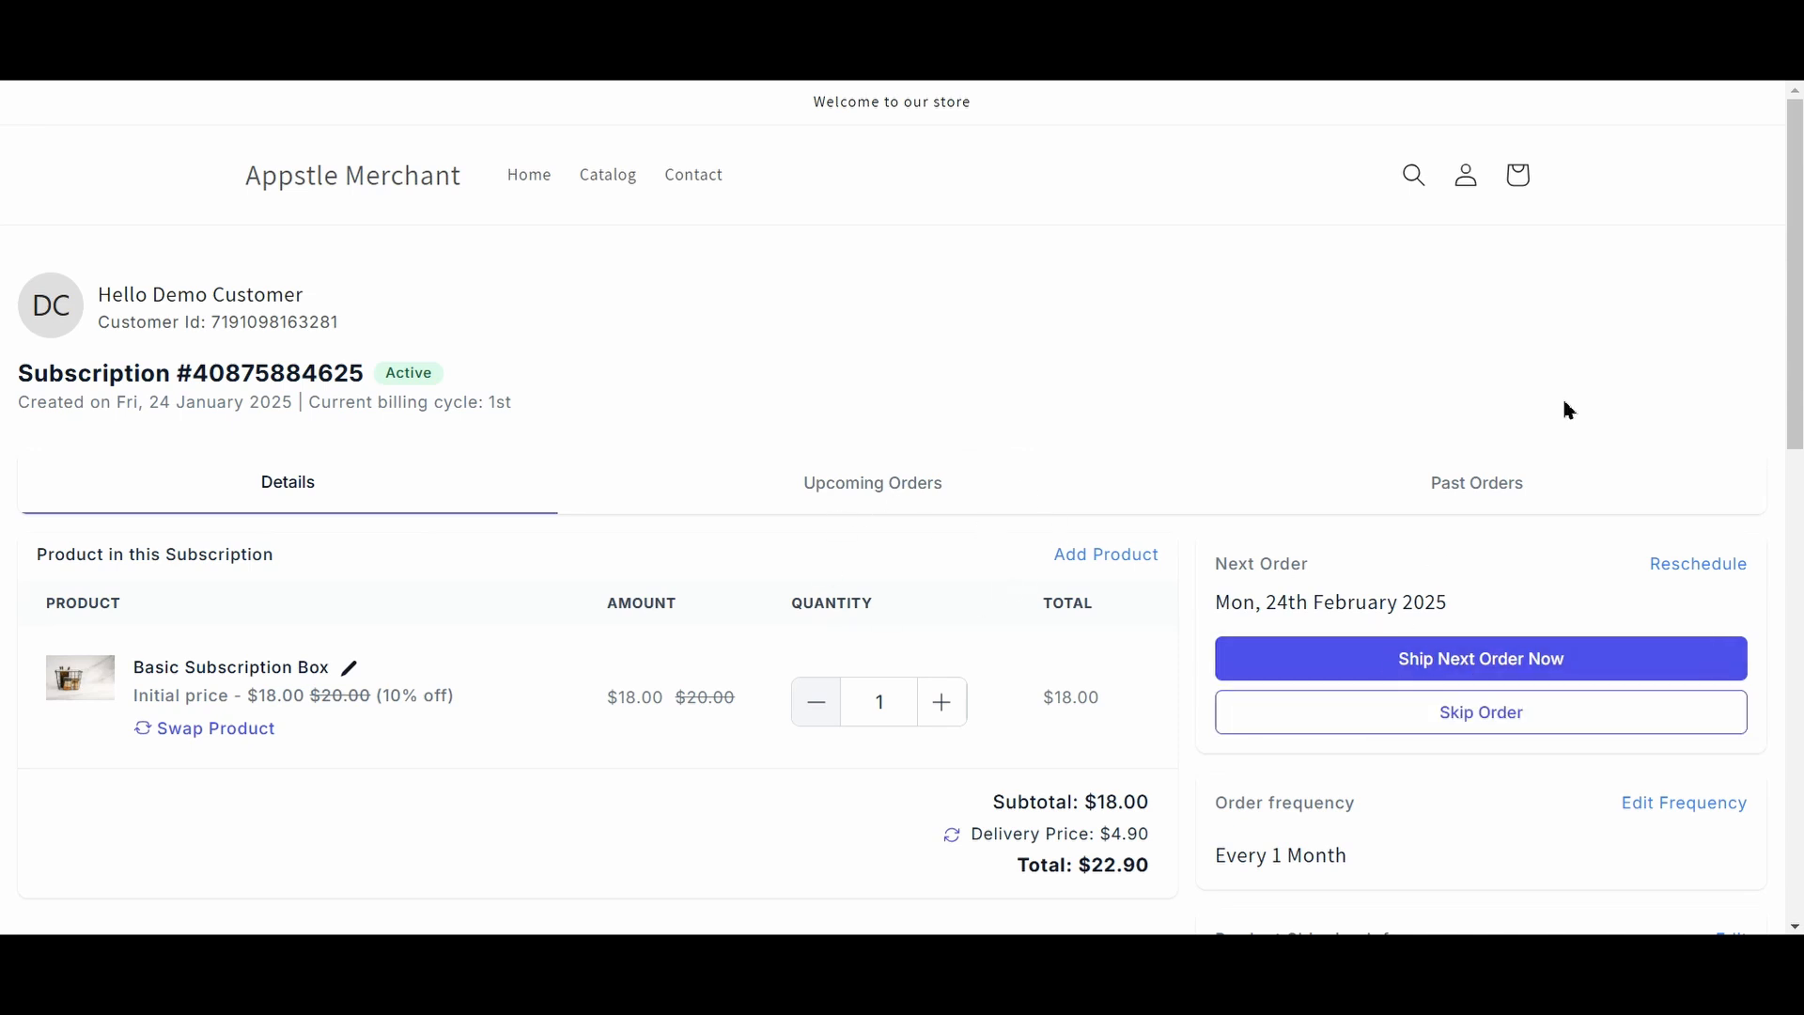
{"action": "scroll", "scroll_direction": "down", "scroll_amount": 3}
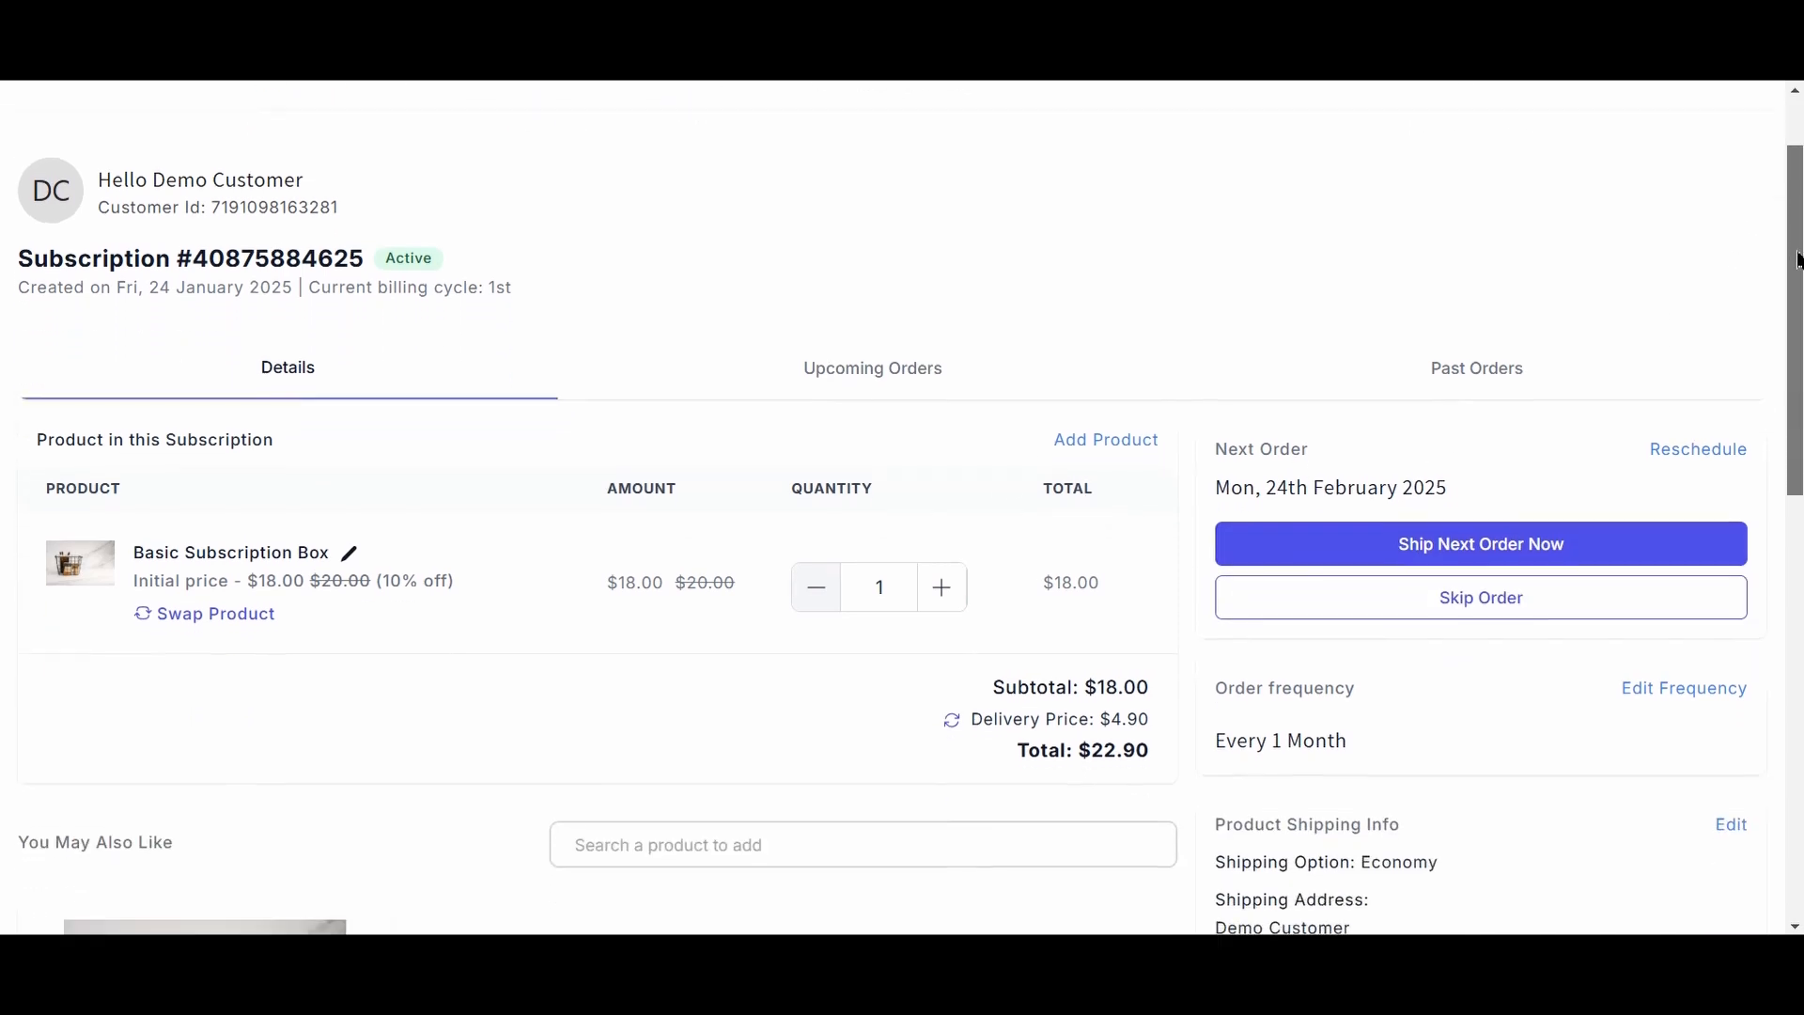
{"action": "scroll", "scroll_direction": "down", "scroll_amount": 3}
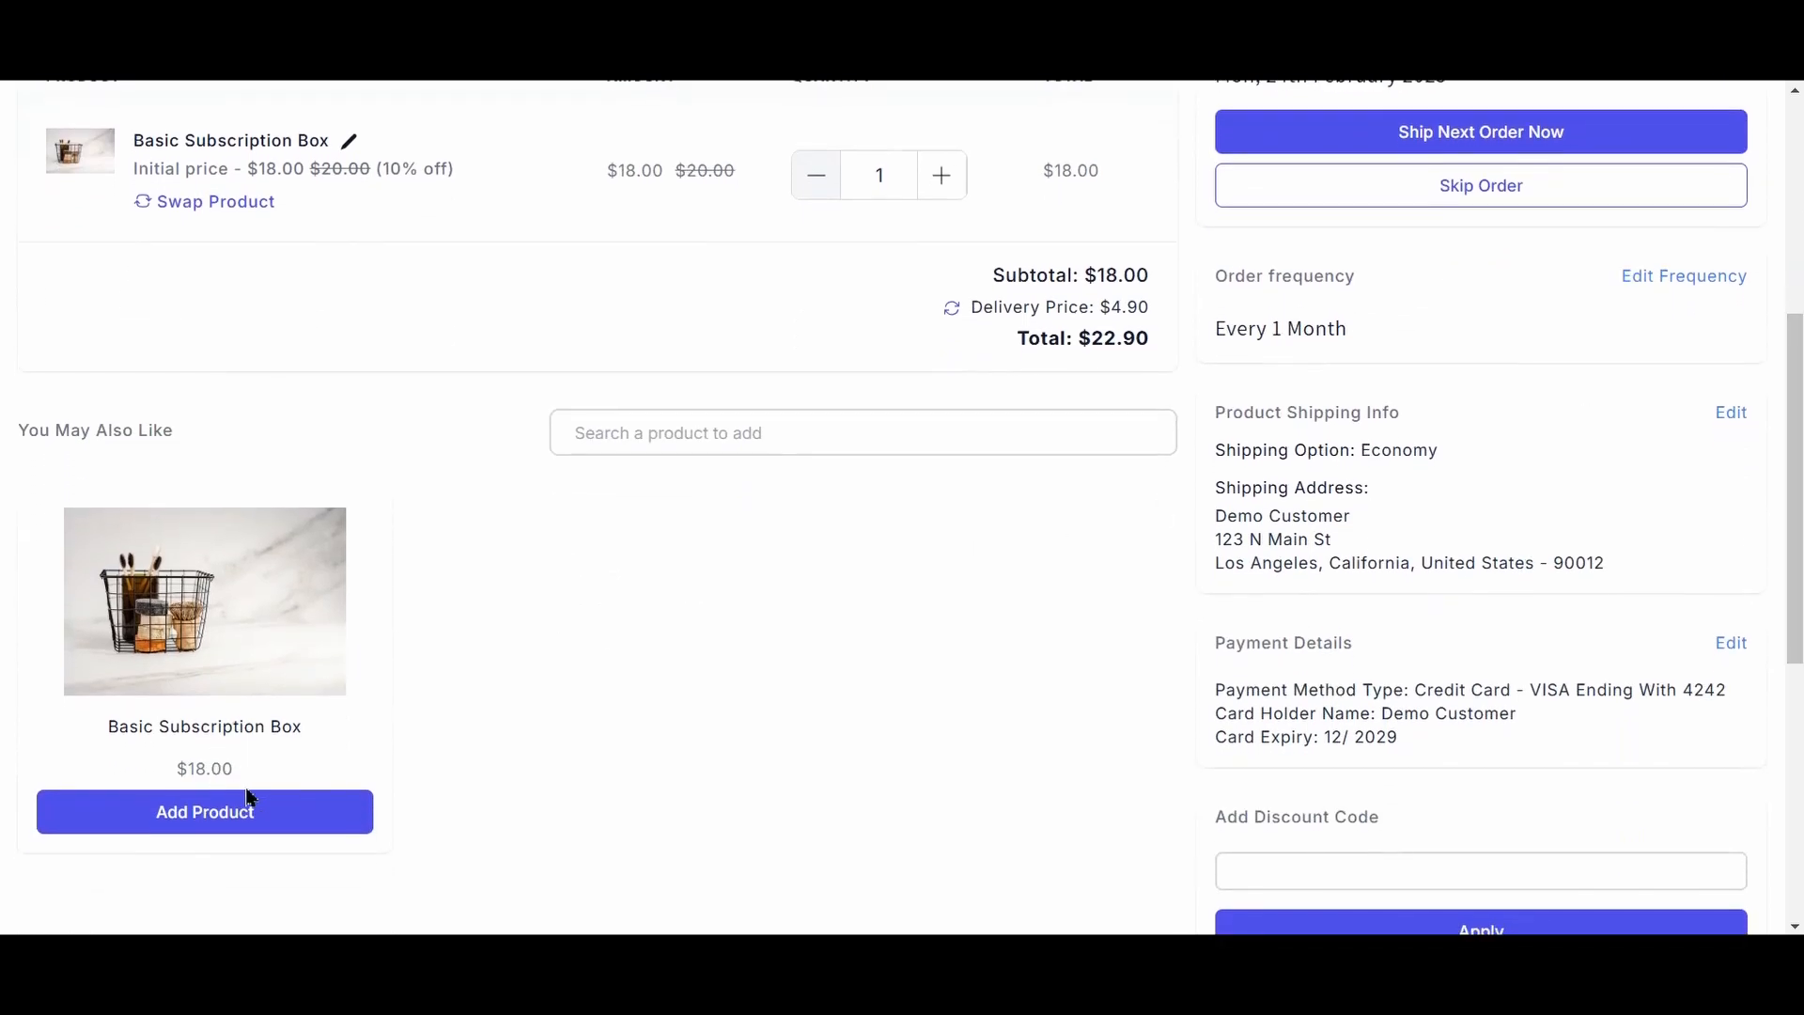
{"action": "mouse_move", "coordinate": [1080, 372]}
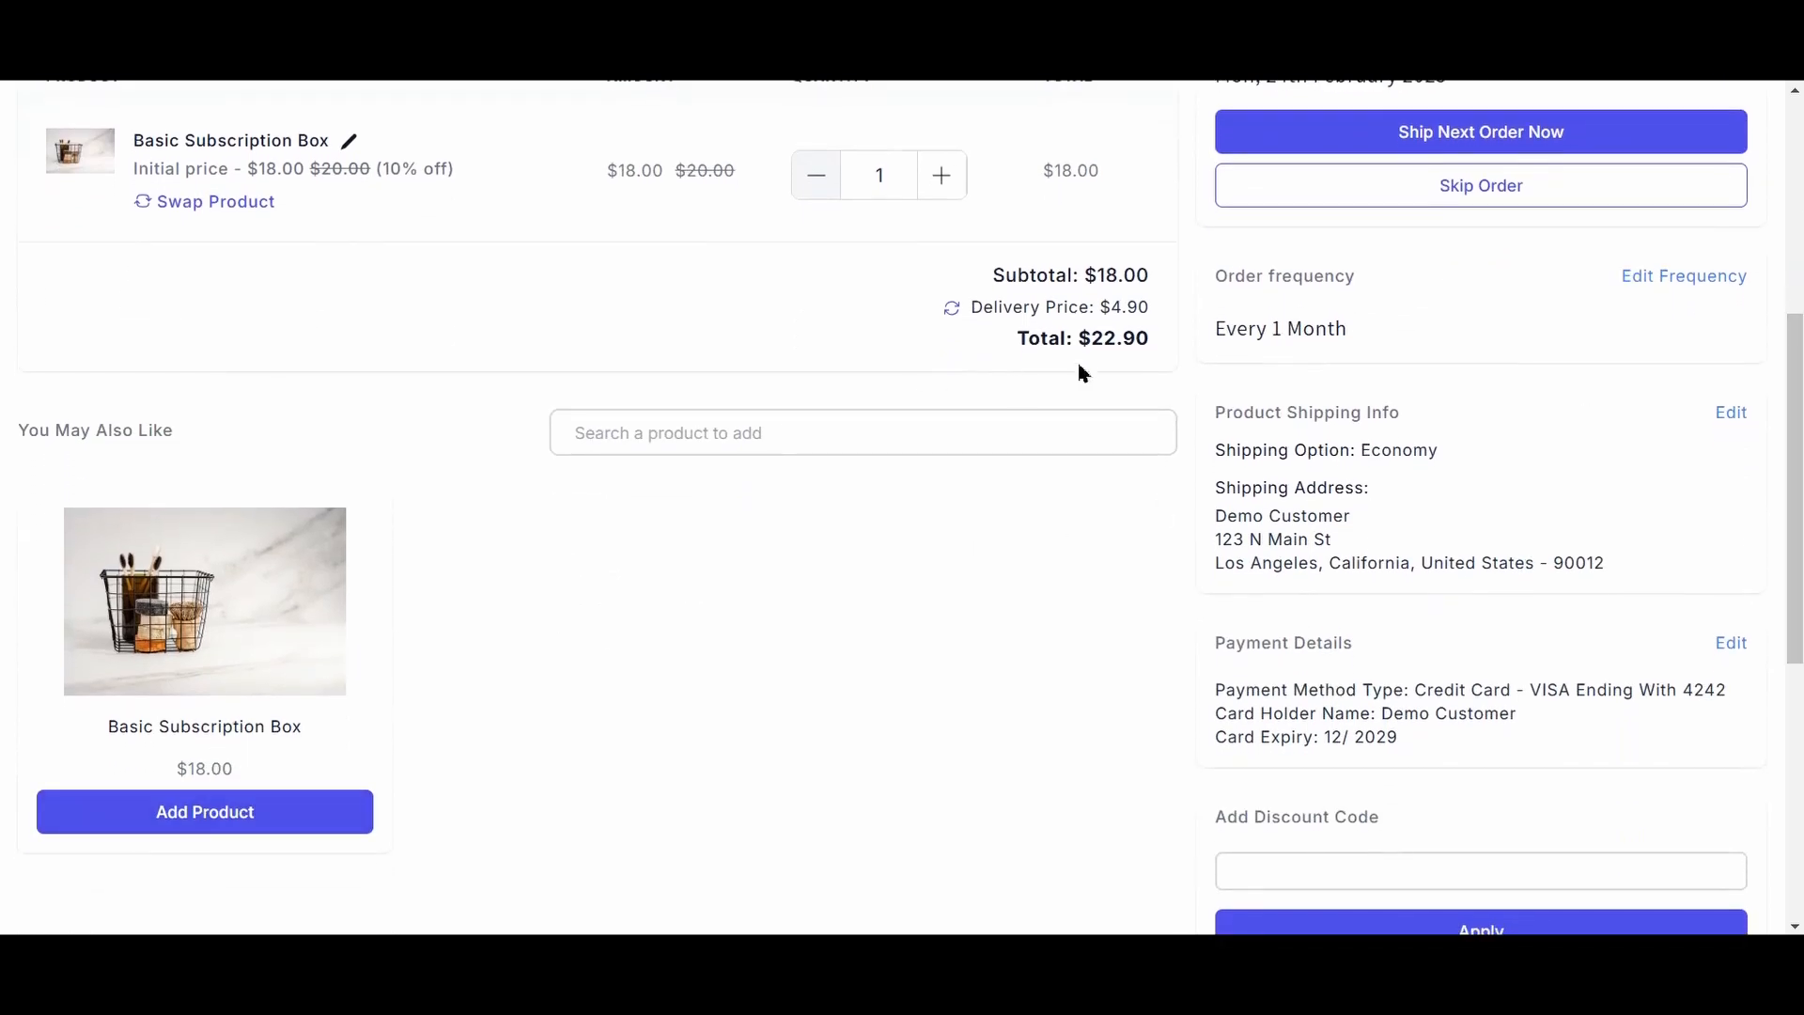
{"action": "mouse_move", "coordinate": [1291, 507]}
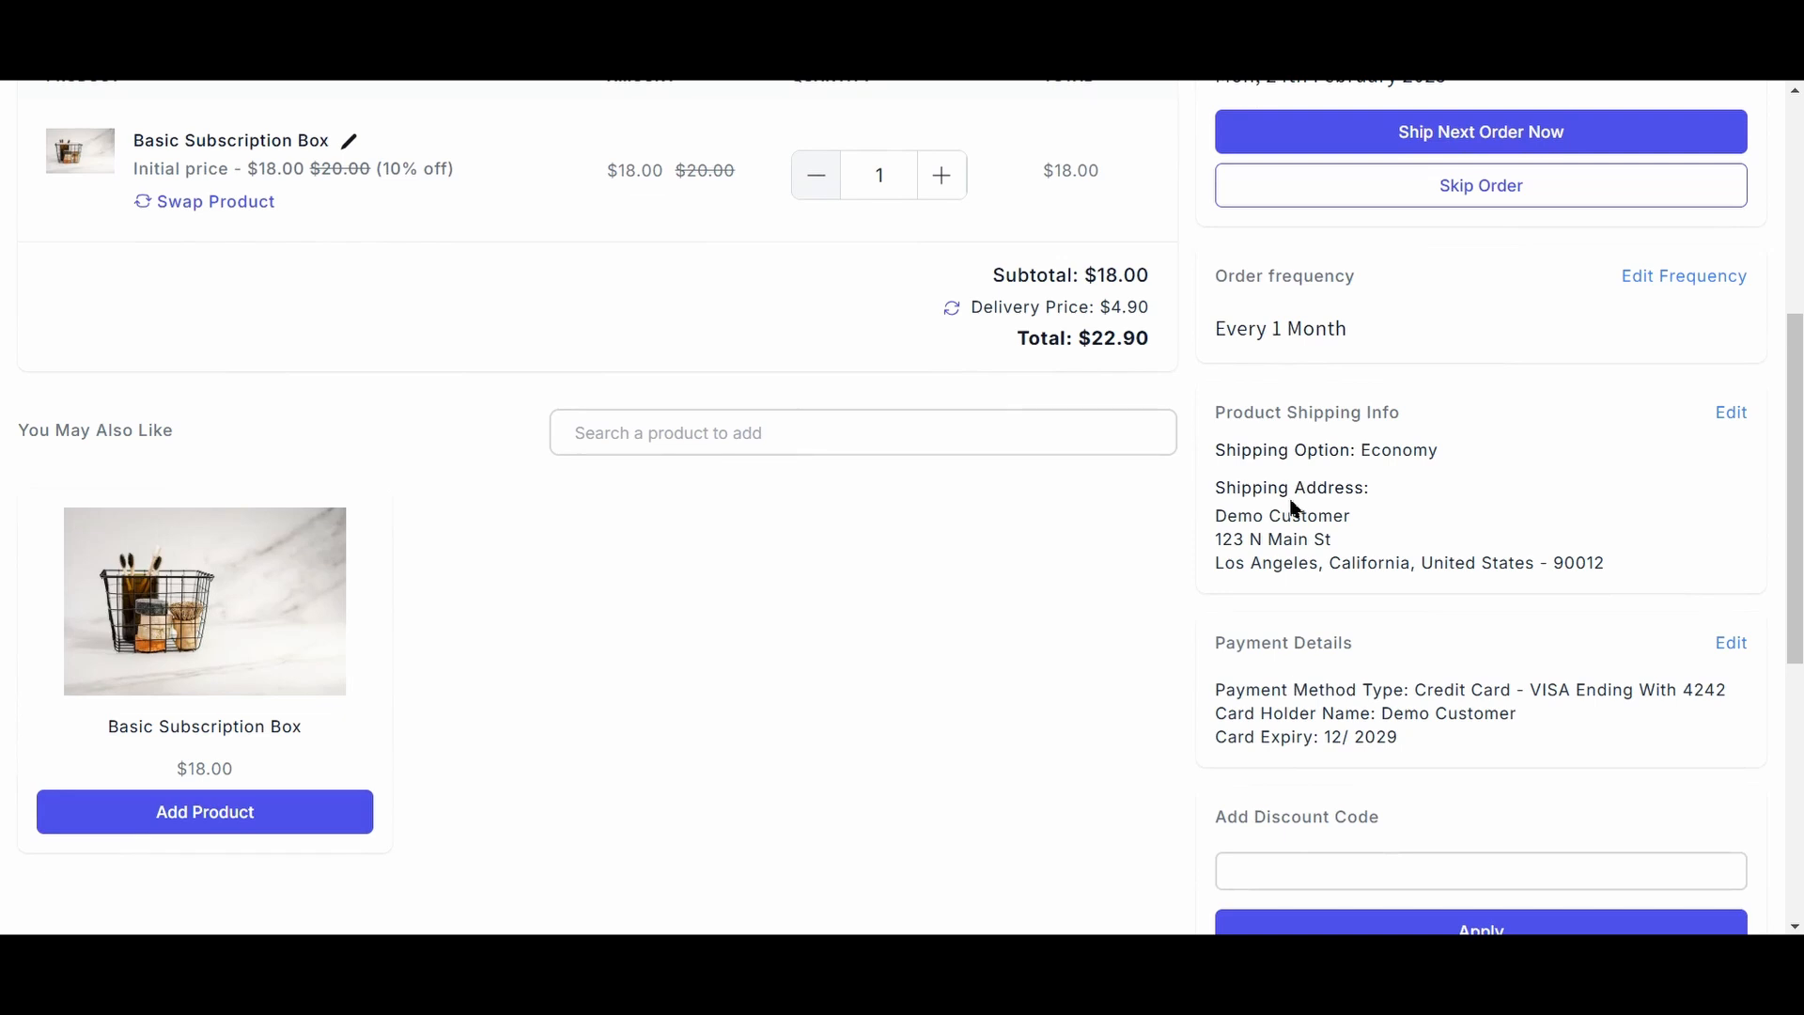
{"action": "mouse_move", "coordinate": [1730, 650]}
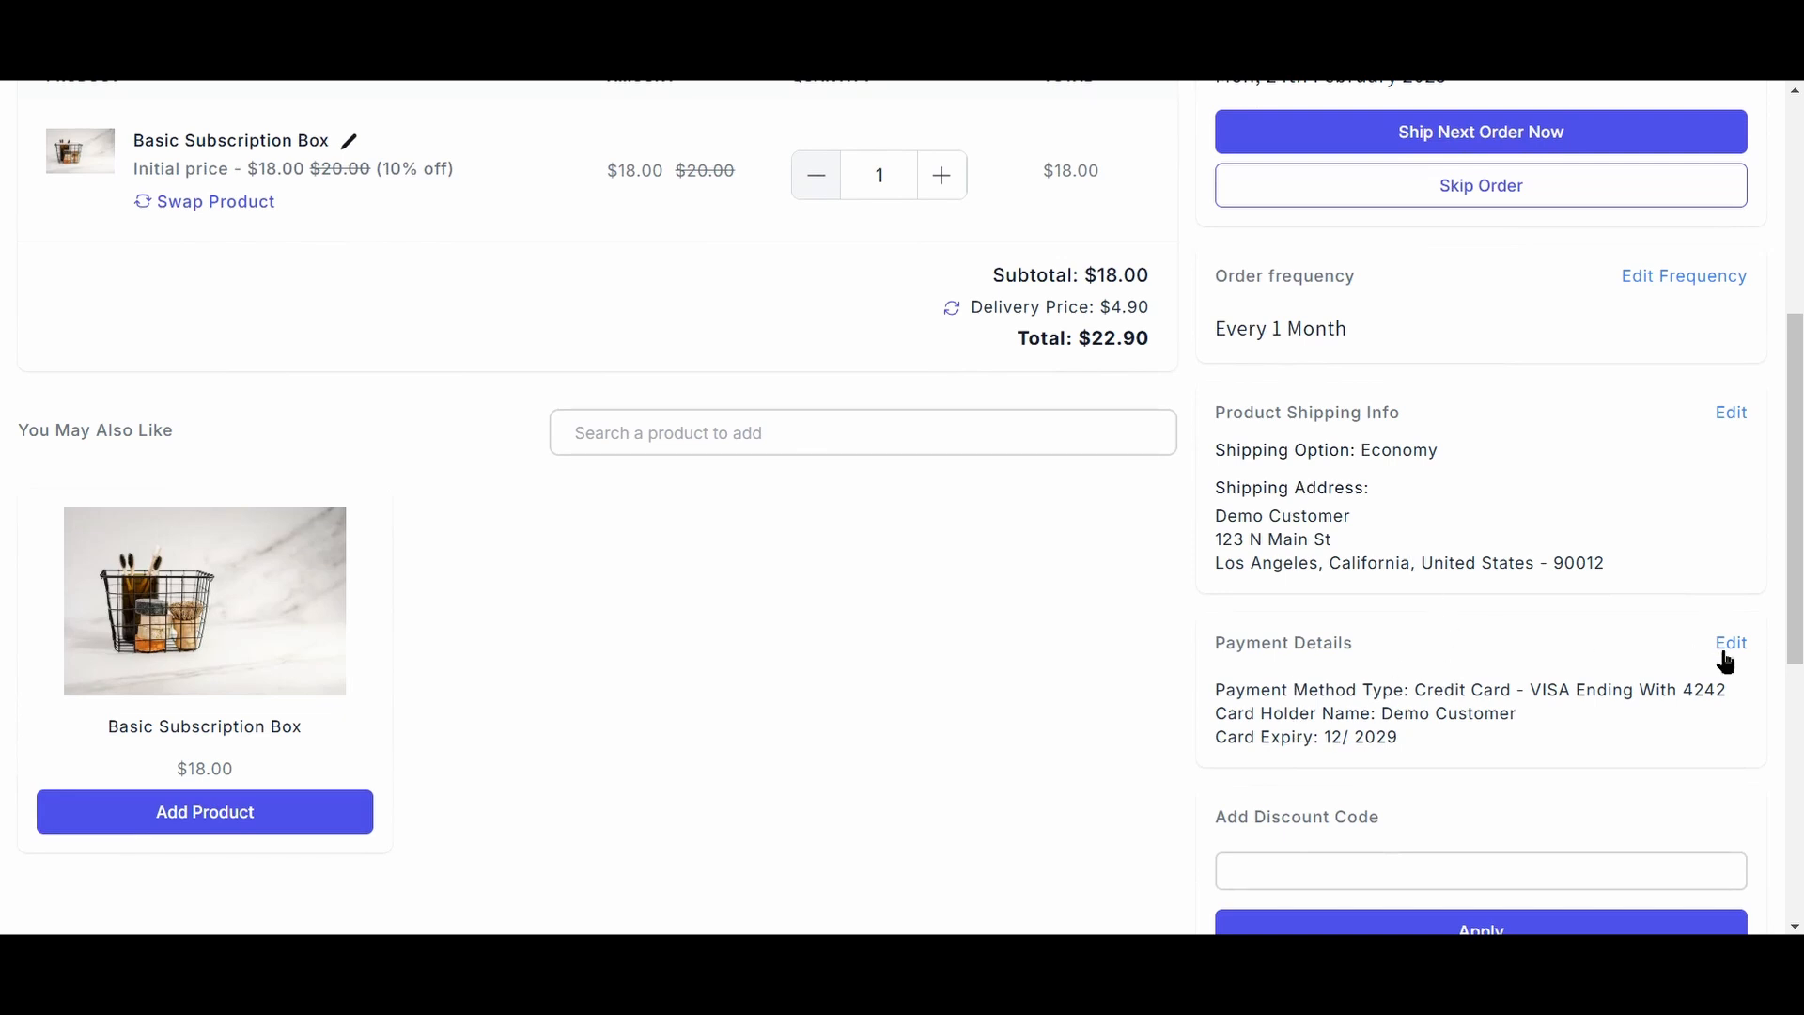
{"action": "mouse_move", "coordinate": [1741, 407]}
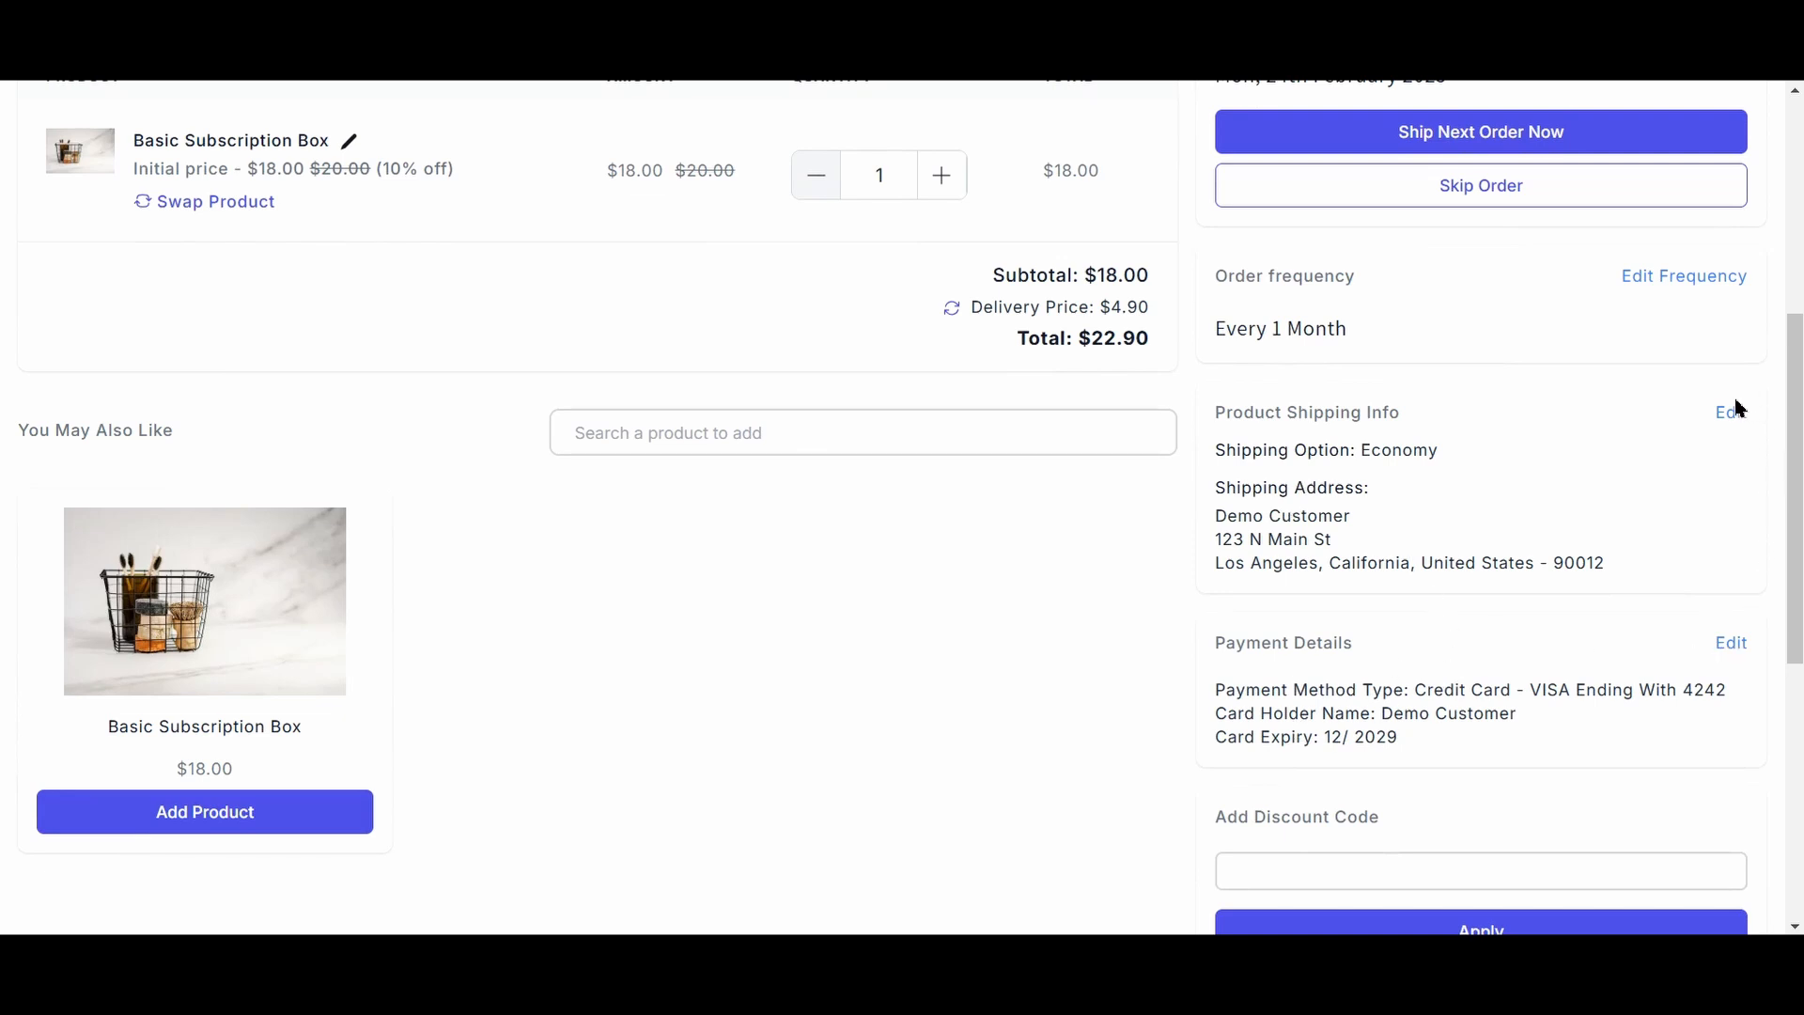
{"action": "left_click", "coordinate": [1731, 411]}
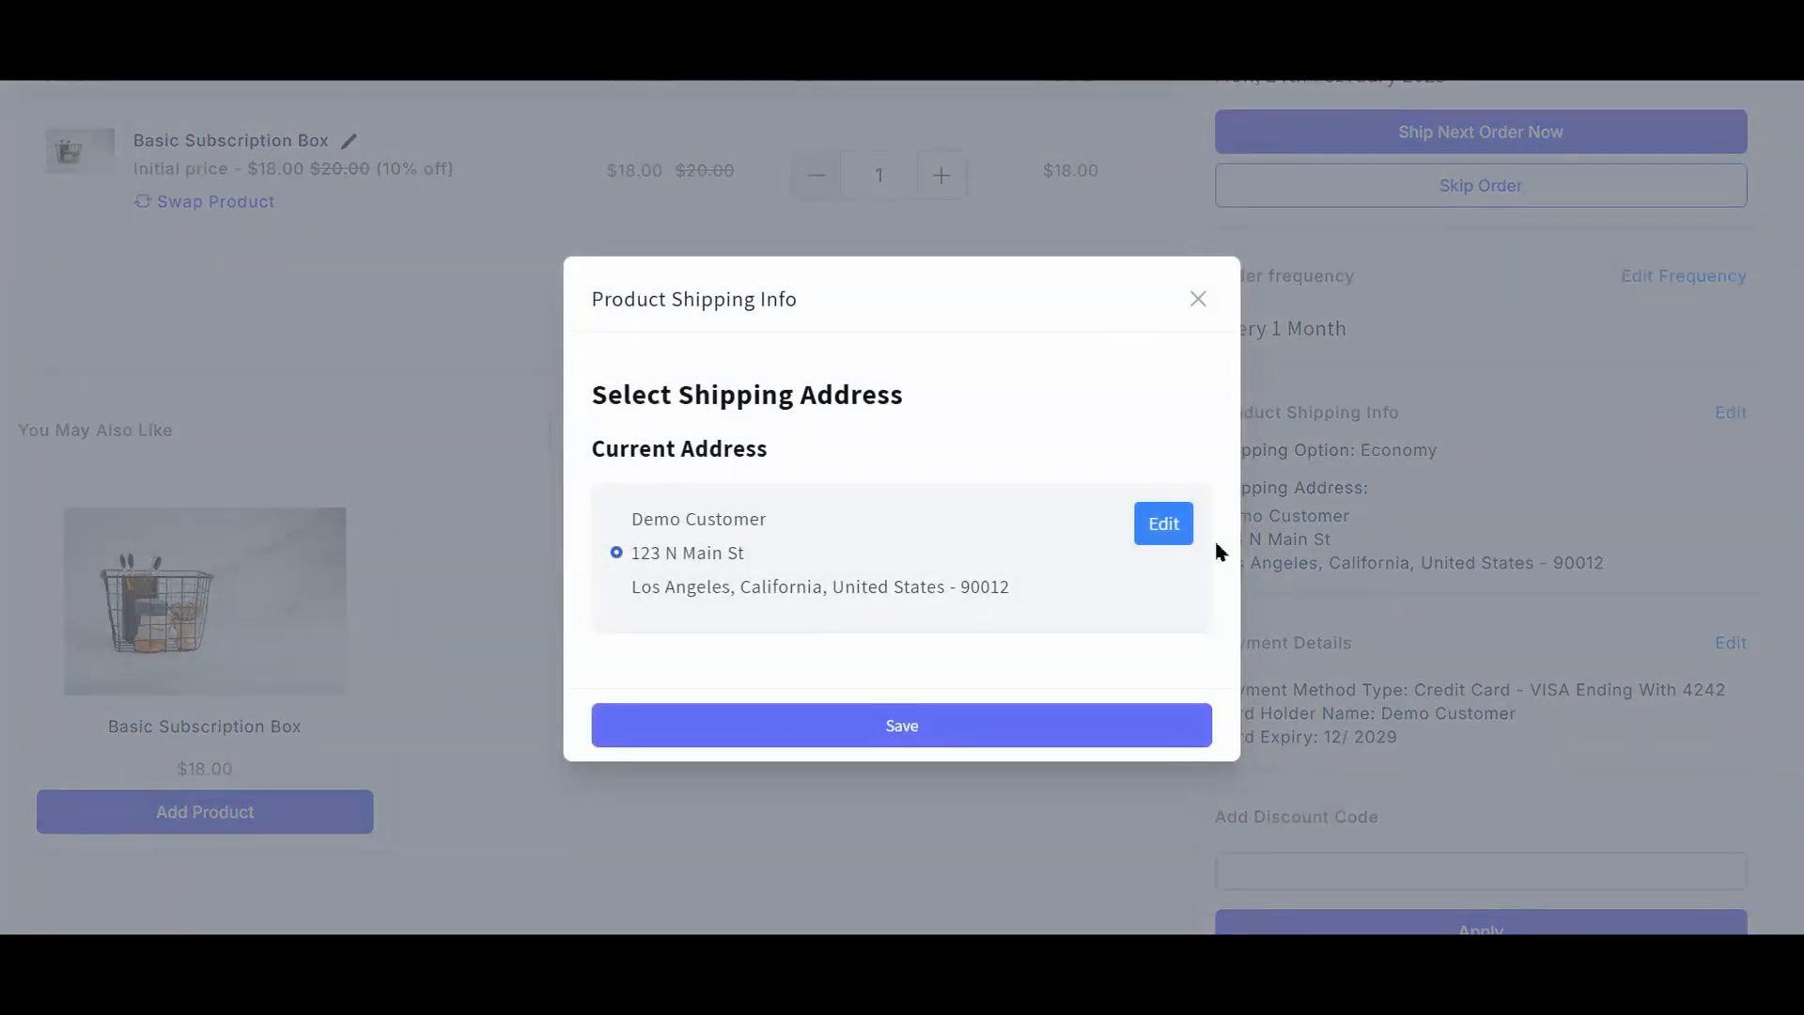
{"action": "mouse_move", "coordinate": [1197, 297]}
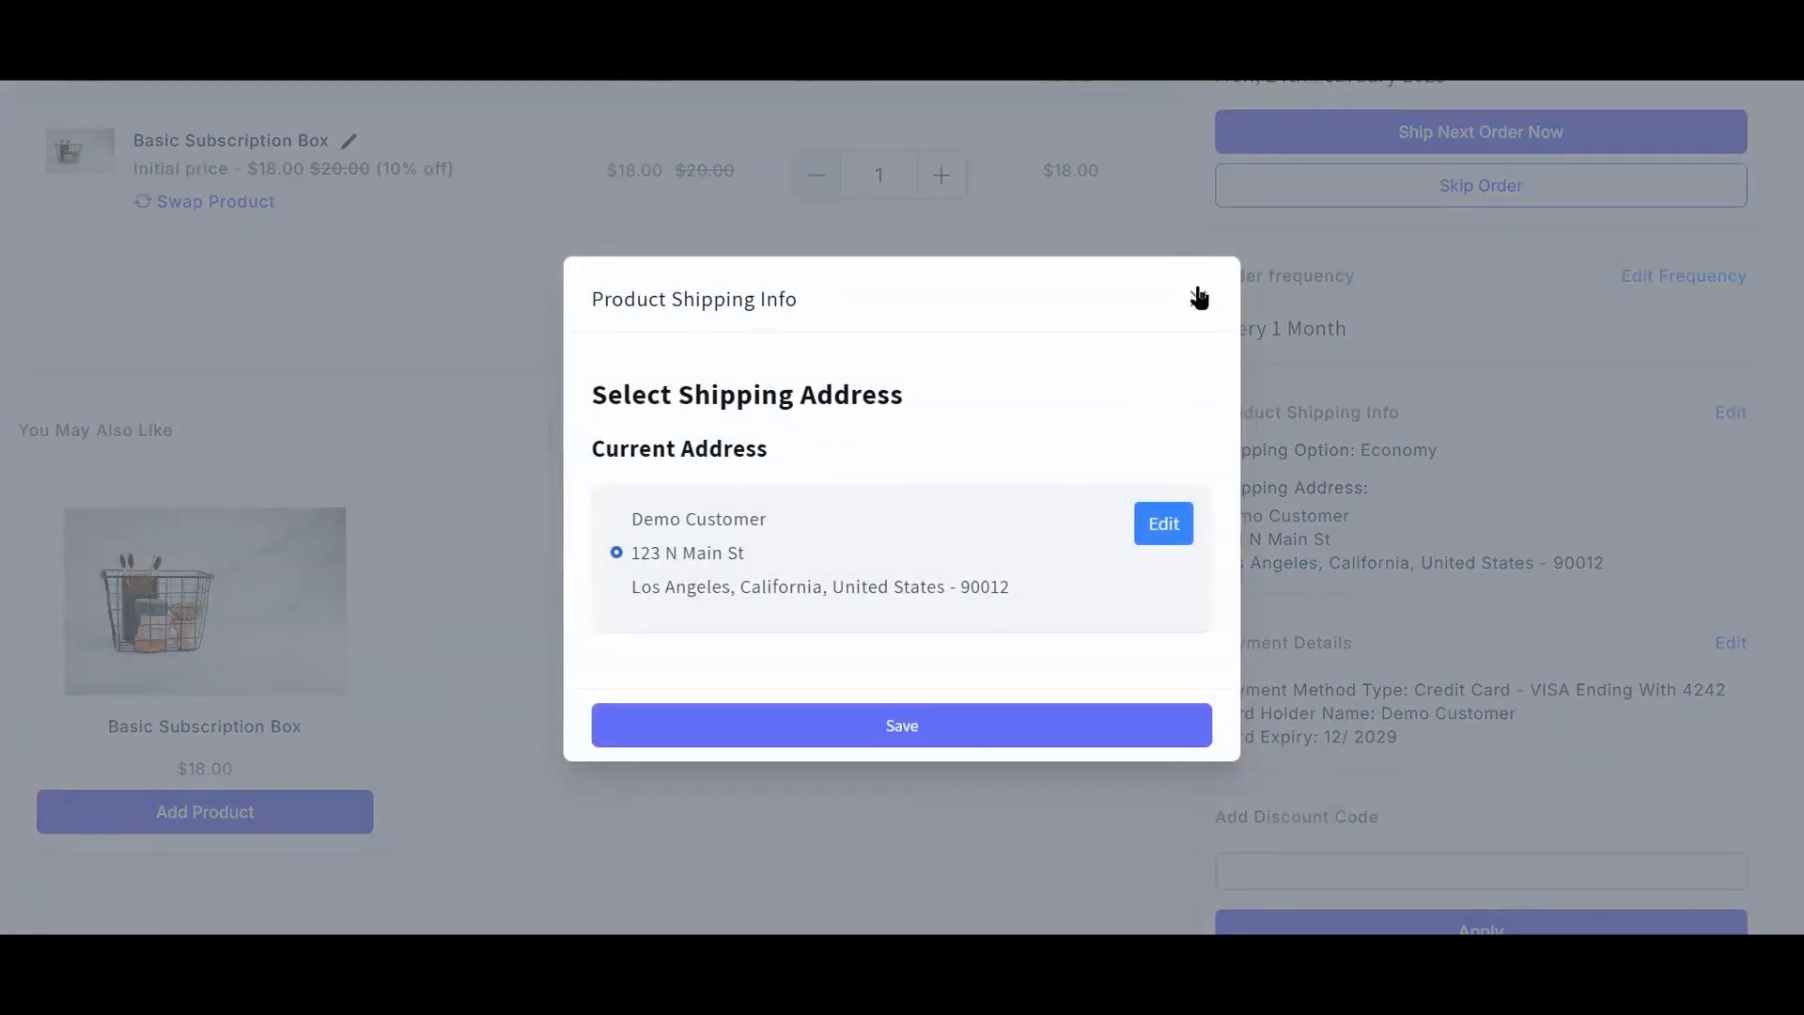
{"action": "left_click", "coordinate": [1199, 296]}
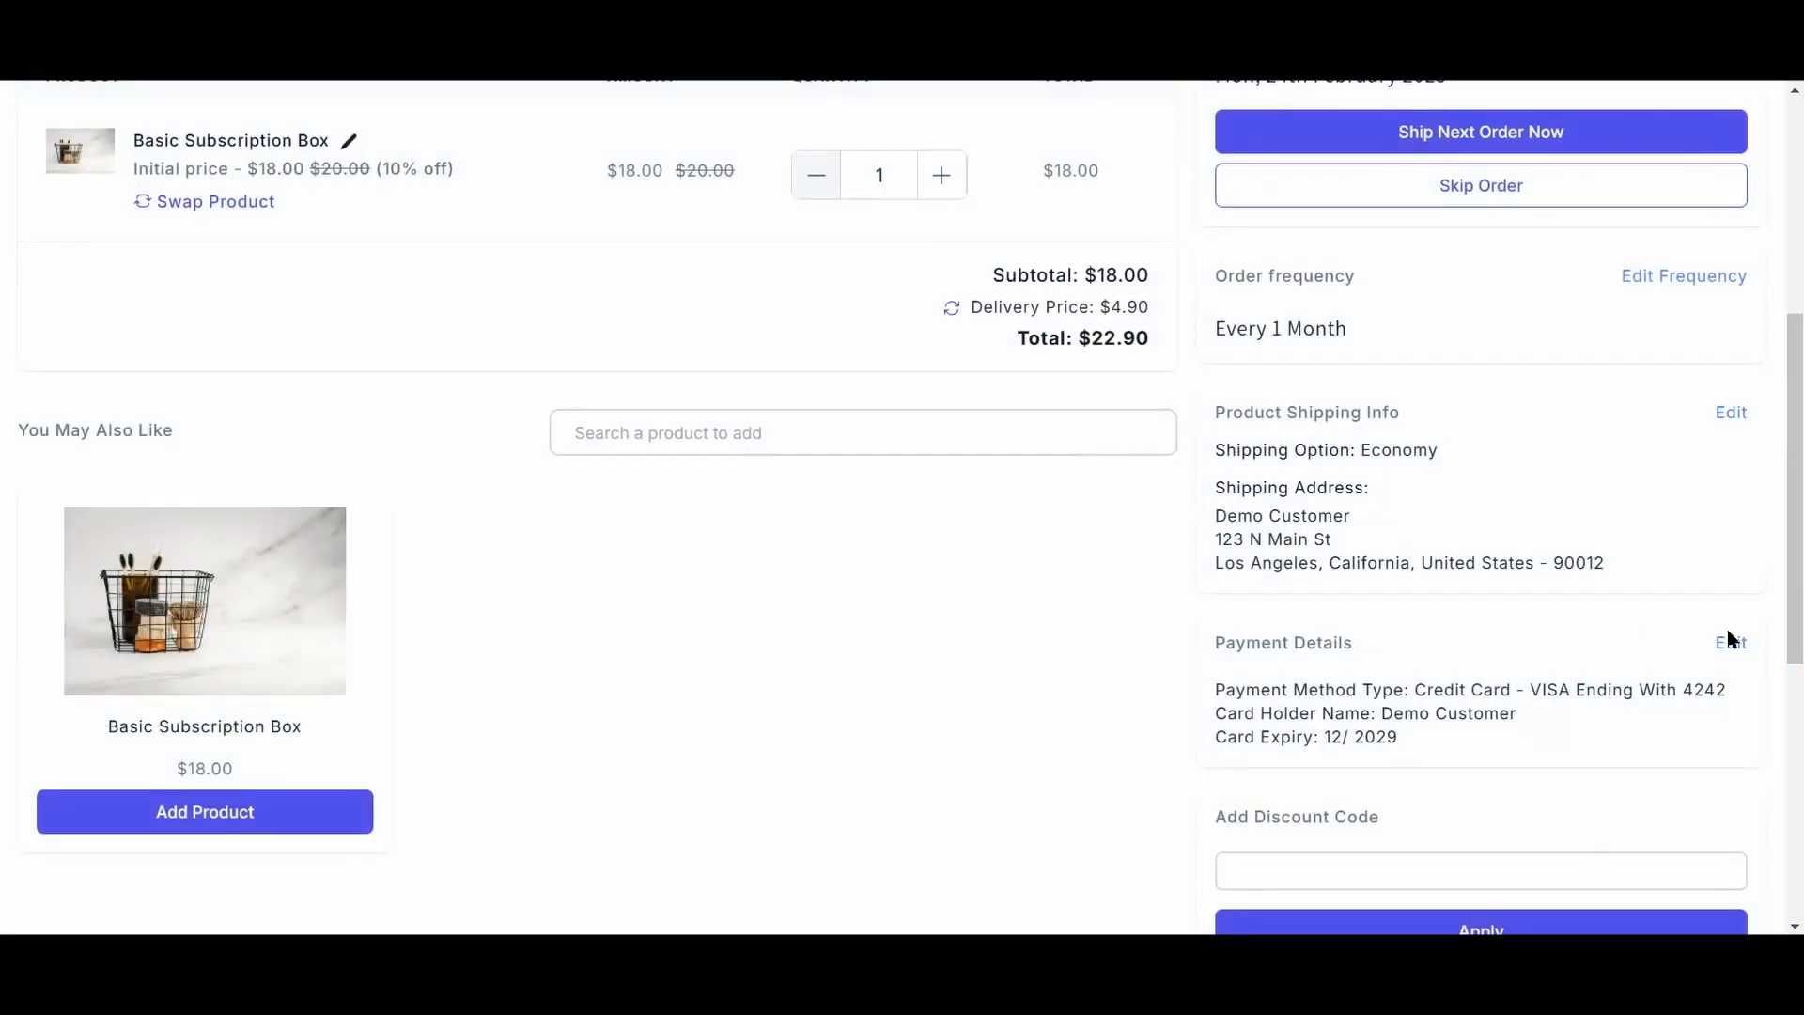
{"action": "left_click", "coordinate": [1731, 642]}
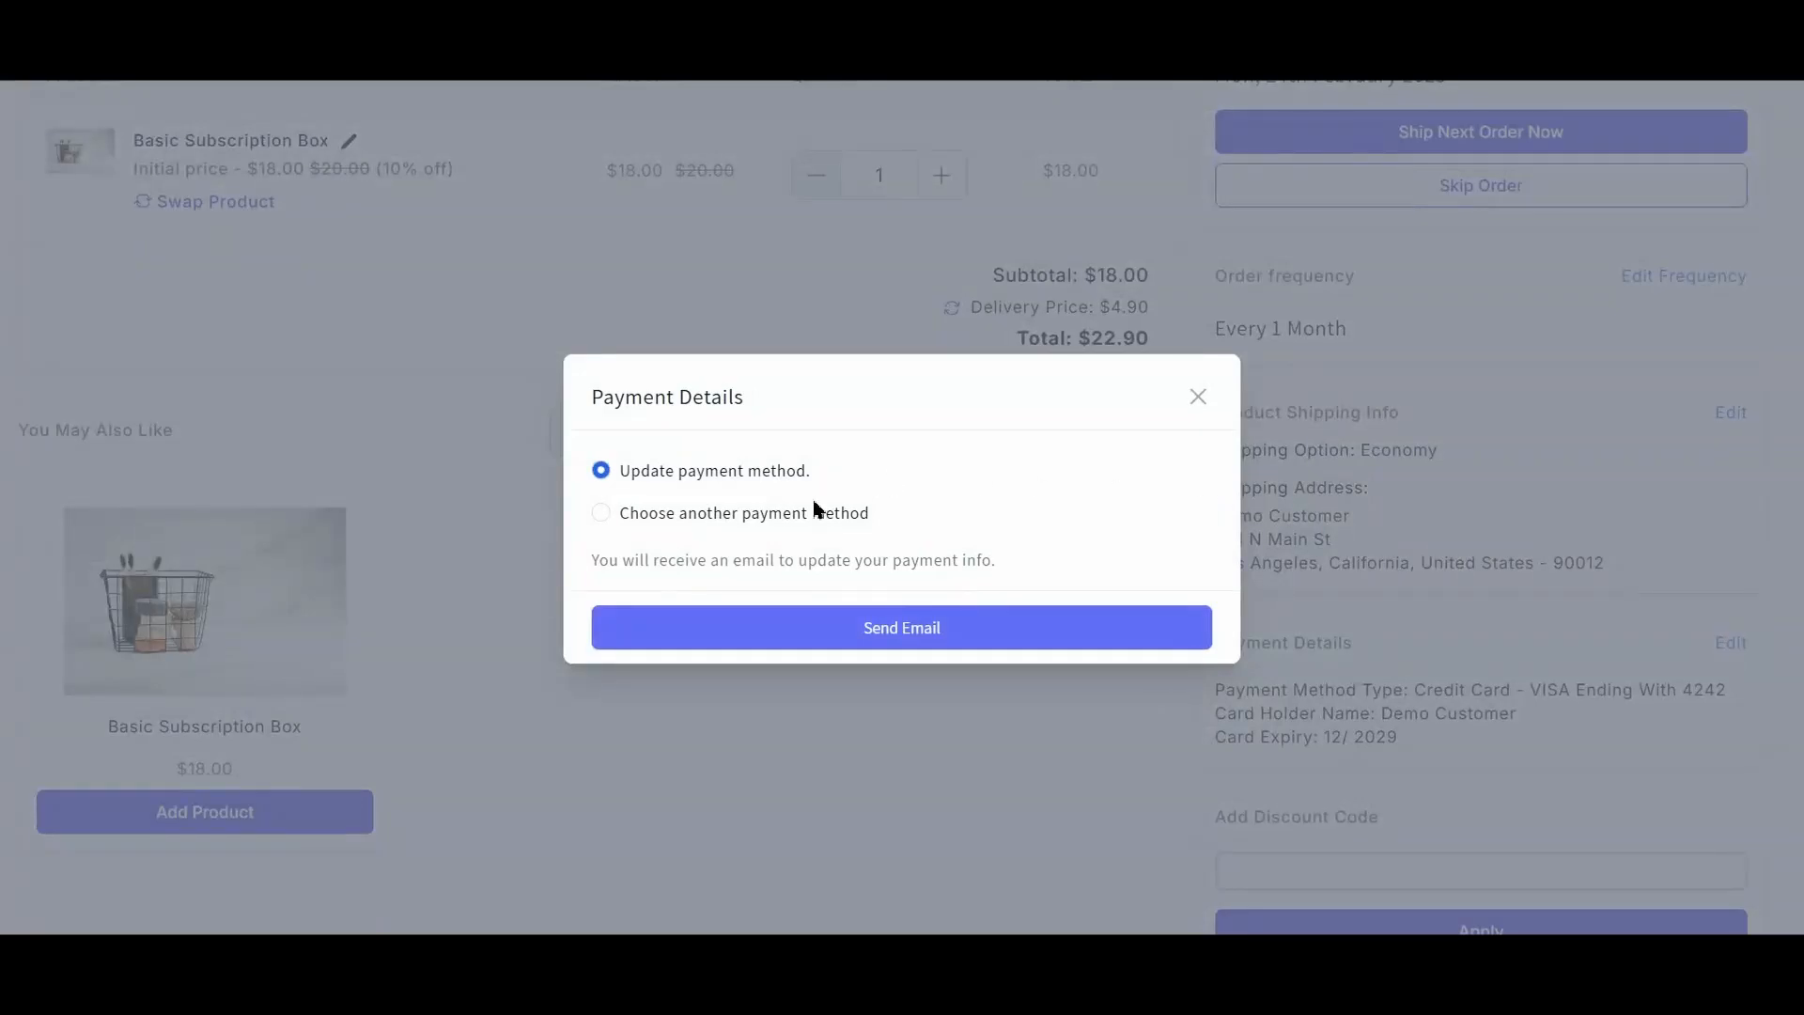
{"action": "mouse_move", "coordinate": [914, 632]}
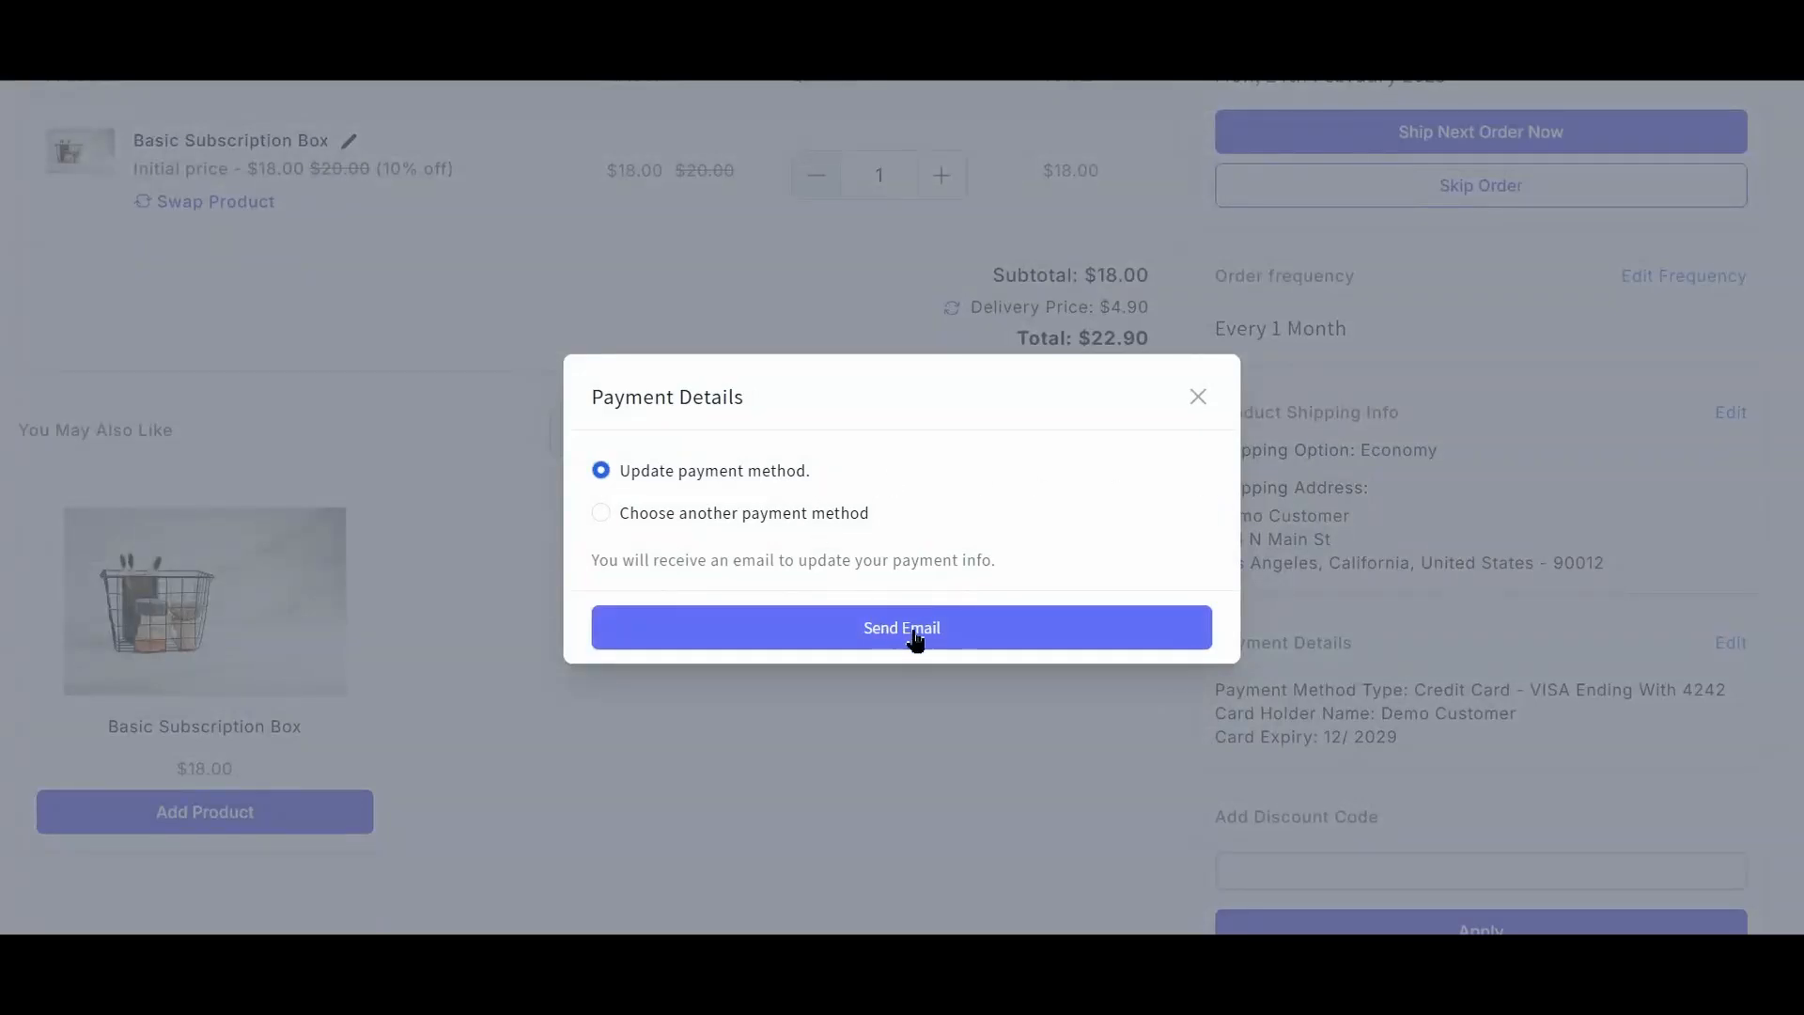
{"action": "left_click", "coordinate": [601, 512]}
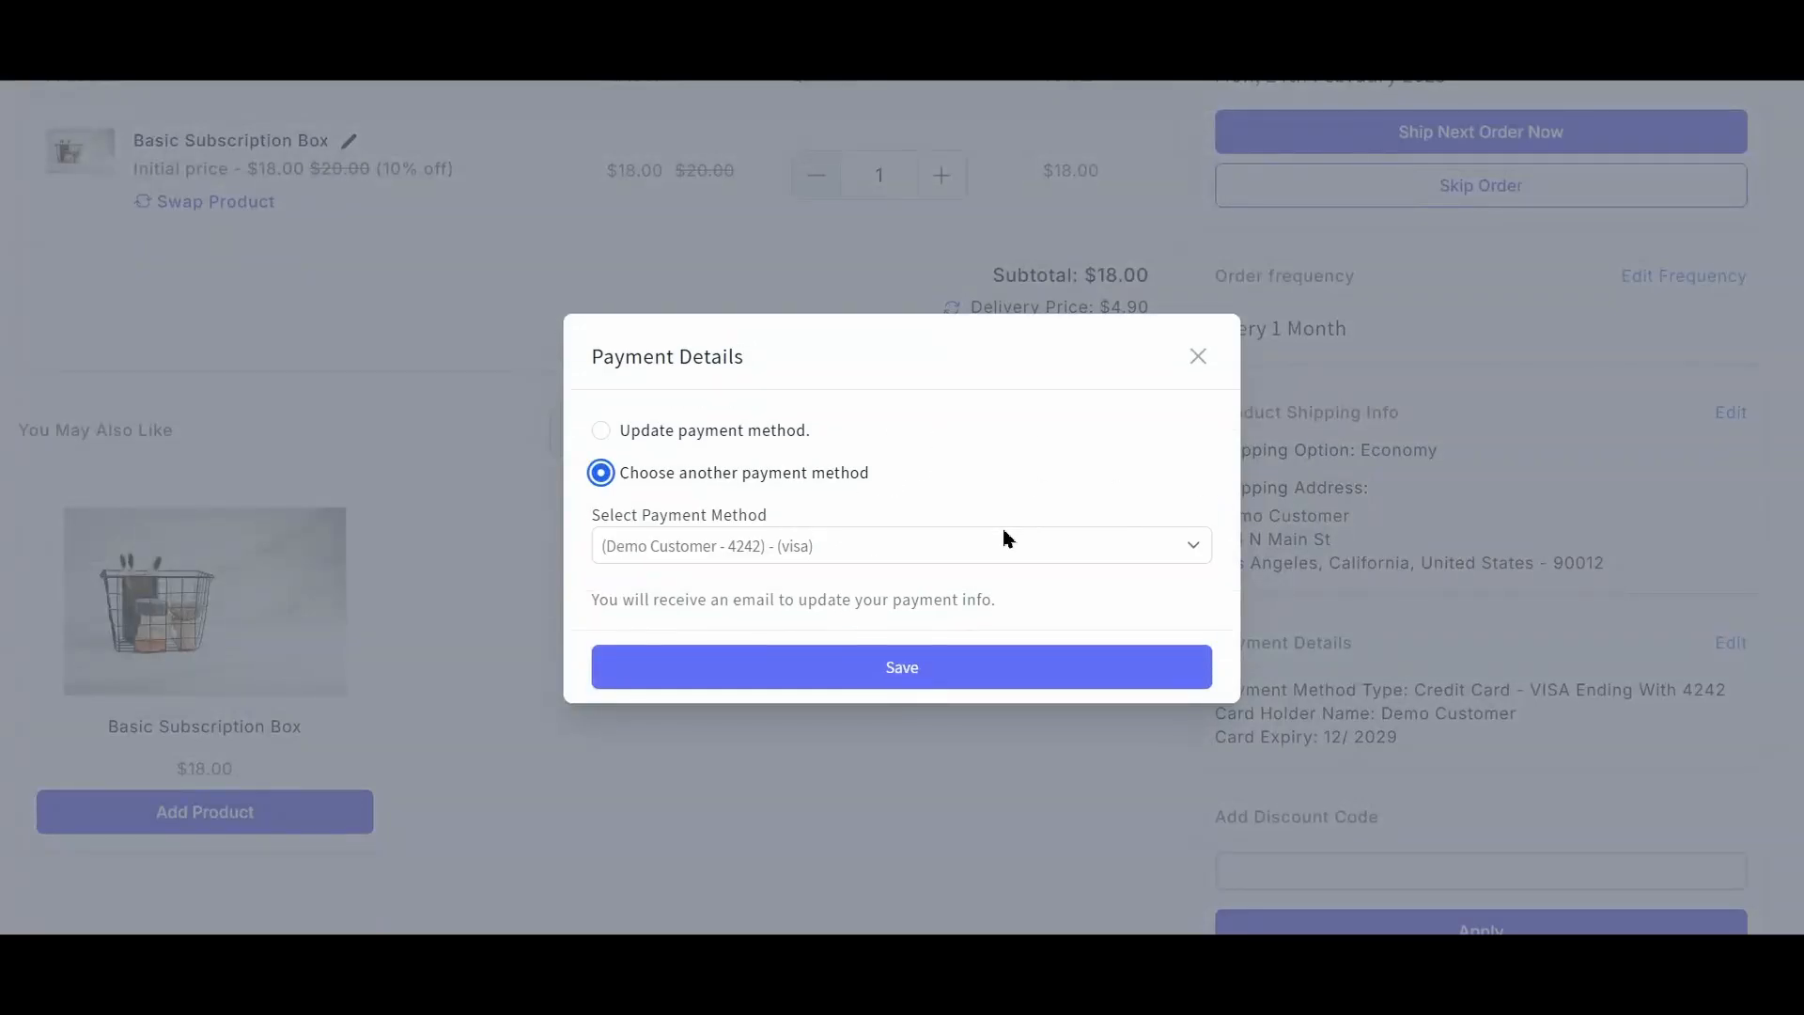
{"action": "left_click", "coordinate": [900, 545]}
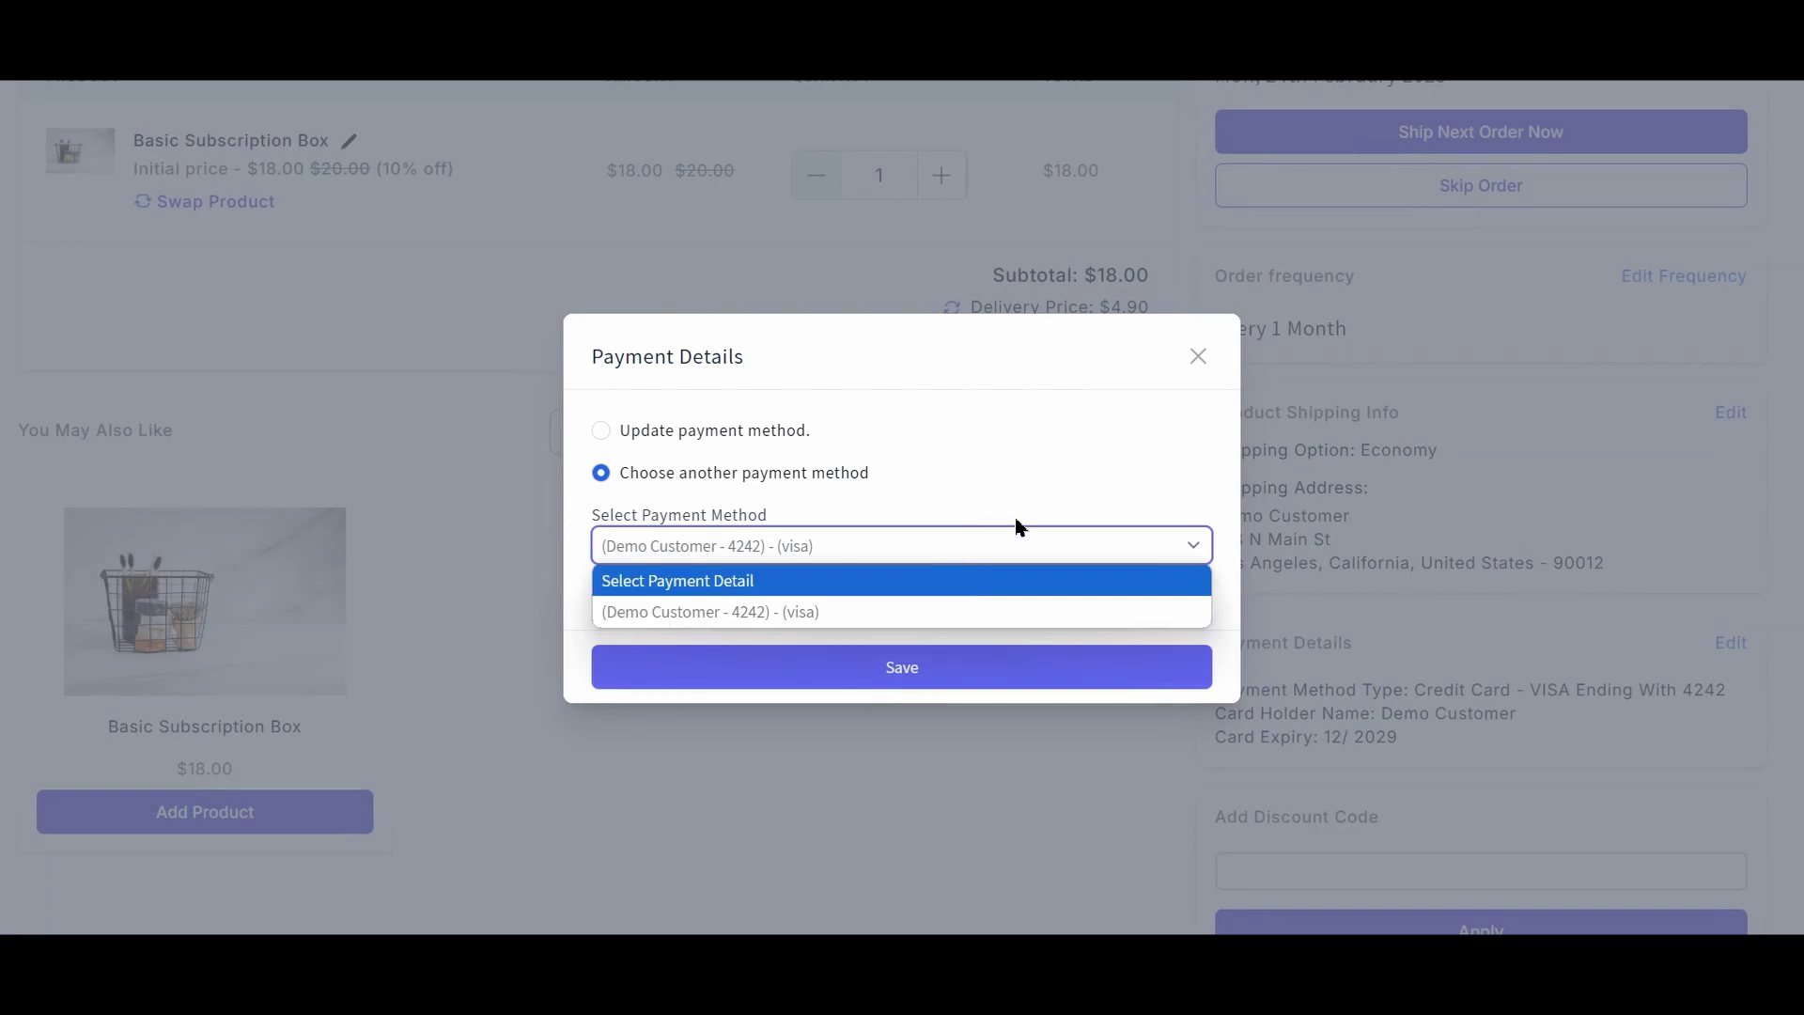
{"action": "left_click", "coordinate": [1196, 355]}
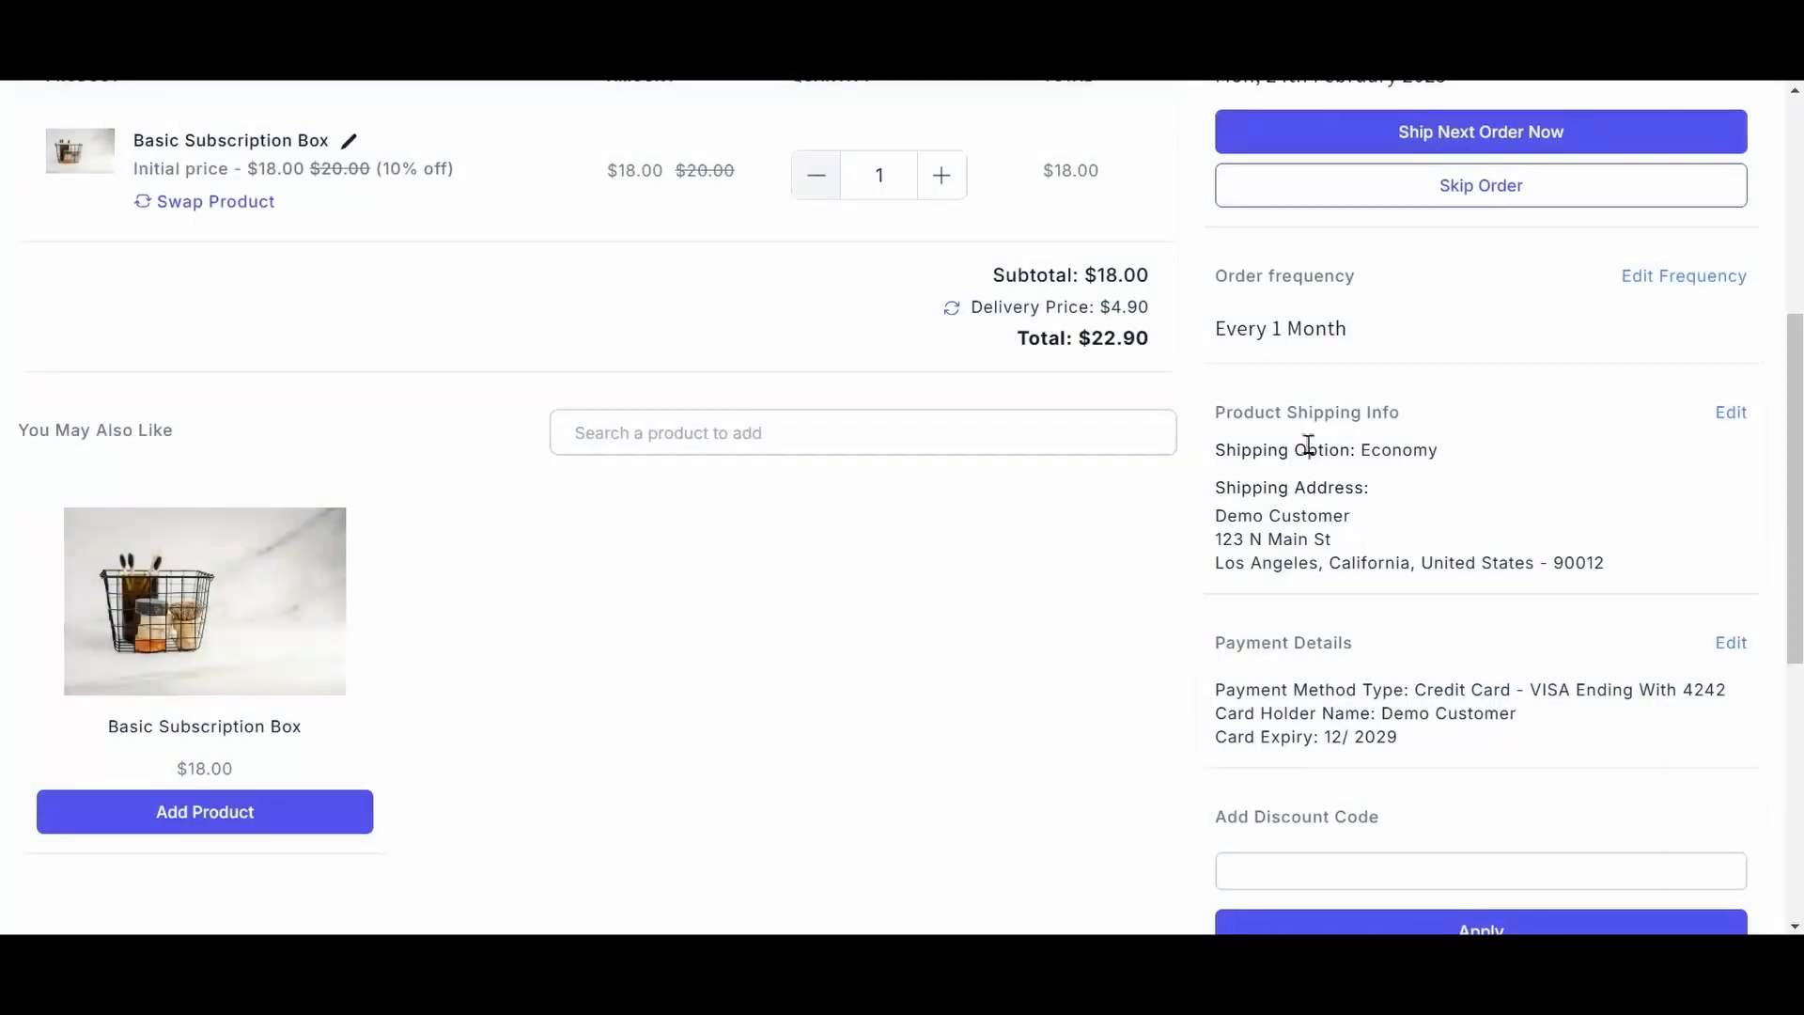
{"action": "scroll", "scroll_direction": "down", "scroll_amount": 3}
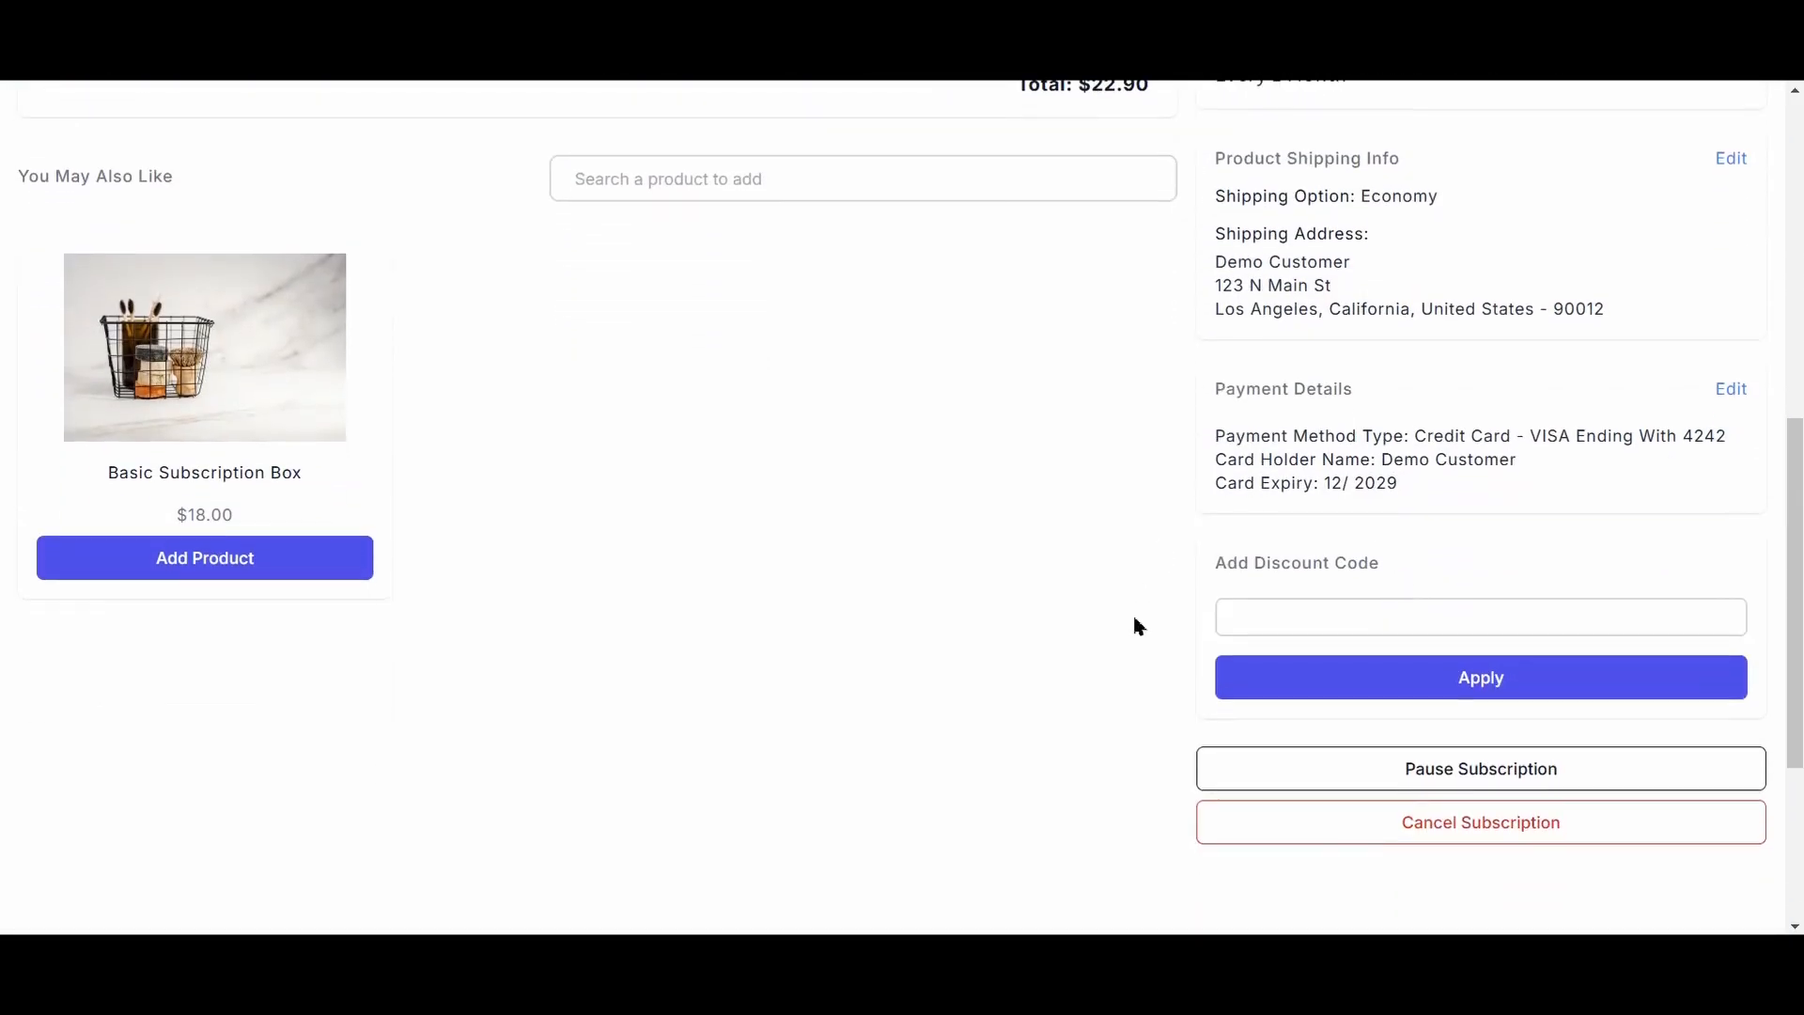
{"action": "mouse_move", "coordinate": [1323, 806]}
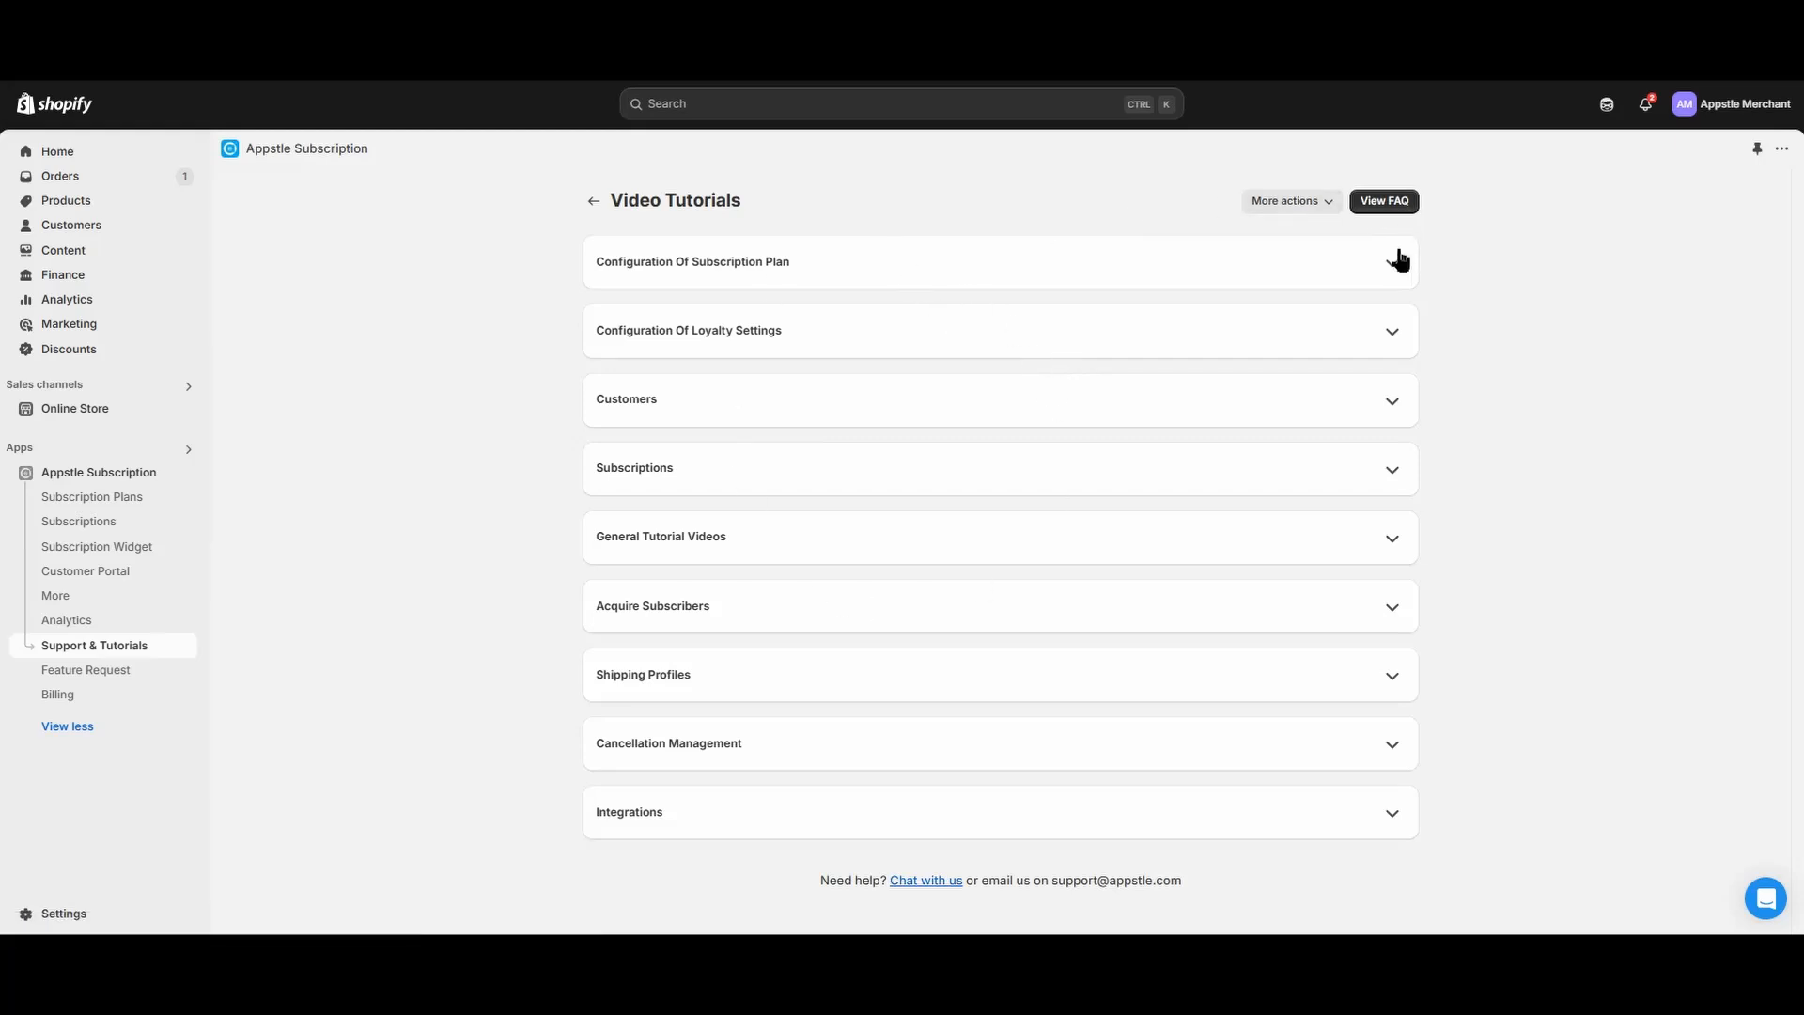
{"action": "mouse_move", "coordinate": [1713, 708]}
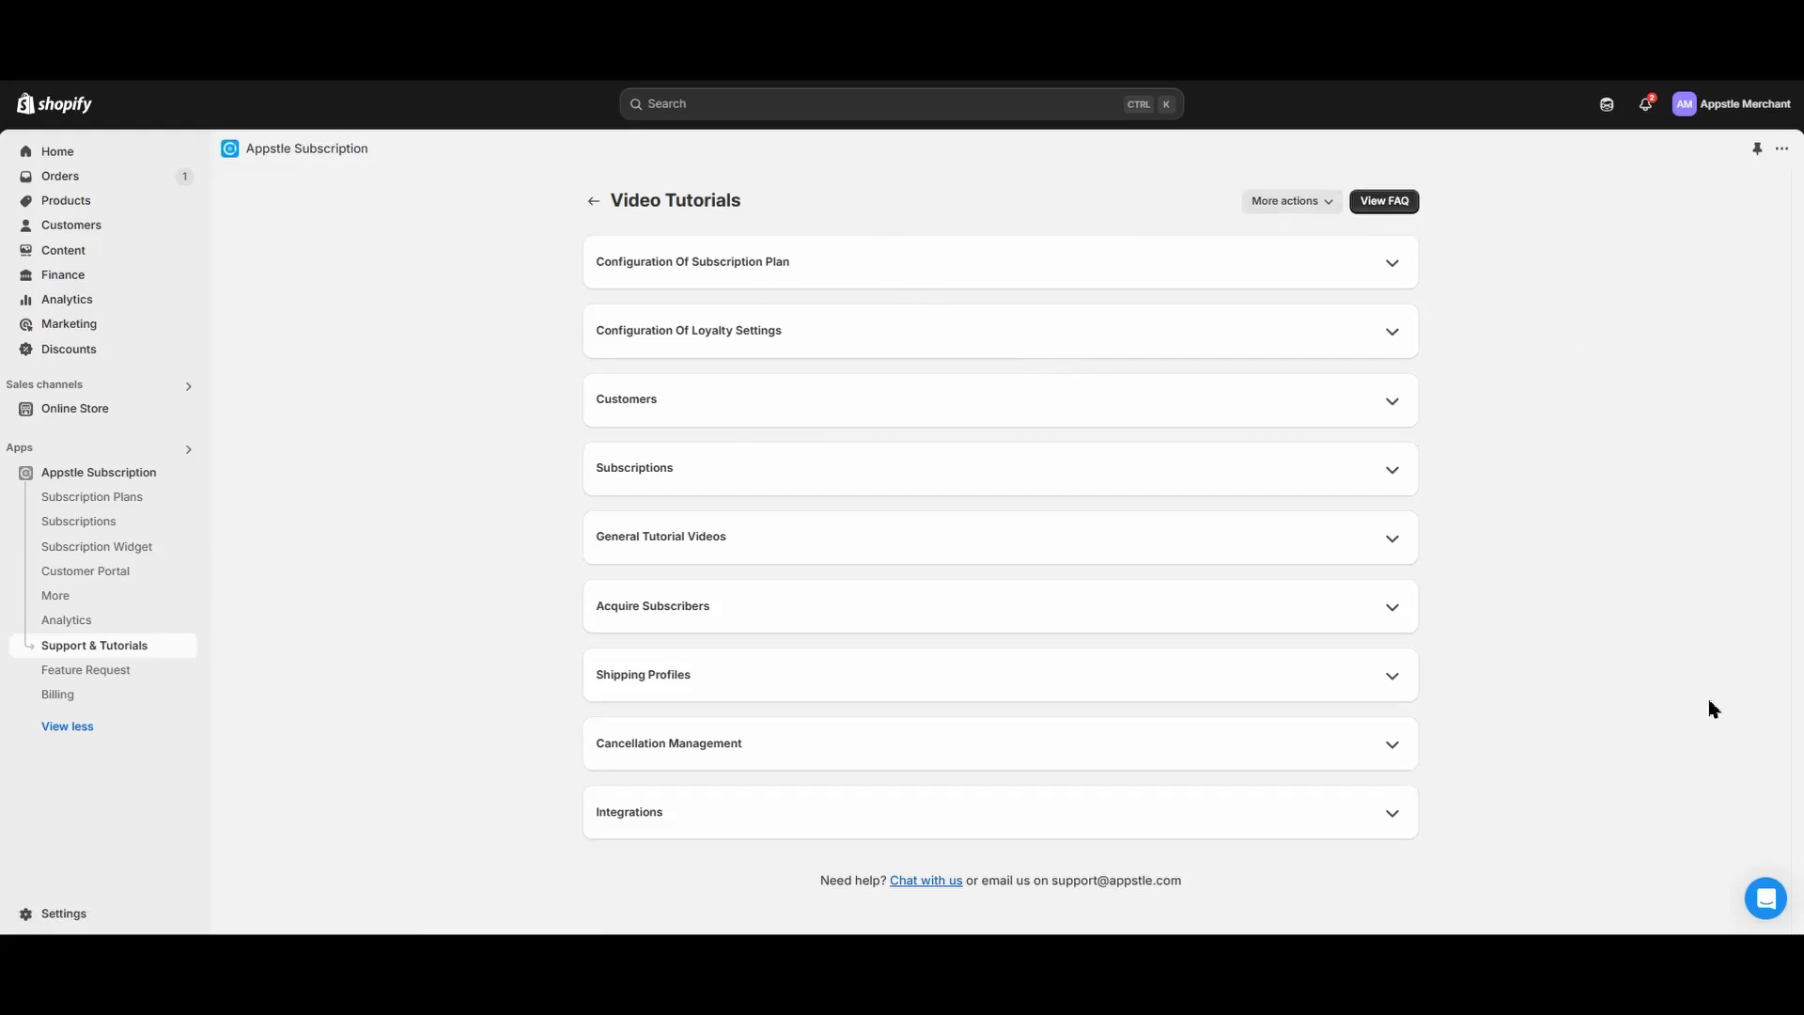
Open the Intercom chat bubble and choose 'Send us a message'.
{"action": "left_click", "coordinate": [1764, 897]}
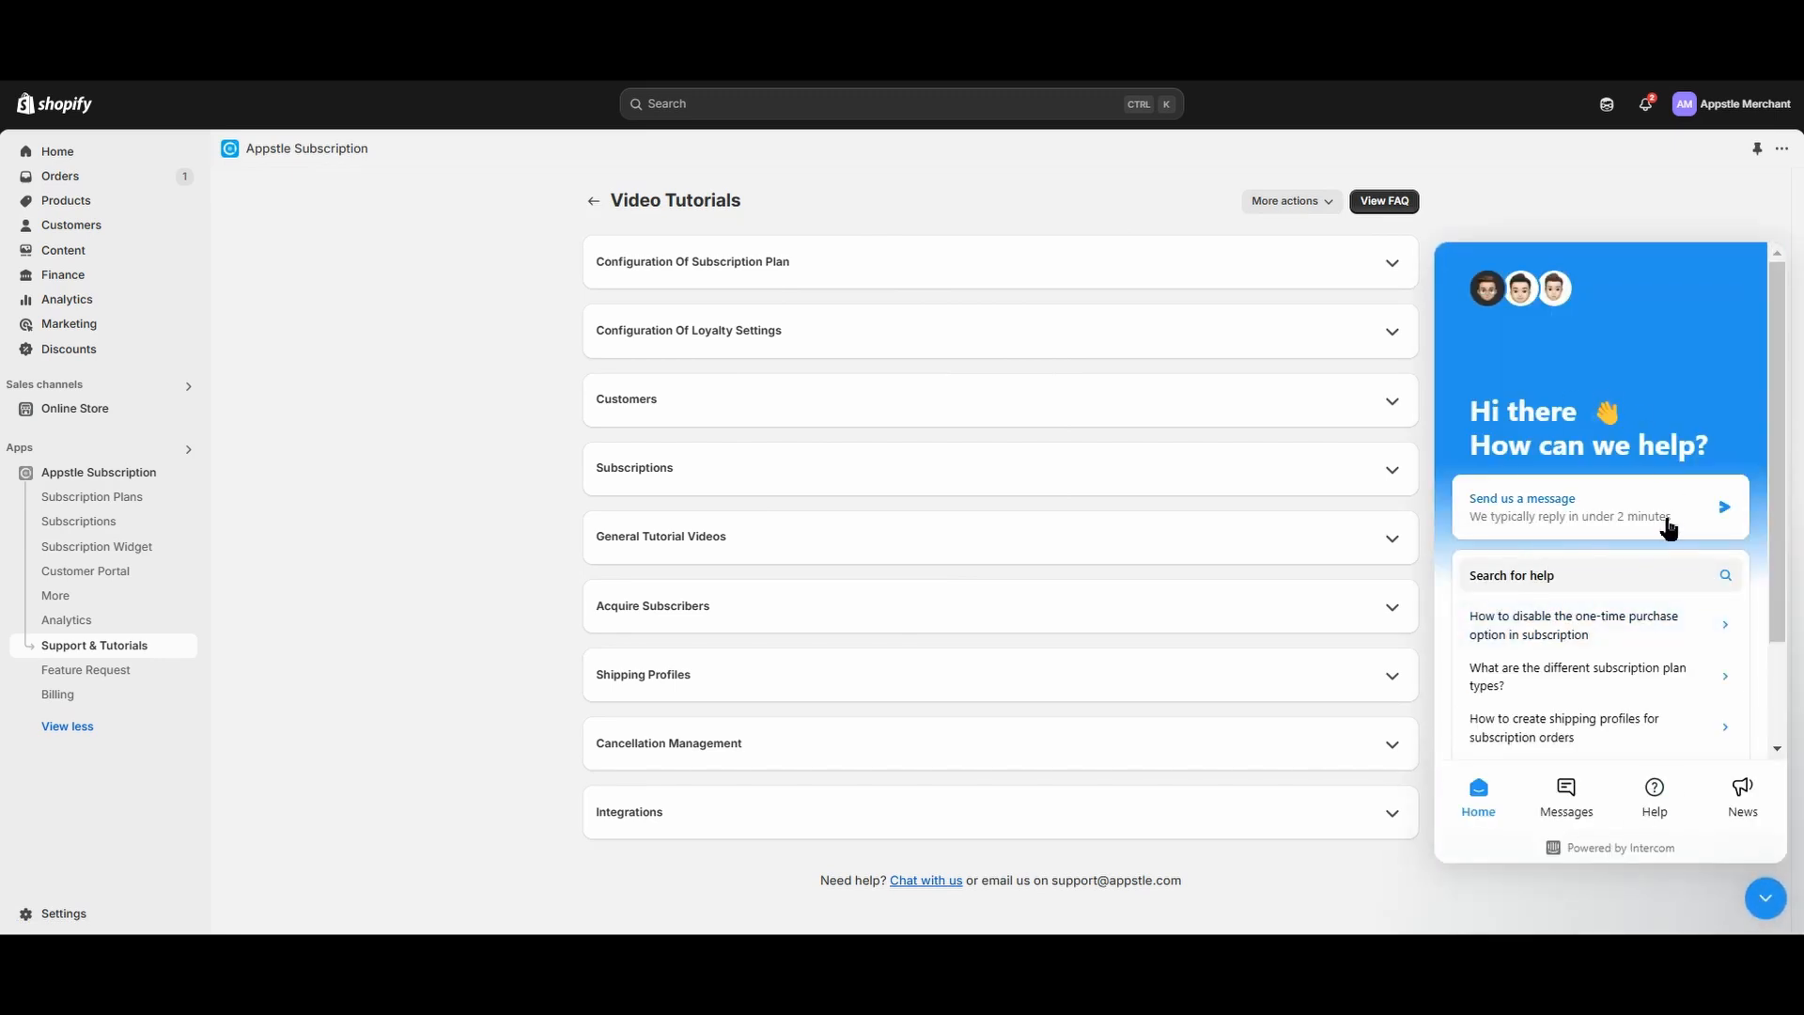
{"action": "left_click", "coordinate": [1598, 506]}
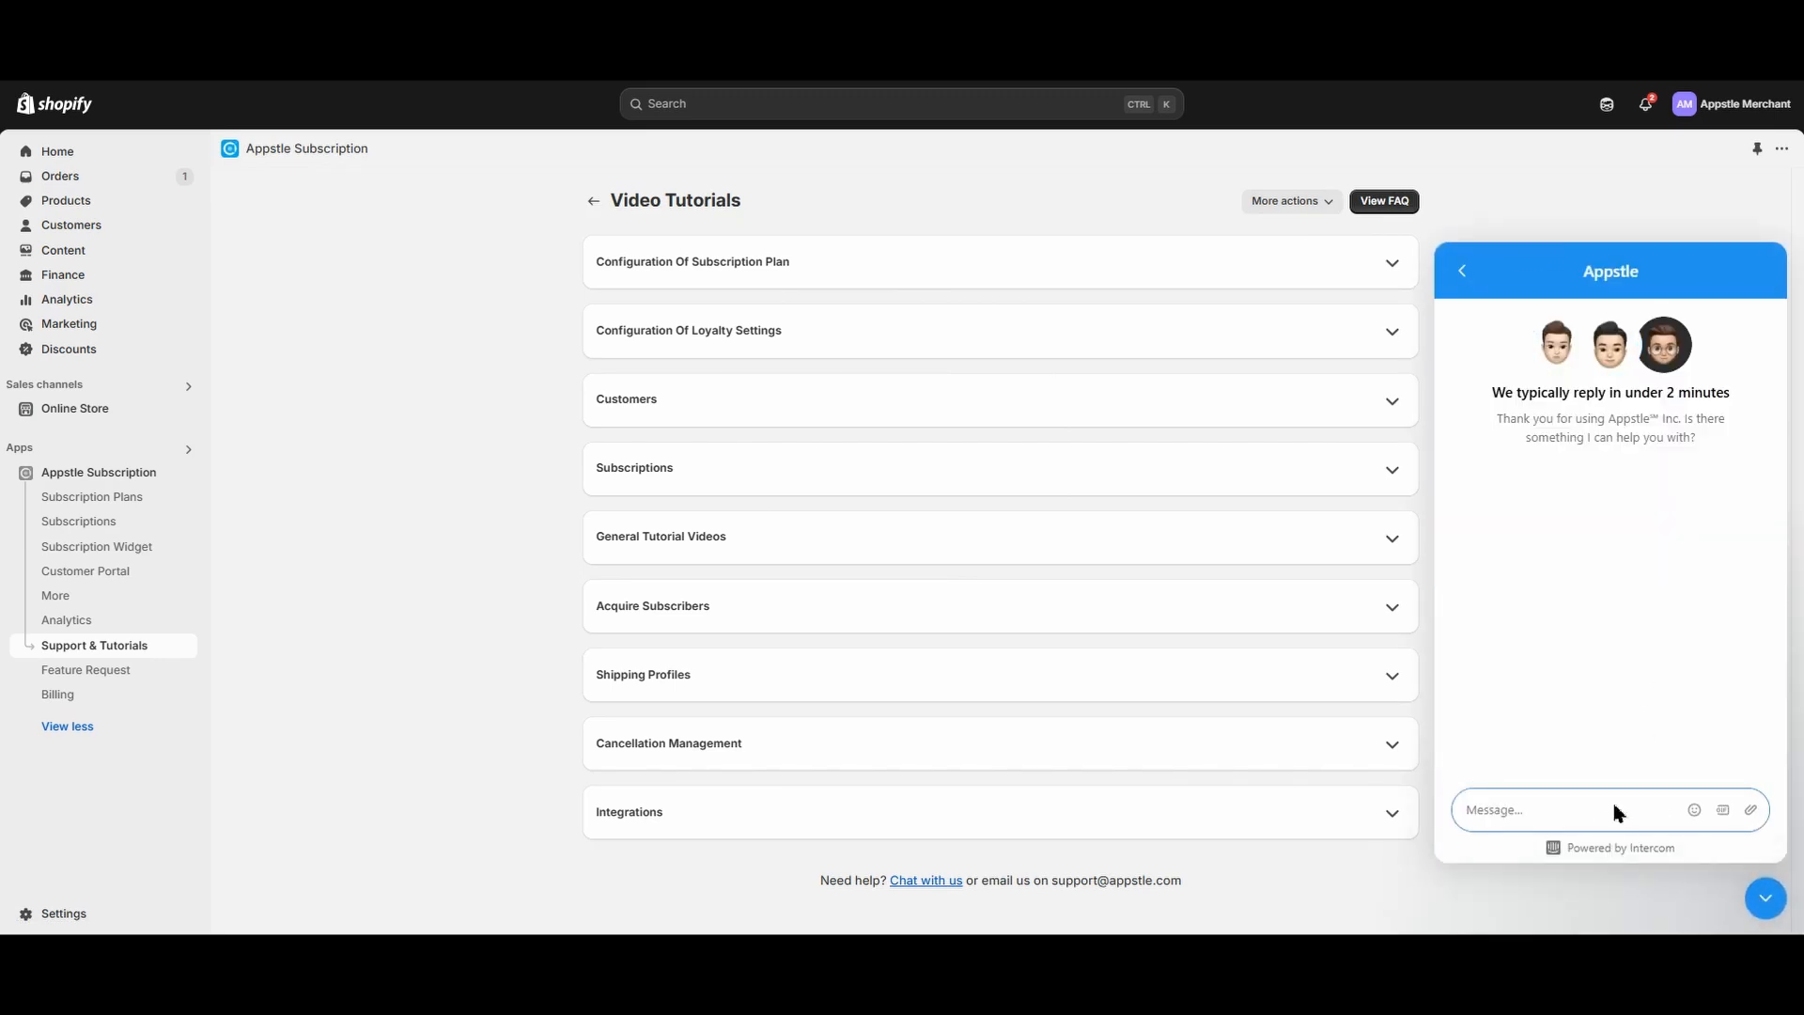
{"action": "mouse_move", "coordinate": [1691, 881]}
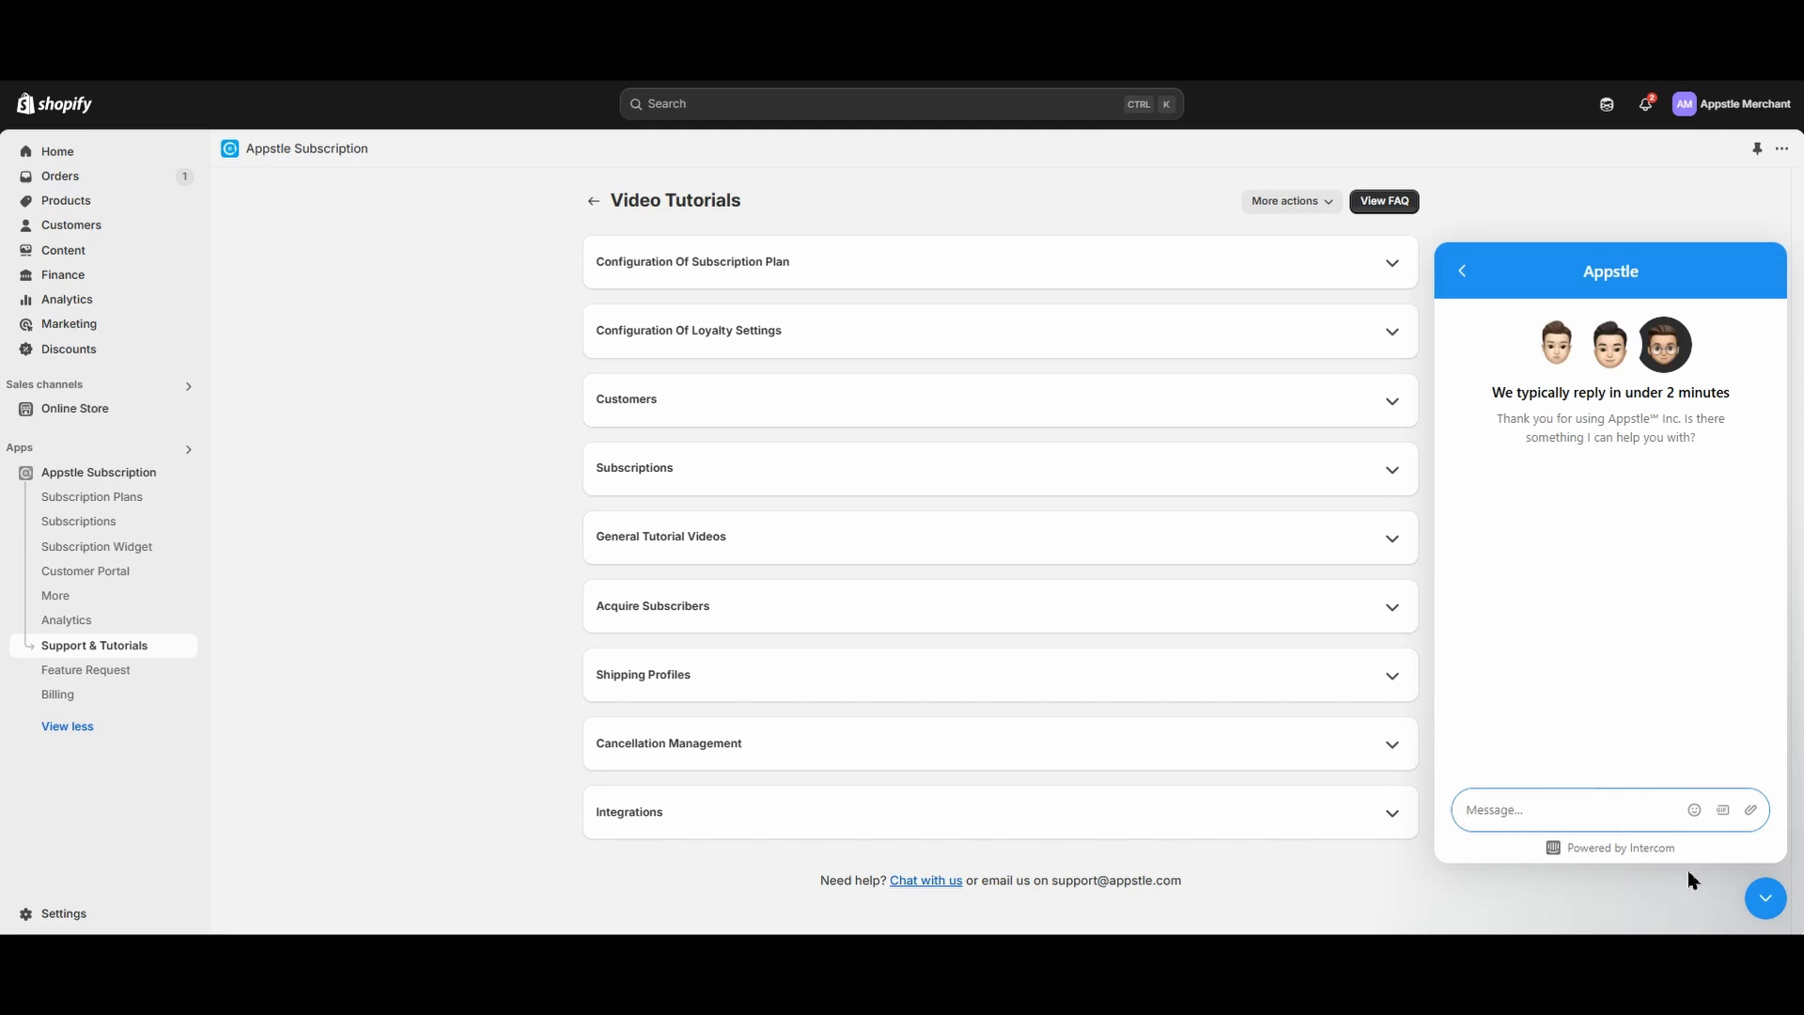
{"action": "mouse_move", "coordinate": [1767, 897]}
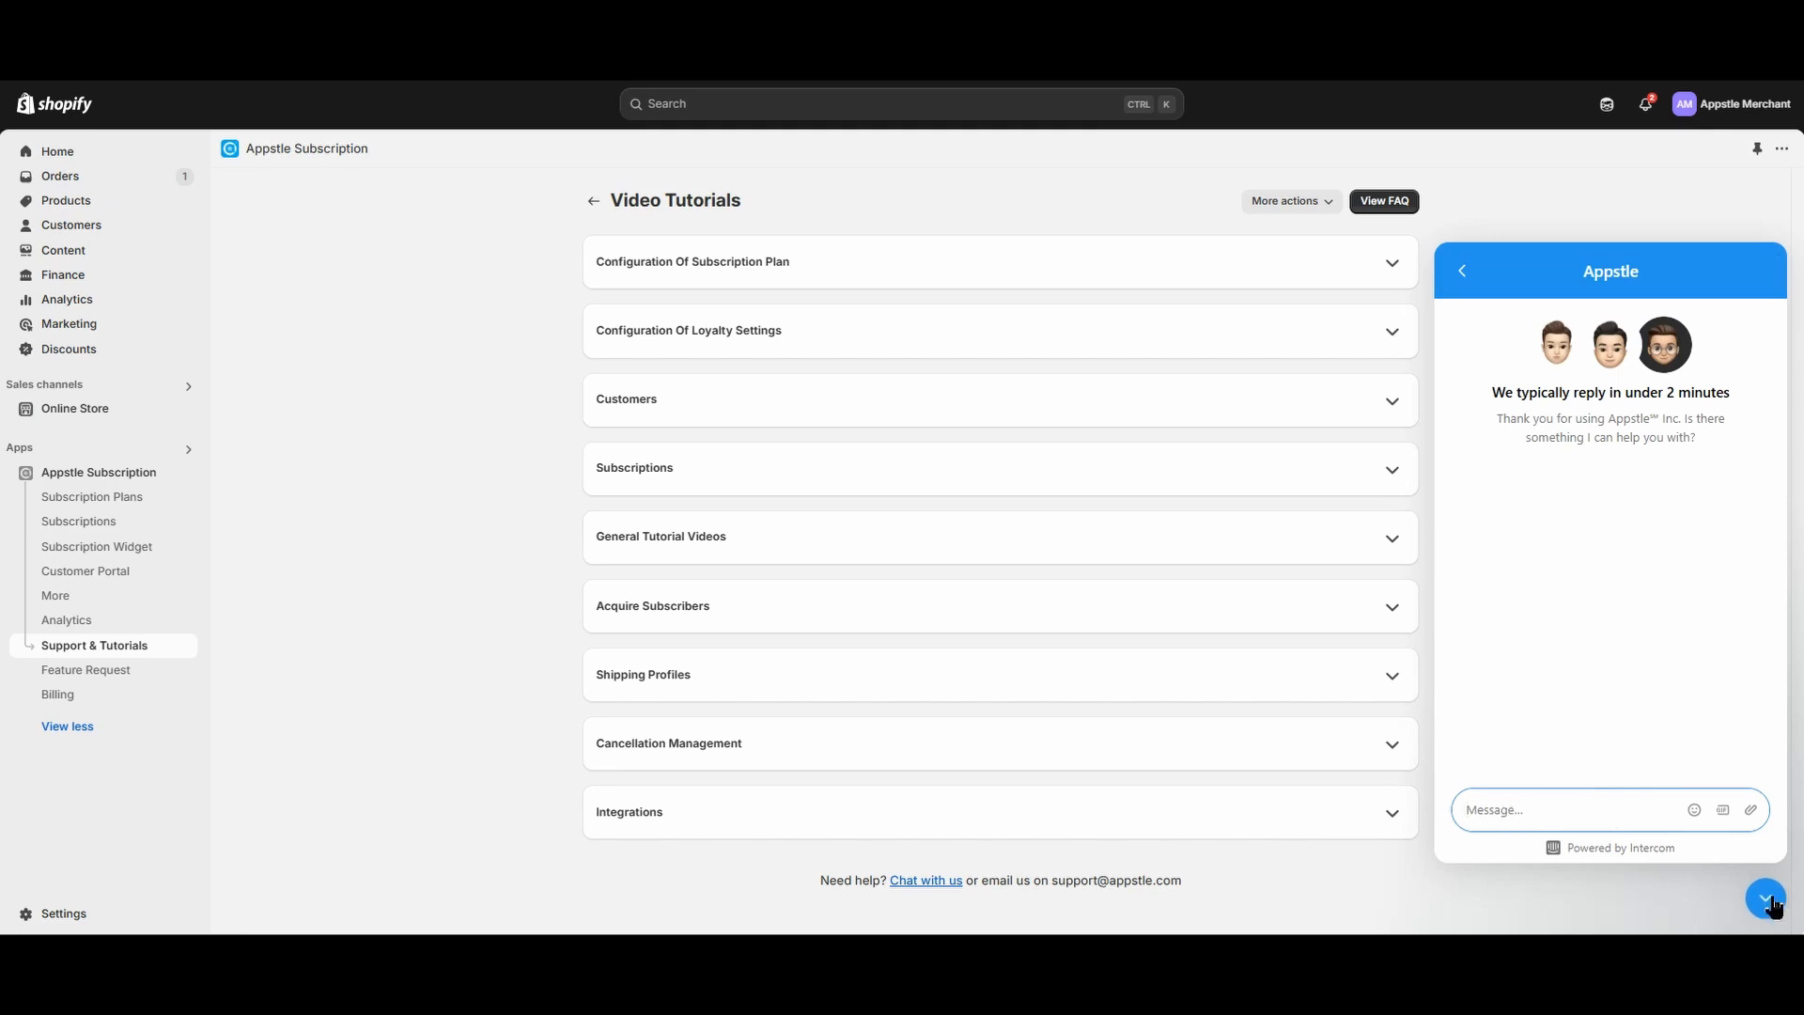